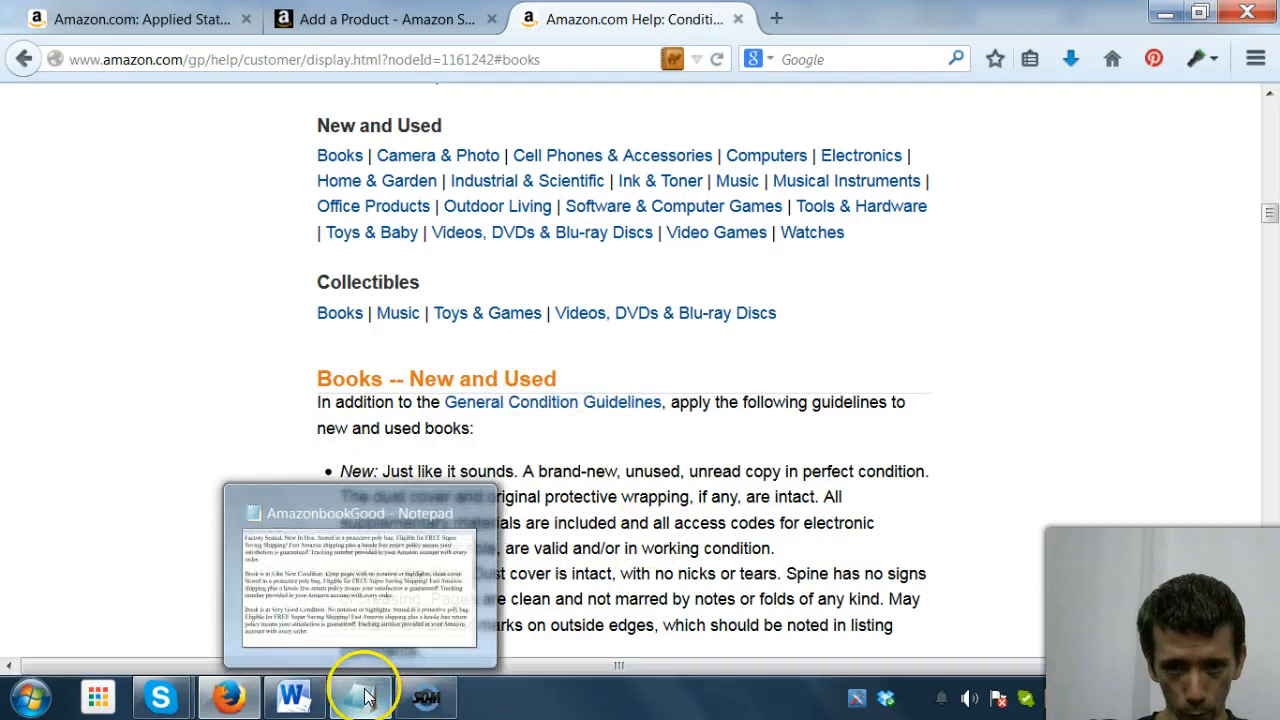
Step: Switch to the Notepad condition notes and highlight the Like New Condition paragraph
{"action": "left_click", "coordinate": [360, 697]}
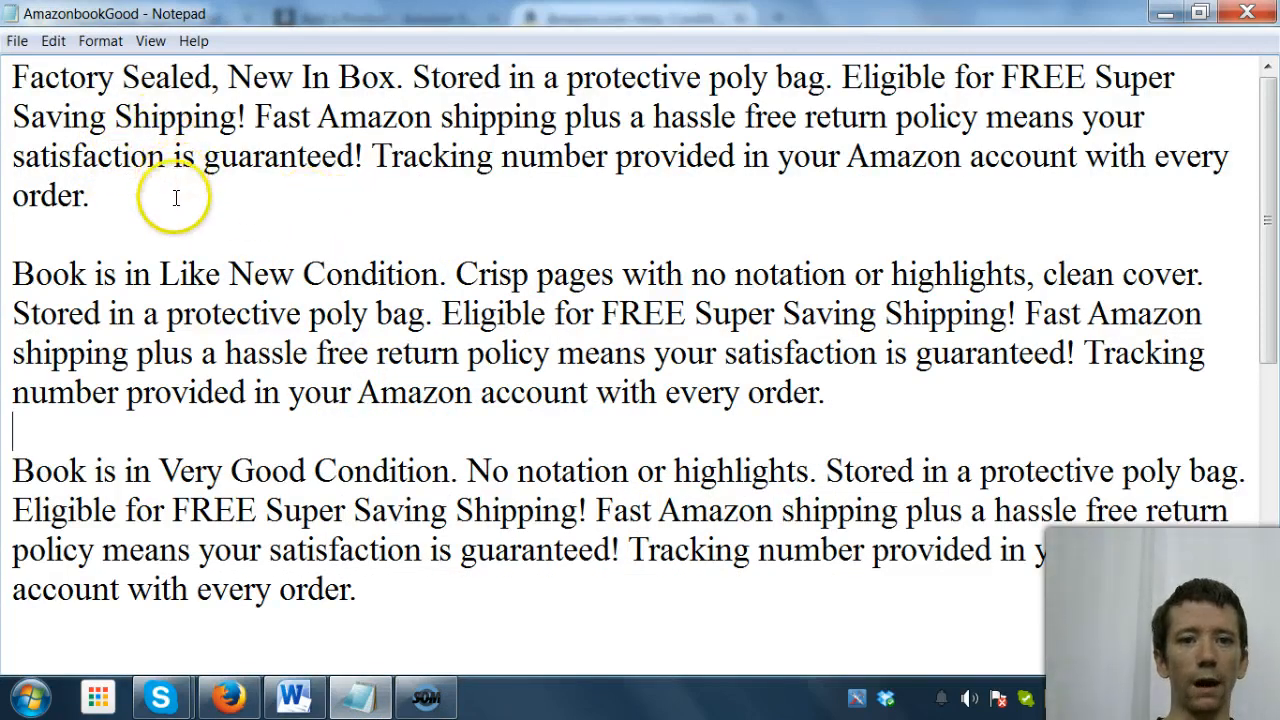
{"action": "scroll", "scroll_direction": "down", "scroll_amount": 3}
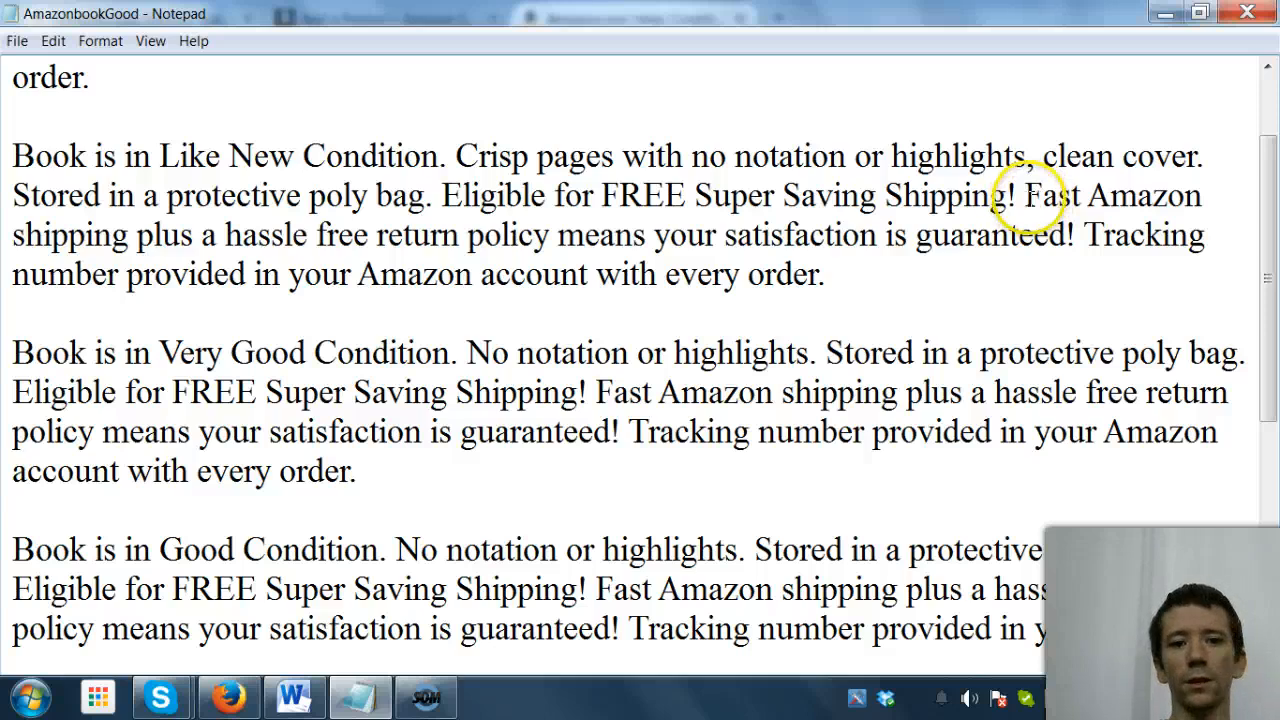
{"action": "left_click_drag", "start_coordinate": [1050, 196], "coordinate": [935, 235]}
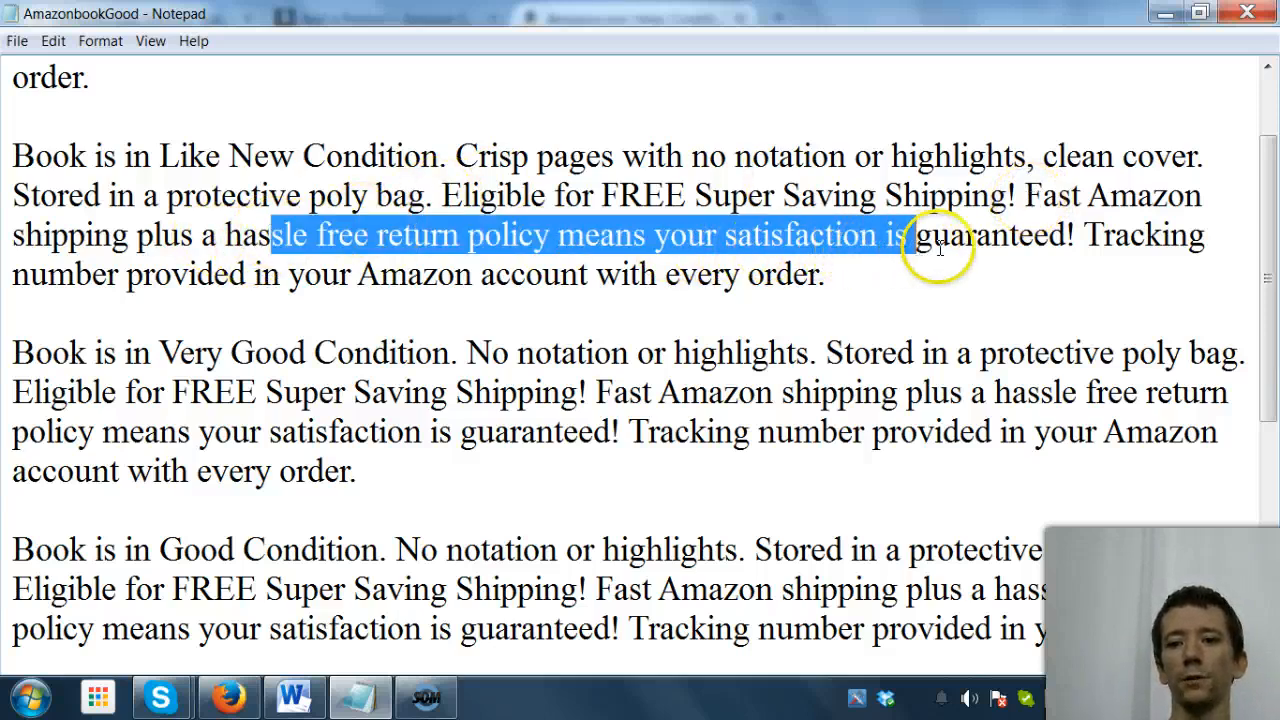
{"action": "left_click", "coordinate": [825, 274]}
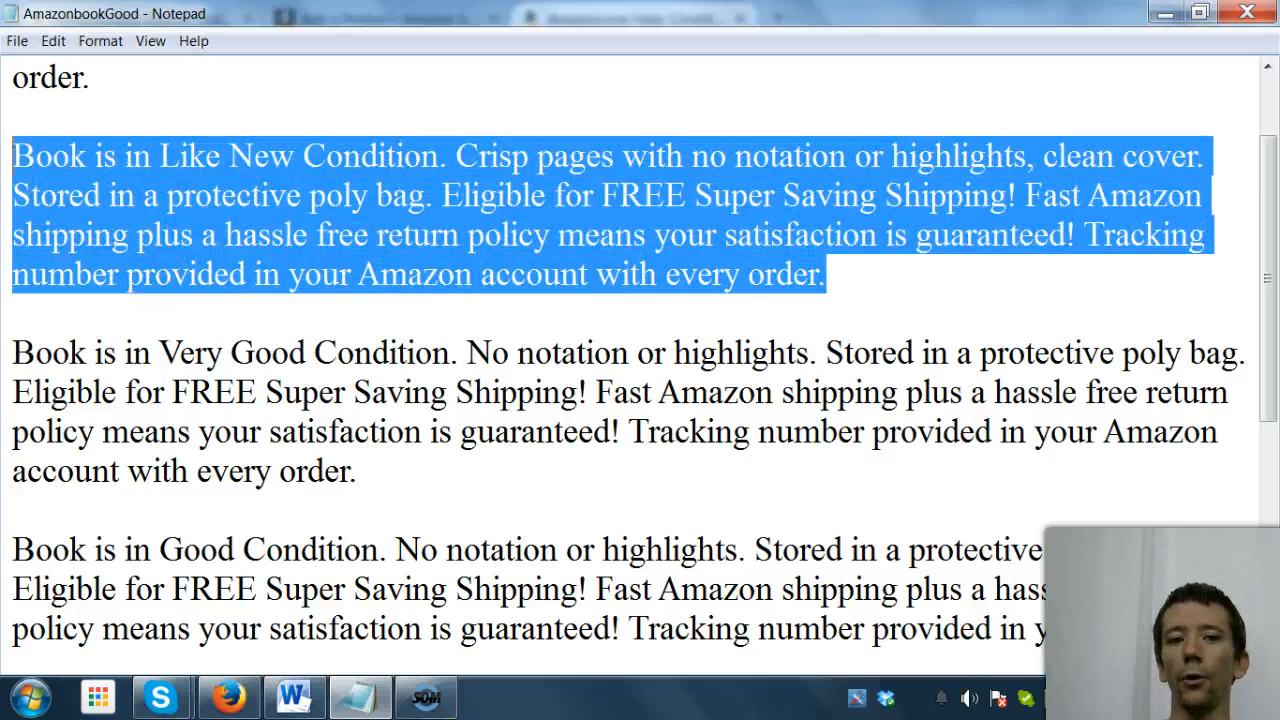
{"action": "mouse_move", "coordinate": [358, 235]}
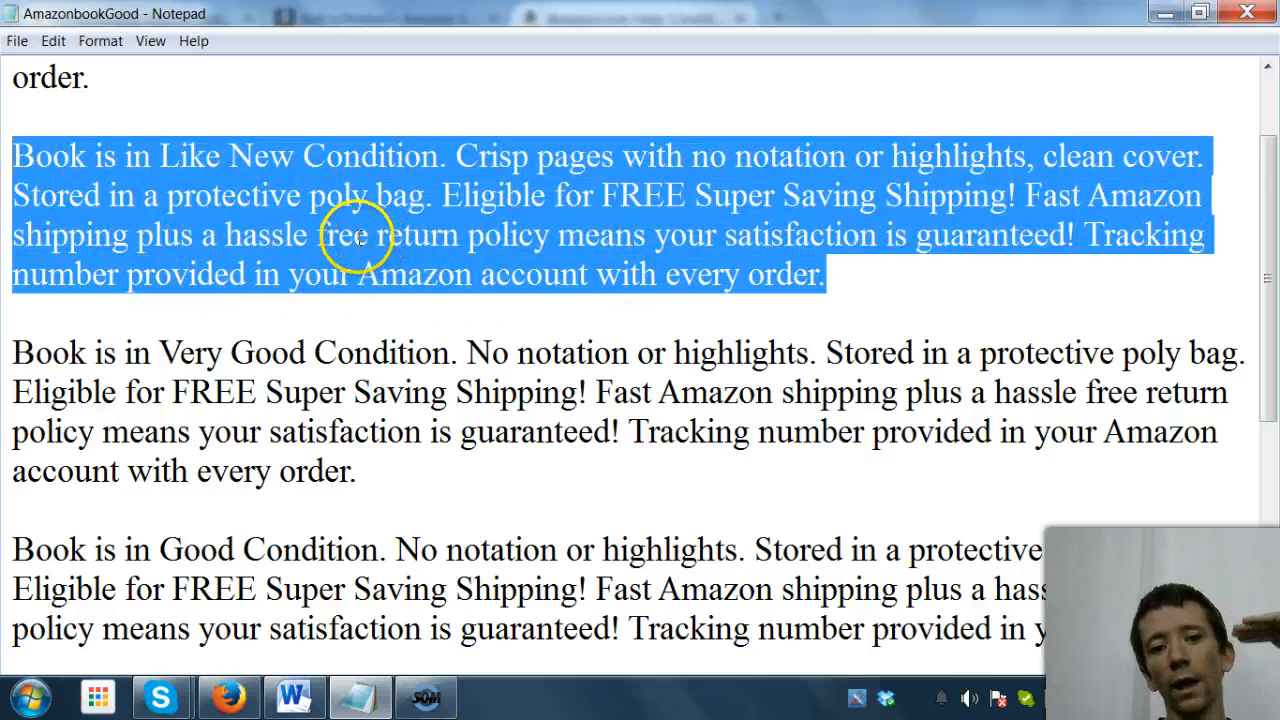
{"action": "scroll", "scroll_direction": "down", "scroll_amount": 3}
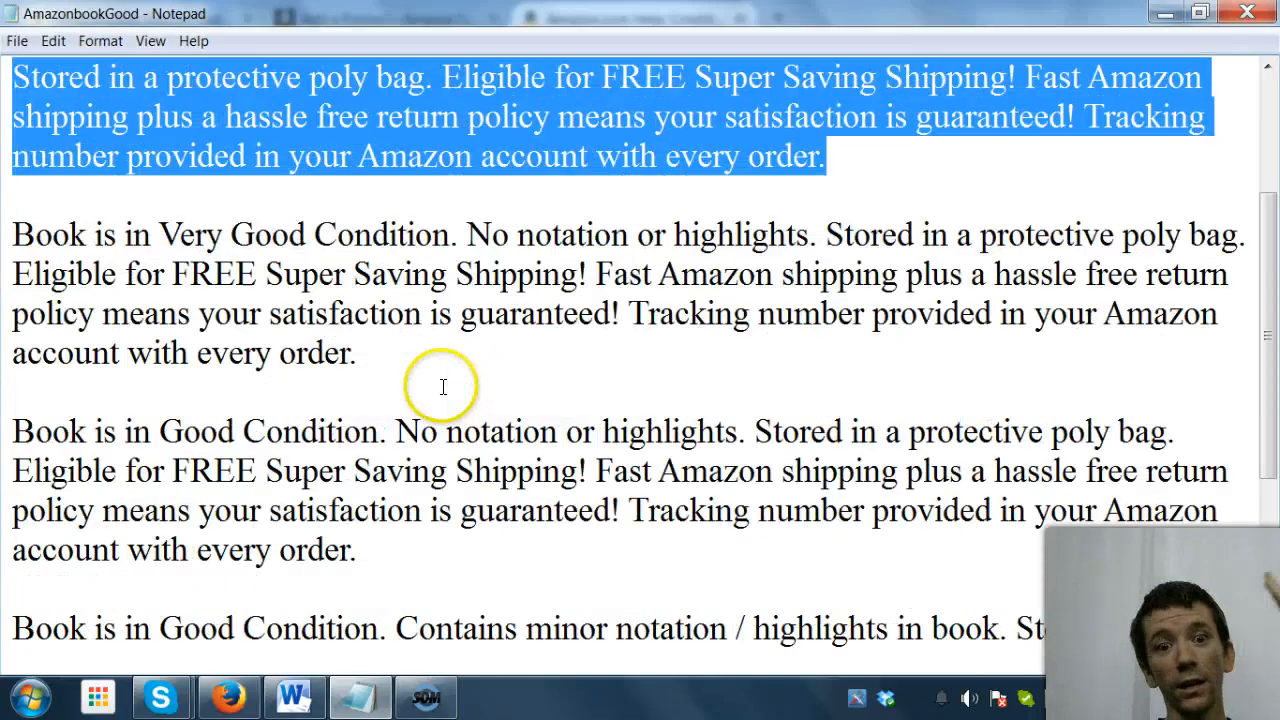
{"action": "mouse_move", "coordinate": [420, 377]}
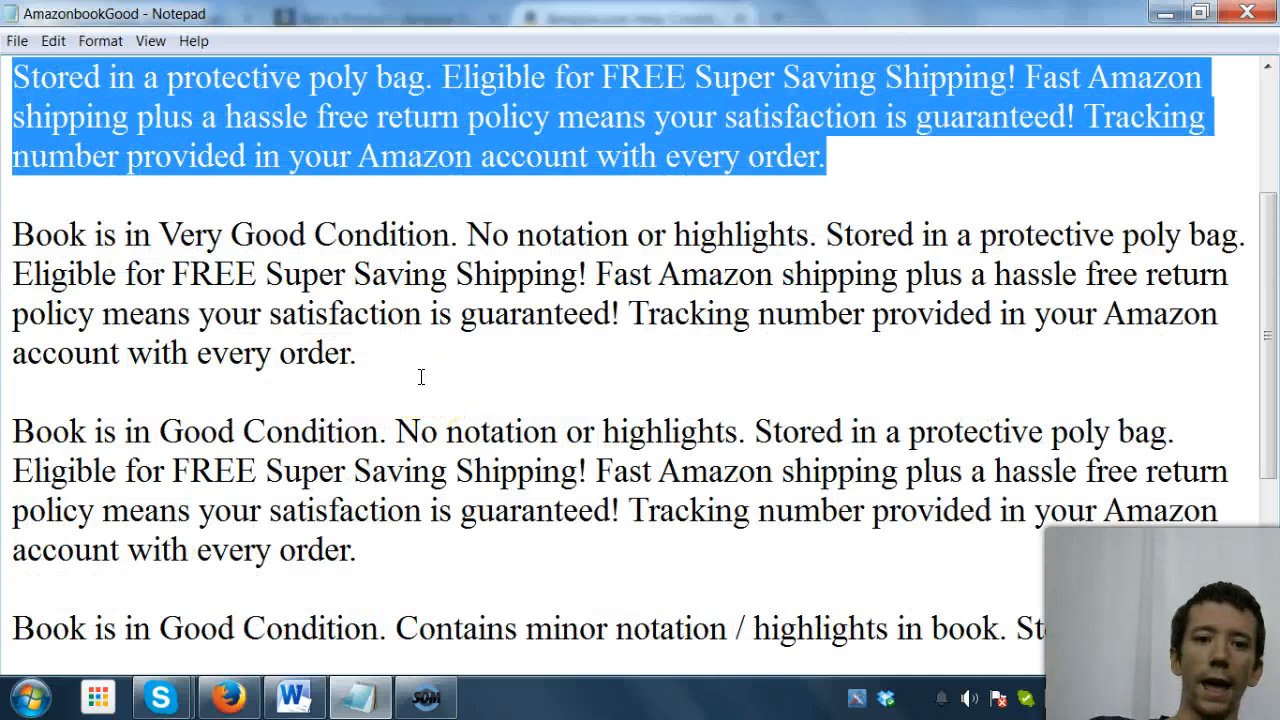
{"action": "scroll", "scroll_direction": "down", "scroll_amount": 3}
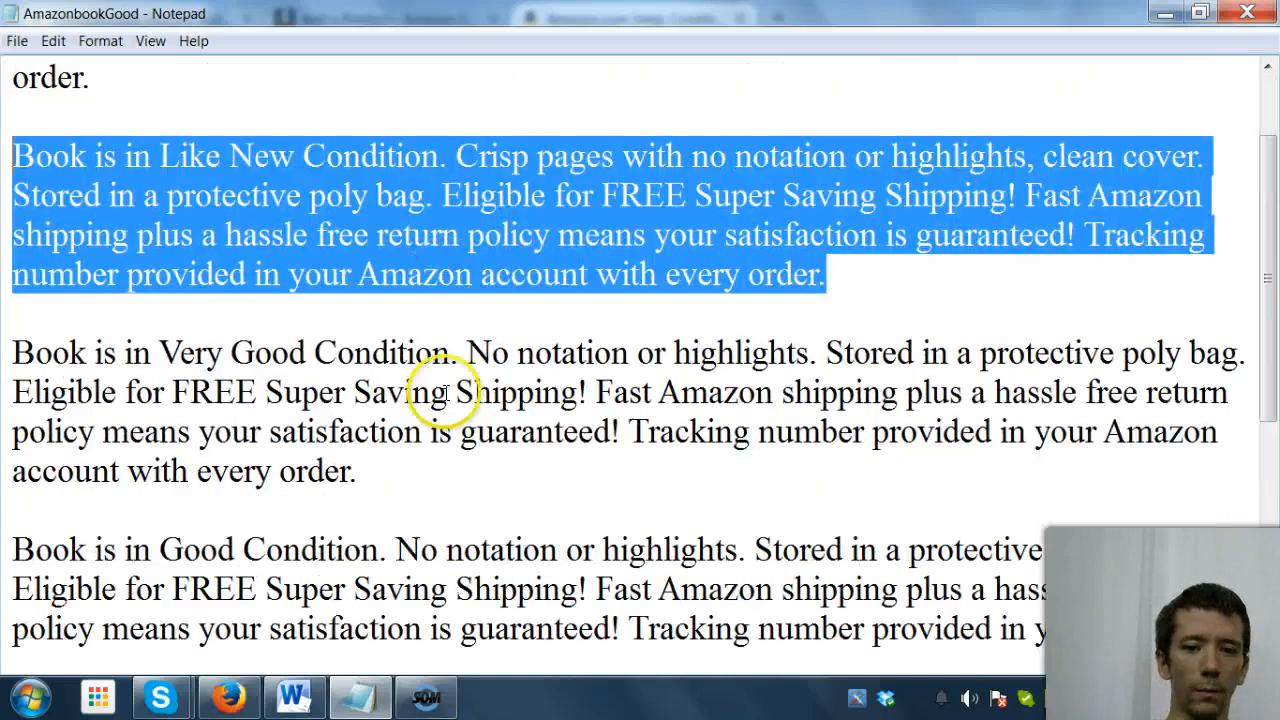
{"action": "scroll", "scroll_direction": "down", "scroll_amount": 3}
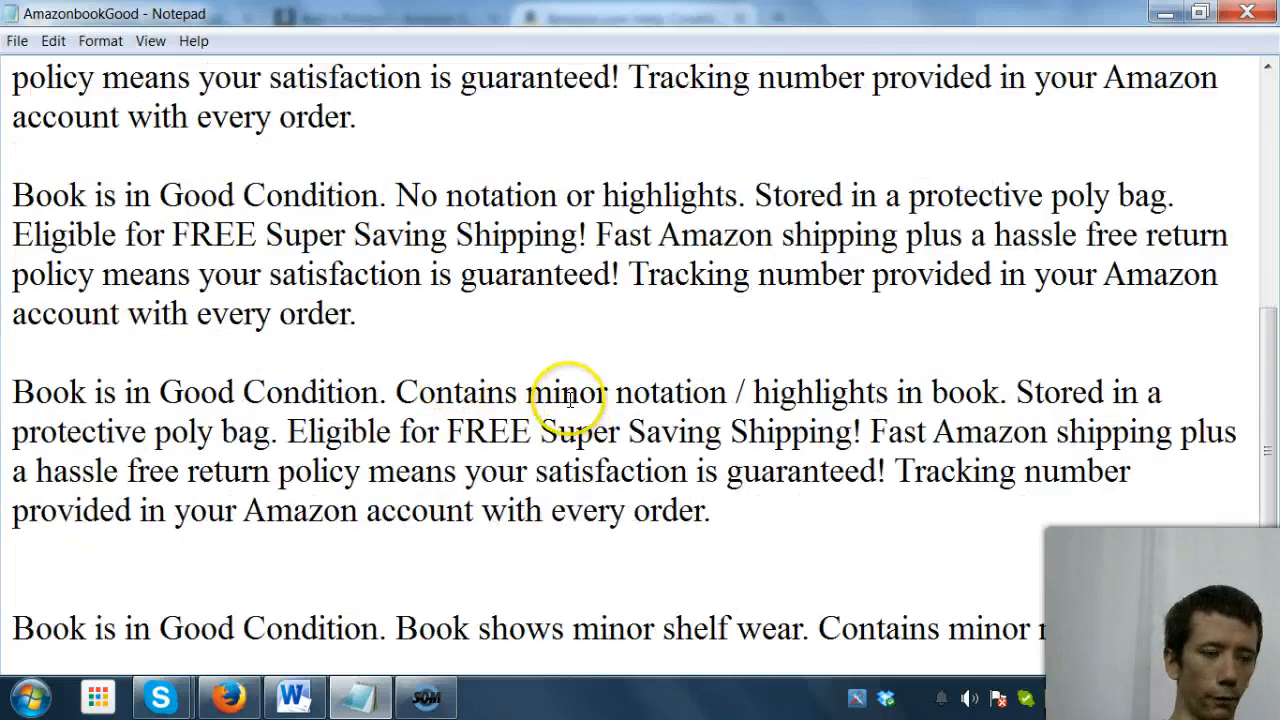
Step: Scroll further through the book condition notes in Notepad
{"action": "scroll", "scroll_direction": "down", "scroll_amount": 3}
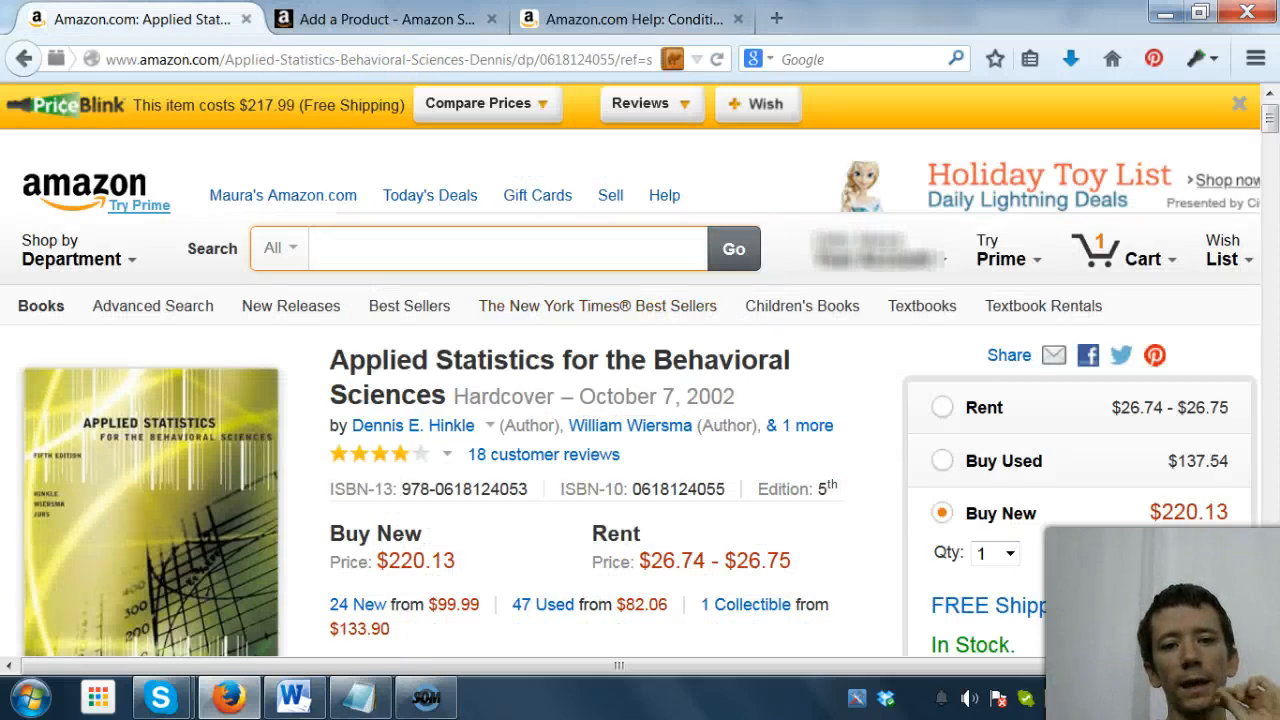
Step: Open the 47 used offers for the statistics book and browse the price-sorted listings
{"action": "left_click", "coordinate": [510, 248]}
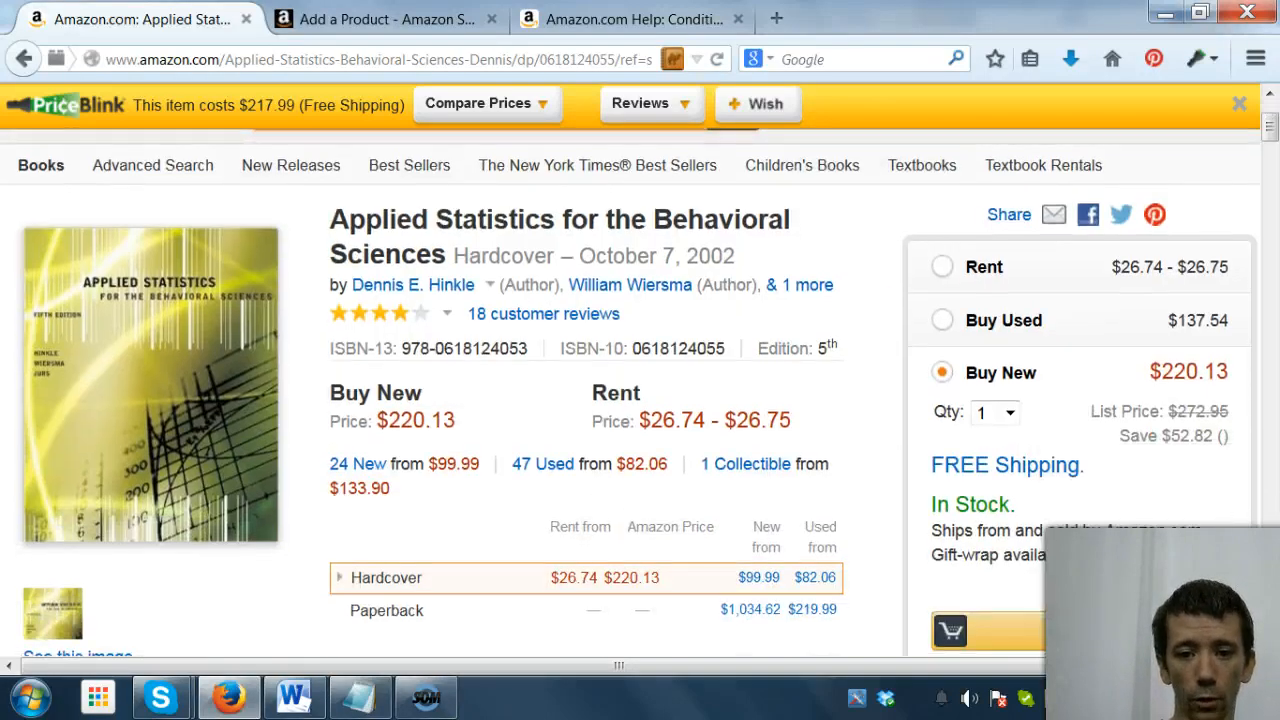
{"action": "scroll", "scroll_direction": "down", "scroll_amount": 3}
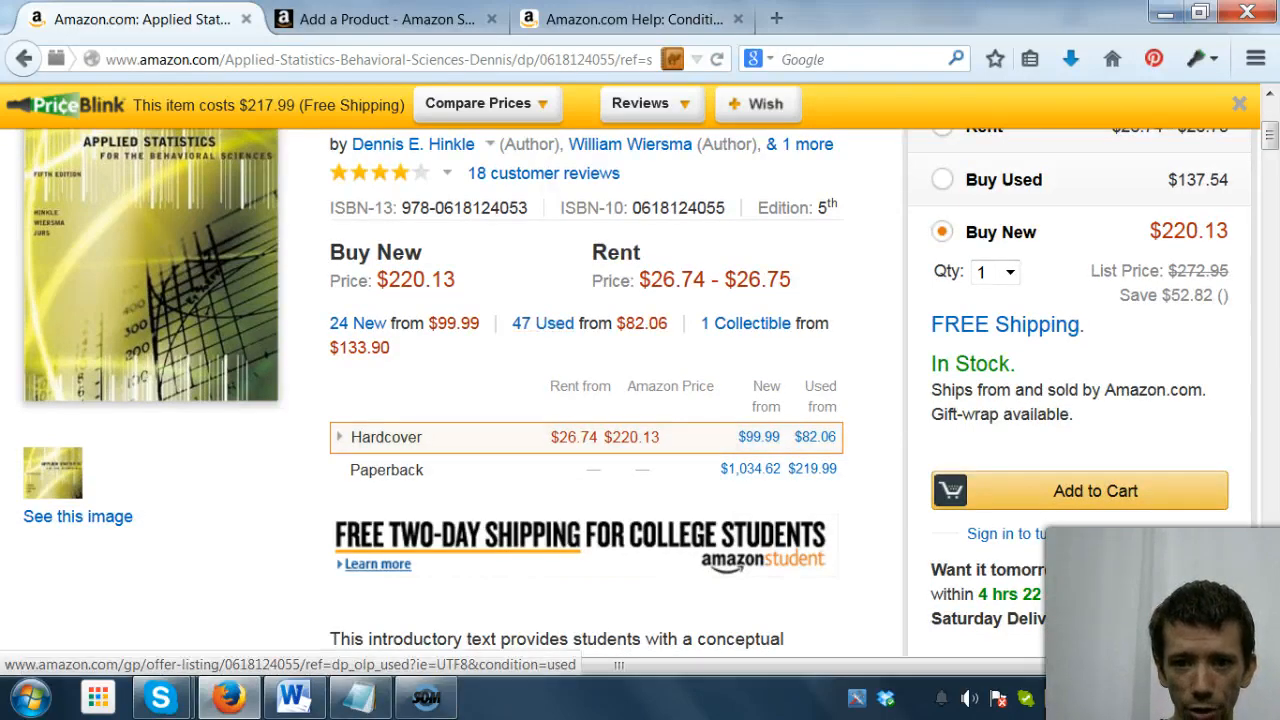
{"action": "left_click", "coordinate": [542, 323]}
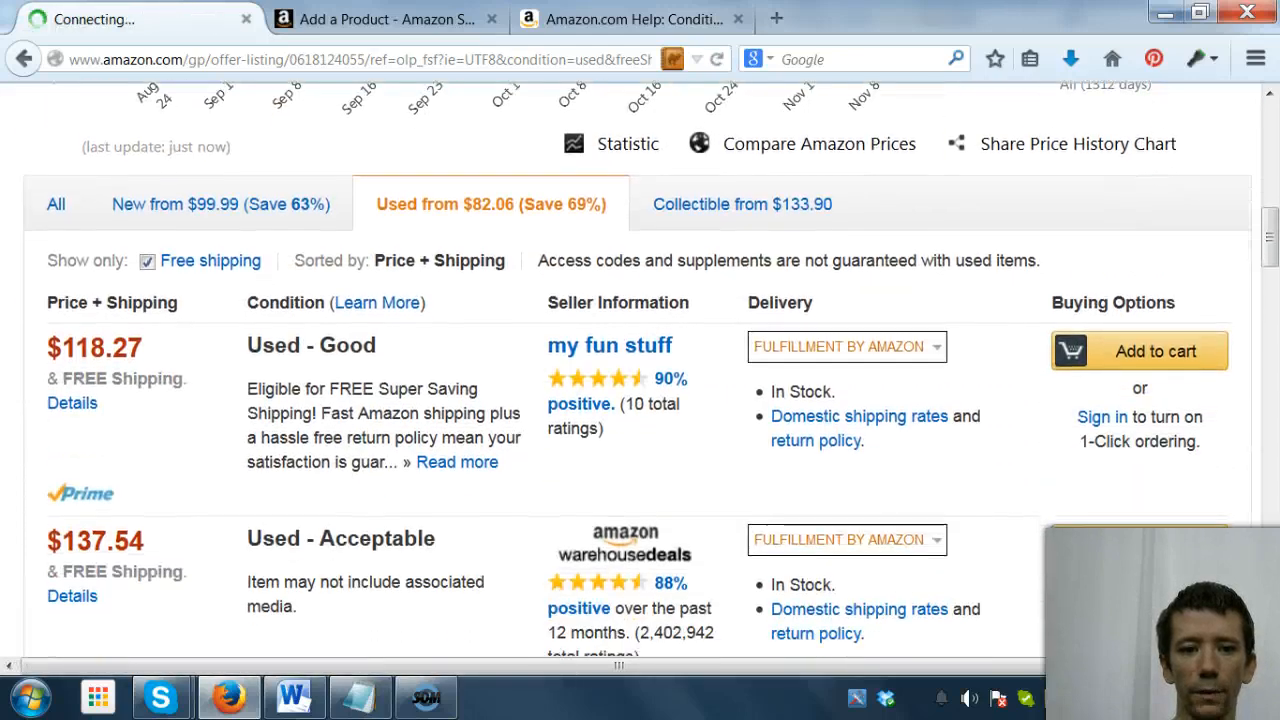
{"action": "scroll", "scroll_direction": "down", "scroll_amount": 3}
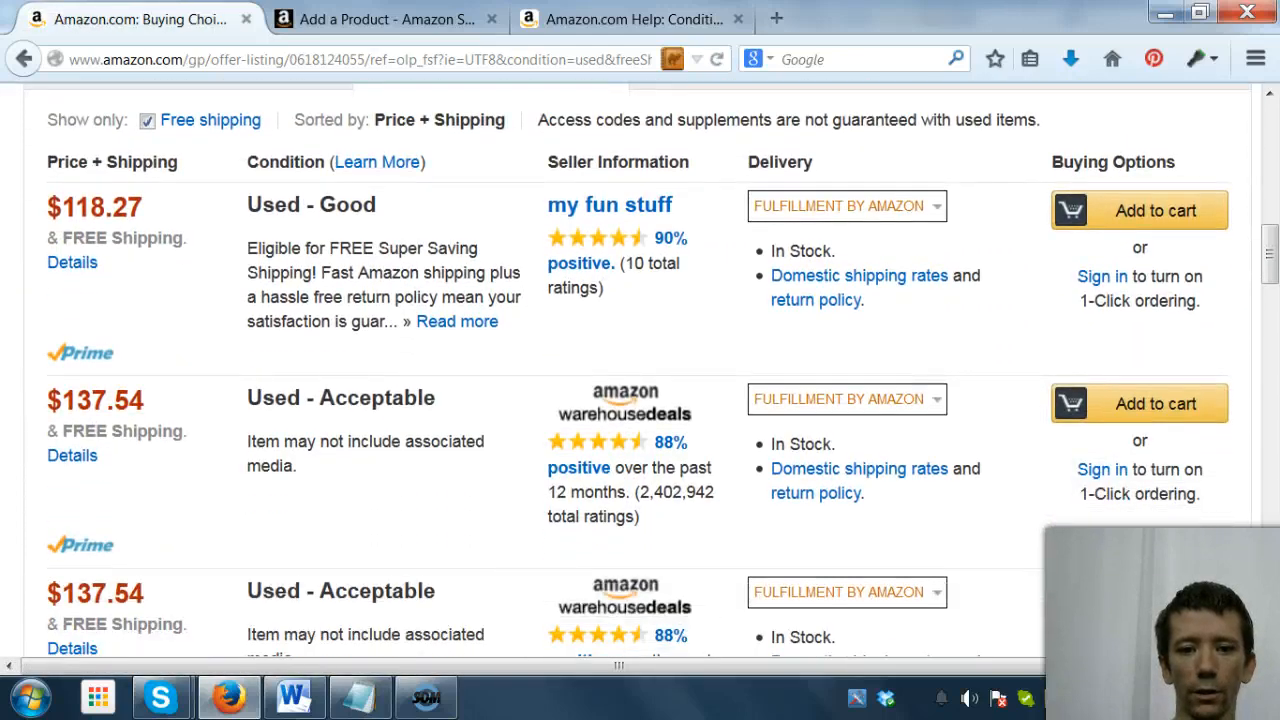
{"action": "scroll", "scroll_direction": "down", "scroll_amount": 3}
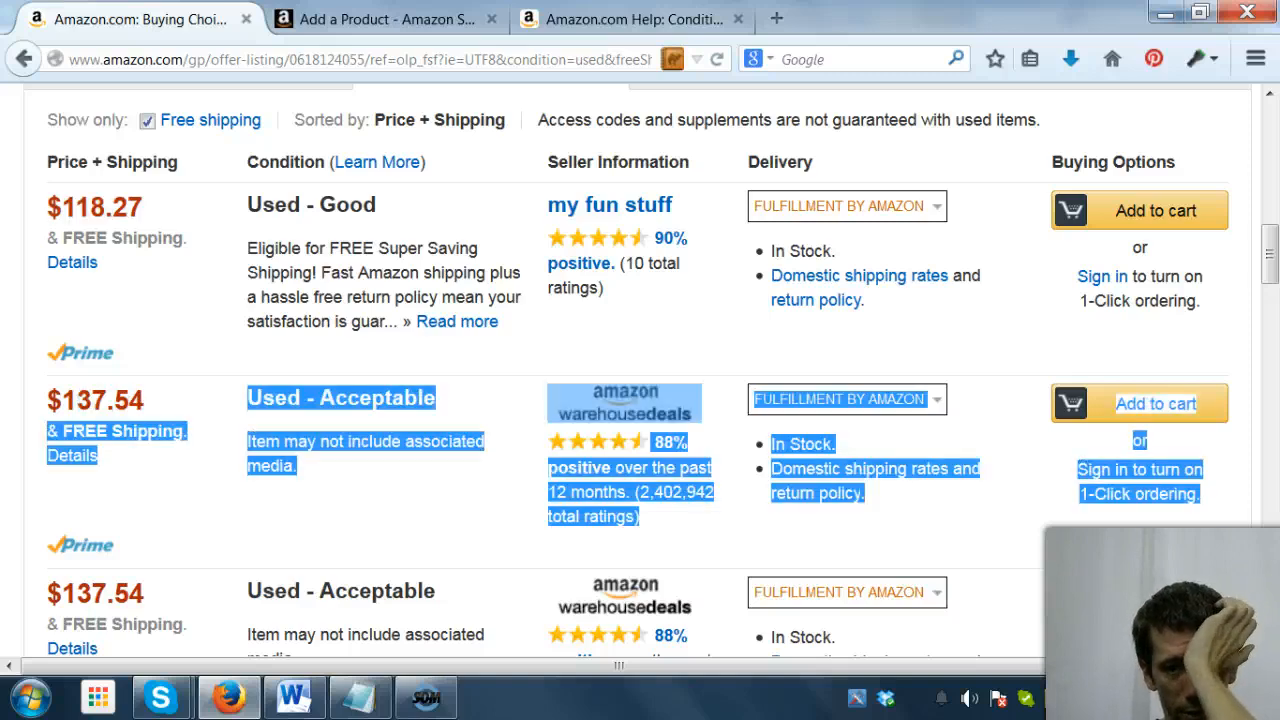
{"action": "scroll", "scroll_direction": "down", "scroll_amount": 3}
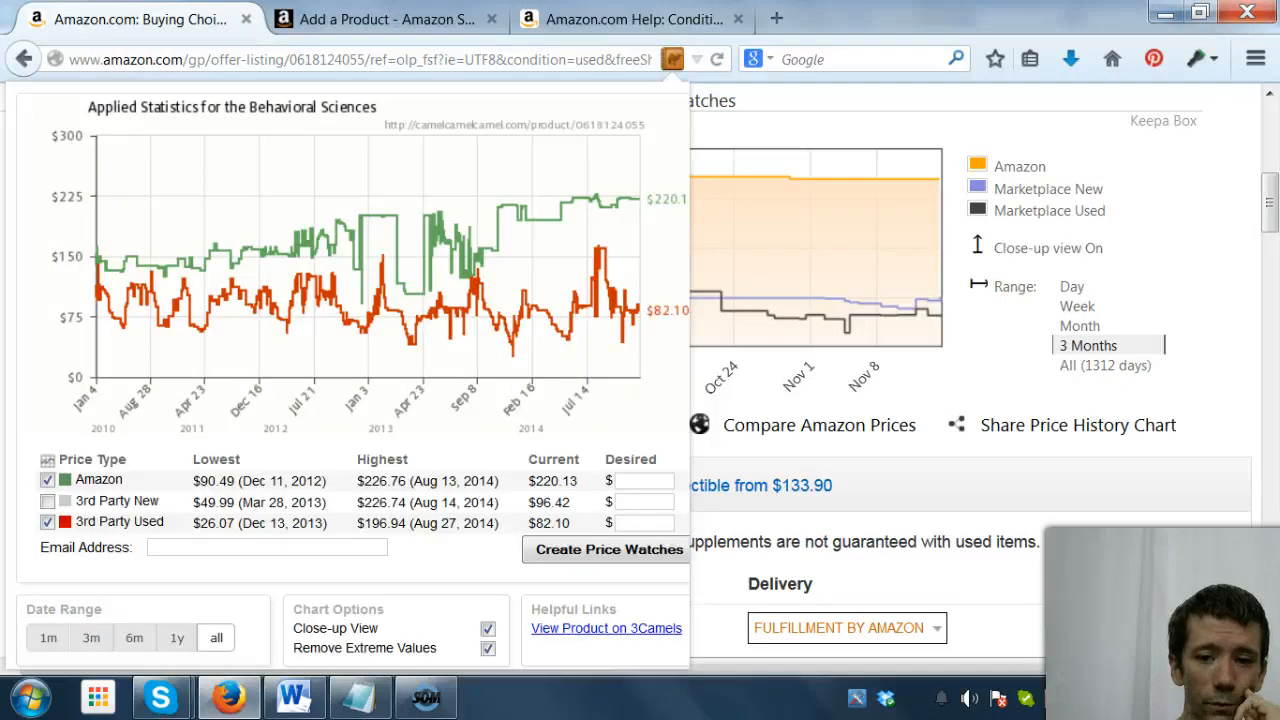
Step: Open the book's camelcamelcamel page and switch to its Sales Rank chart
{"action": "left_click", "coordinate": [606, 628]}
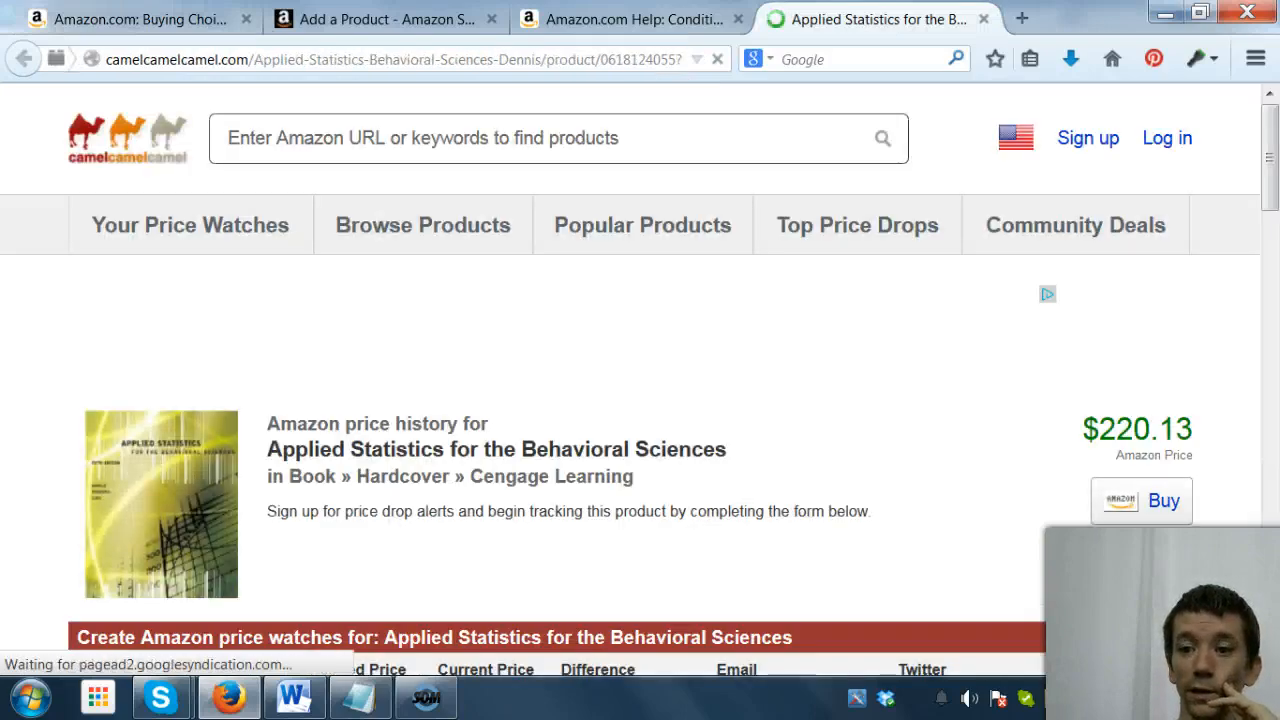
{"action": "scroll", "scroll_direction": "down", "scroll_amount": 3}
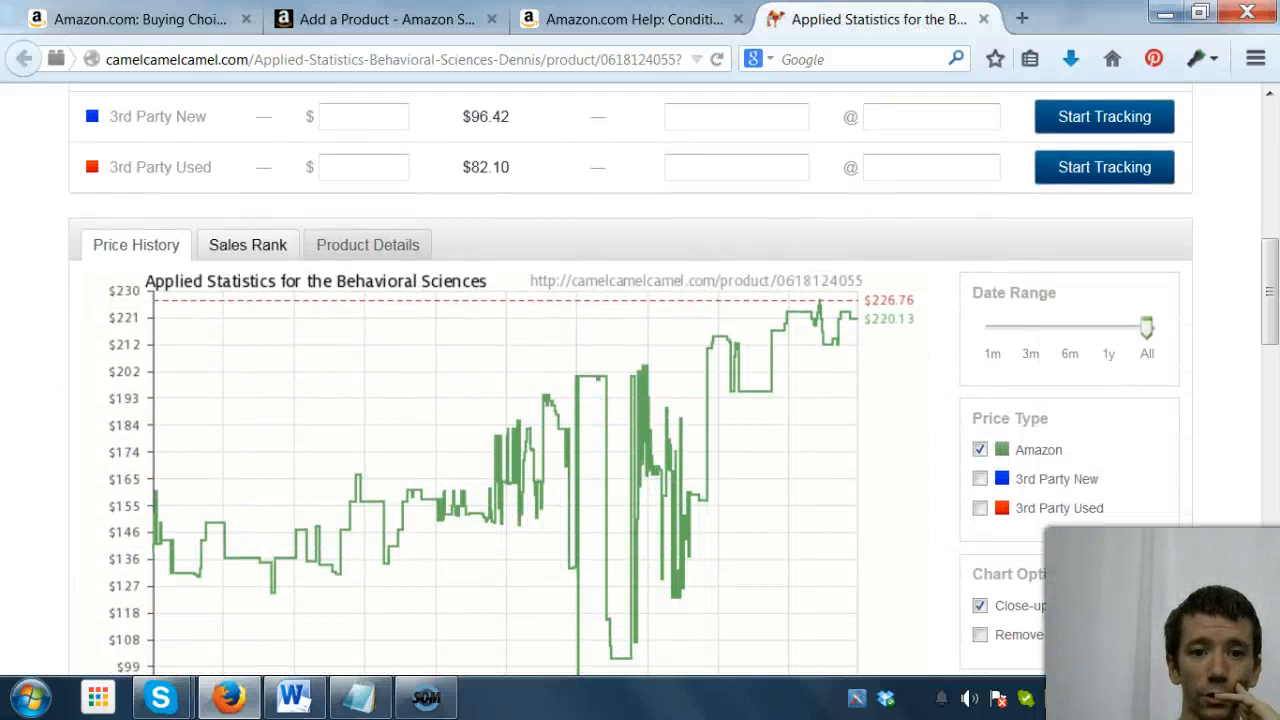
{"action": "left_click", "coordinate": [247, 244]}
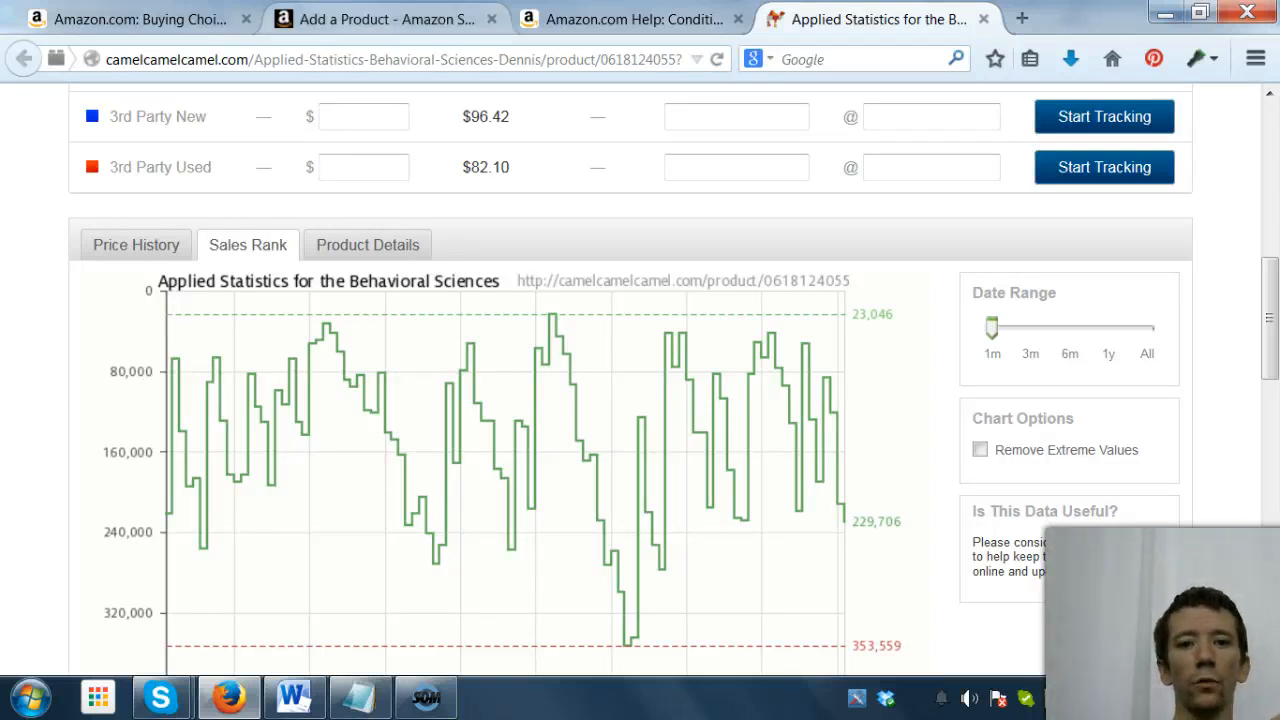
Step: Browse the used offers again, then reopen the book's product information page
{"action": "left_click", "coordinate": [385, 18]}
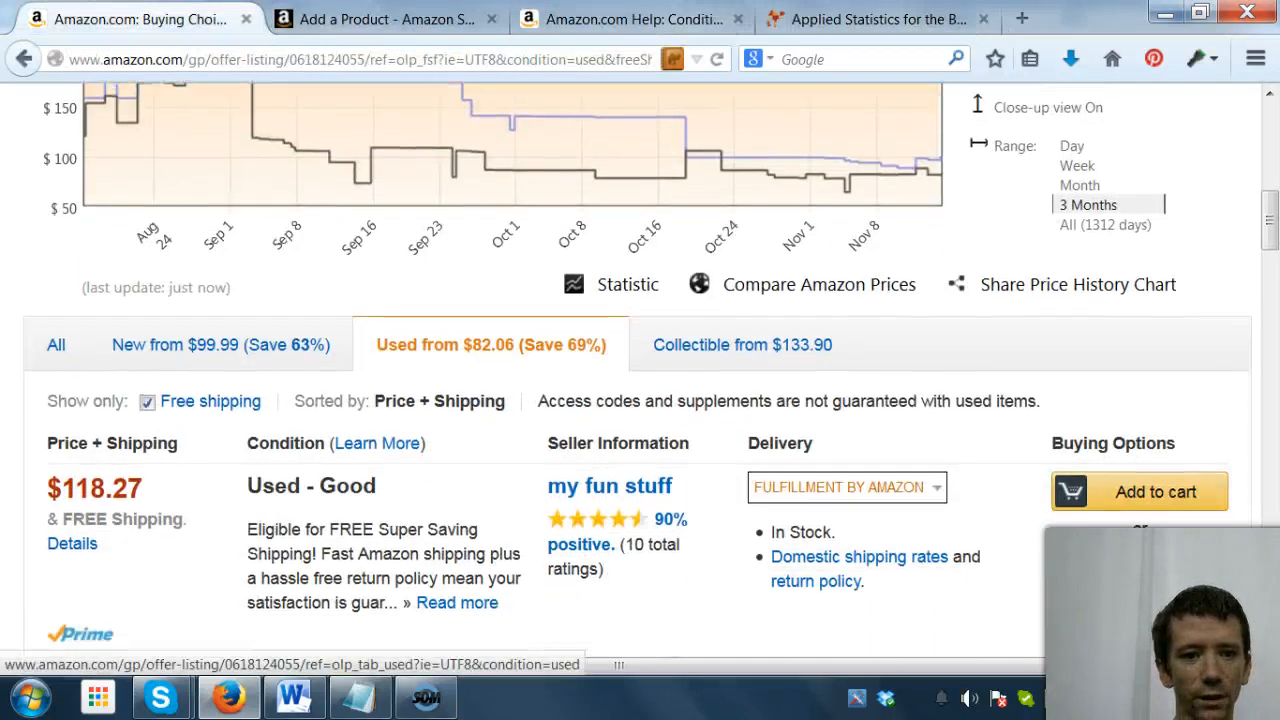
{"action": "scroll", "scroll_direction": "down", "scroll_amount": 3}
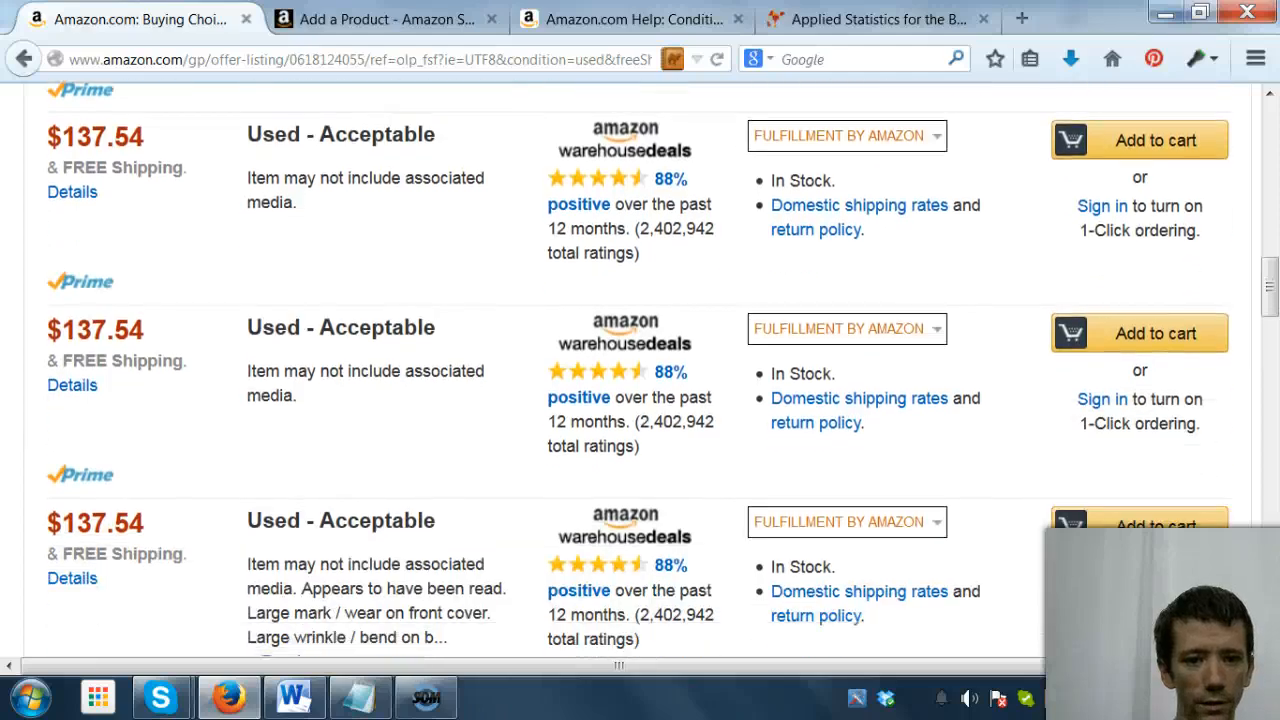
{"action": "scroll", "scroll_direction": "down", "scroll_amount": 3}
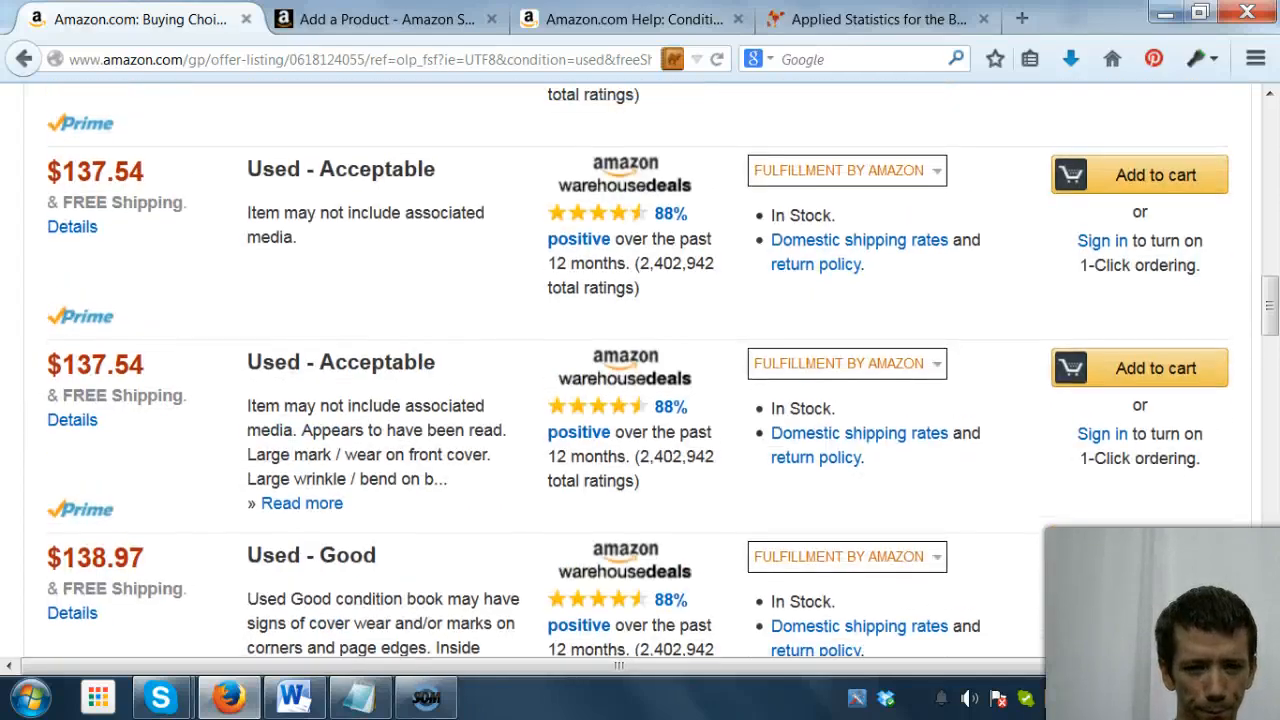
{"action": "scroll", "scroll_direction": "down", "scroll_amount": 3}
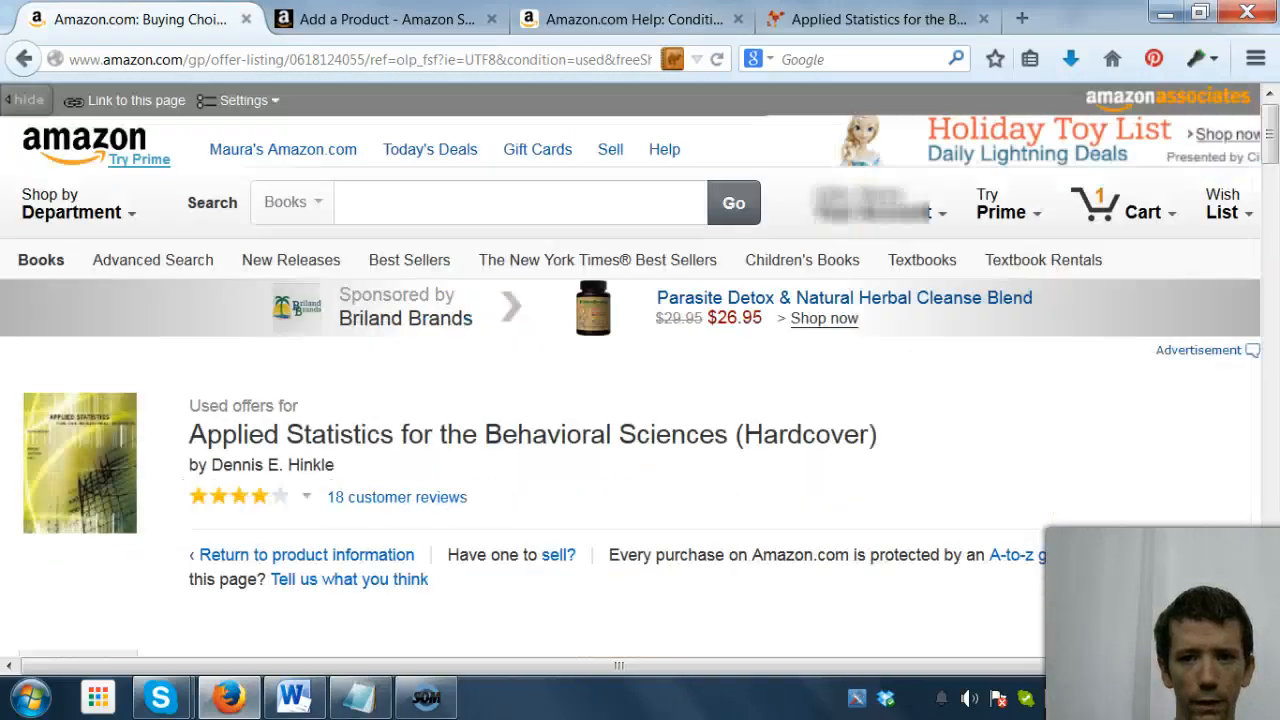
{"action": "left_click", "coordinate": [306, 554]}
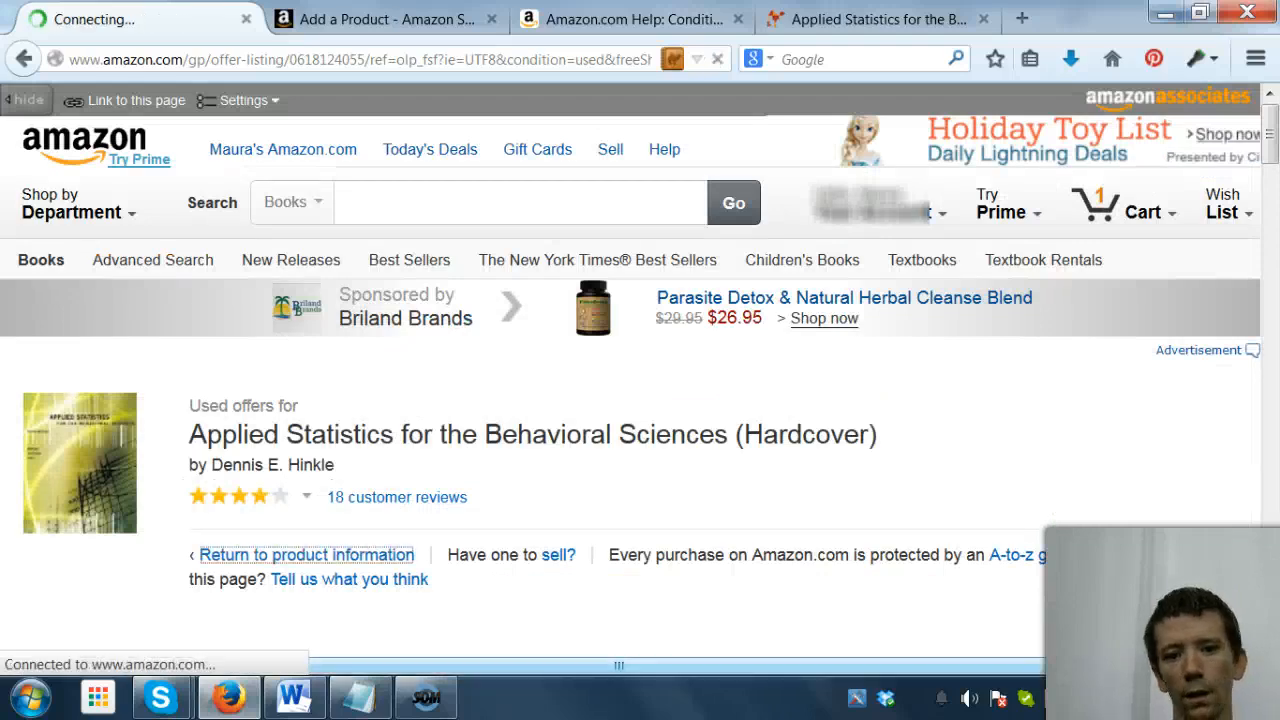
{"action": "left_click", "coordinate": [306, 555]}
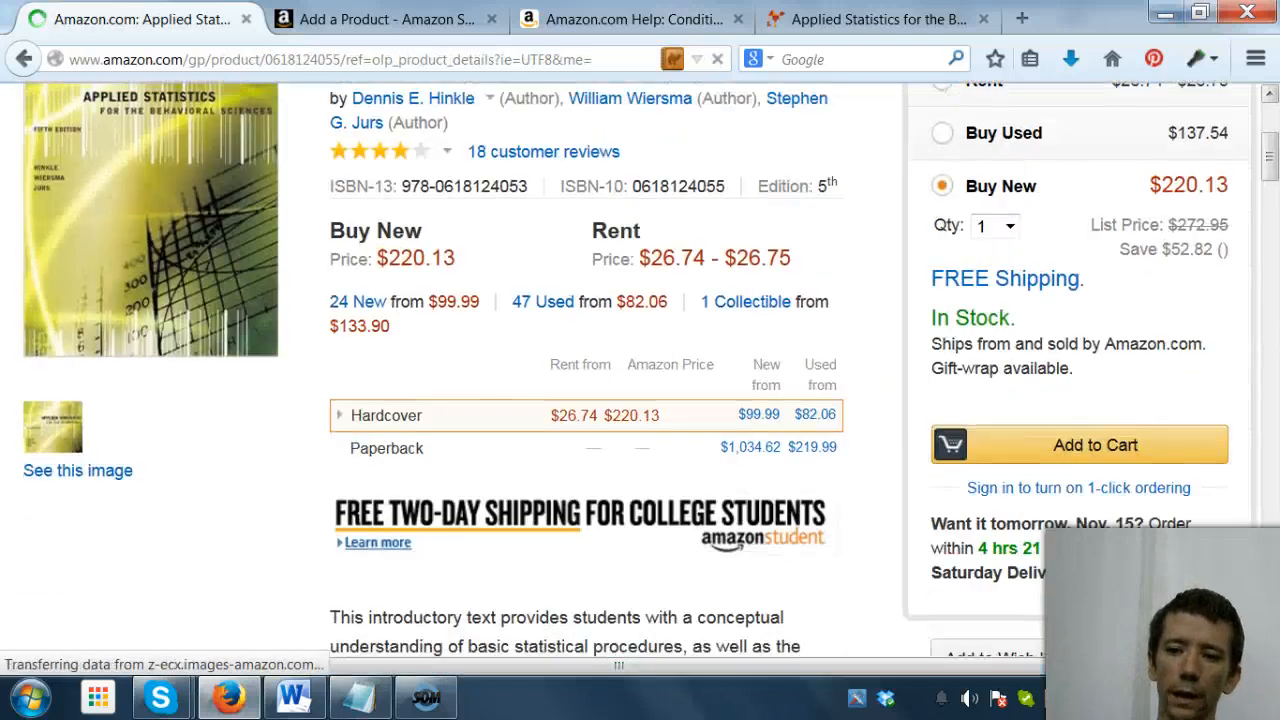
{"action": "scroll", "scroll_direction": "down", "scroll_amount": 3}
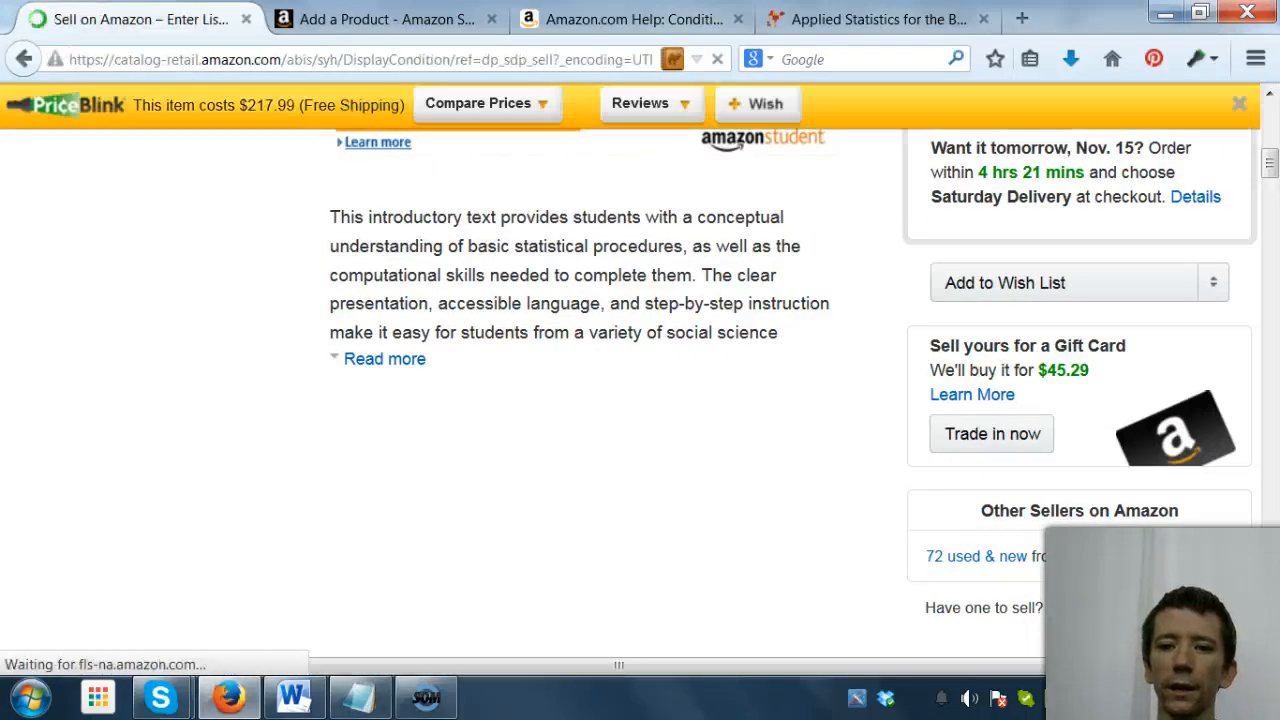
{"action": "left_click", "coordinate": [385, 19]}
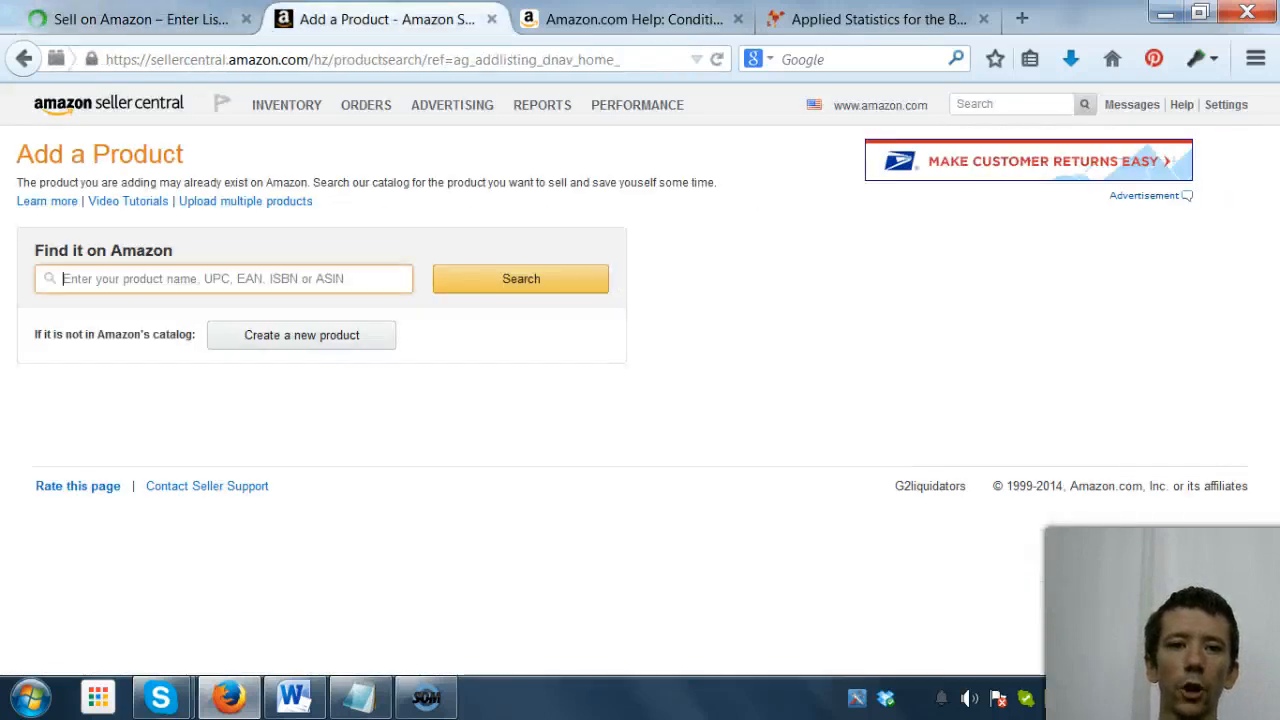
{"action": "left_click", "coordinate": [286, 105]}
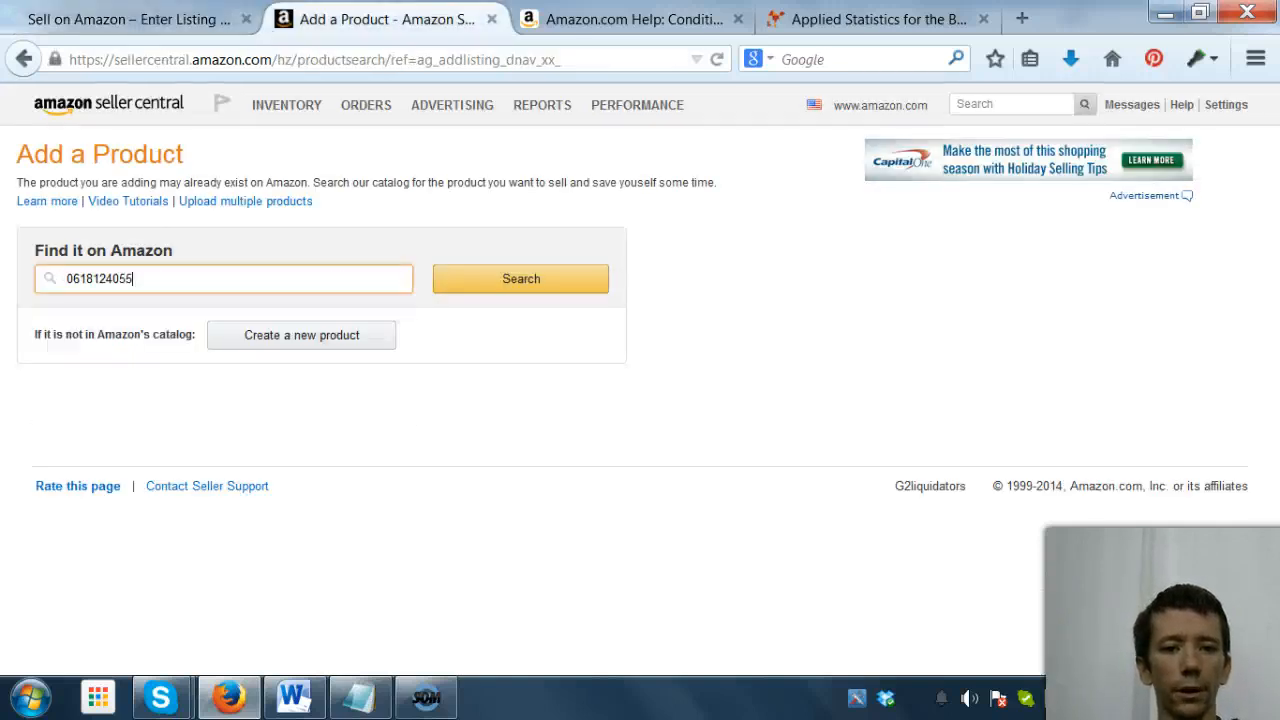
{"action": "left_click", "coordinate": [520, 278]}
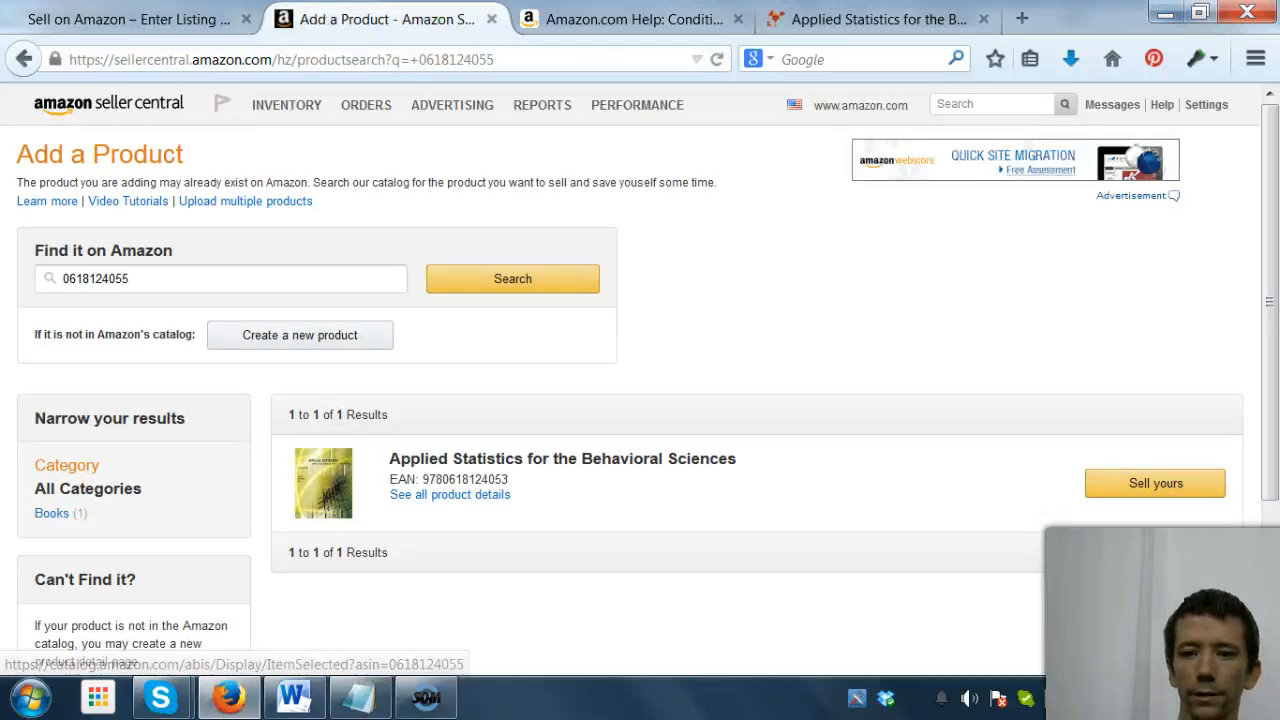
{"action": "left_click", "coordinate": [1155, 483]}
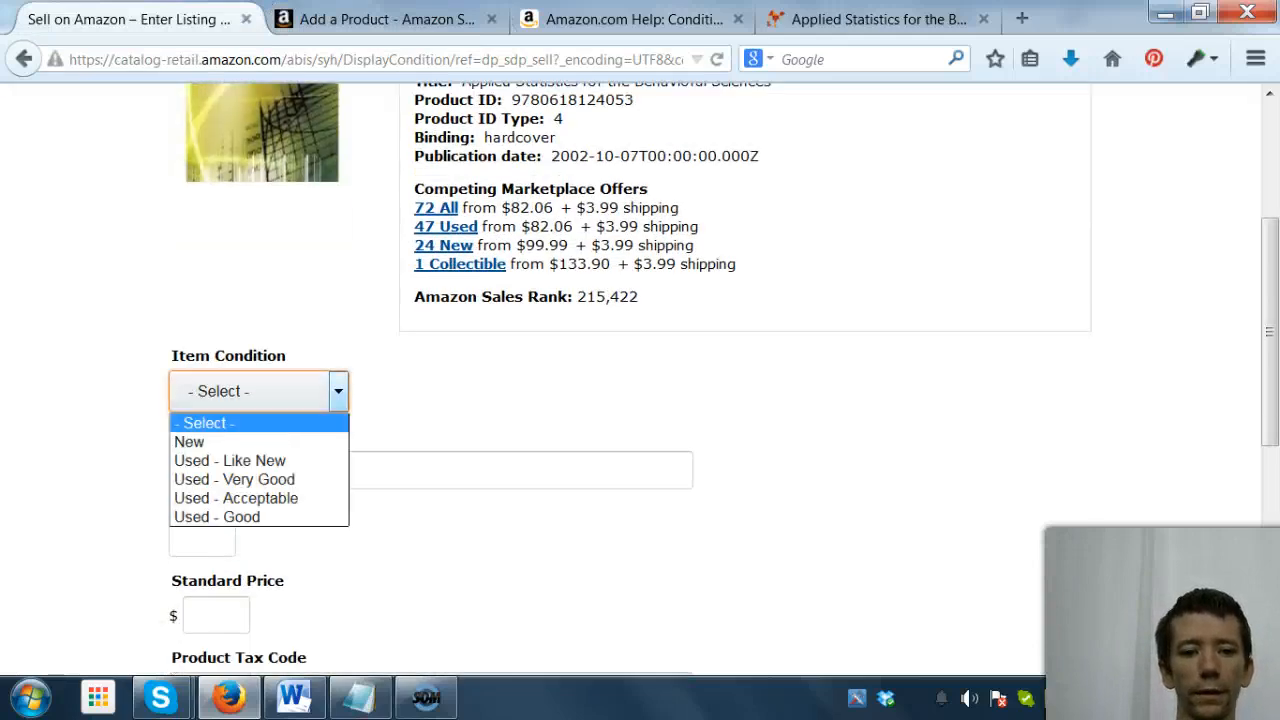
Step: Set condition Used - Good, quantity 1, and paste the Good Condition note
{"action": "left_click", "coordinate": [216, 516]}
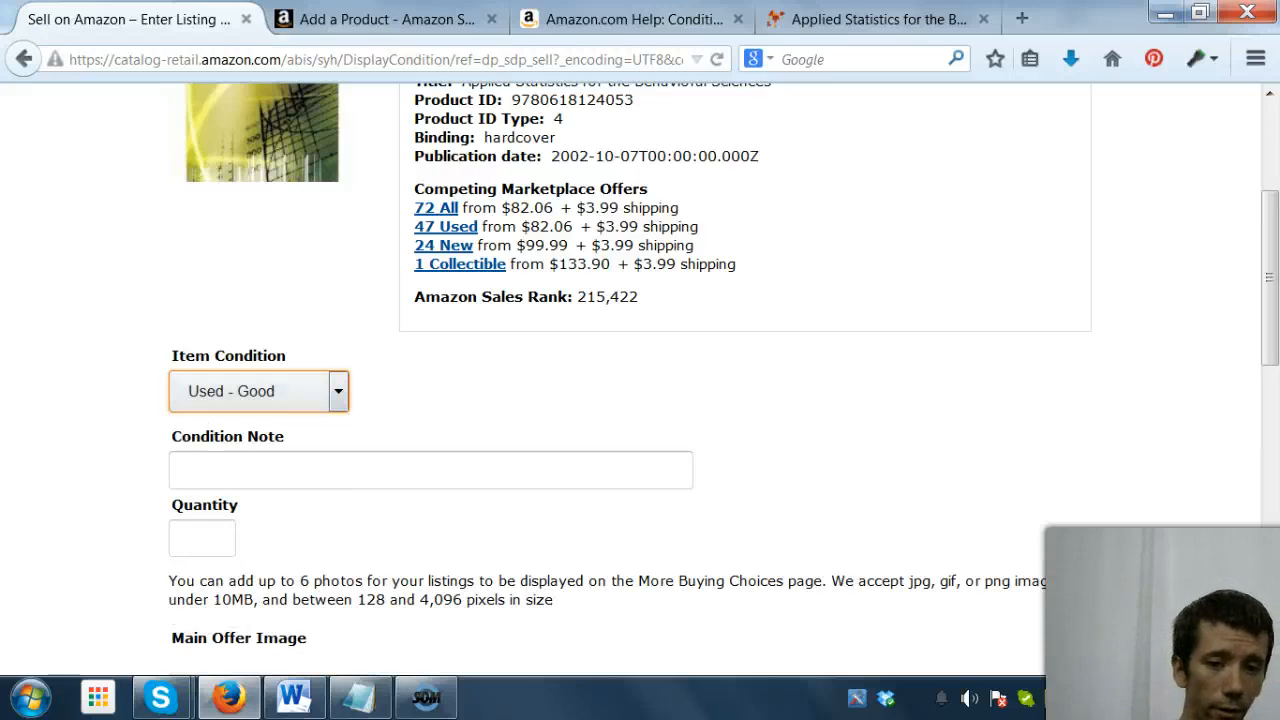
{"action": "type", "text": "1"}
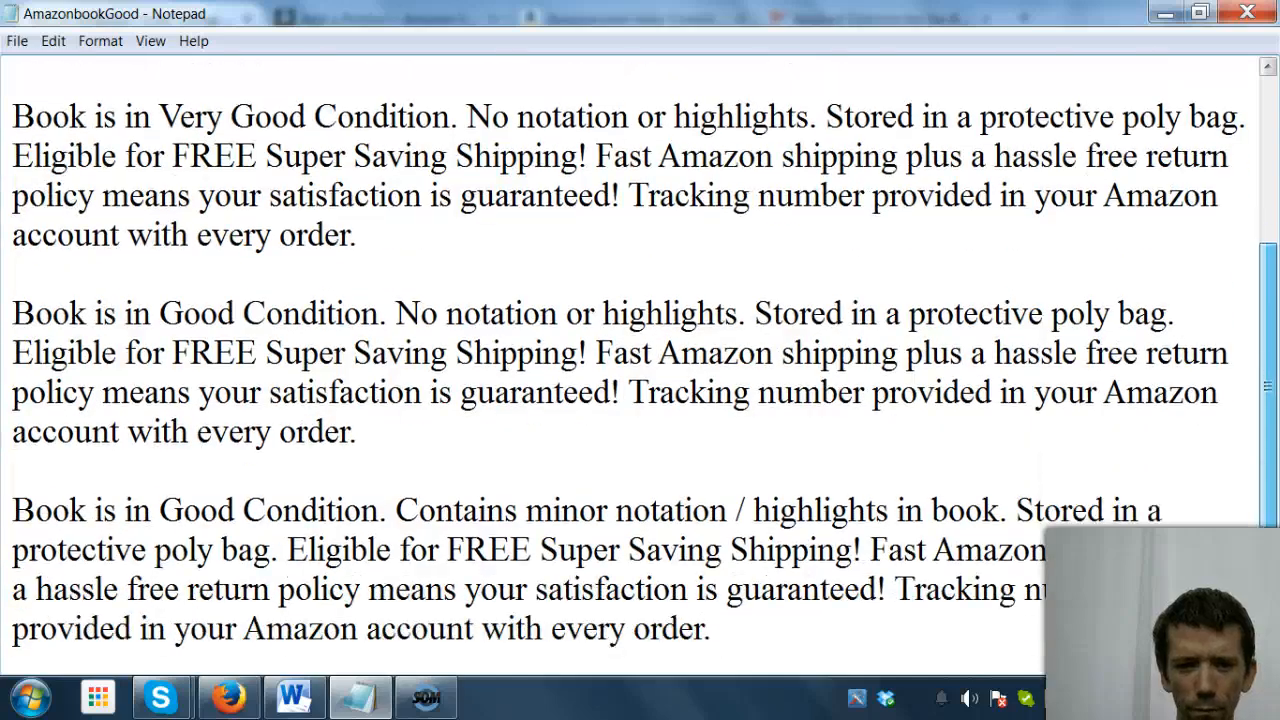
{"action": "left_click_drag", "start_coordinate": [11, 313], "coordinate": [357, 432]}
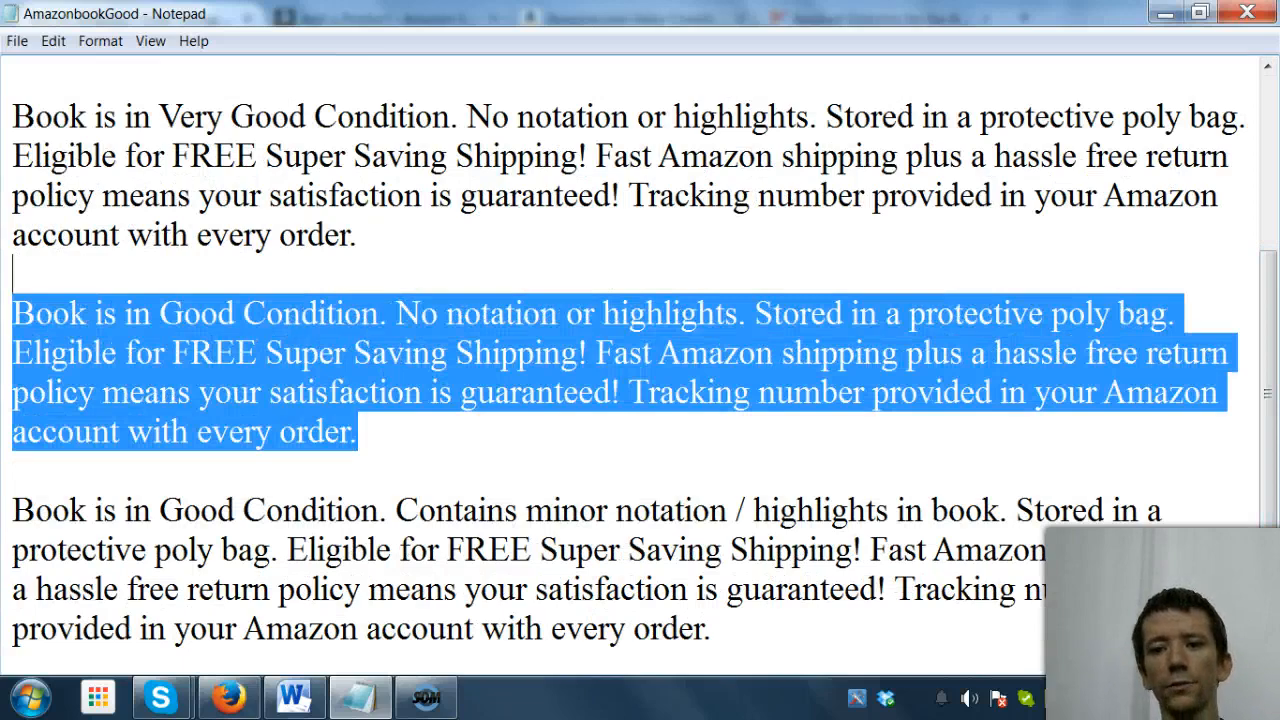
{"action": "left_click", "coordinate": [356, 432]}
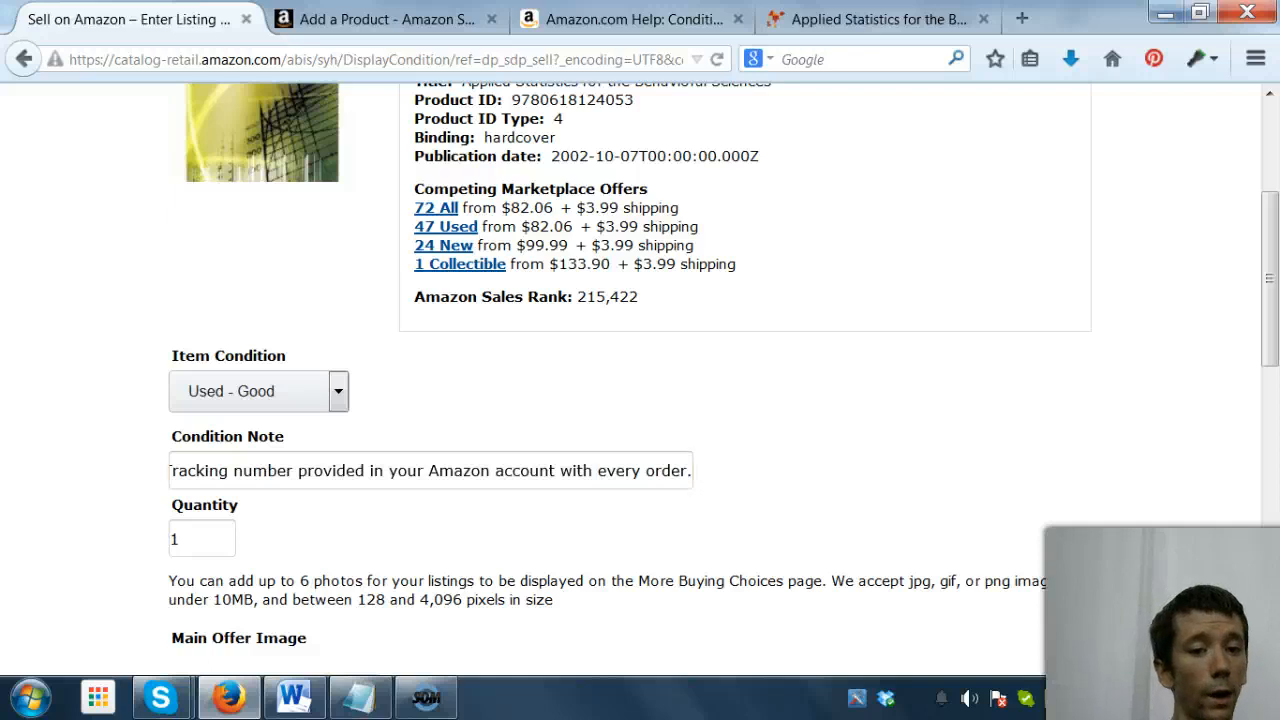
Step: Enter a $149.99 price with Fulfillment by Amazon, fixing condition errors before continuing
{"action": "scroll", "scroll_direction": "down", "scroll_amount": 3}
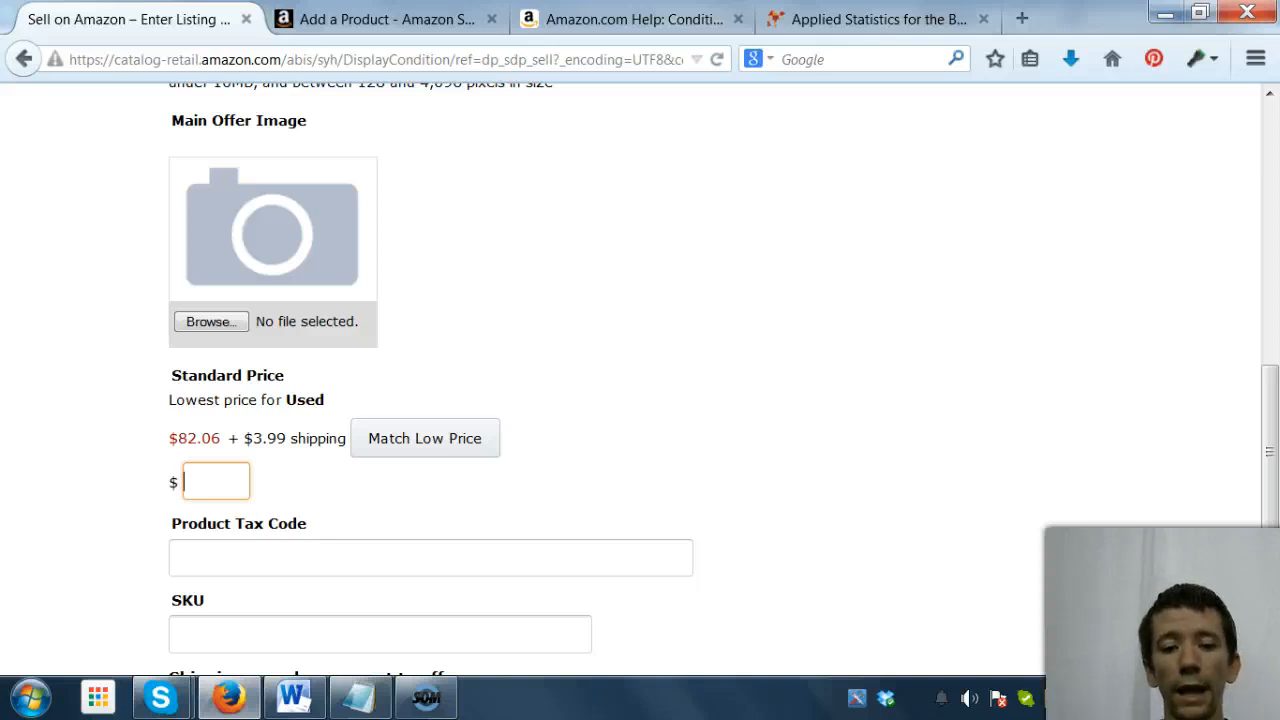
{"action": "type", "text": "149.99"}
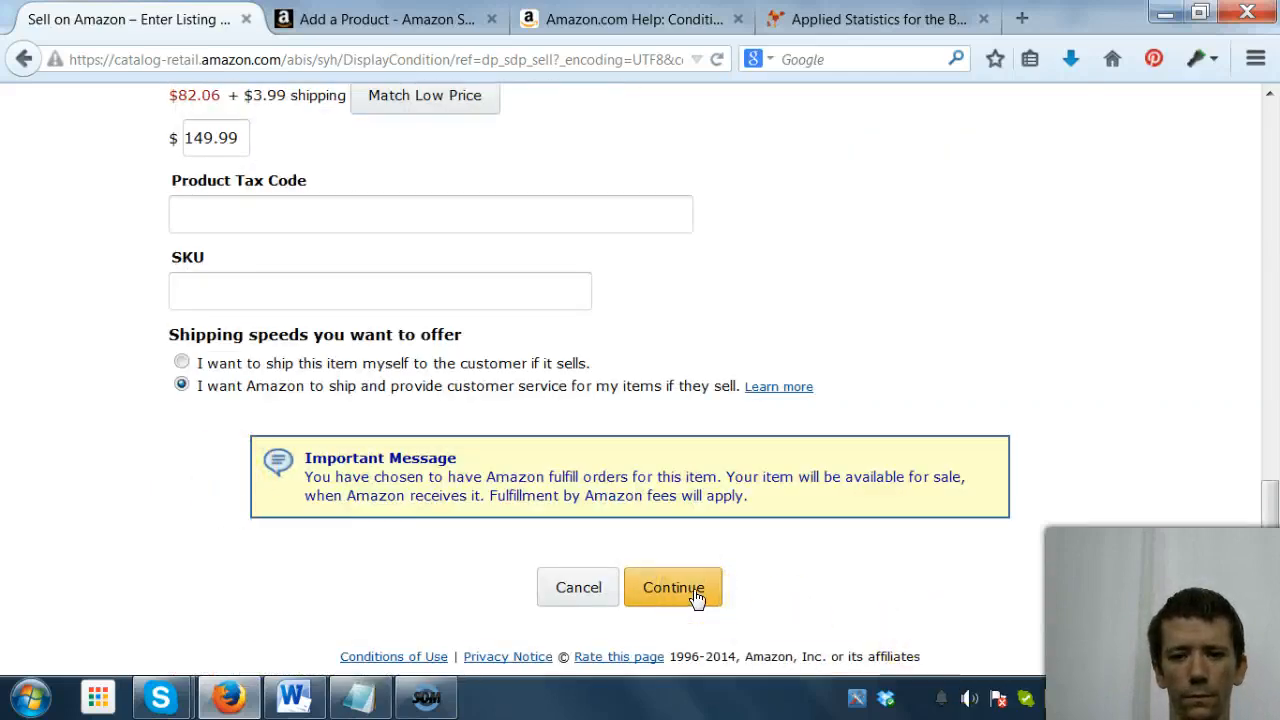
{"action": "left_click", "coordinate": [673, 587]}
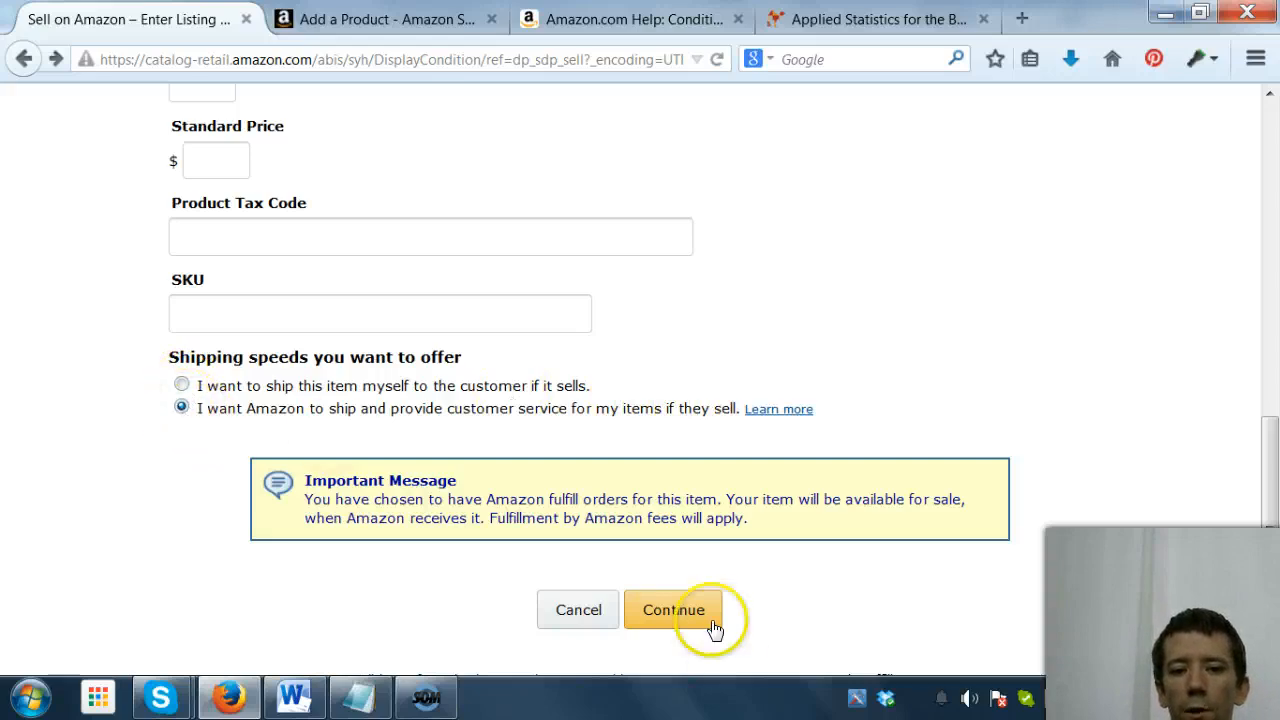
{"action": "left_click", "coordinate": [673, 609]}
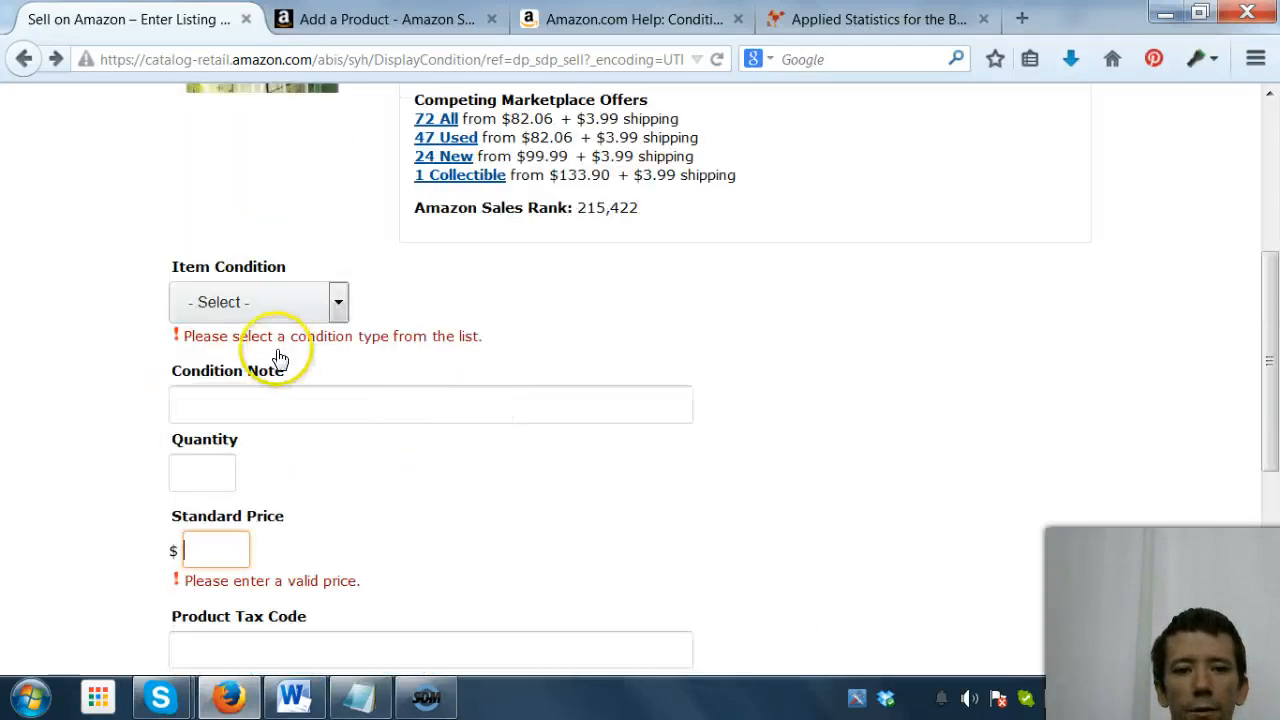
{"action": "left_click", "coordinate": [258, 301]}
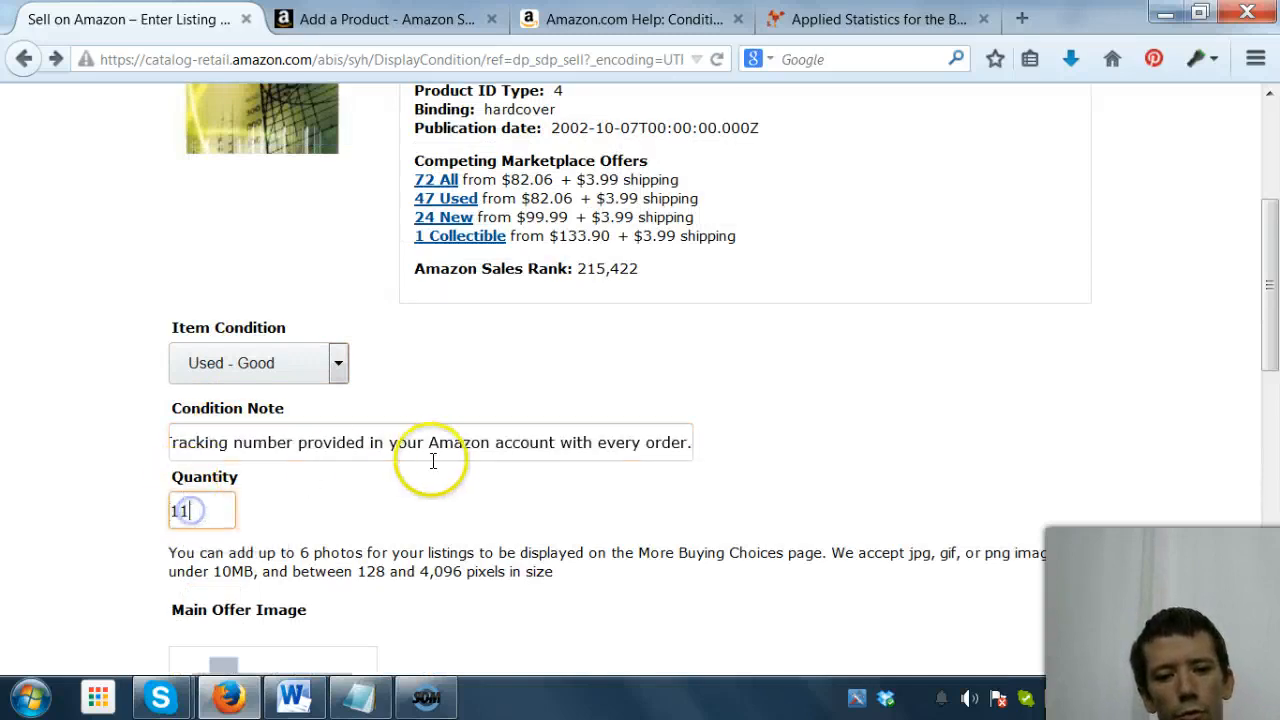
{"action": "scroll", "scroll_direction": "down", "scroll_amount": 3}
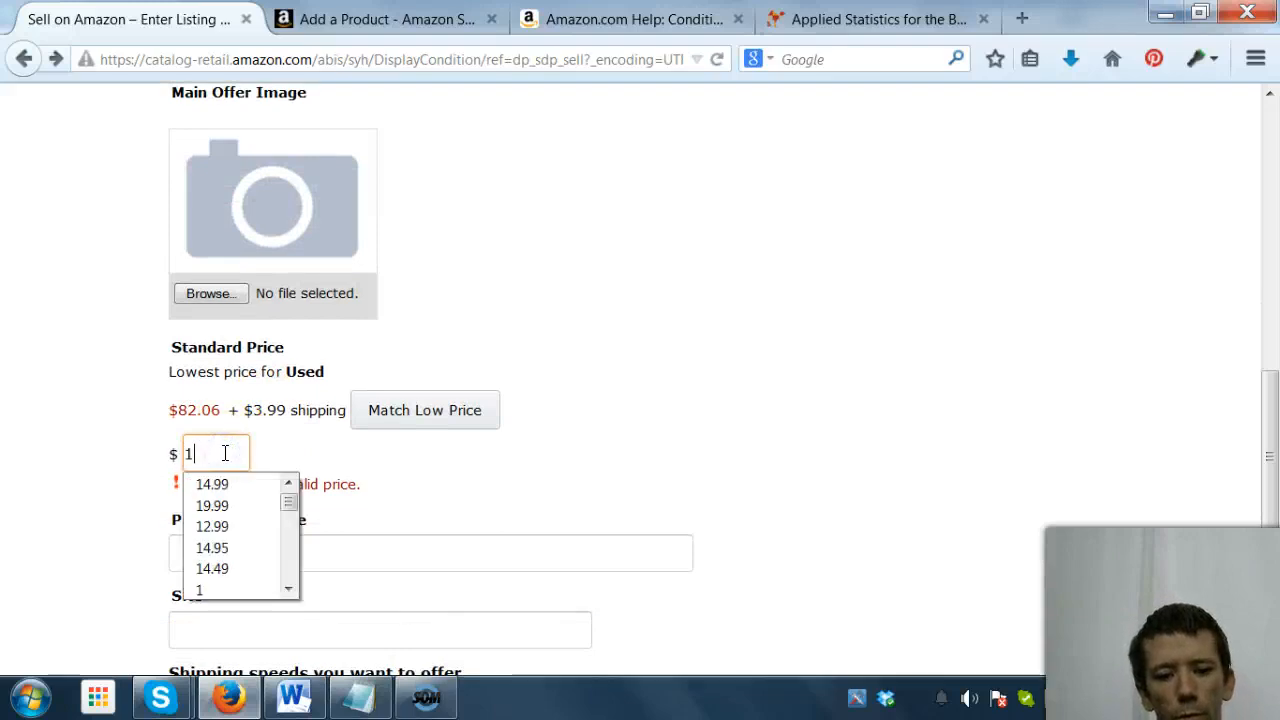
{"action": "type", "text": "49.99"}
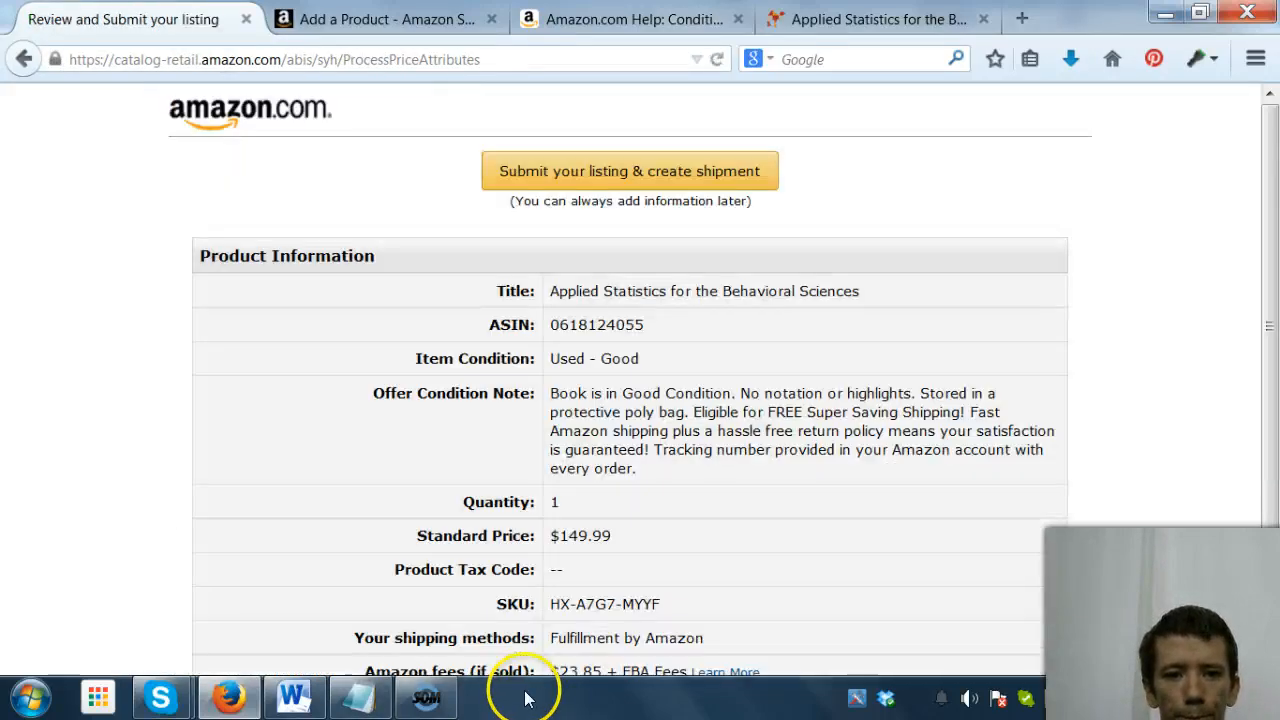
Step: Submit the Used - Good $149.99 listing and create its shipment
{"action": "scroll", "scroll_direction": "down", "scroll_amount": 3}
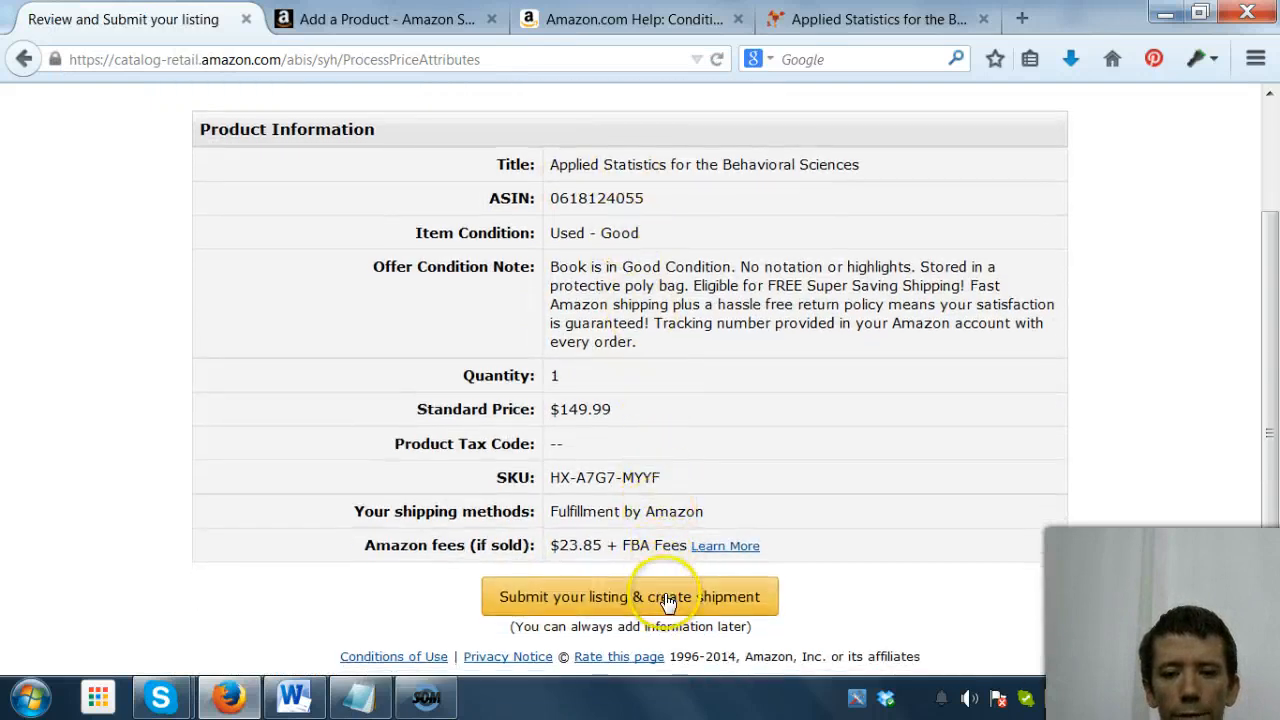
{"action": "left_click", "coordinate": [630, 596]}
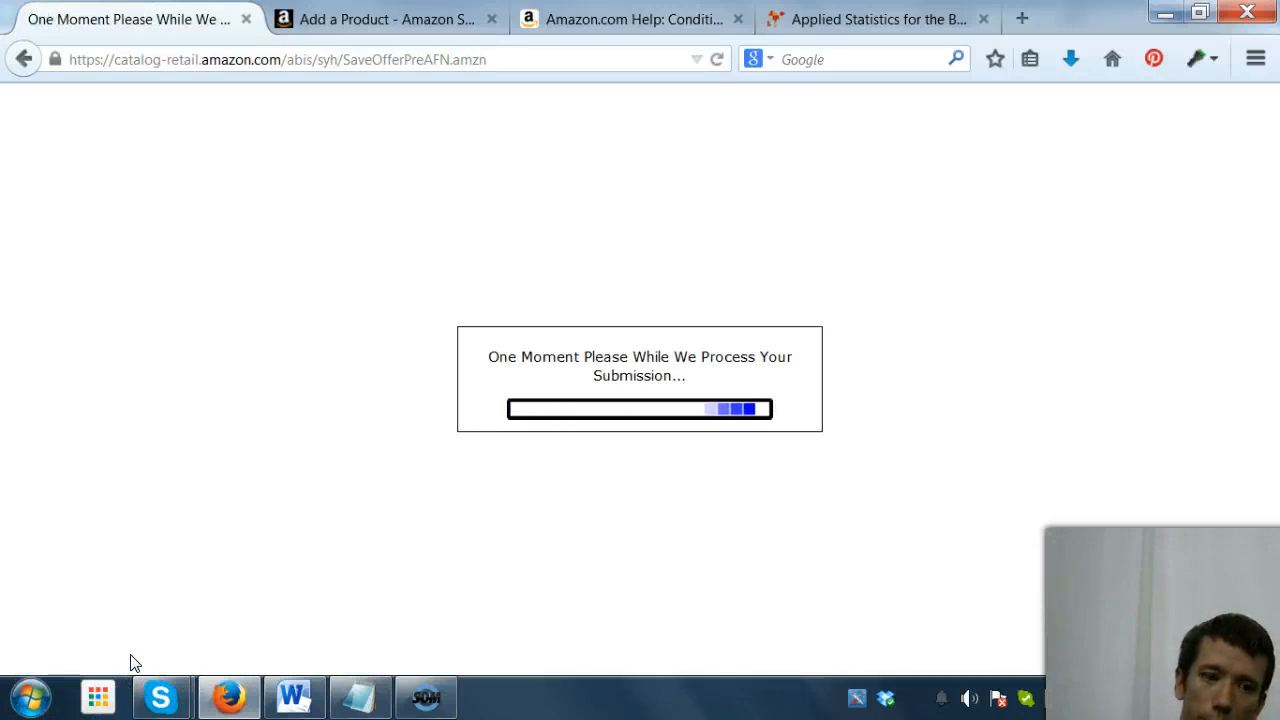
{"action": "mouse_move", "coordinate": [275, 605]}
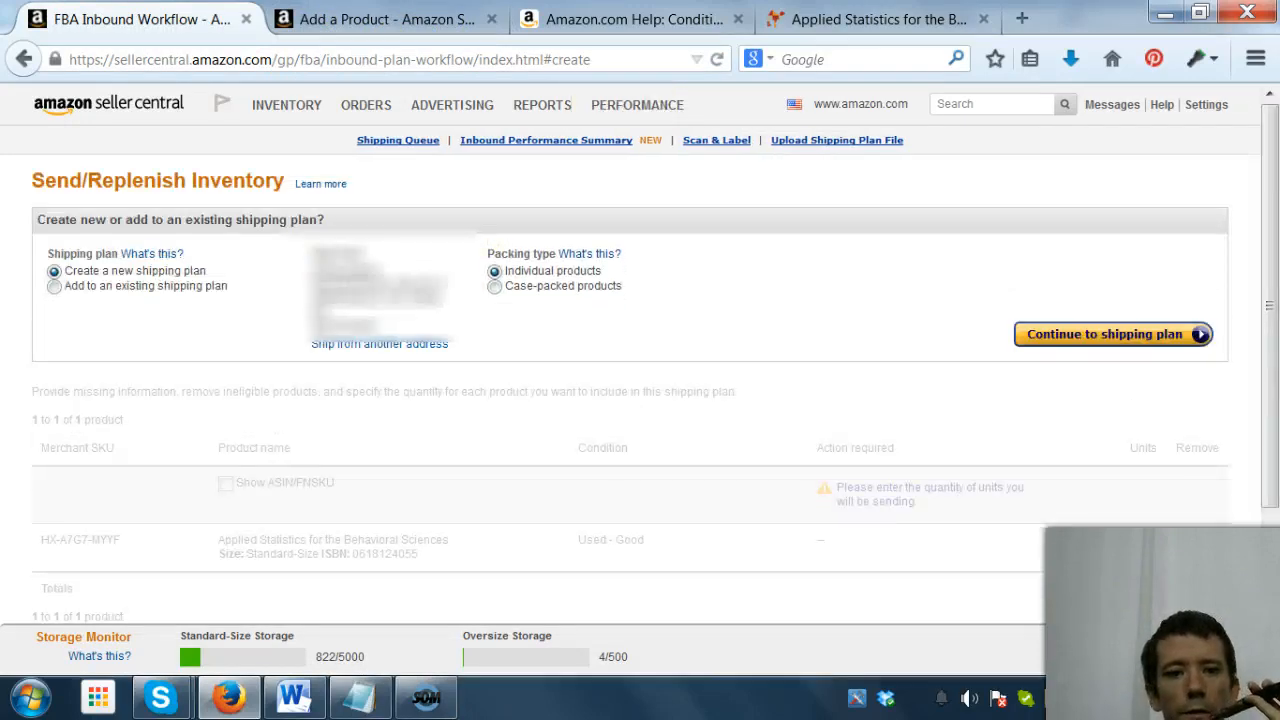
Step: Create the shipping plan with 1 unit and continue to Label Products
{"action": "scroll", "scroll_direction": "down", "scroll_amount": 3}
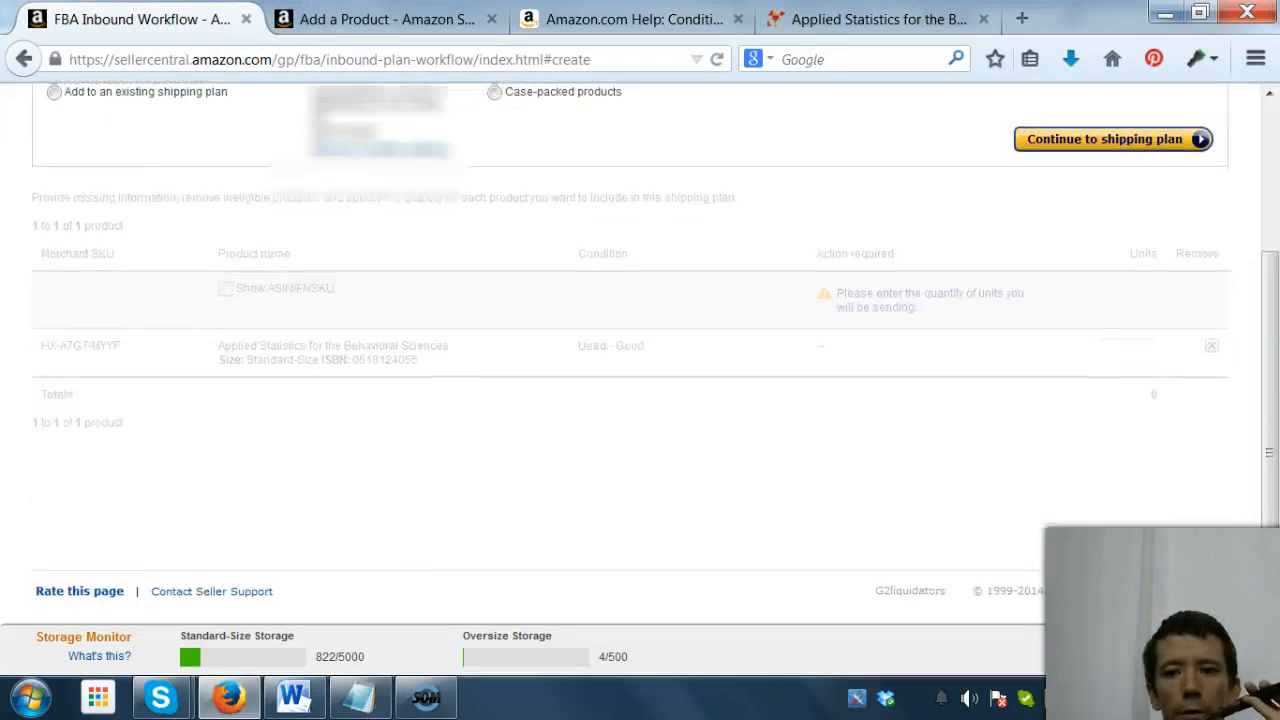
{"action": "left_click", "coordinate": [1104, 138]}
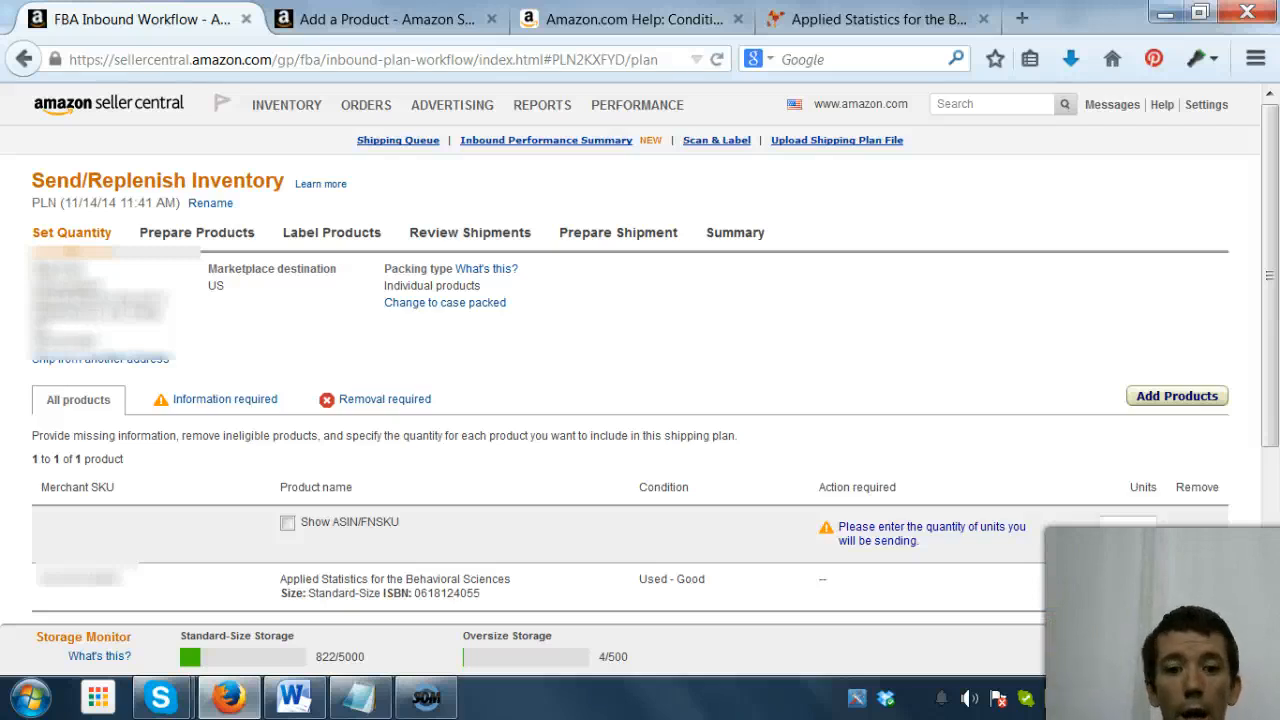
{"action": "scroll", "scroll_direction": "down", "scroll_amount": 3}
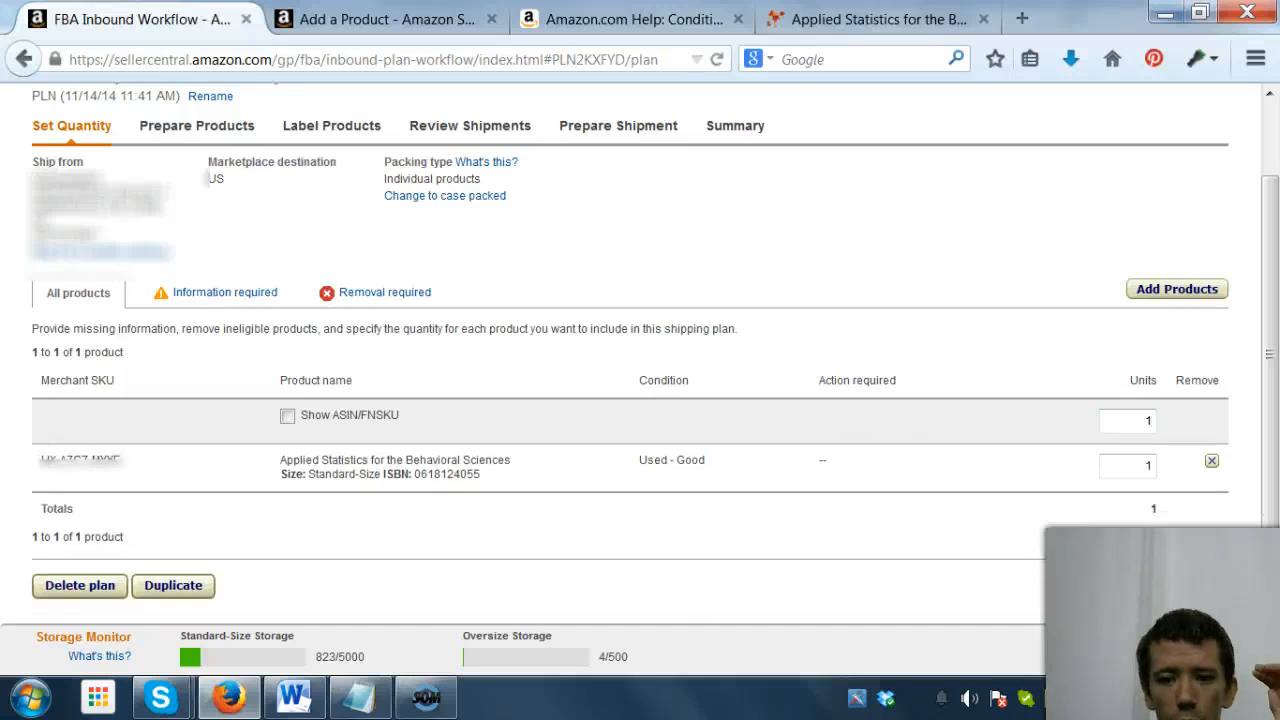
{"action": "left_click", "coordinate": [196, 125]}
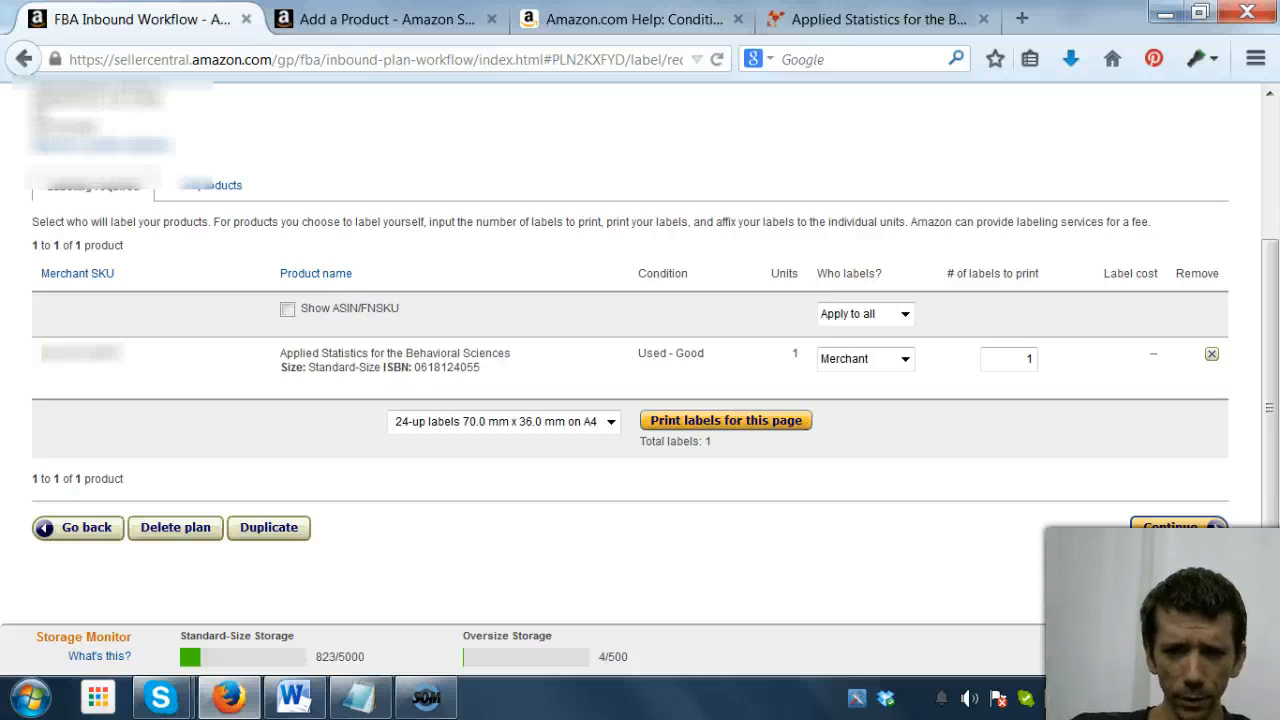
Step: Open the book's FBA product label PDF in Adobe Reader
{"action": "left_click", "coordinate": [725, 419]}
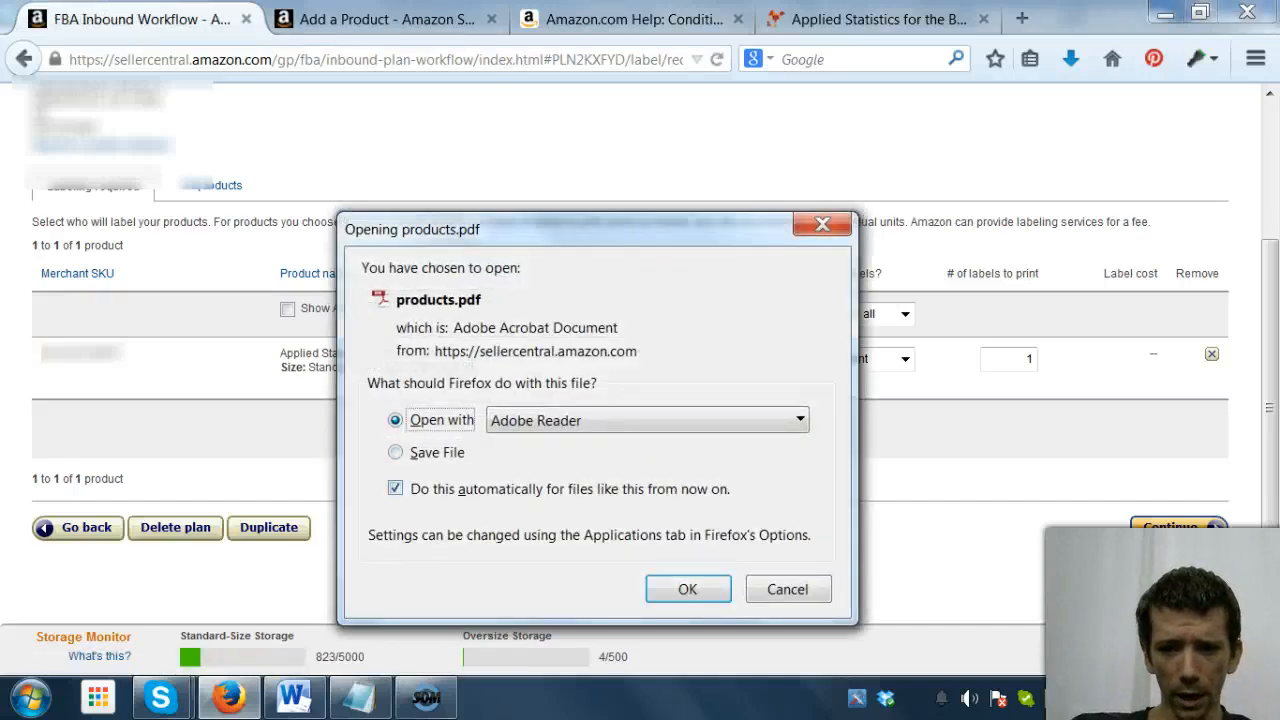
{"action": "left_click", "coordinate": [787, 588]}
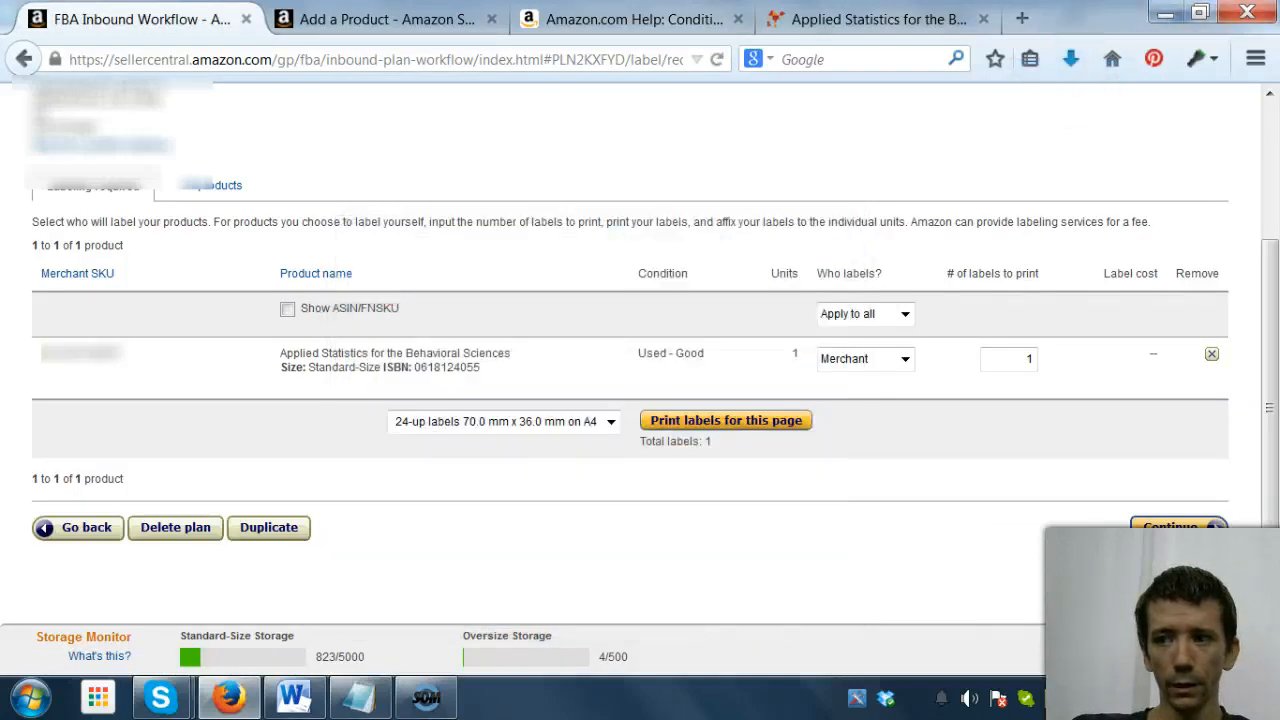
{"action": "left_click", "coordinate": [725, 419]}
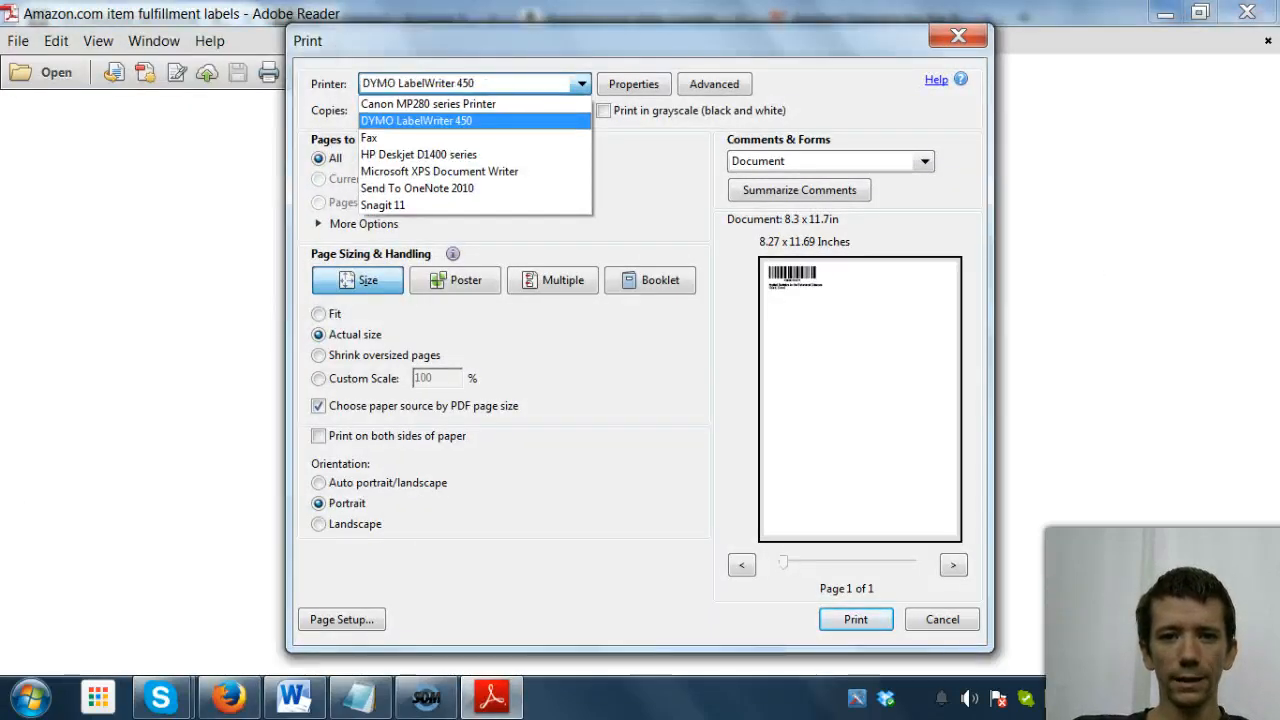
Step: Print the label on the DYMO LabelWriter 450 at 30334 2-1/4 x 1-1/4 in, then return to labelling
{"action": "left_click", "coordinate": [415, 120]}
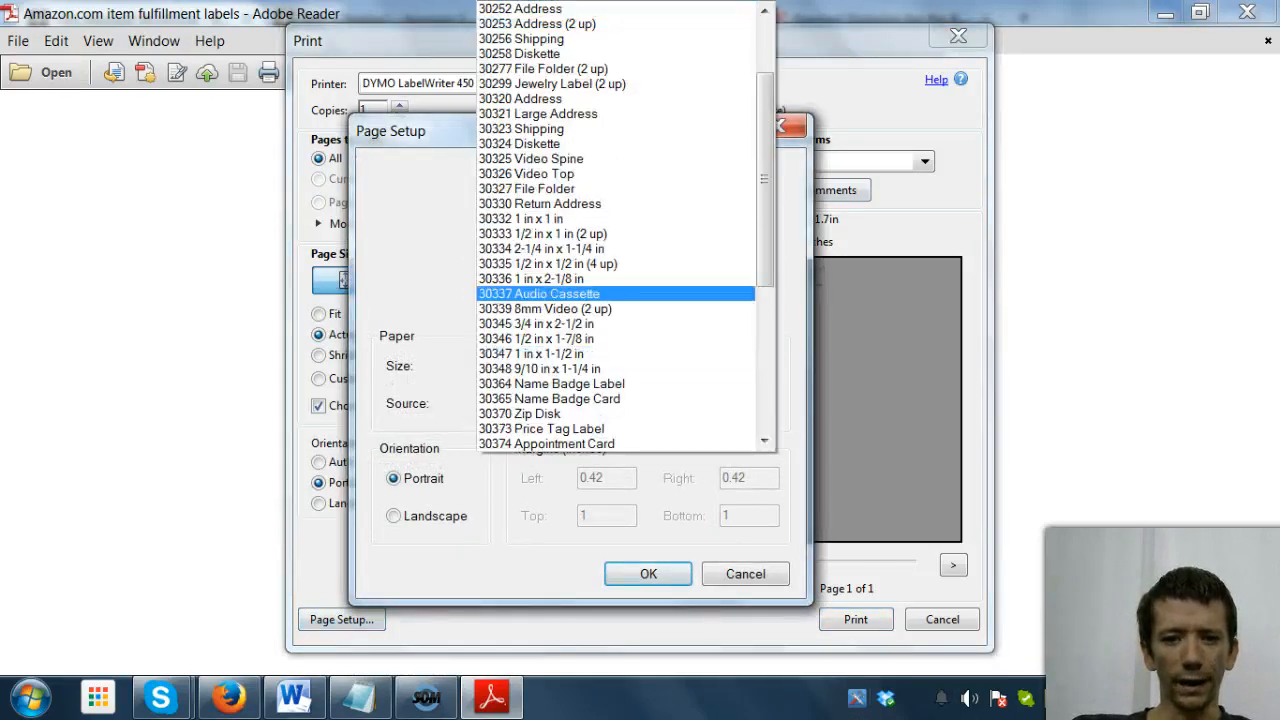
{"action": "left_click", "coordinate": [535, 248]}
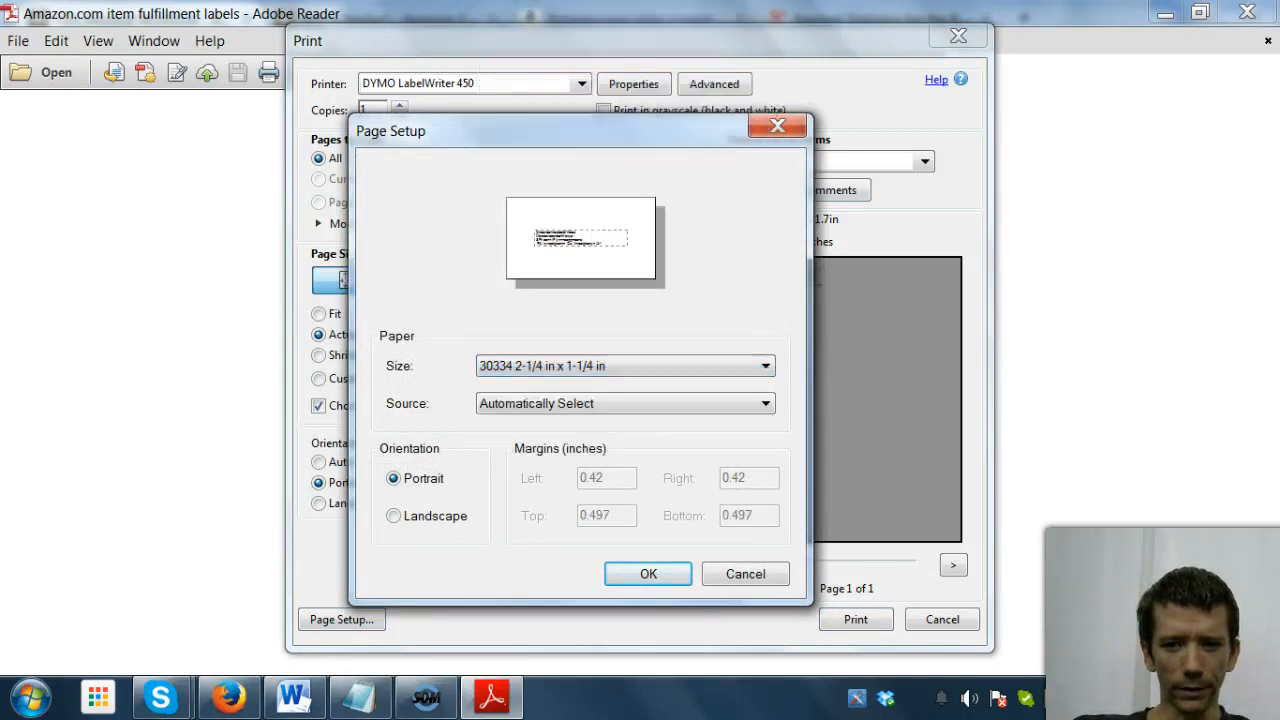
{"action": "left_click", "coordinate": [647, 573]}
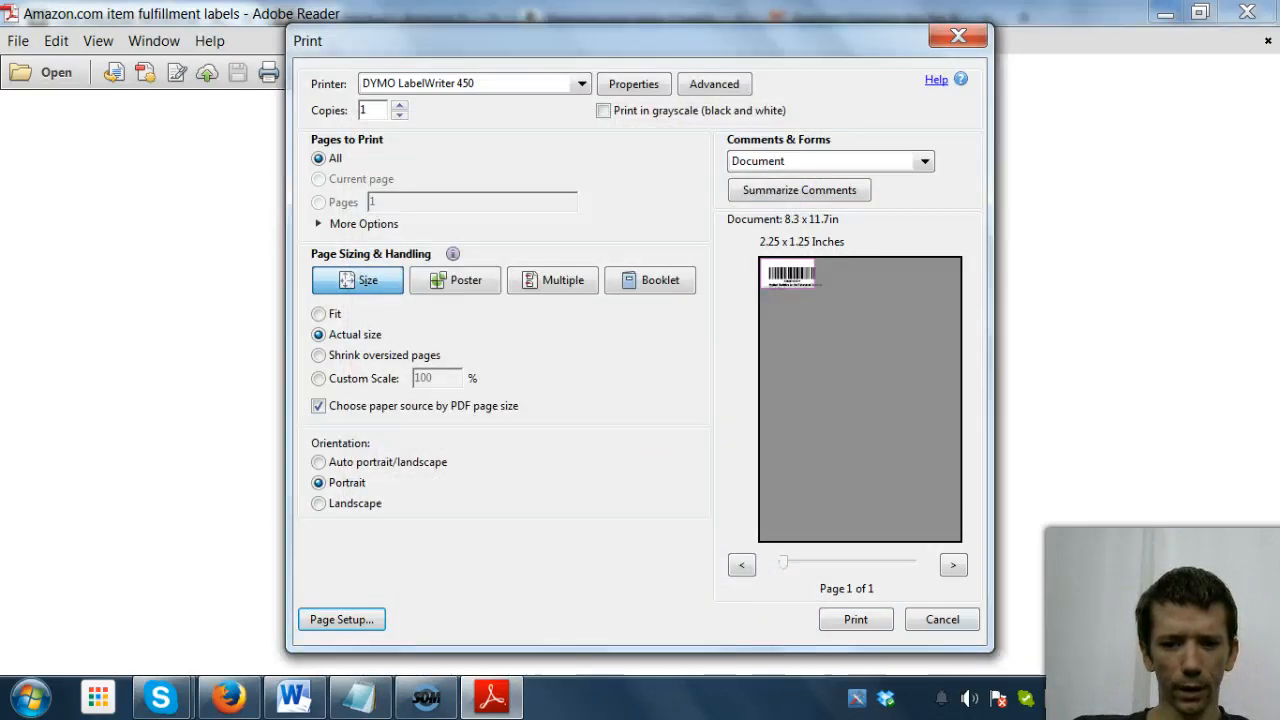
{"action": "left_click", "coordinate": [855, 619]}
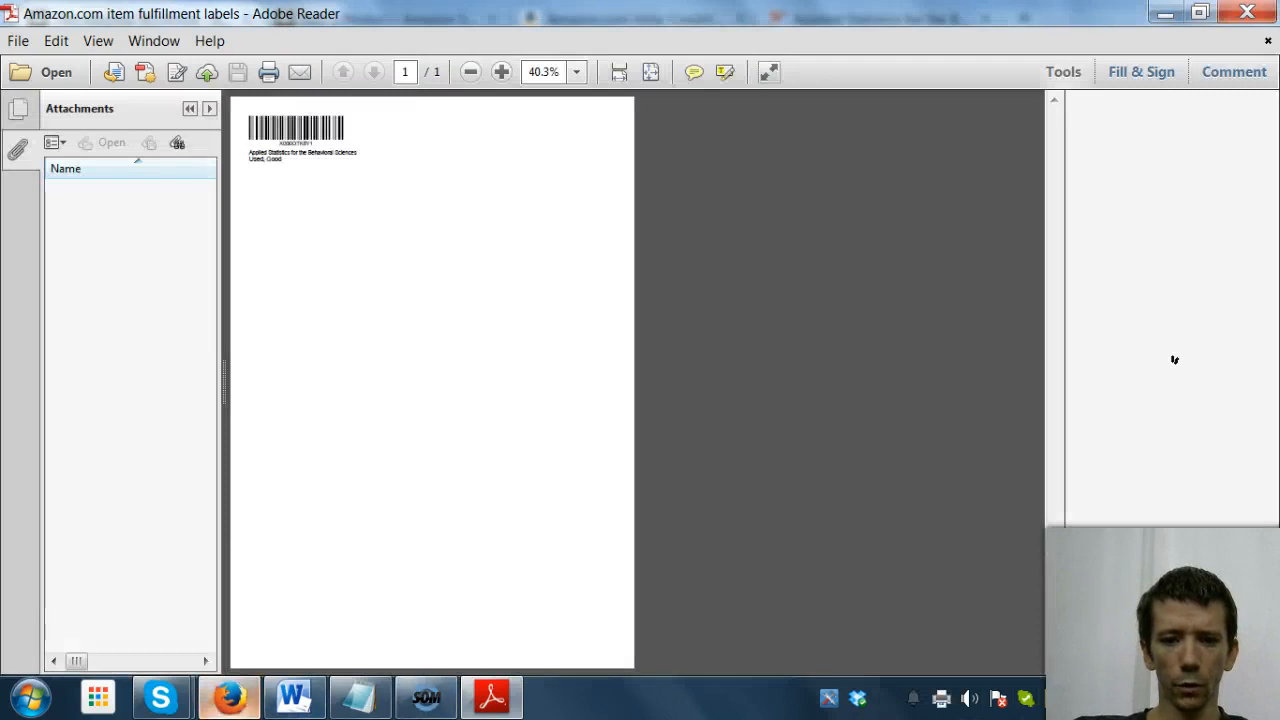
{"action": "left_click", "coordinate": [228, 697]}
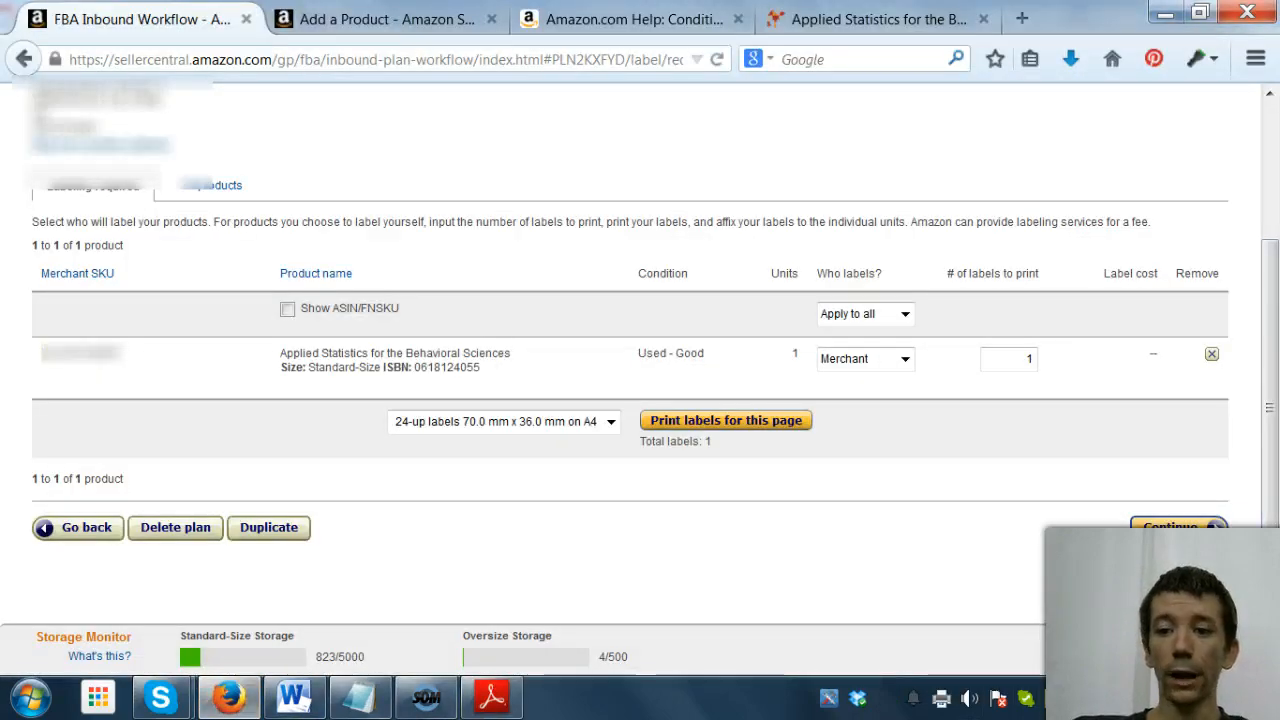
Step: Review shipments, briefly trying 'Add to existing' before keeping a new shipment to CAE1
{"action": "left_click", "coordinate": [1176, 526]}
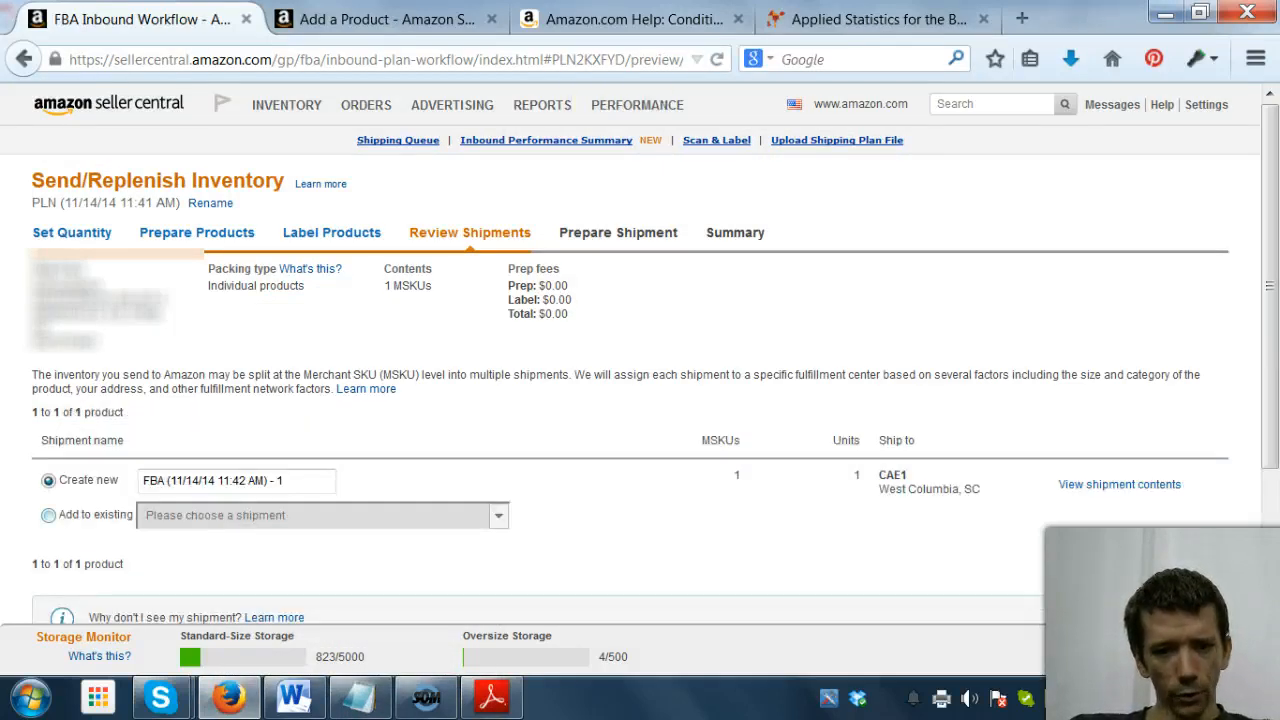
{"action": "left_click", "coordinate": [48, 514]}
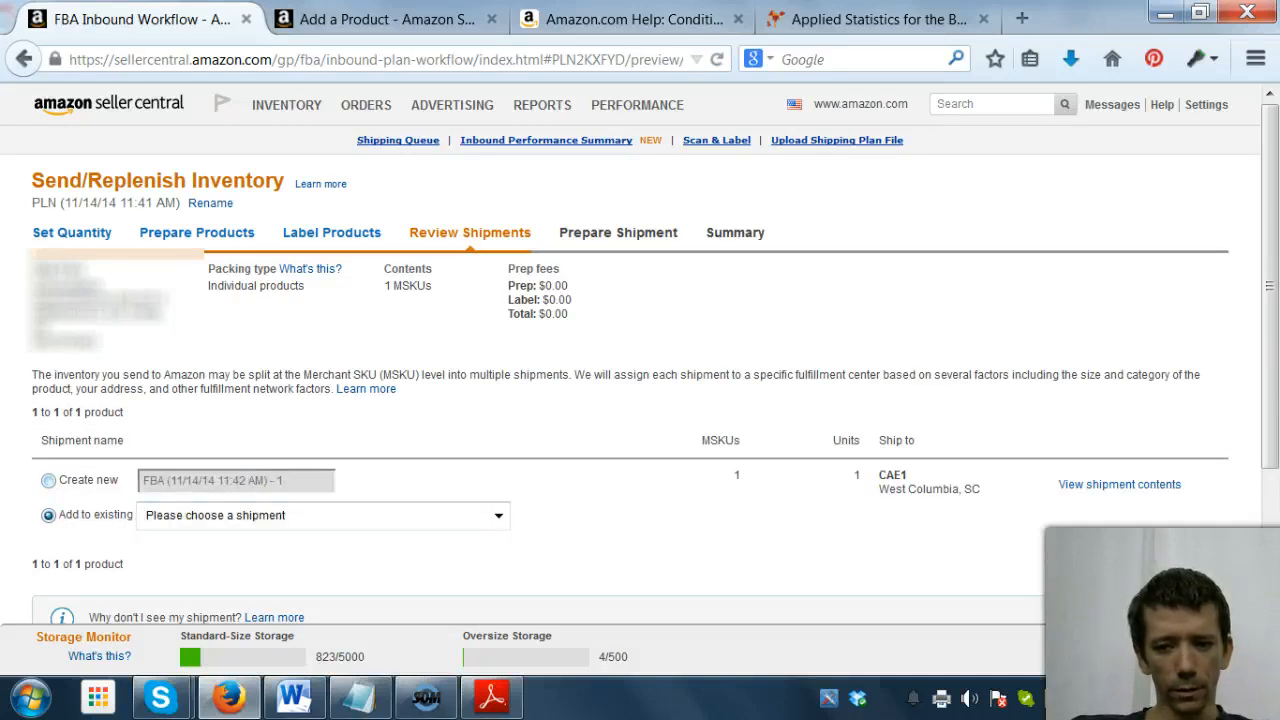
{"action": "left_click", "coordinate": [48, 480]}
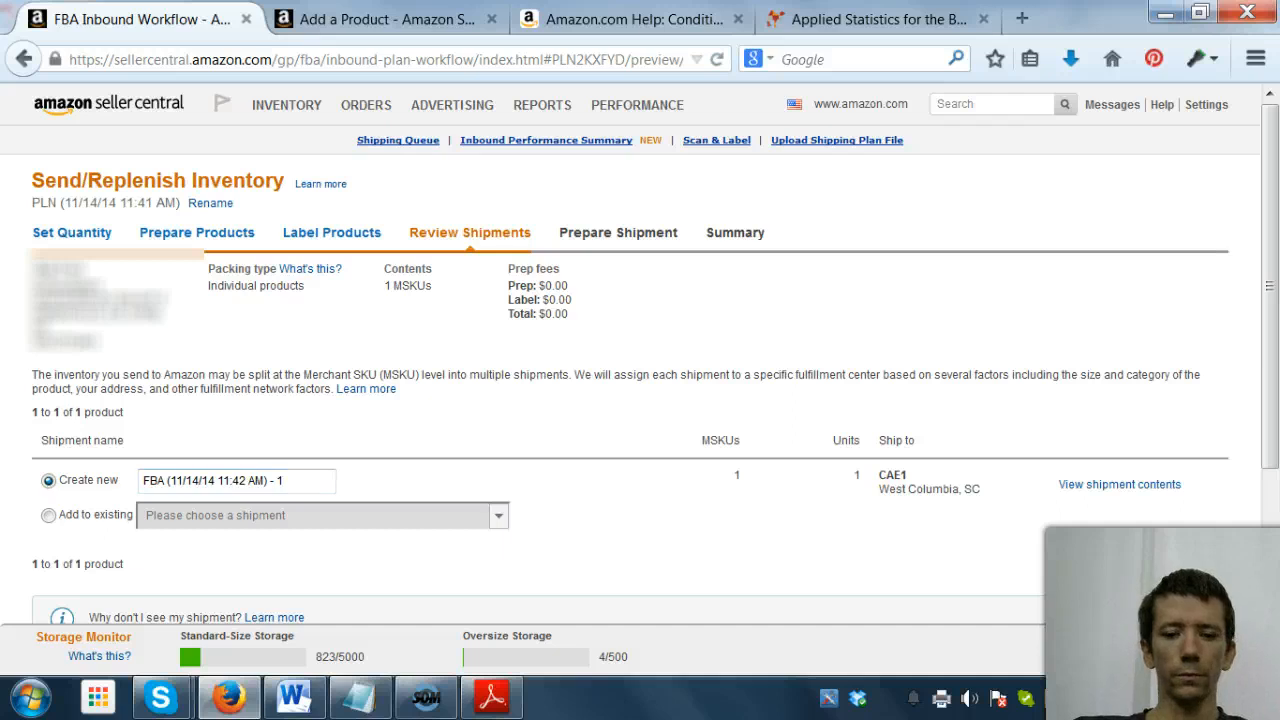
{"action": "scroll", "scroll_direction": "down", "scroll_amount": 3}
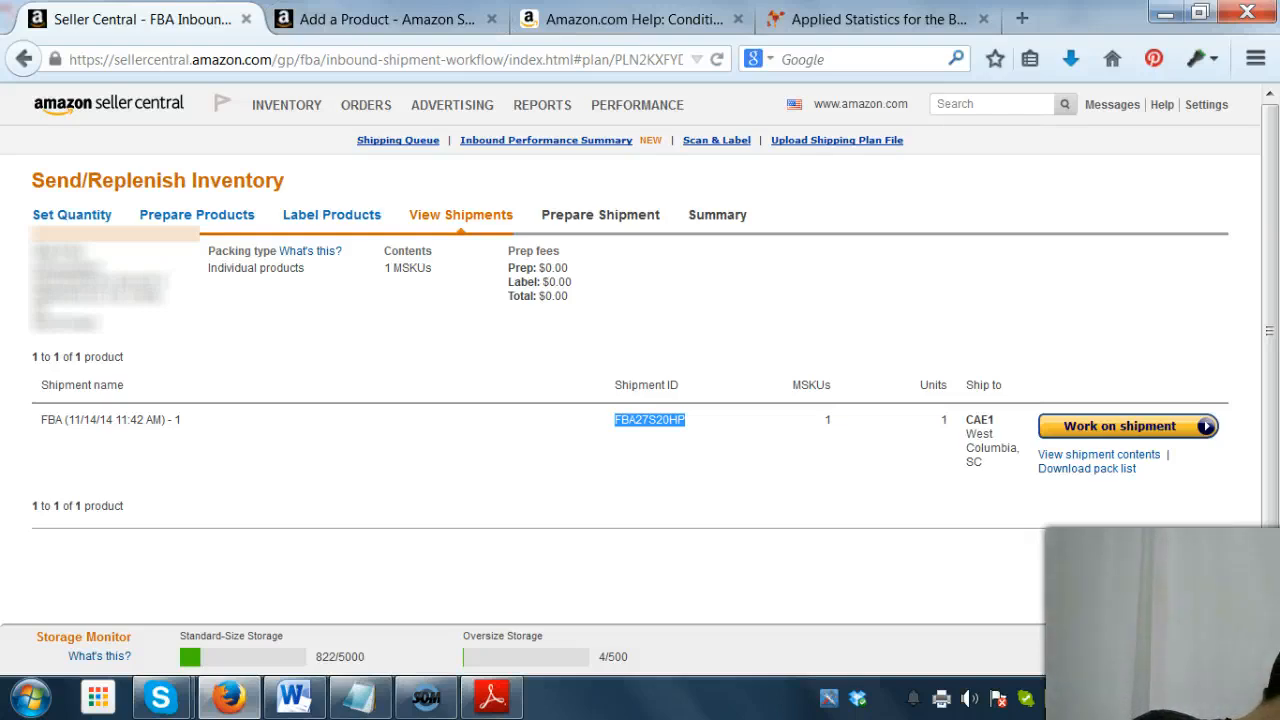
Step: Check the book page and Add a Product tab, then open '4 Used from $24.00' for the hardcover
{"action": "left_click", "coordinate": [620, 19]}
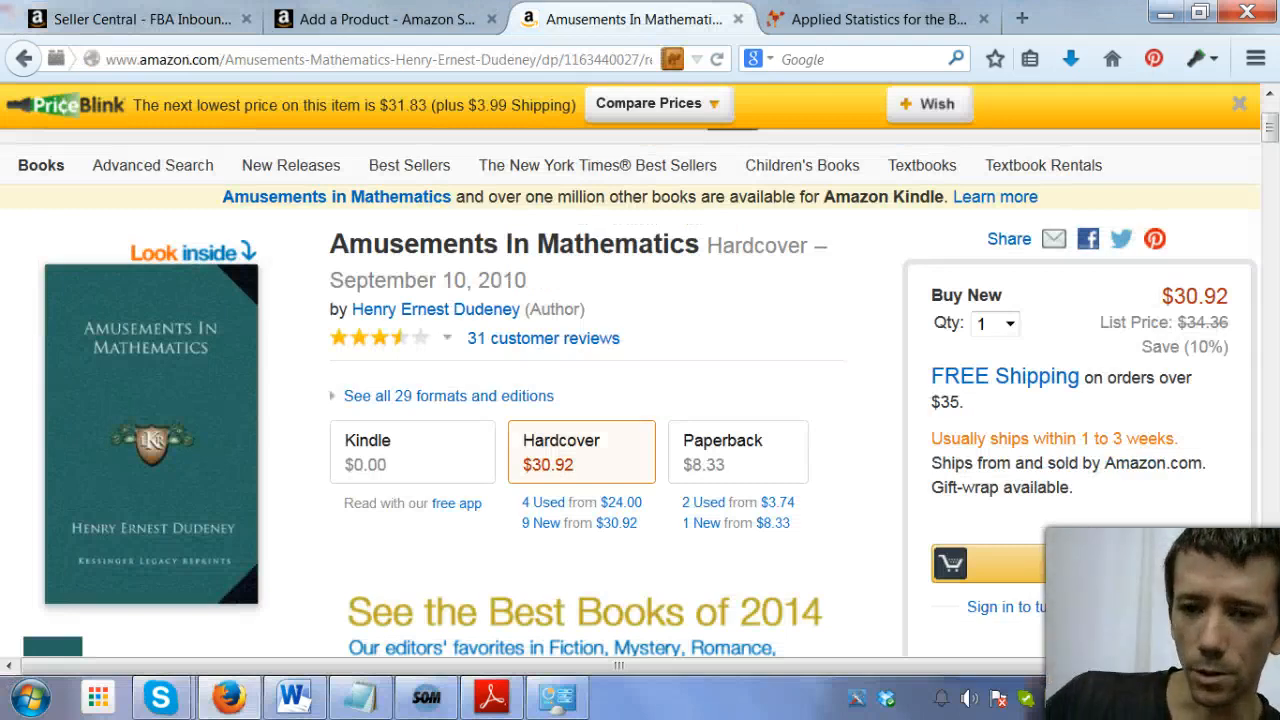
{"action": "scroll", "scroll_direction": "down", "scroll_amount": 3}
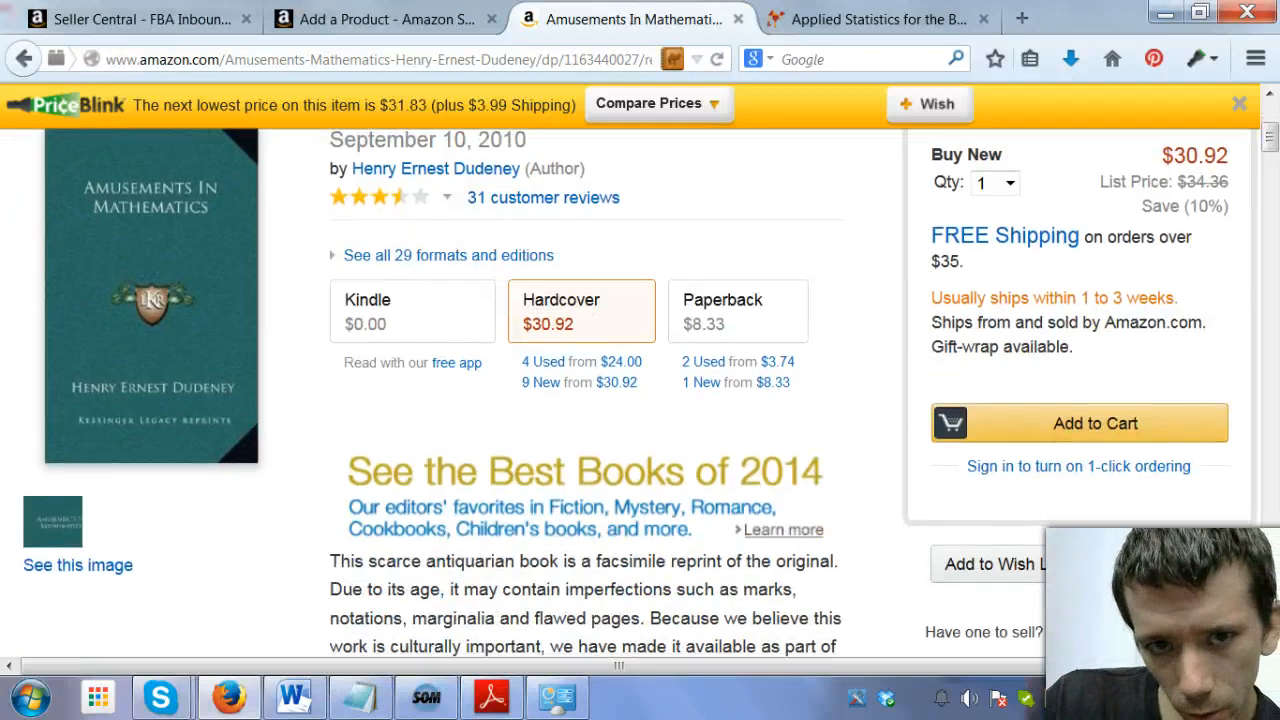
{"action": "scroll", "scroll_direction": "up", "scroll_amount": 3}
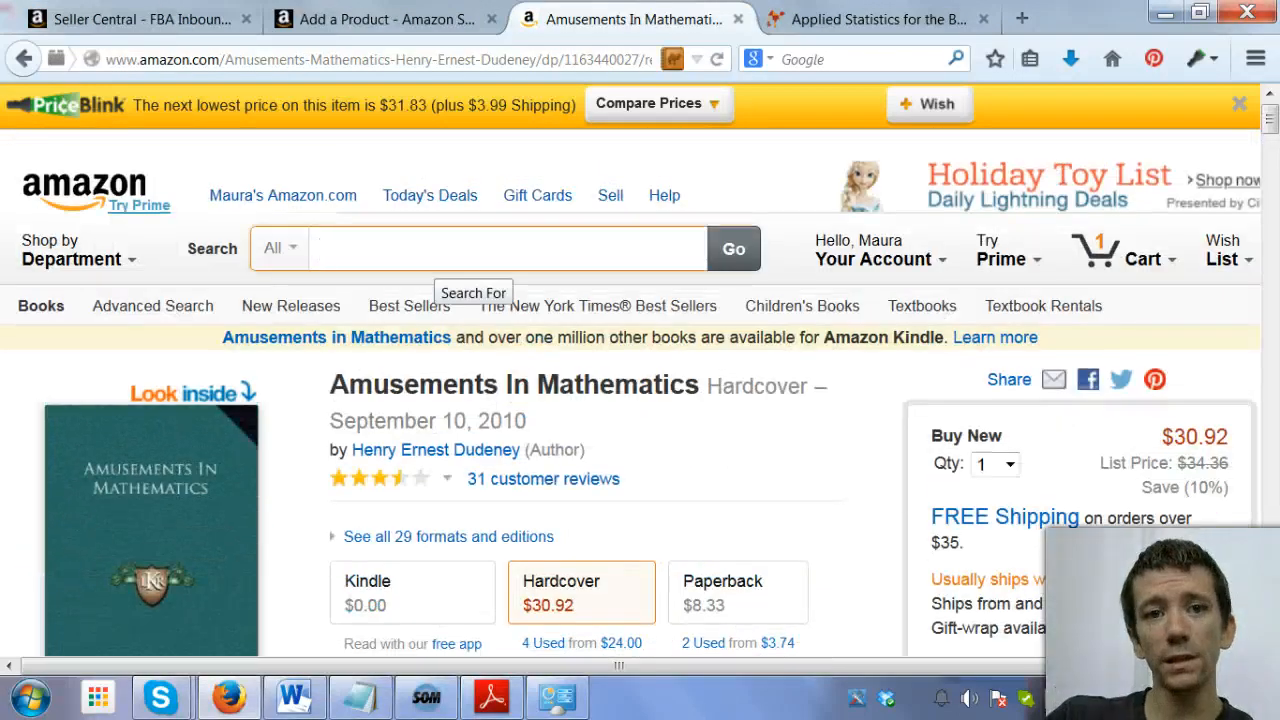
{"action": "left_click", "coordinate": [380, 19]}
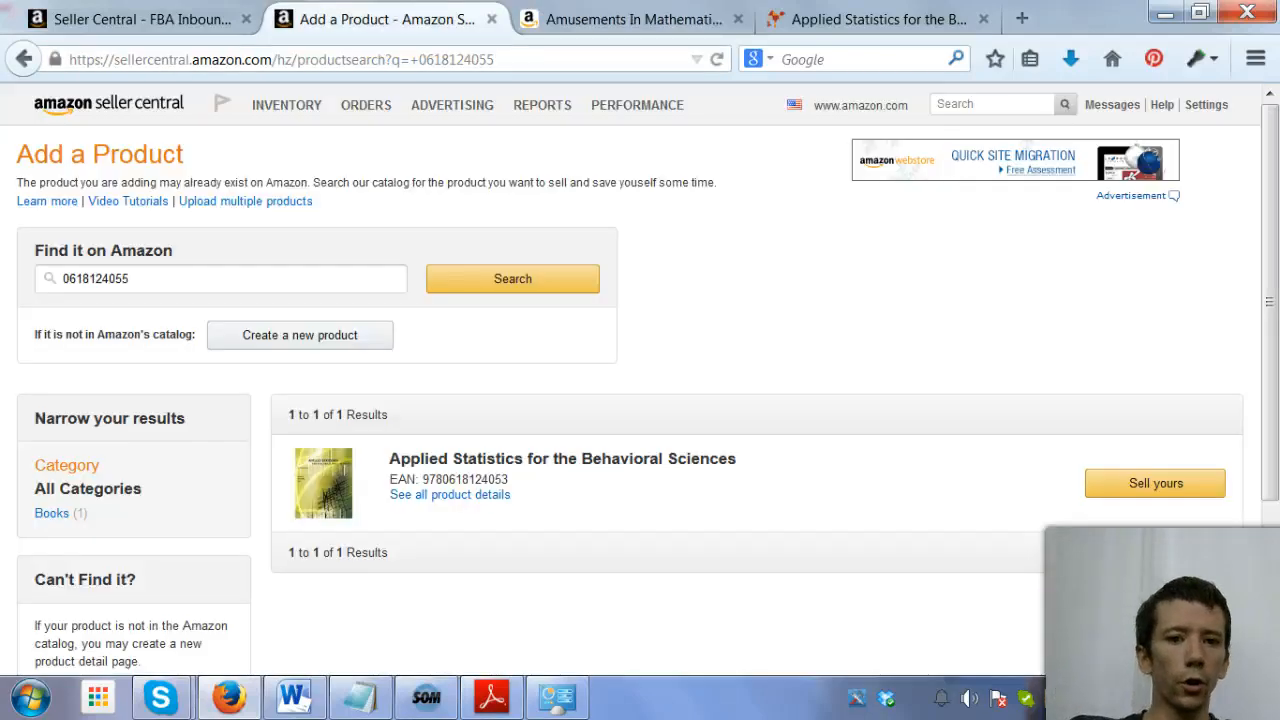
{"action": "left_click", "coordinate": [286, 105]}
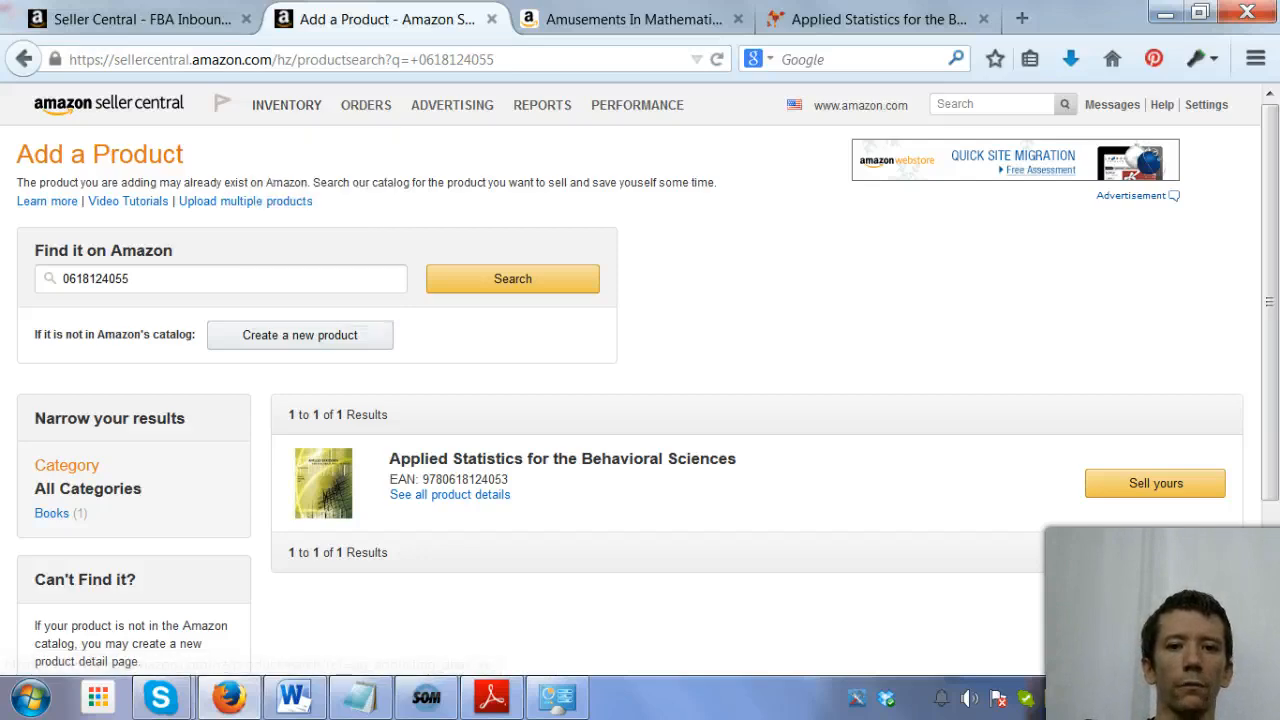
{"action": "left_click", "coordinate": [625, 19]}
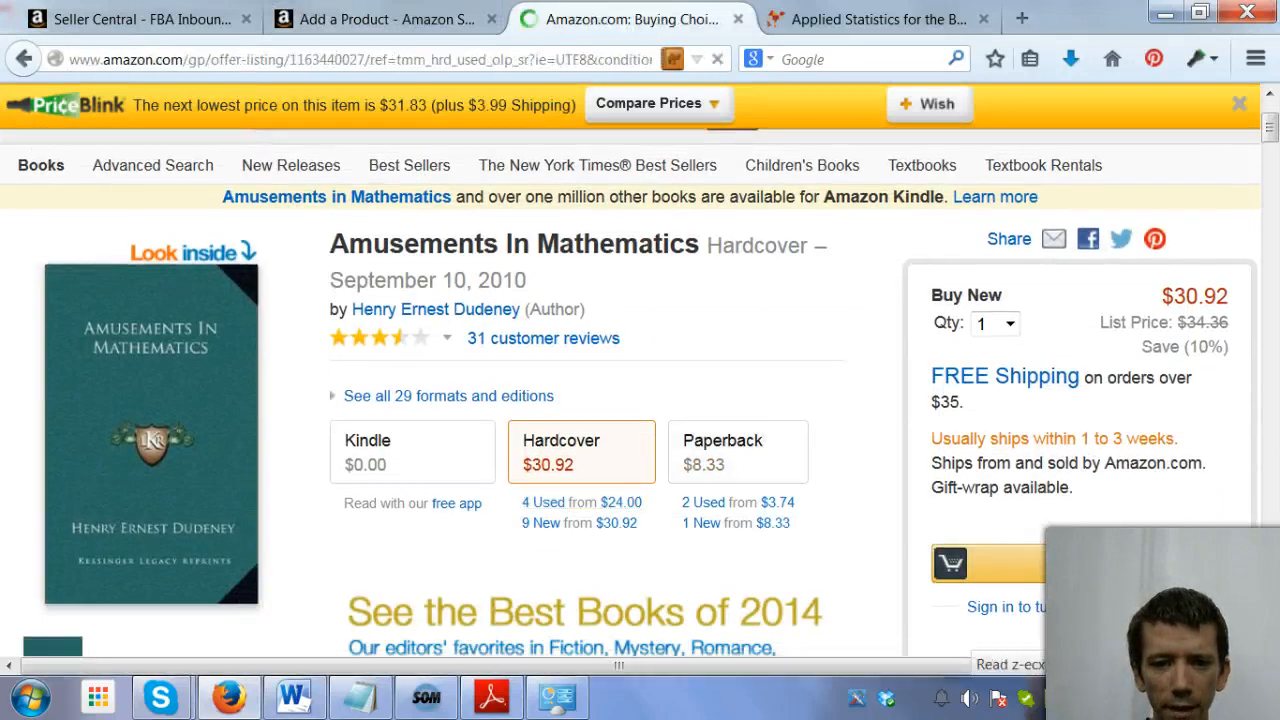
Step: Scroll through the used hardcover offer listings for Amusements In Mathematics to compare them
{"action": "scroll", "scroll_direction": "down", "scroll_amount": 3}
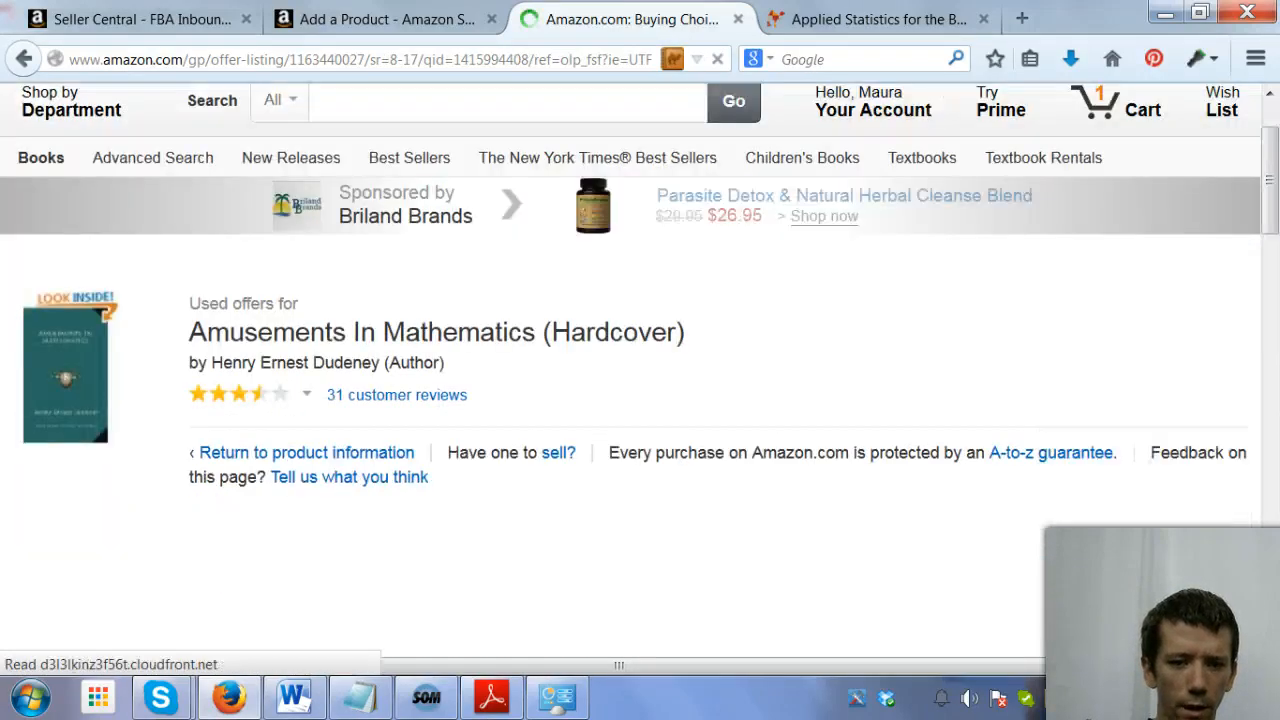
{"action": "scroll", "scroll_direction": "down", "scroll_amount": 3}
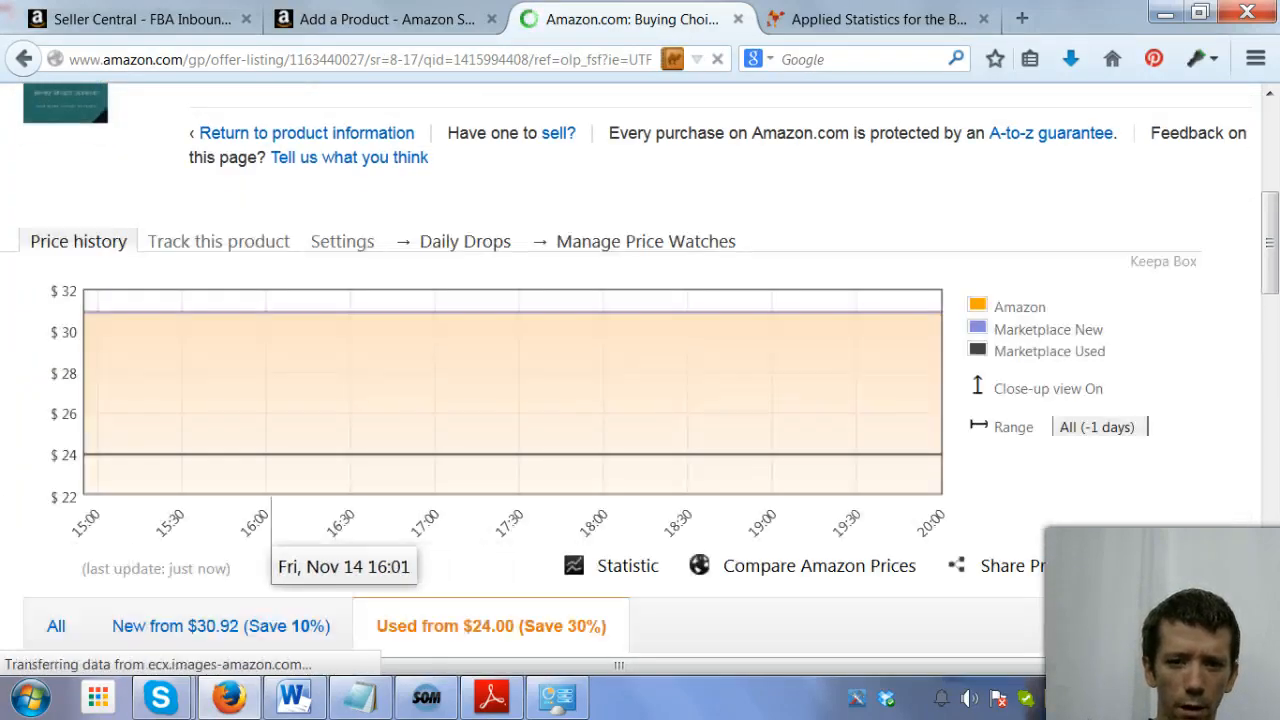
{"action": "scroll", "scroll_direction": "down", "scroll_amount": 3}
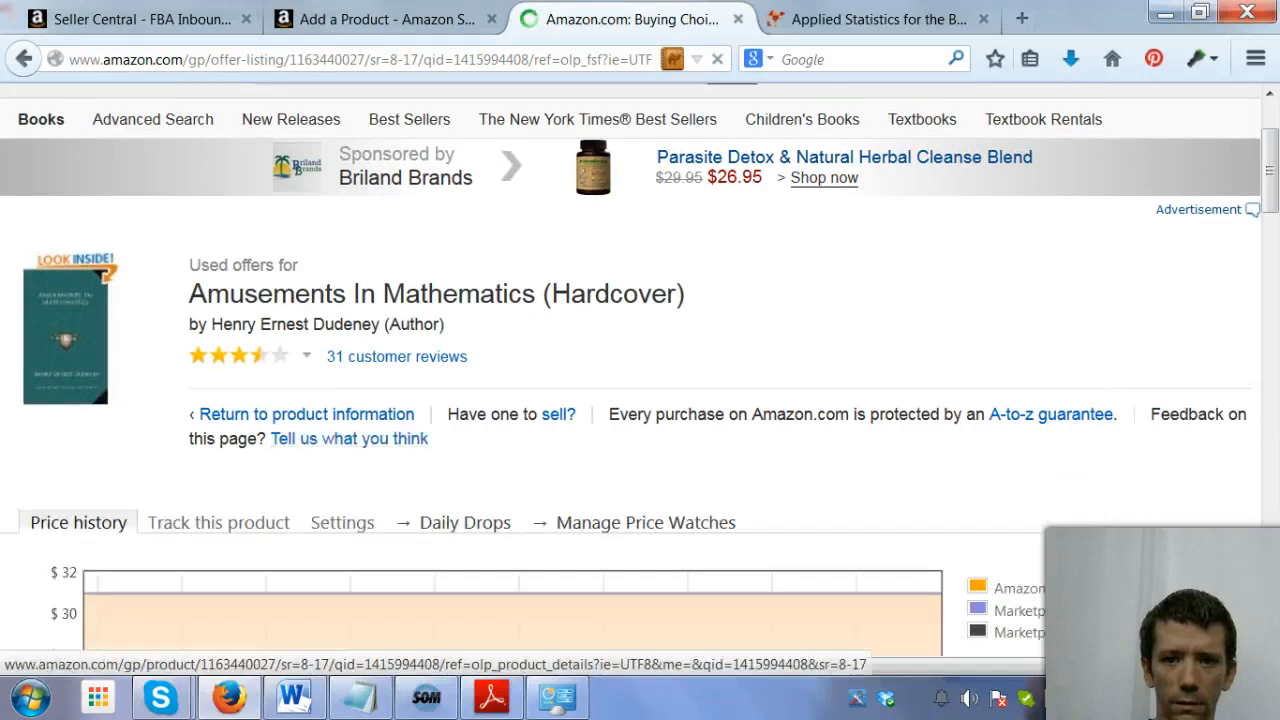
{"action": "scroll", "scroll_direction": "down", "scroll_amount": 3}
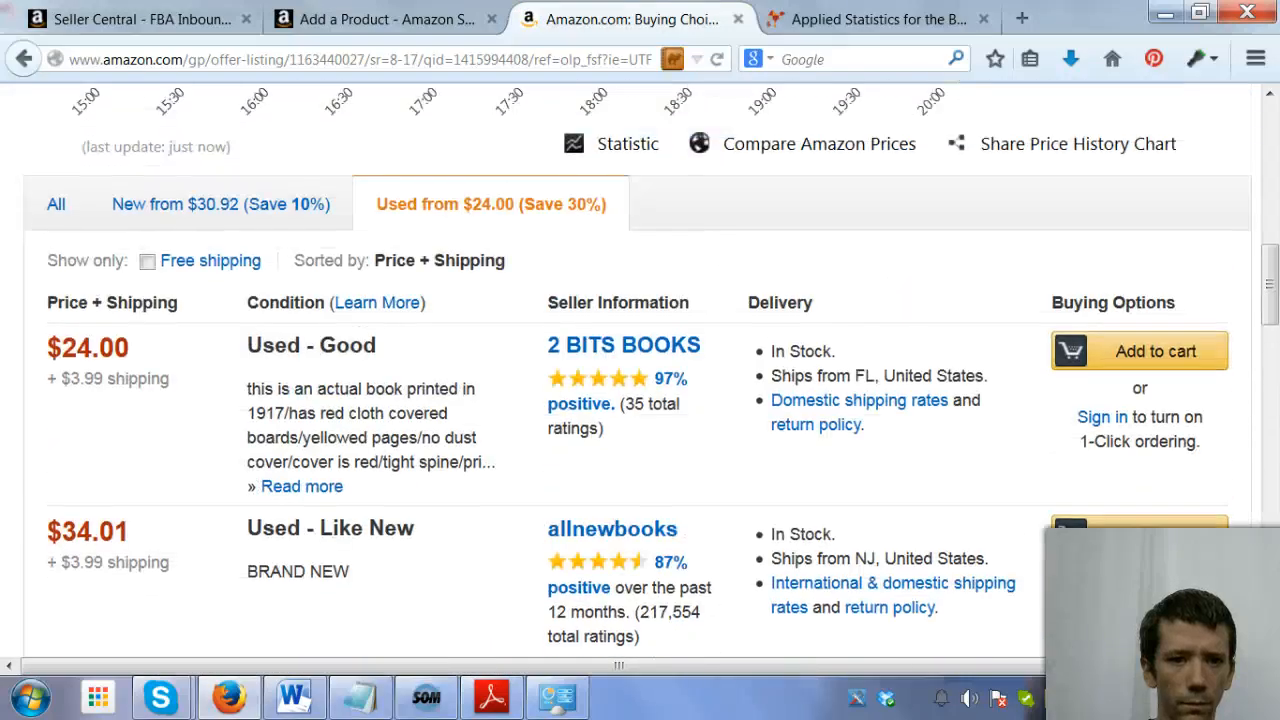
{"action": "scroll", "scroll_direction": "down", "scroll_amount": 3}
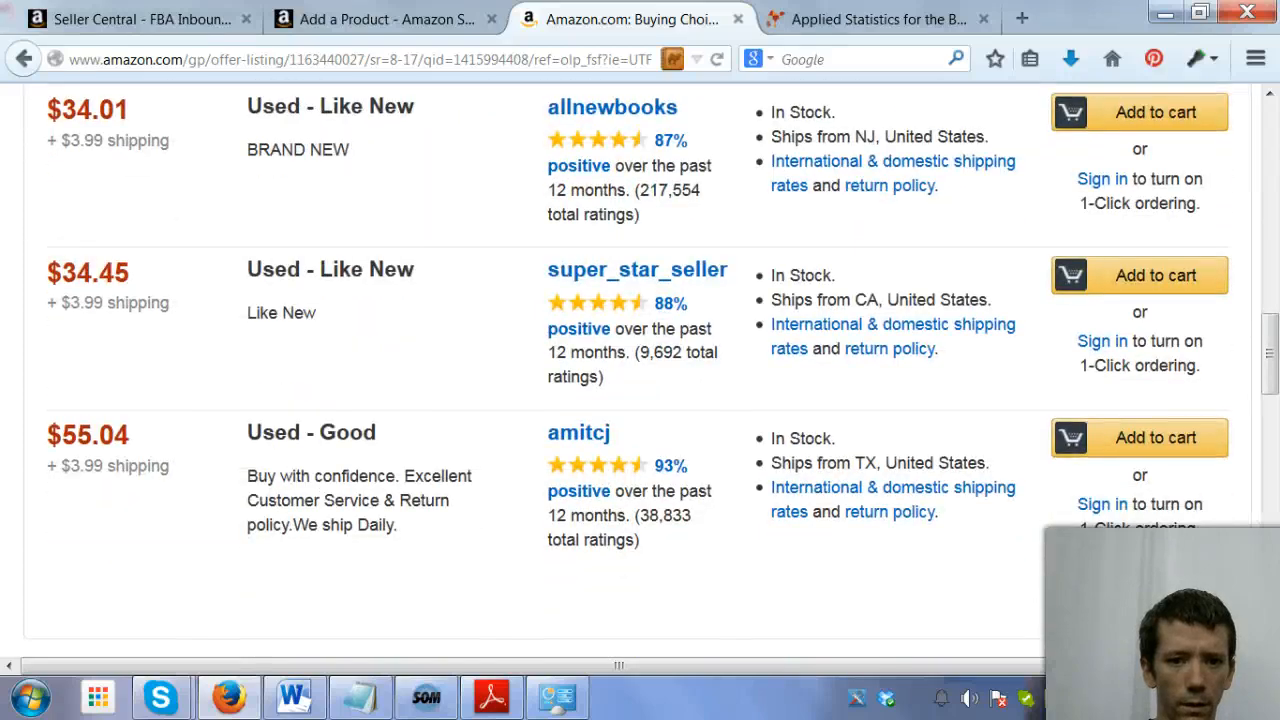
{"action": "scroll", "scroll_direction": "up", "scroll_amount": 3}
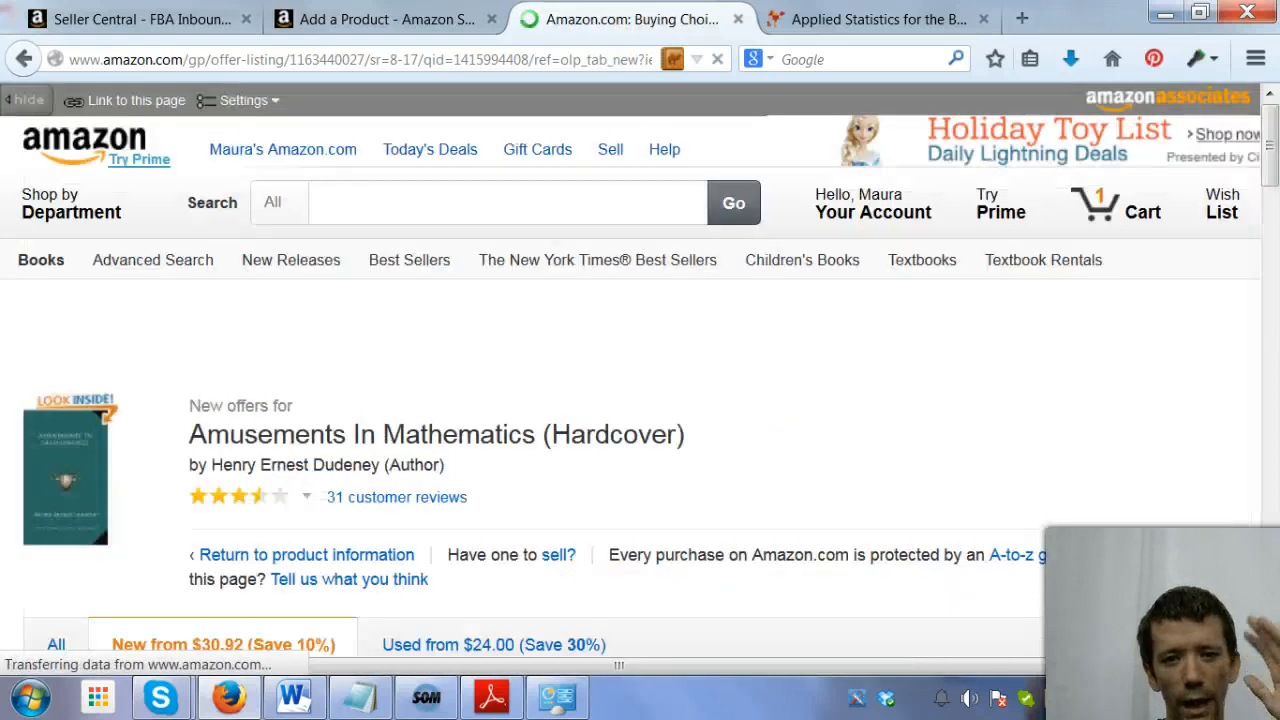
{"action": "scroll", "scroll_direction": "down", "scroll_amount": 3}
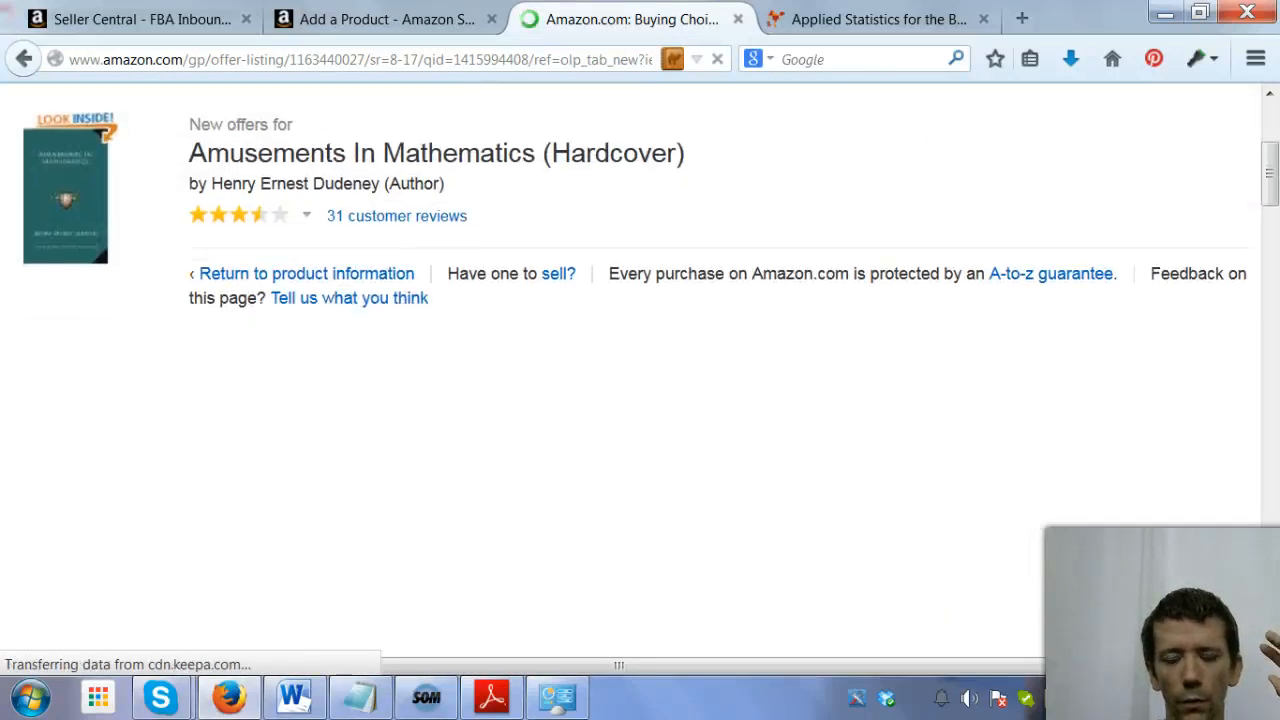
{"action": "scroll", "scroll_direction": "down", "scroll_amount": 3}
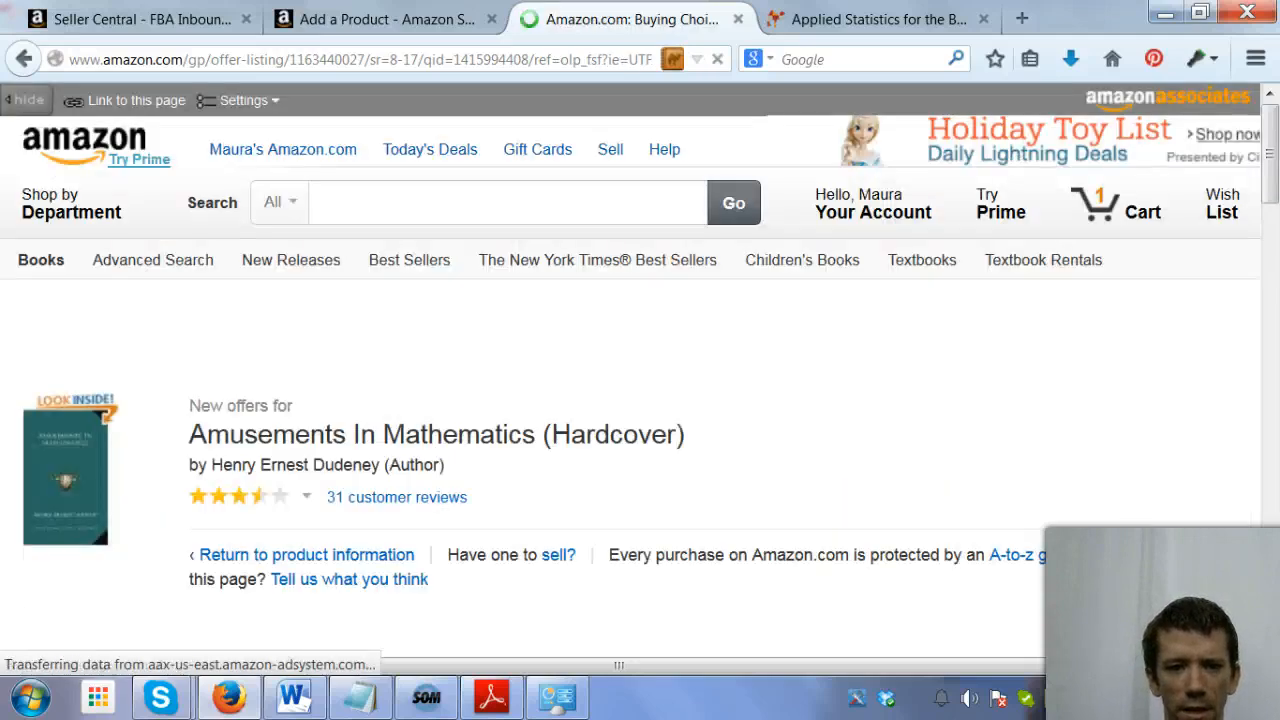
{"action": "scroll", "scroll_direction": "down", "scroll_amount": 3}
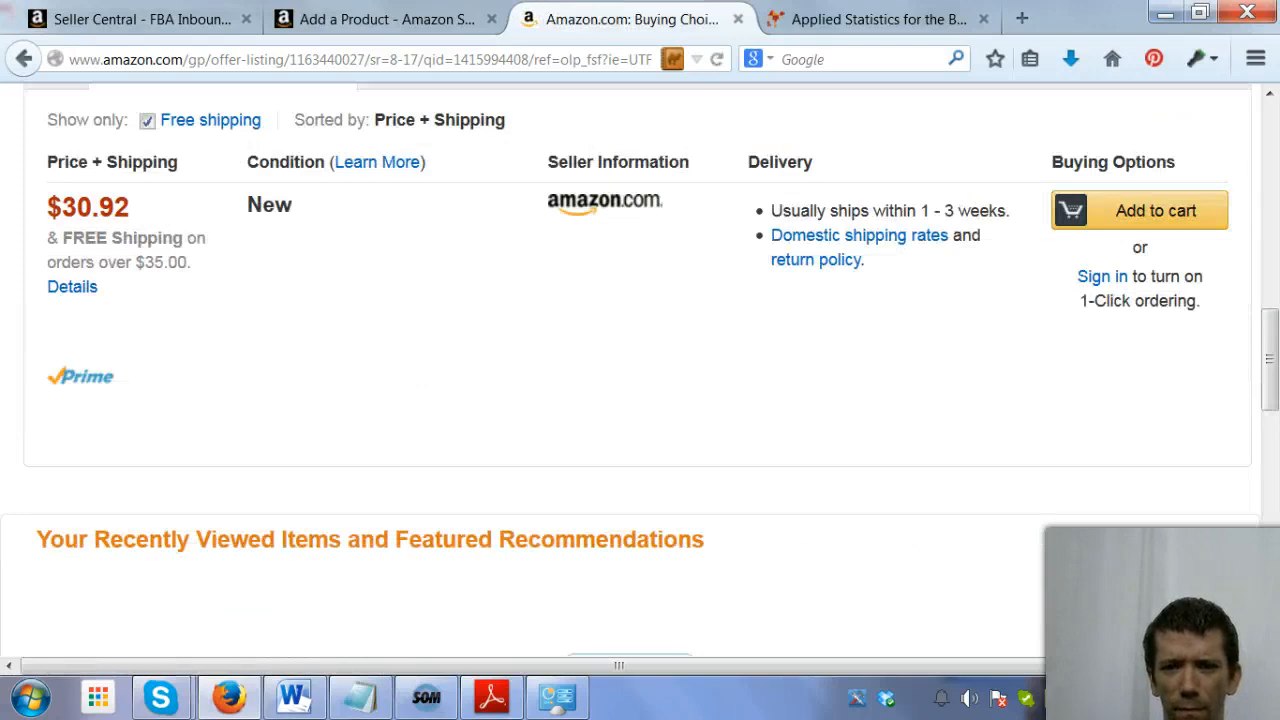
Step: Add the $30.92 Amazon.com copy to the cart, delete it, and return to the offer listing
{"action": "left_click", "coordinate": [1138, 210]}
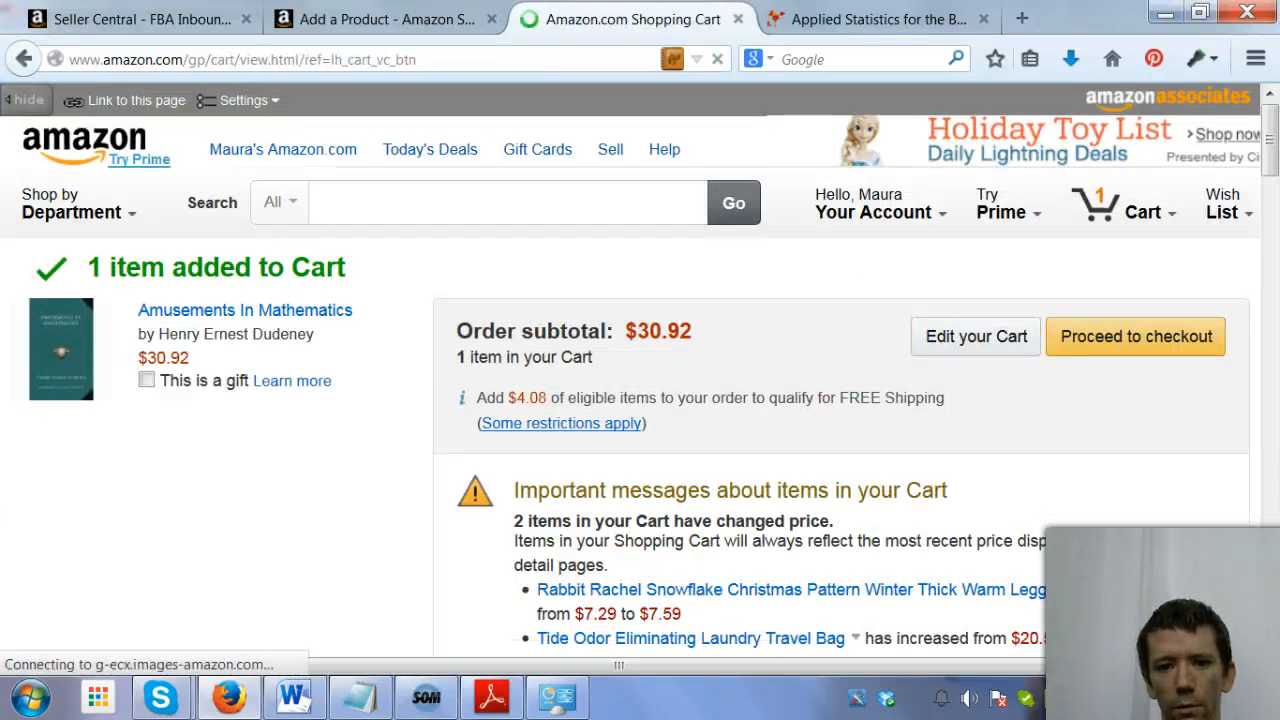
{"action": "scroll", "scroll_direction": "down", "scroll_amount": 3}
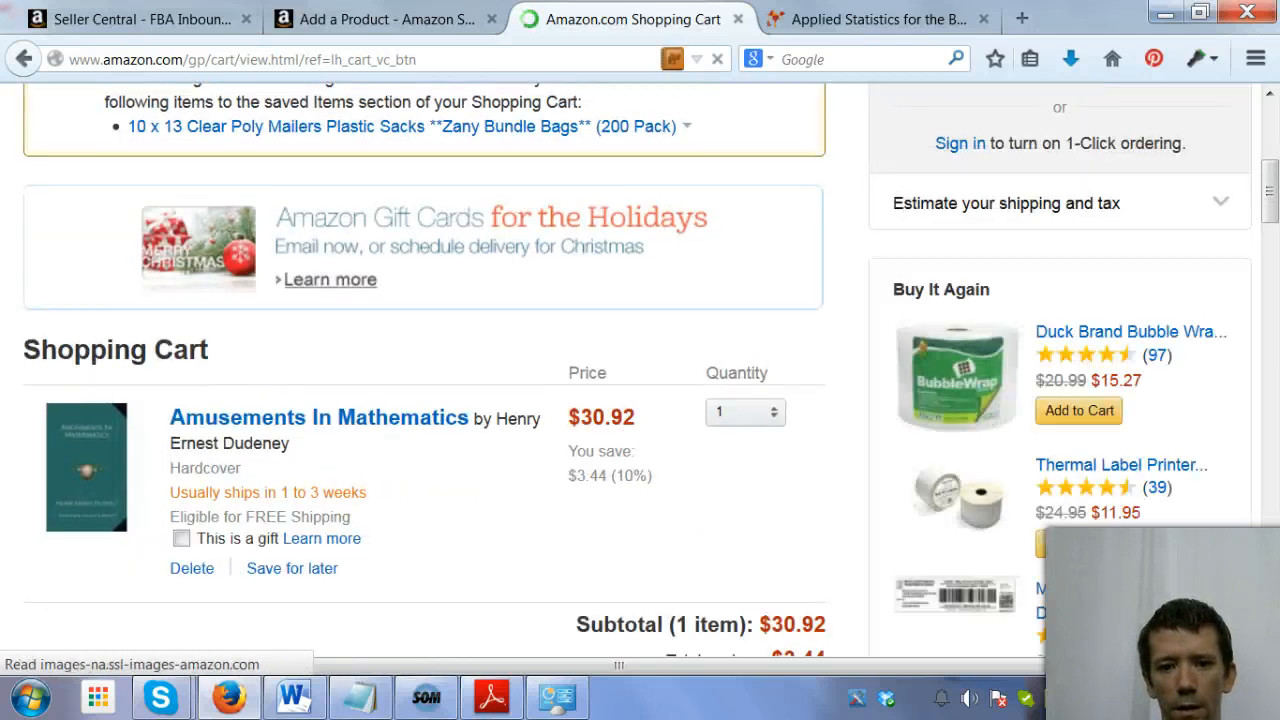
{"action": "left_click", "coordinate": [744, 411]}
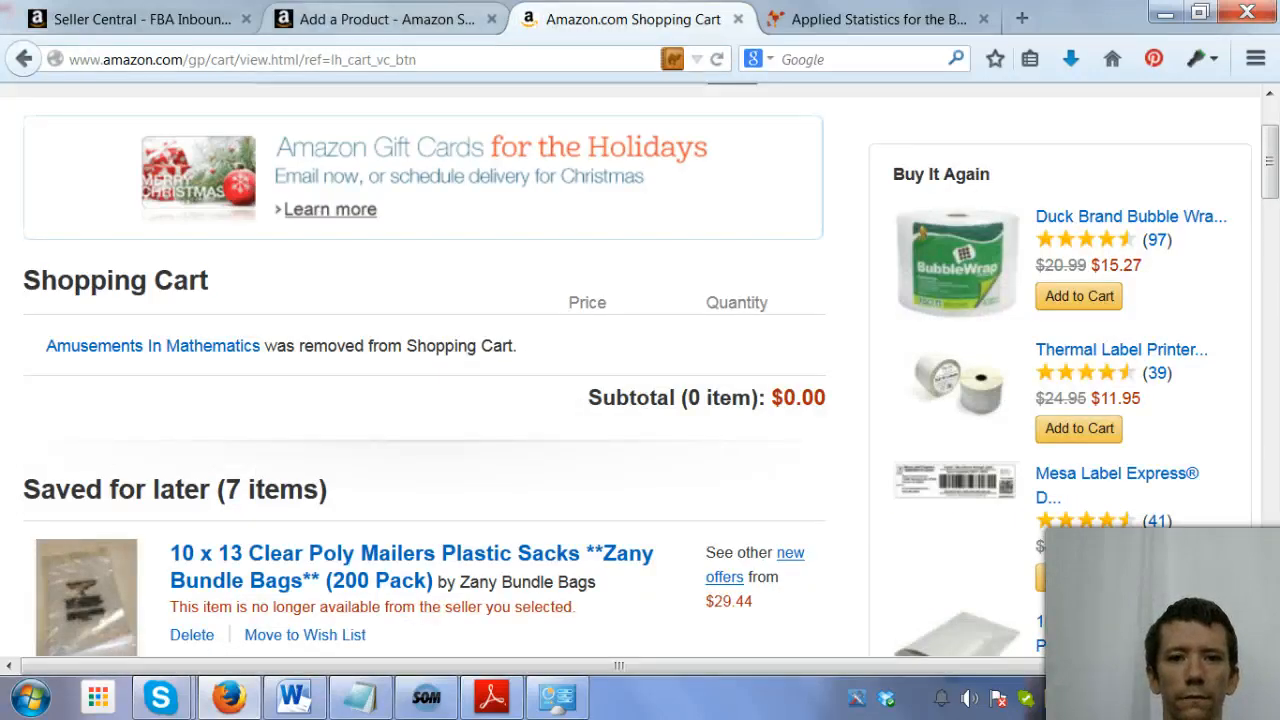
{"action": "left_click", "coordinate": [384, 18]}
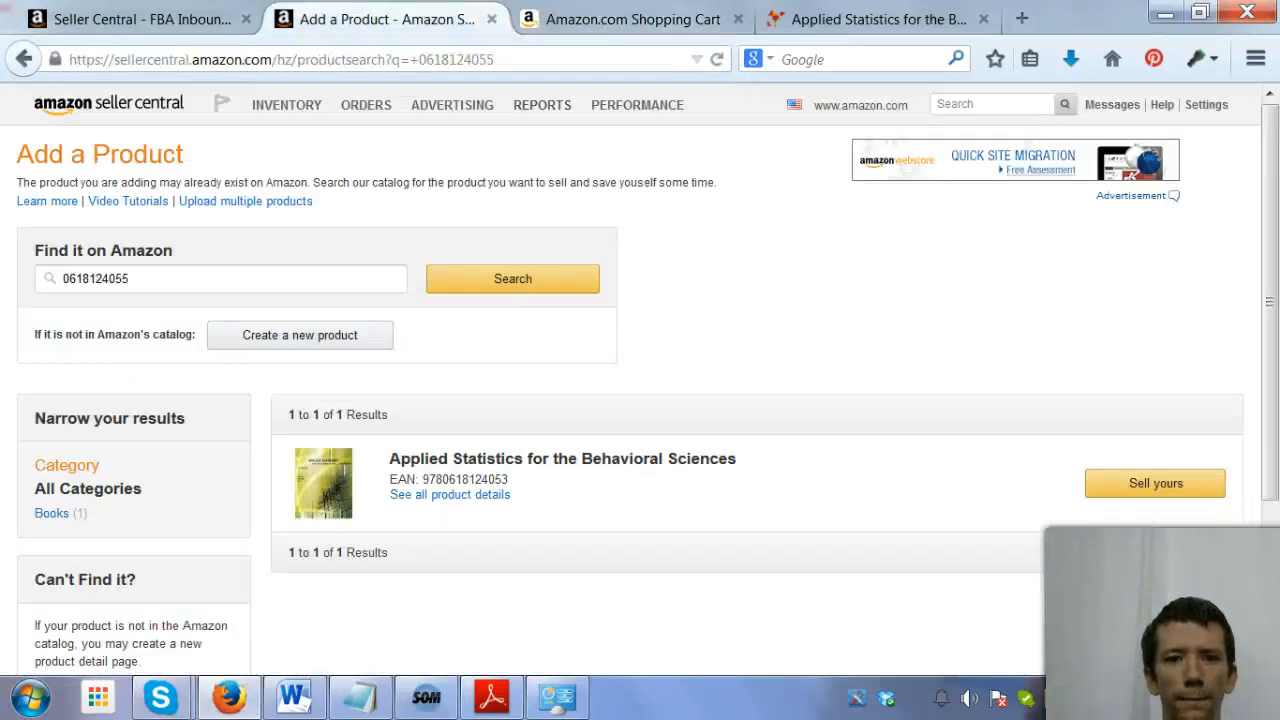
{"action": "left_click", "coordinate": [634, 19]}
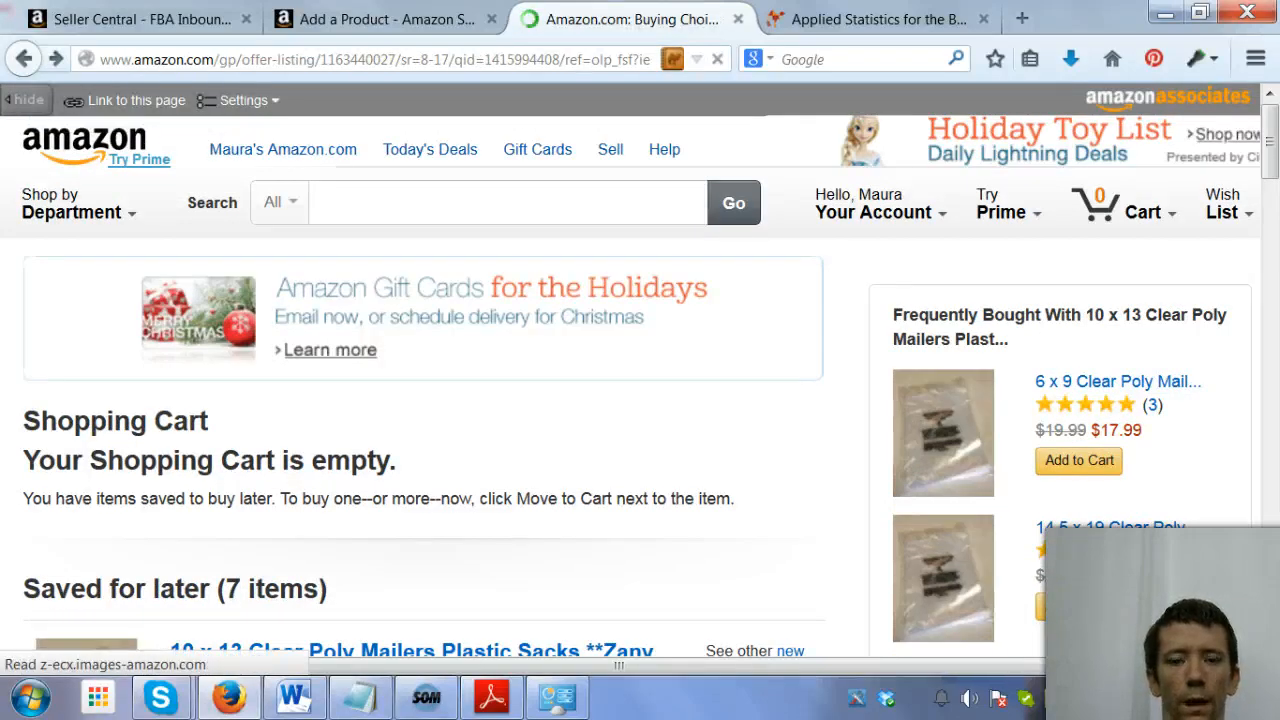
Step: From the used offers page, open the 'Have one to sell?' listing form for Amusements In Mathematics
{"action": "left_click", "coordinate": [223, 152]}
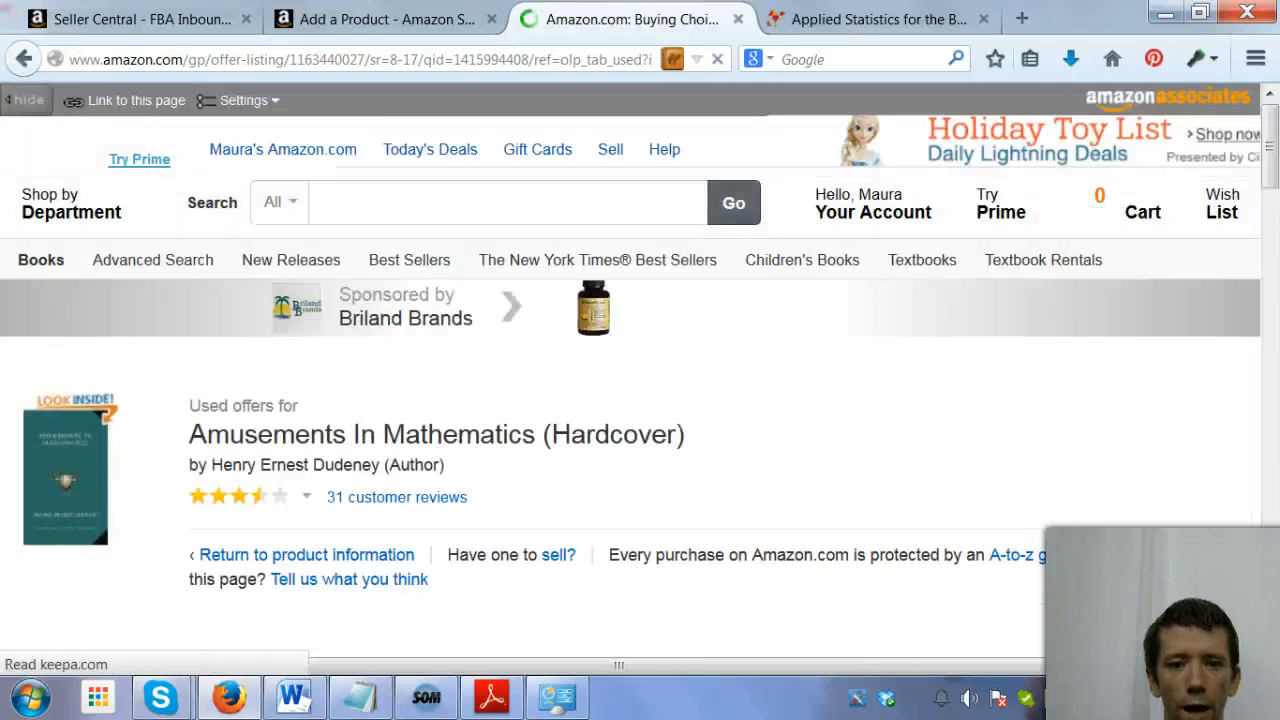
{"action": "scroll", "scroll_direction": "down", "scroll_amount": 3}
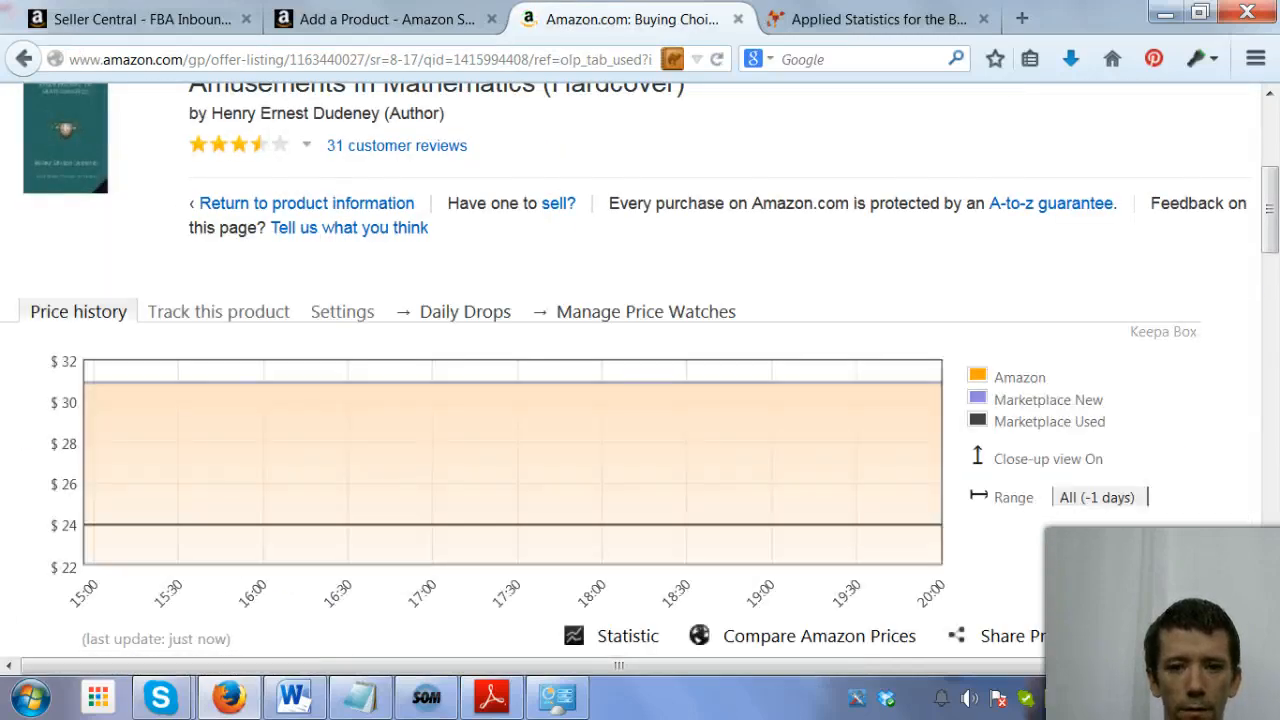
{"action": "scroll", "scroll_direction": "down", "scroll_amount": 3}
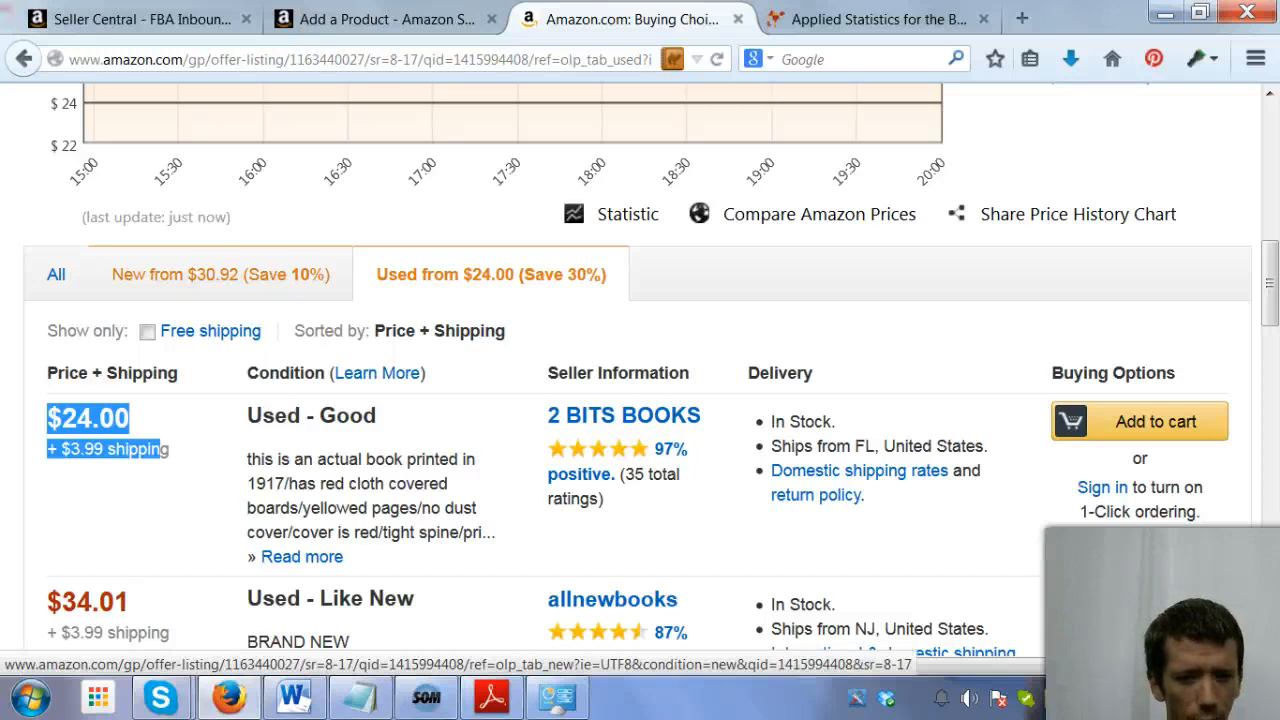
{"action": "left_click", "coordinate": [220, 274]}
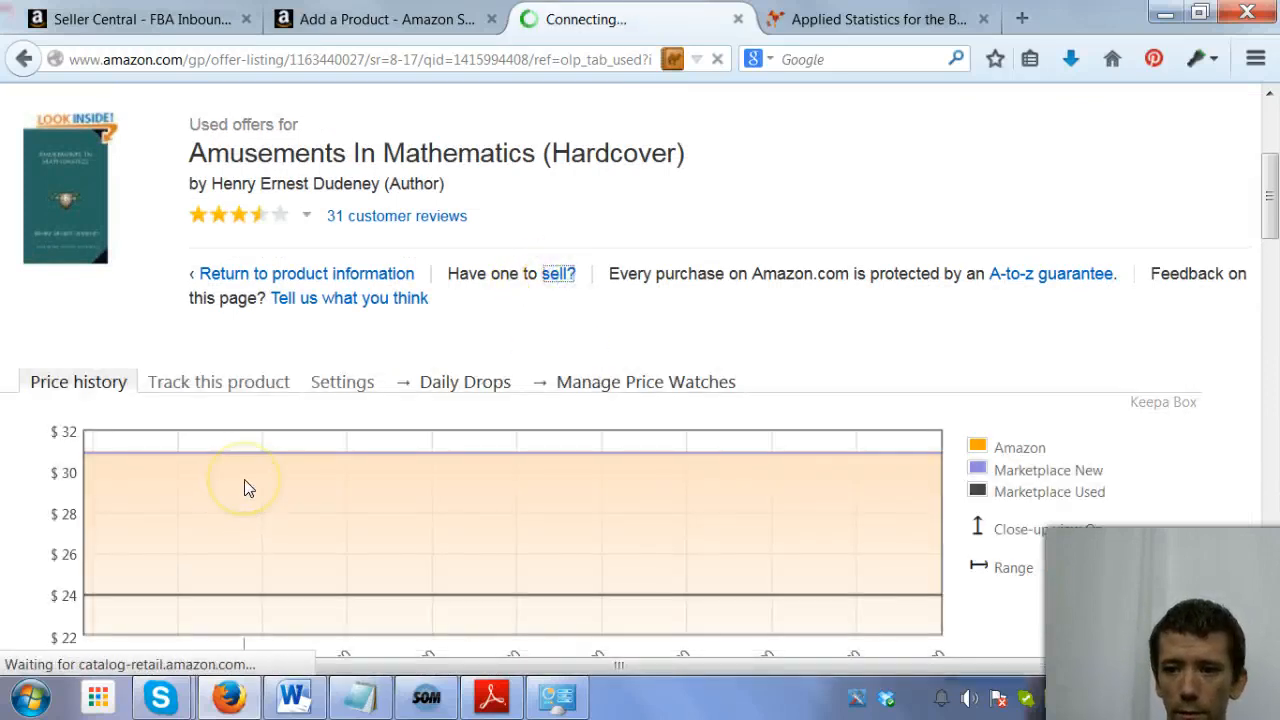
{"action": "left_click", "coordinate": [558, 273]}
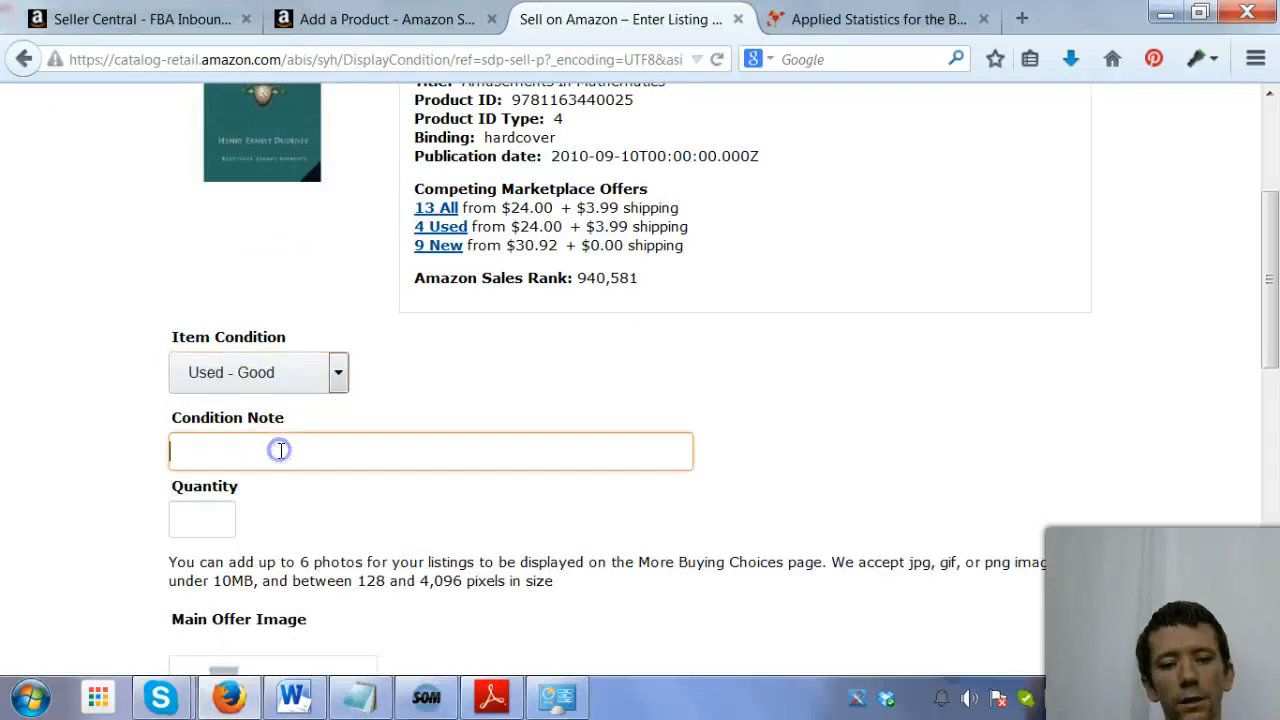
Step: Enter the Good Condition note, quantity 1 and price $19.95 with Amazon fulfilment, then continue
{"action": "type", "text": "FBA27S20HB"}
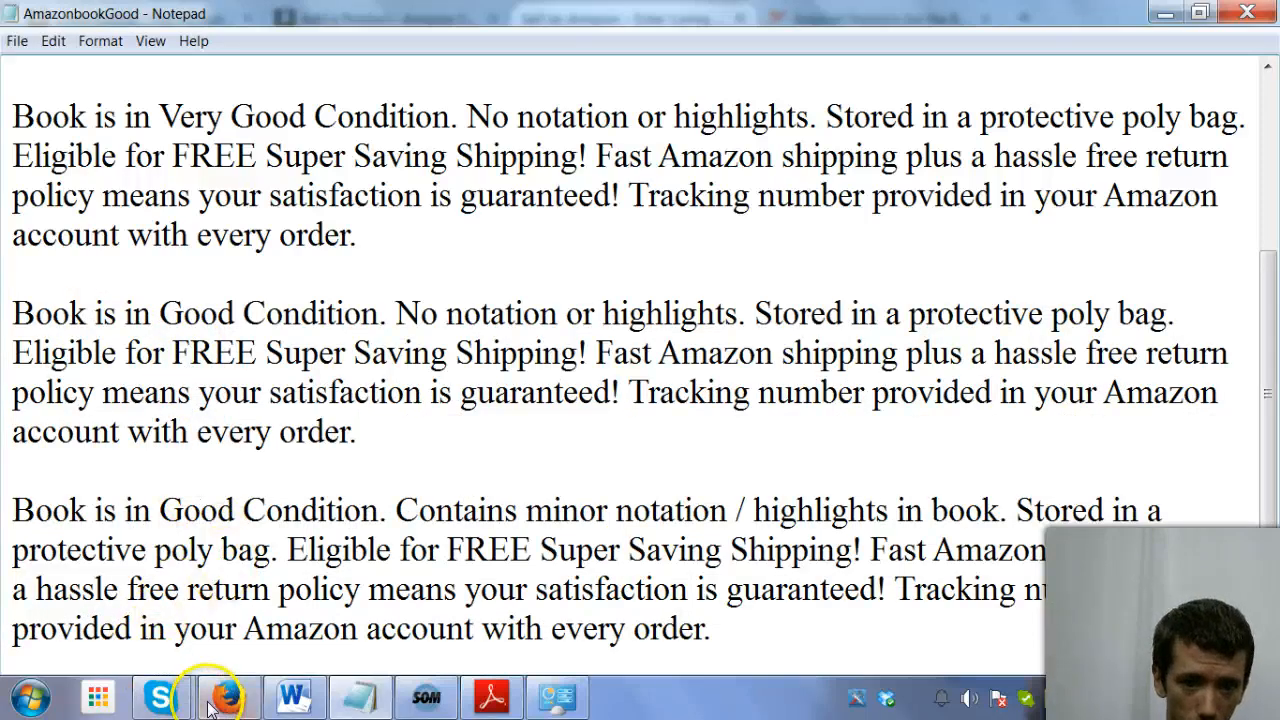
{"action": "left_click", "coordinate": [228, 697]}
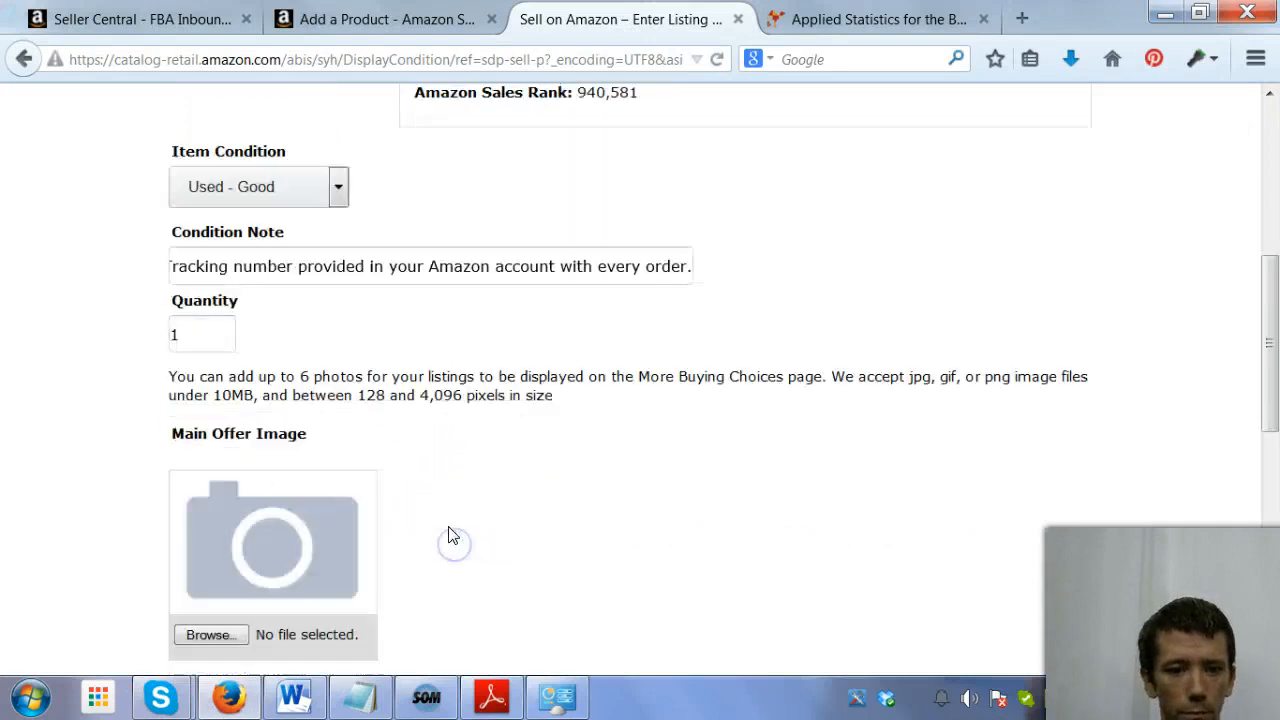
{"action": "scroll", "scroll_direction": "down", "scroll_amount": 3}
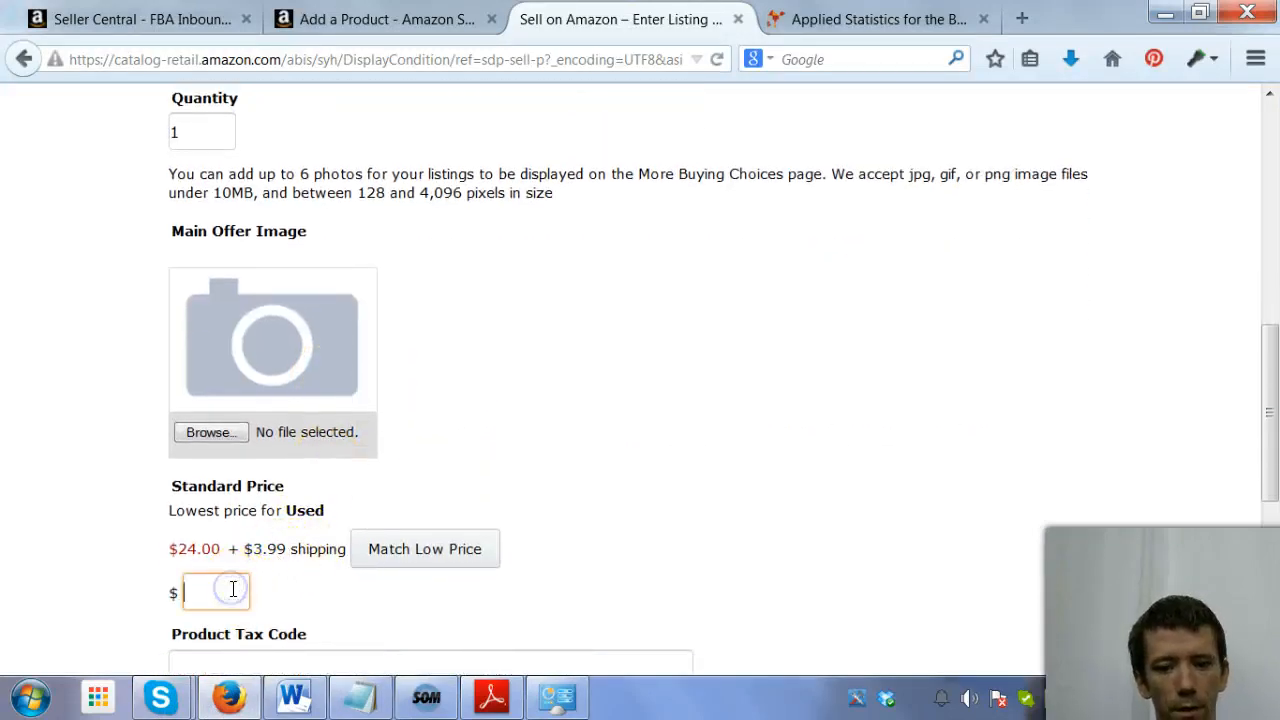
{"action": "type", "text": "19.95"}
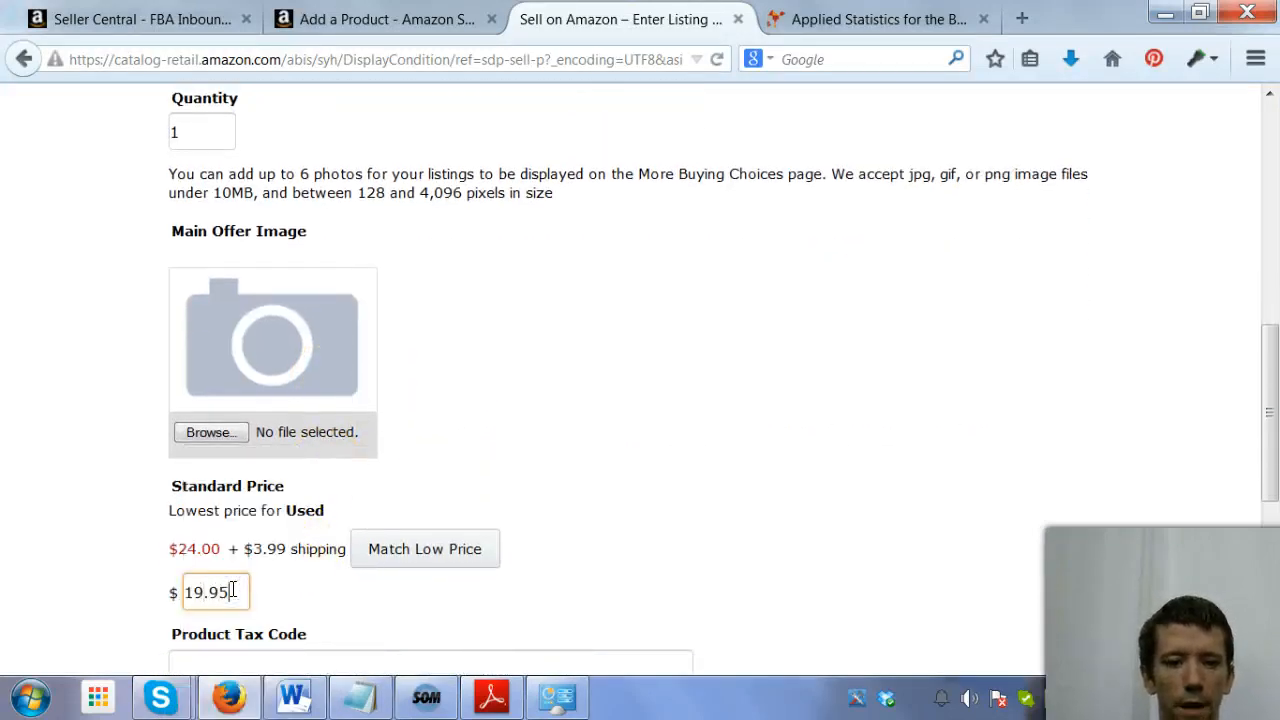
{"action": "scroll", "scroll_direction": "down", "scroll_amount": 3}
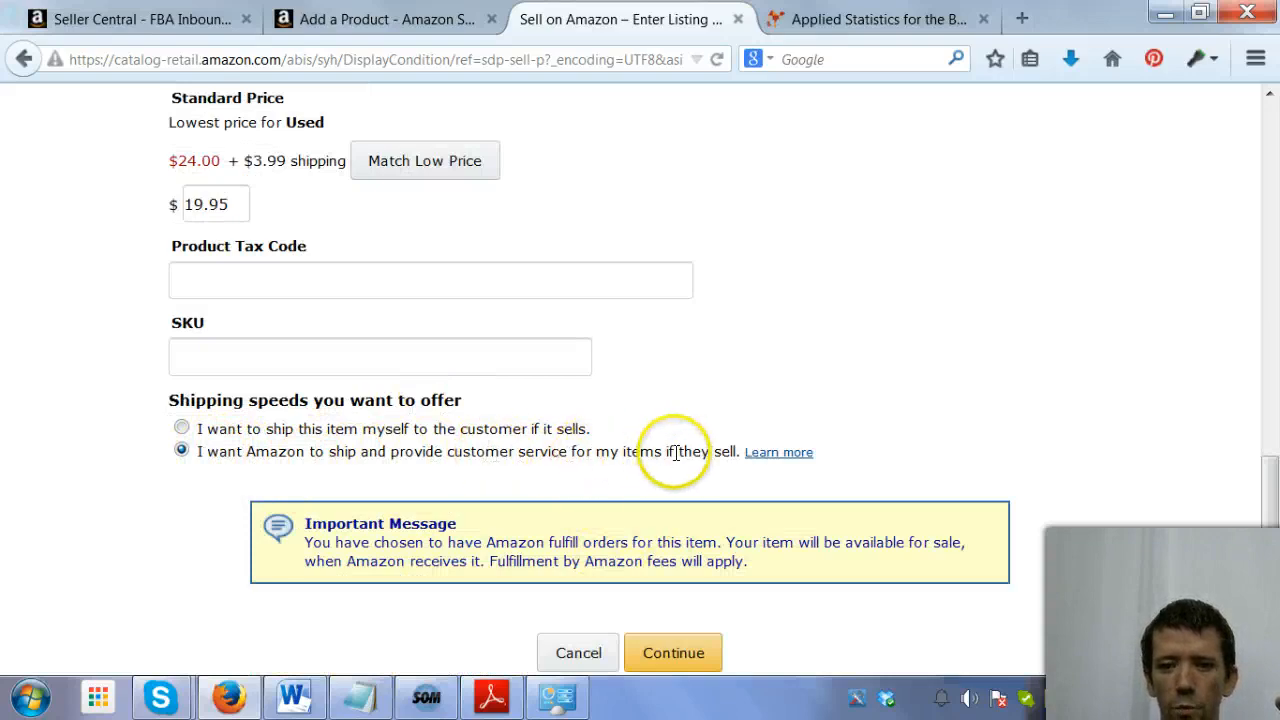
{"action": "left_click", "coordinate": [673, 652]}
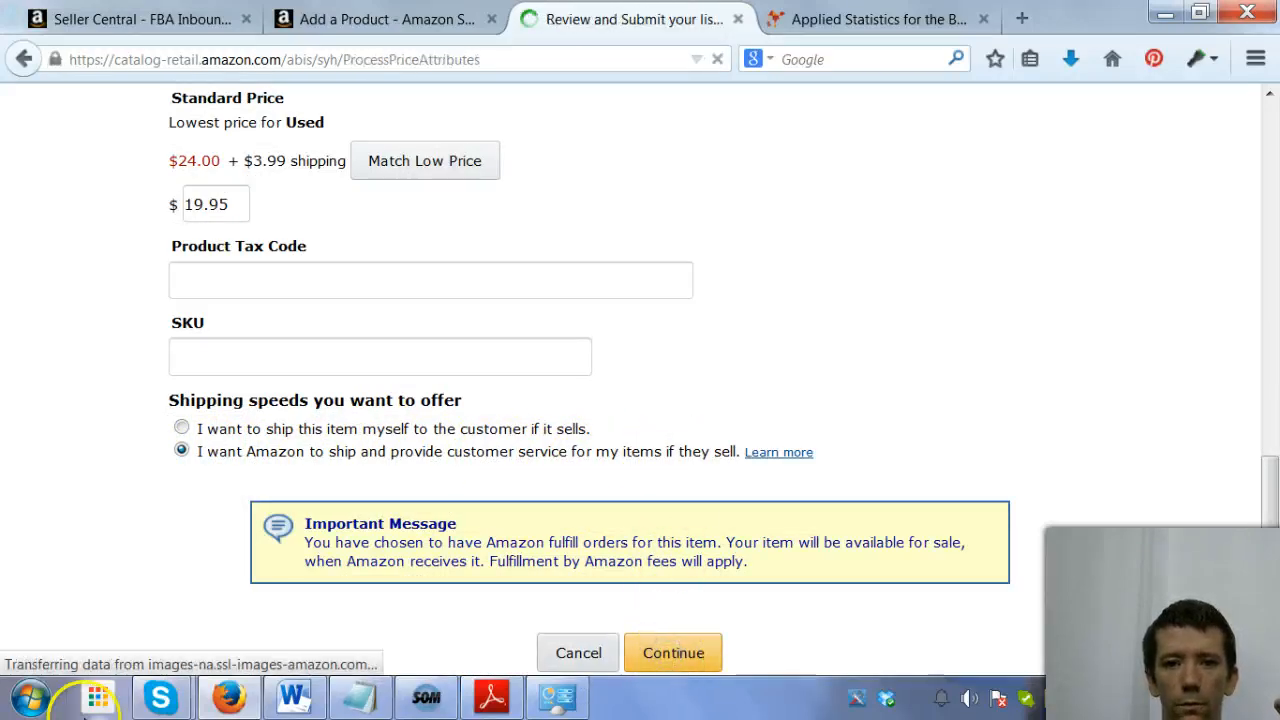
{"action": "left_click", "coordinate": [673, 652]}
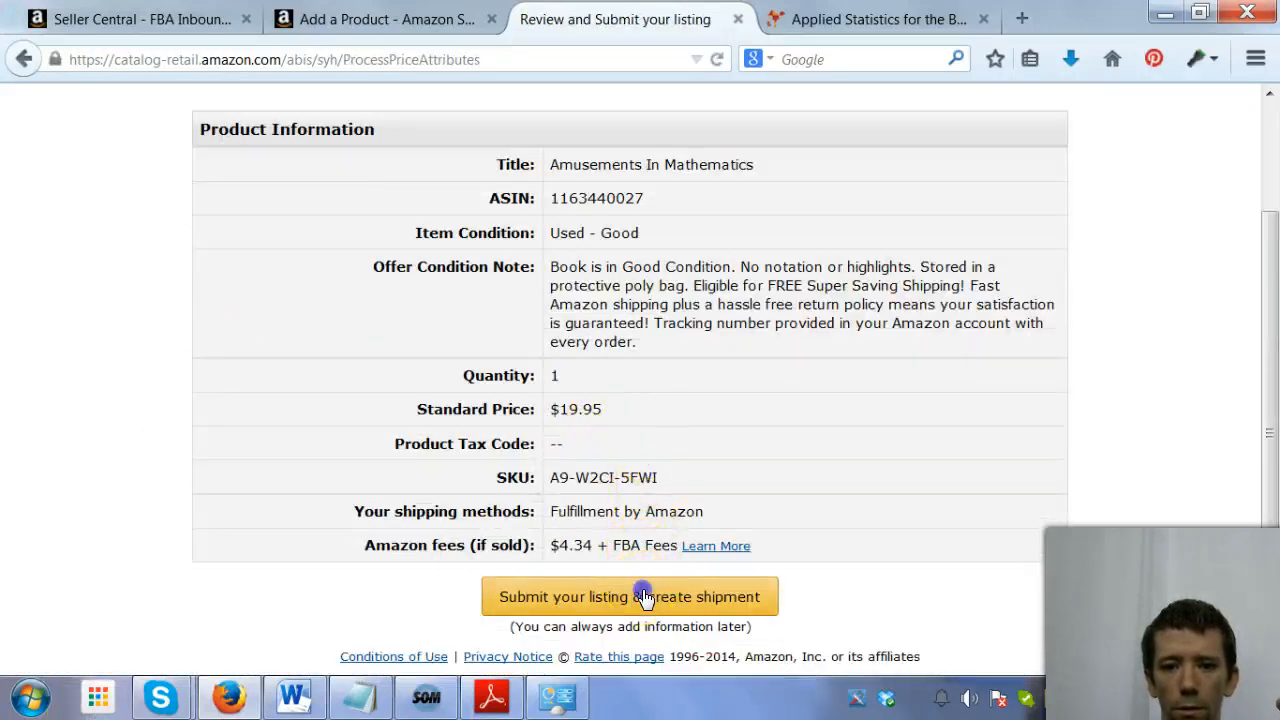
Step: Submit the Amusements In Mathematics listing via 'Submit your listing & create shipment'
{"action": "left_click", "coordinate": [629, 596]}
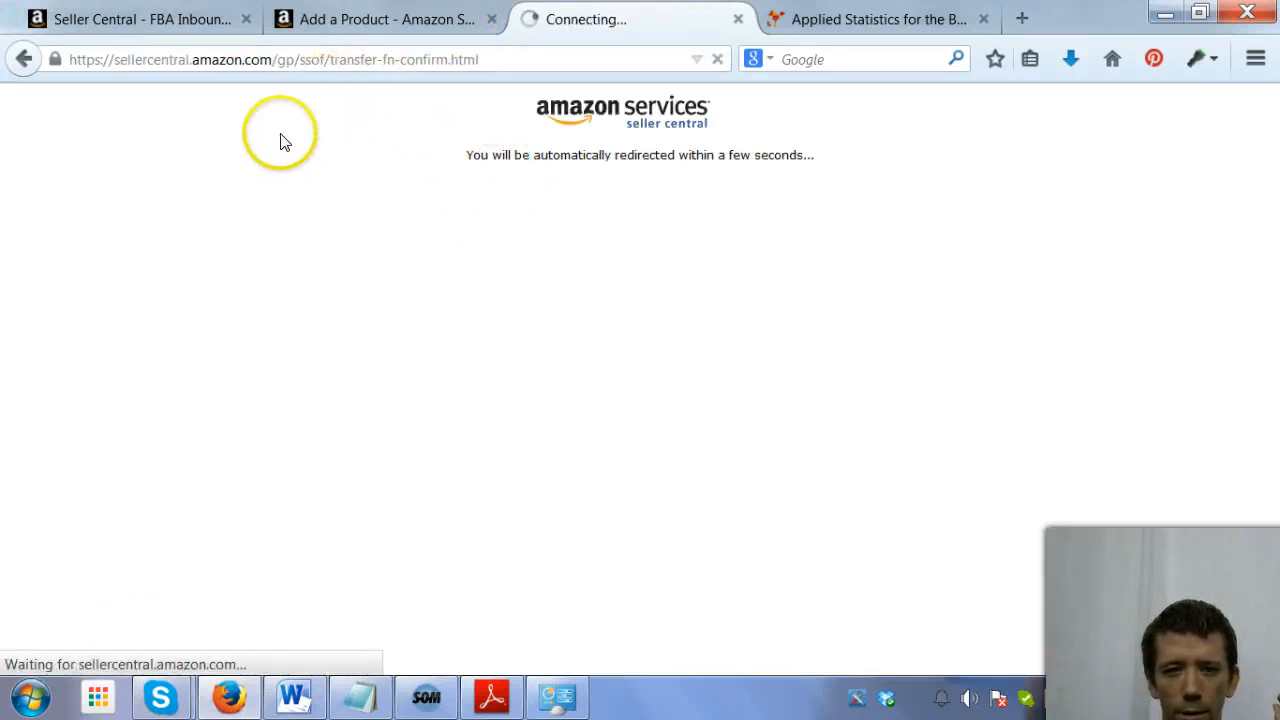
{"action": "mouse_move", "coordinate": [405, 170]}
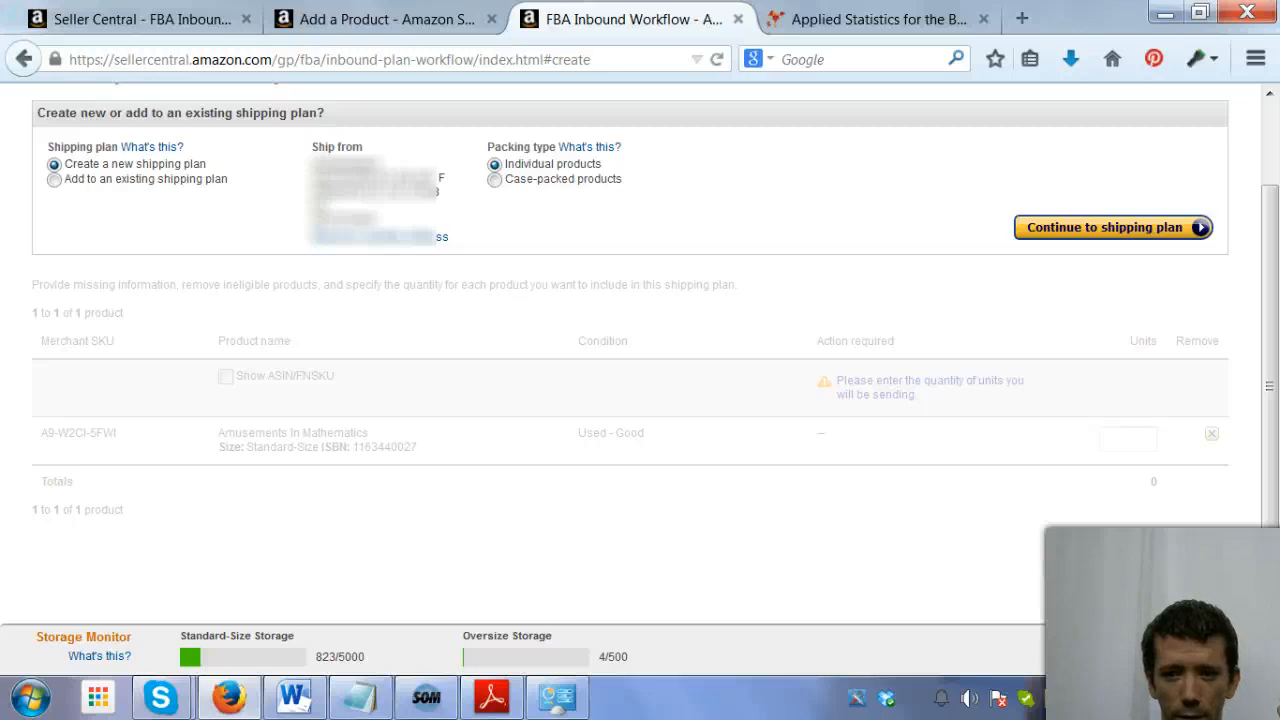
Step: Enter 1 unit in the new shipping plan and continue past prep to labelling
{"action": "left_click", "coordinate": [1103, 227]}
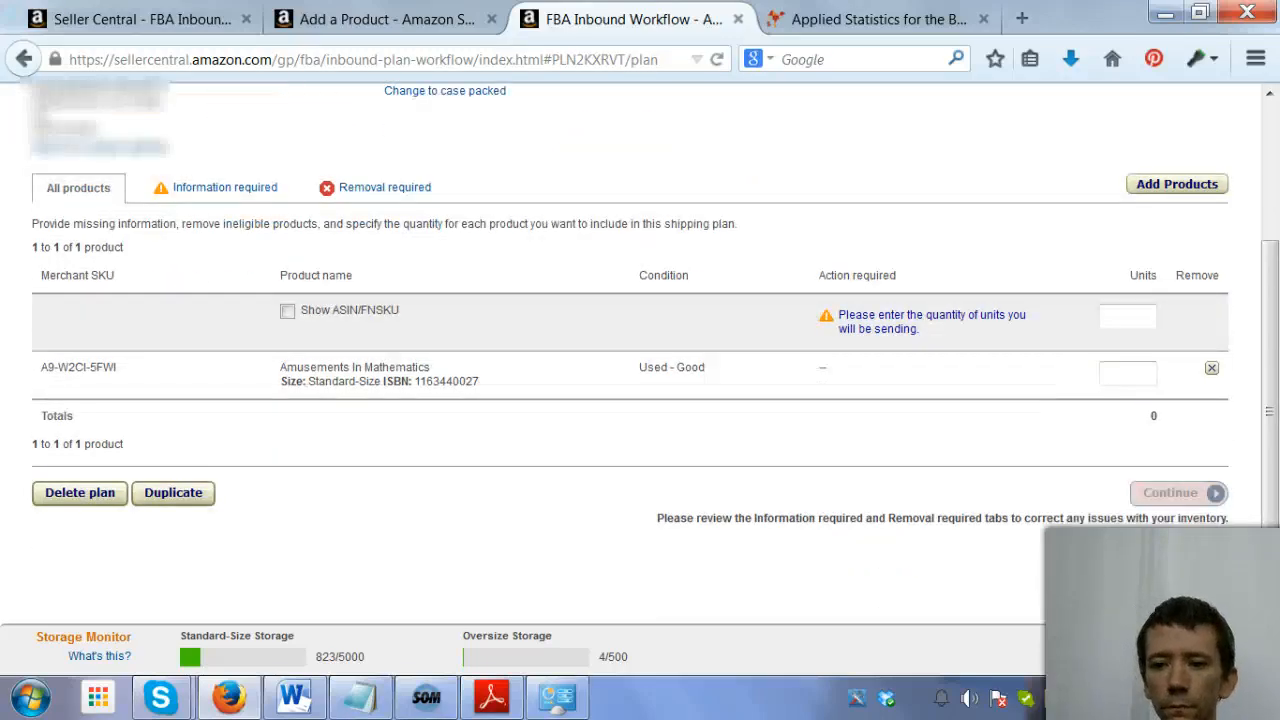
{"action": "type", "text": "1"}
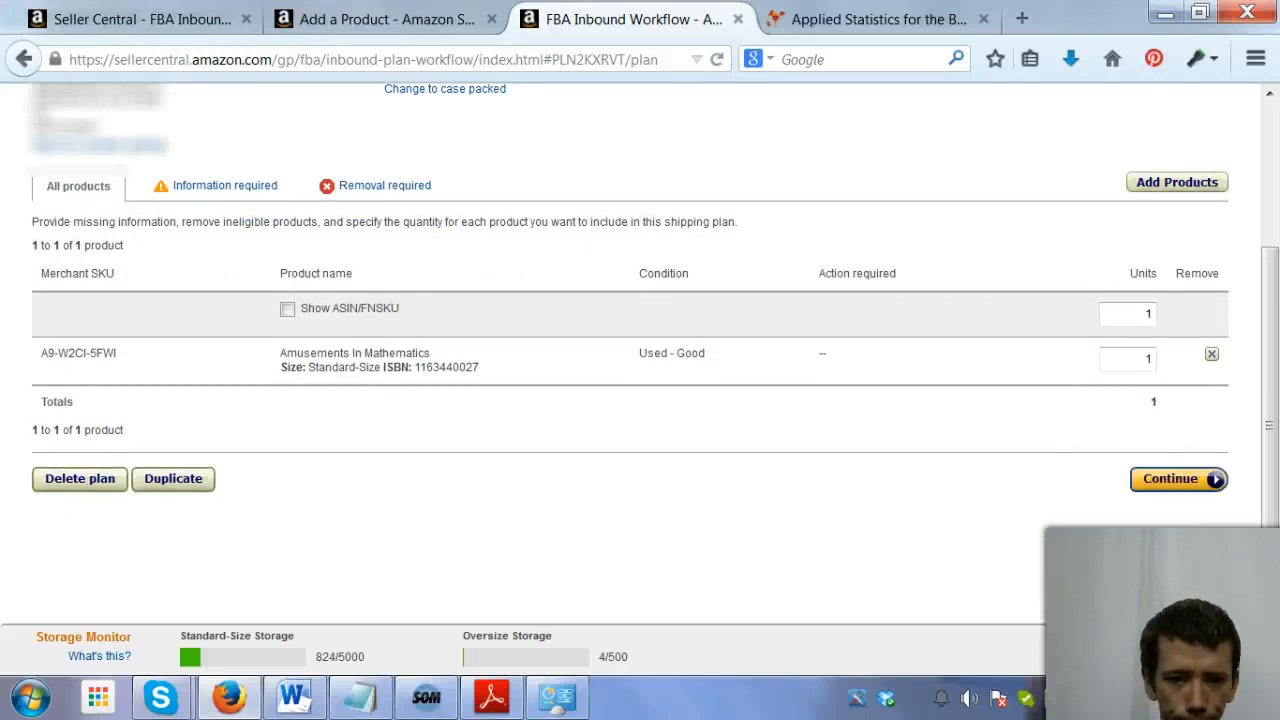
{"action": "left_click", "coordinate": [1171, 479]}
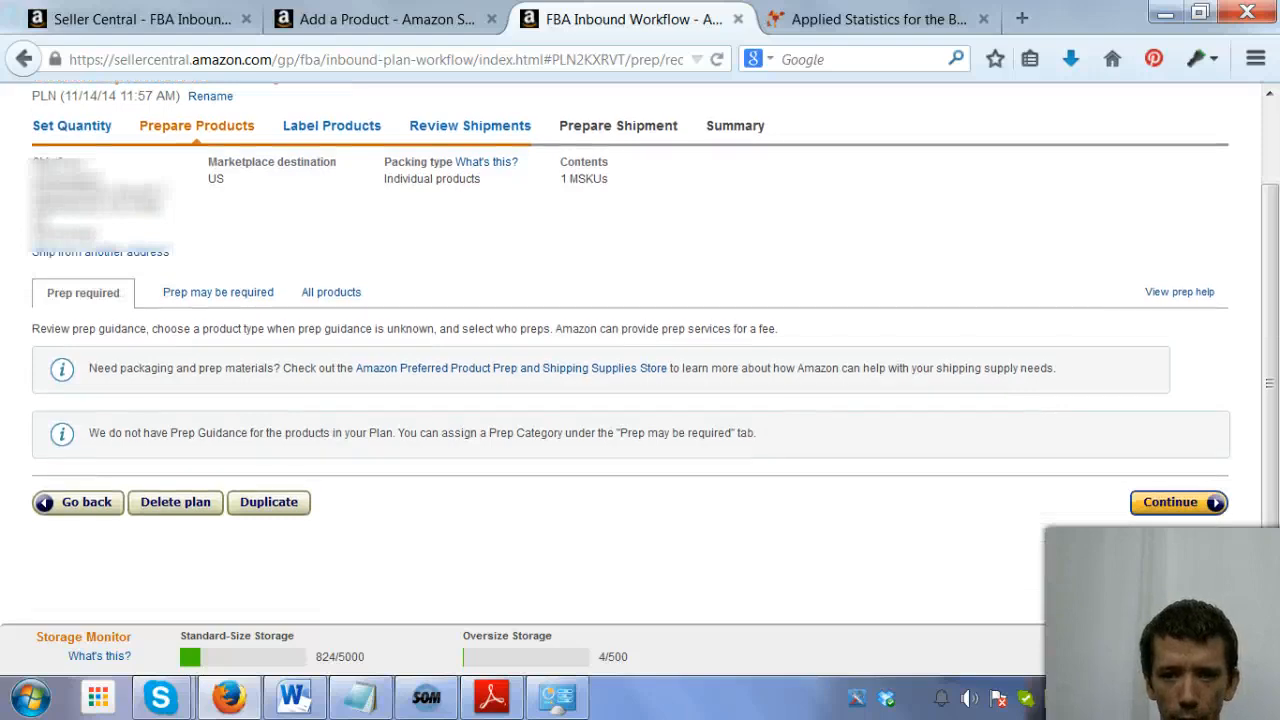
{"action": "left_click", "coordinate": [1178, 502]}
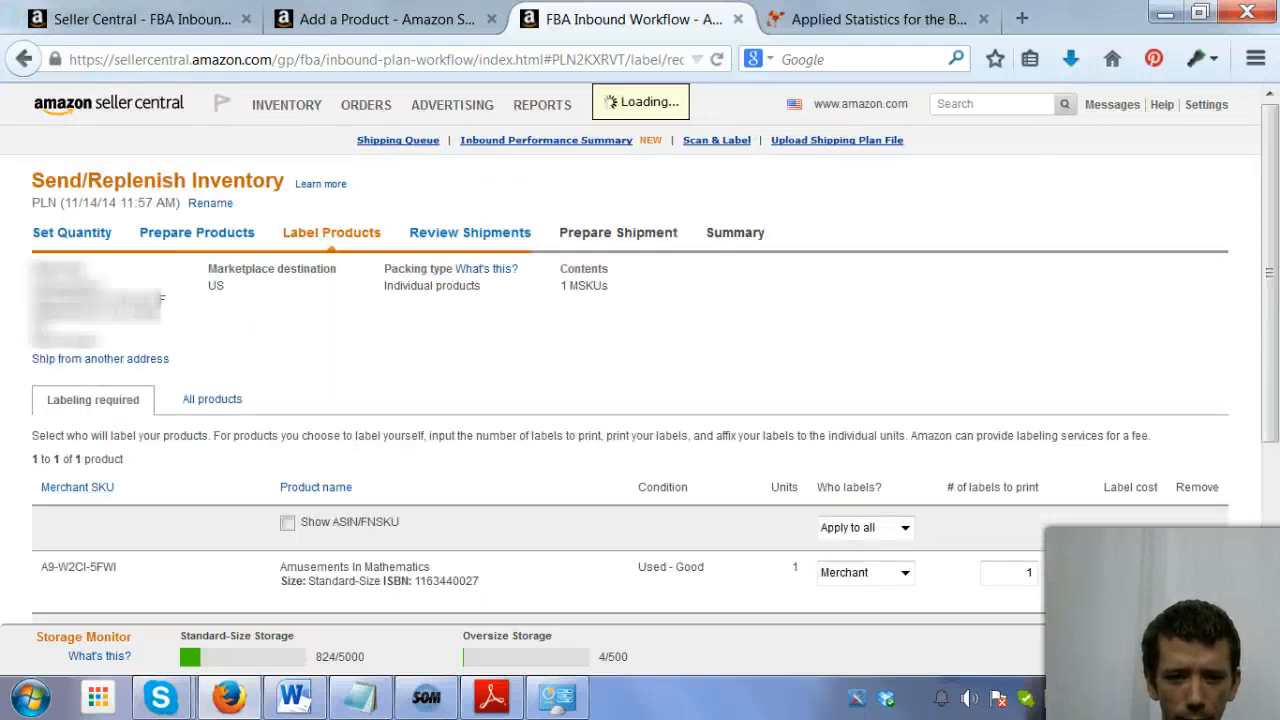
{"action": "scroll", "scroll_direction": "down", "scroll_amount": 3}
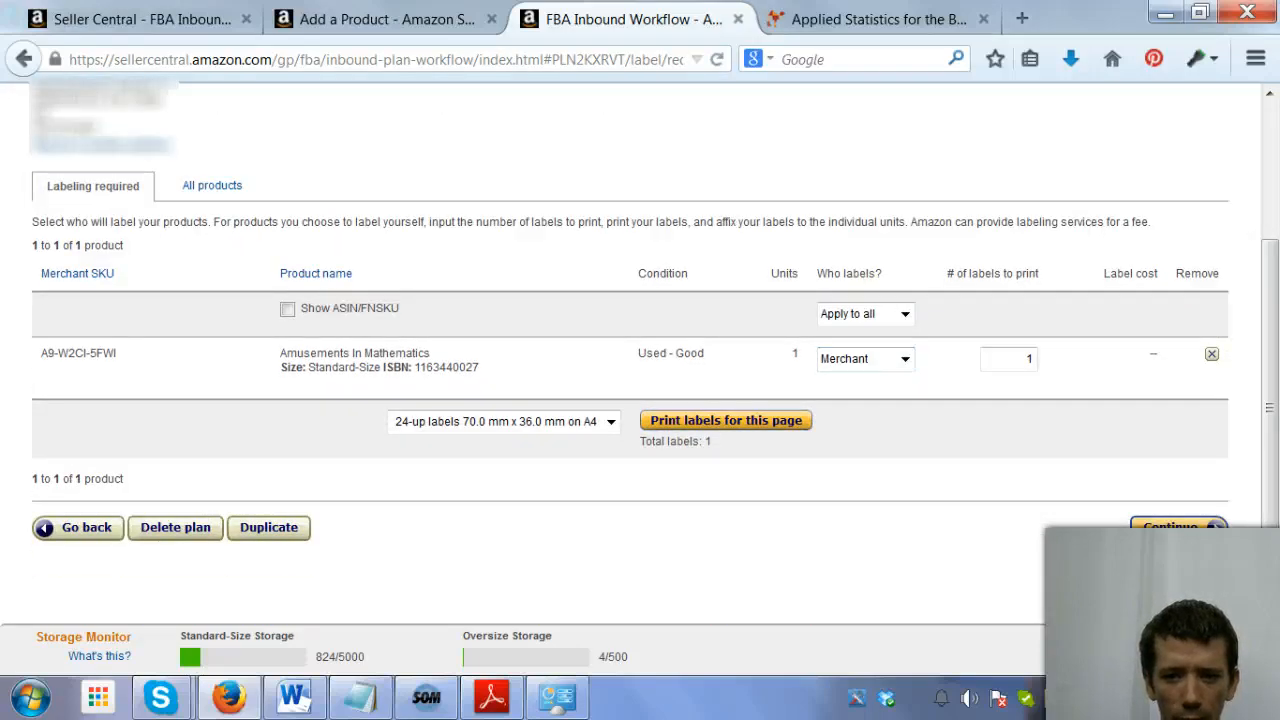
Step: Generate the book's label PDF, open it in Adobe Reader, and print it
{"action": "left_click", "coordinate": [725, 419]}
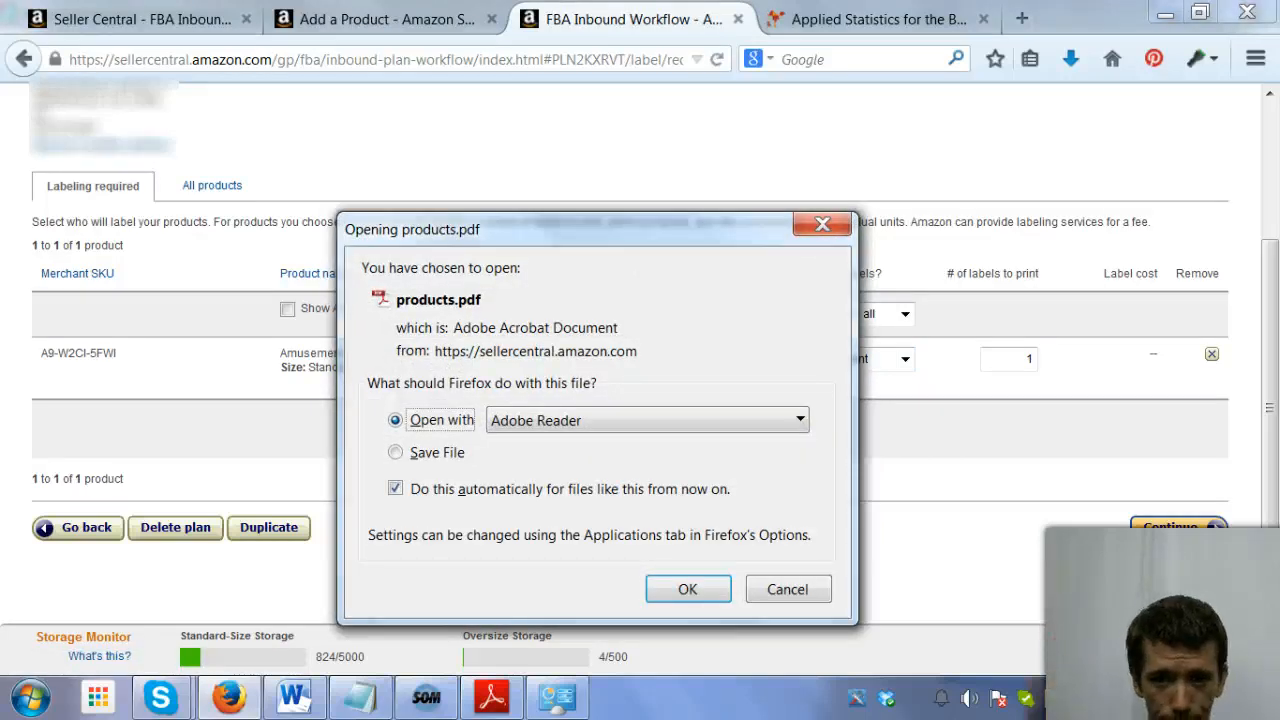
{"action": "left_click", "coordinate": [687, 588]}
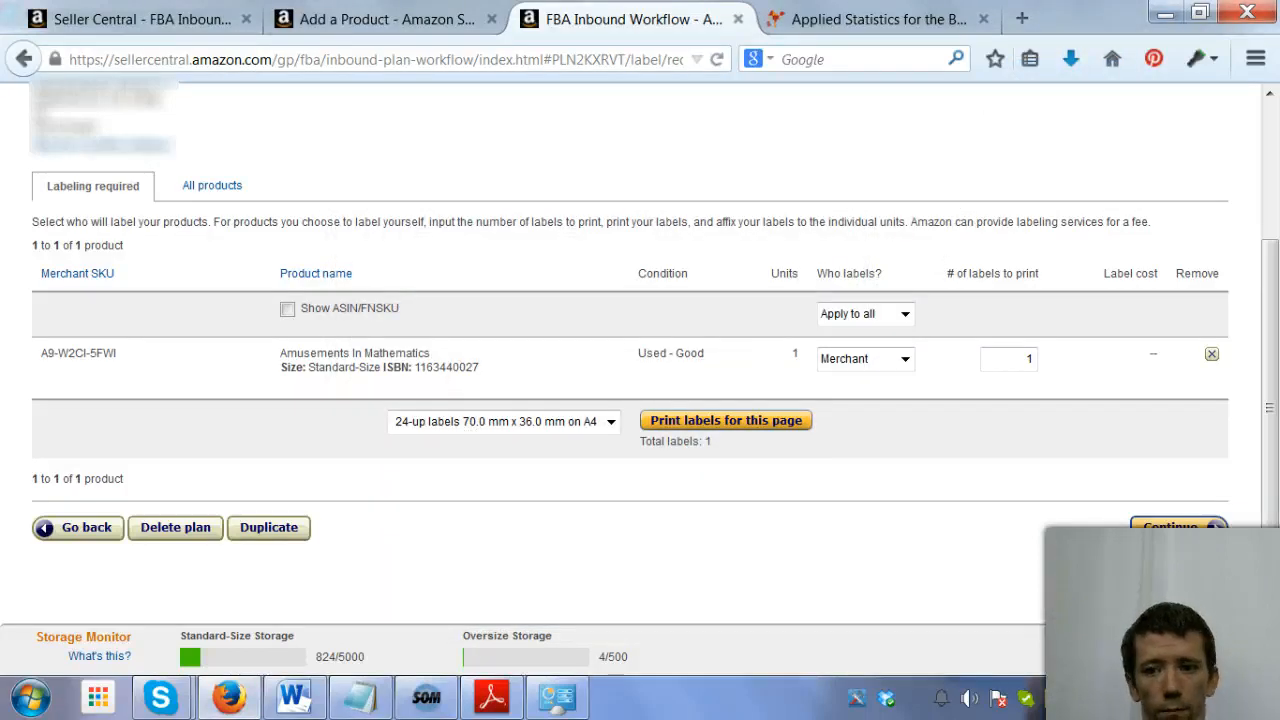
{"action": "left_click", "coordinate": [725, 420]}
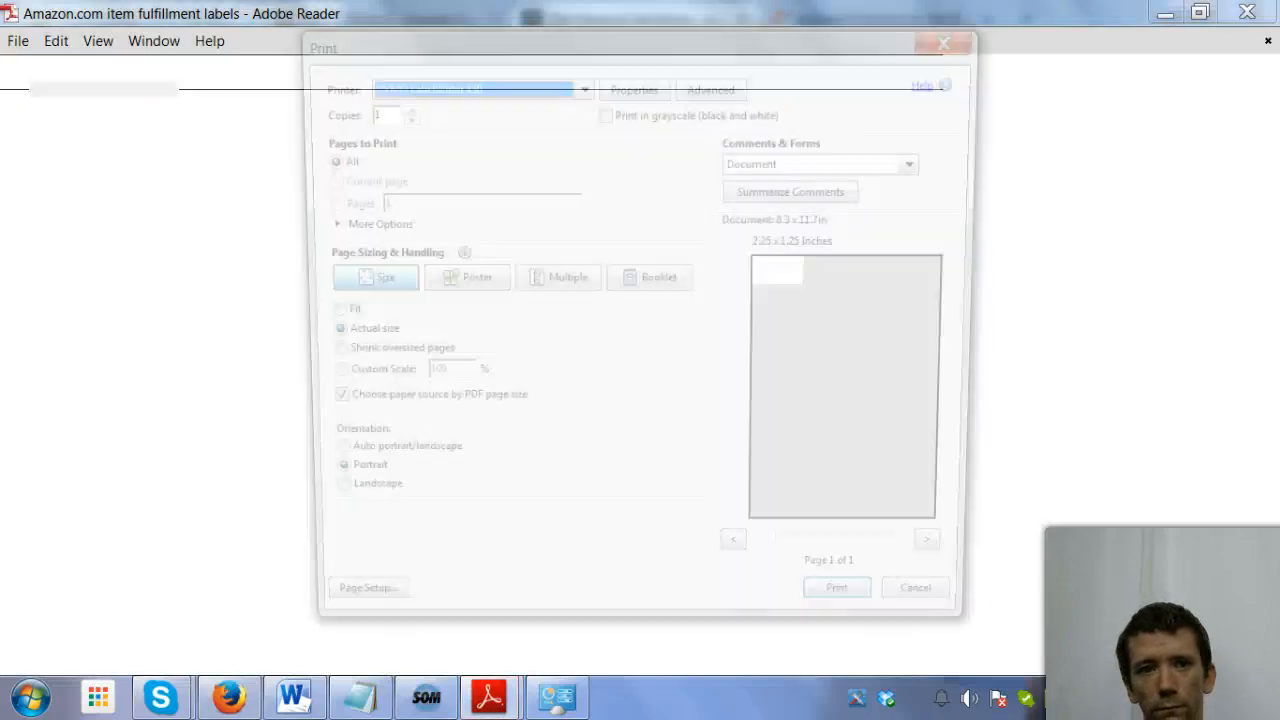
{"action": "left_click", "coordinate": [836, 587]}
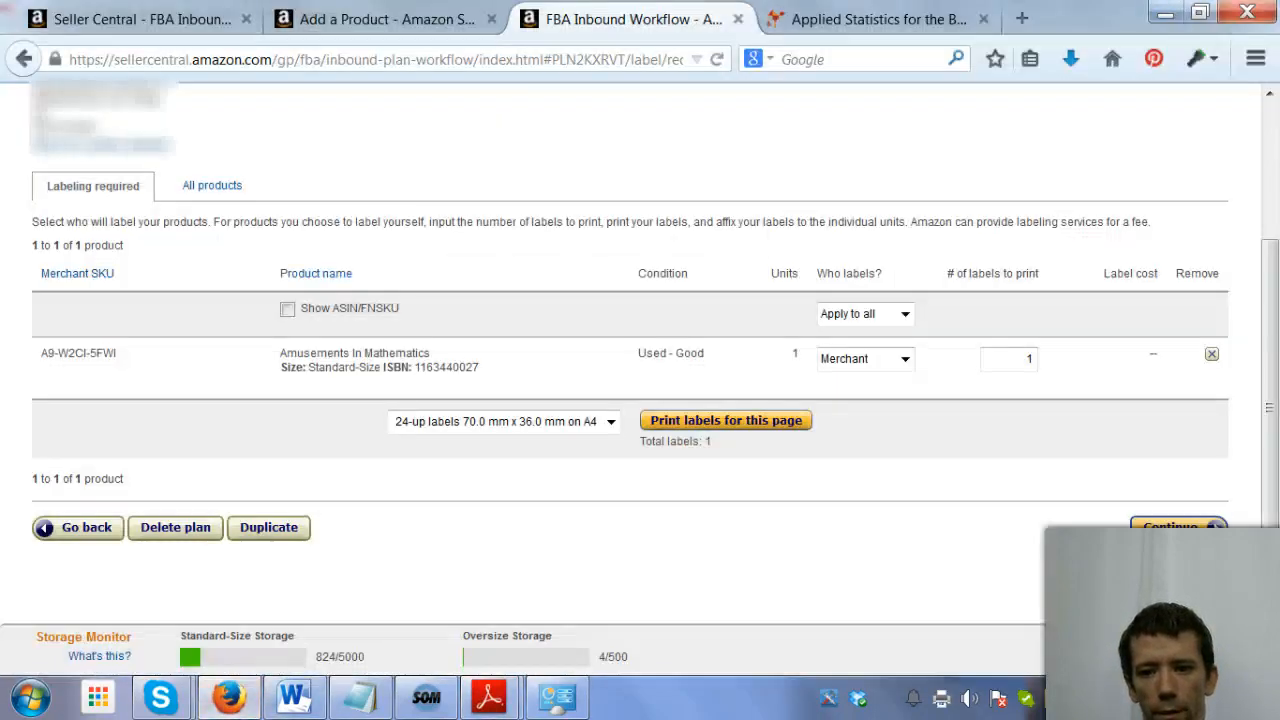
Step: Add the book to existing shipment FBA27S20HP from 11/14/14 and approve it
{"action": "left_click", "coordinate": [1178, 526]}
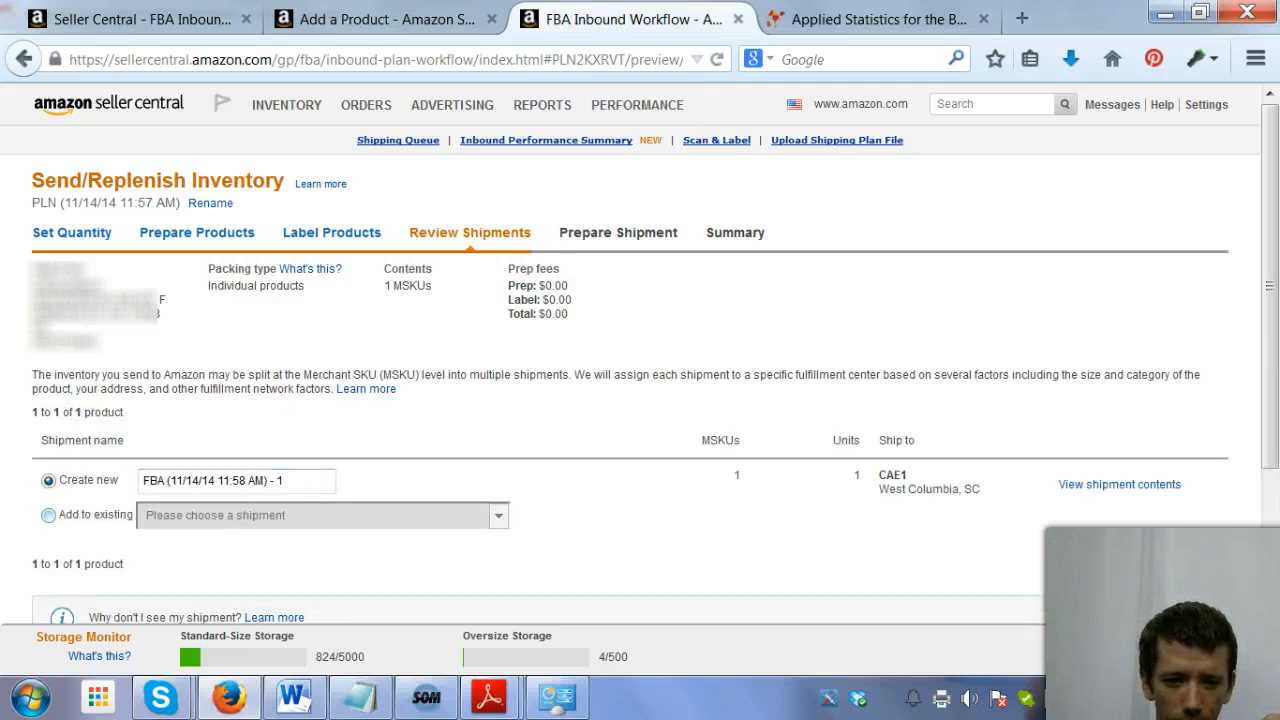
{"action": "left_click", "coordinate": [498, 515]}
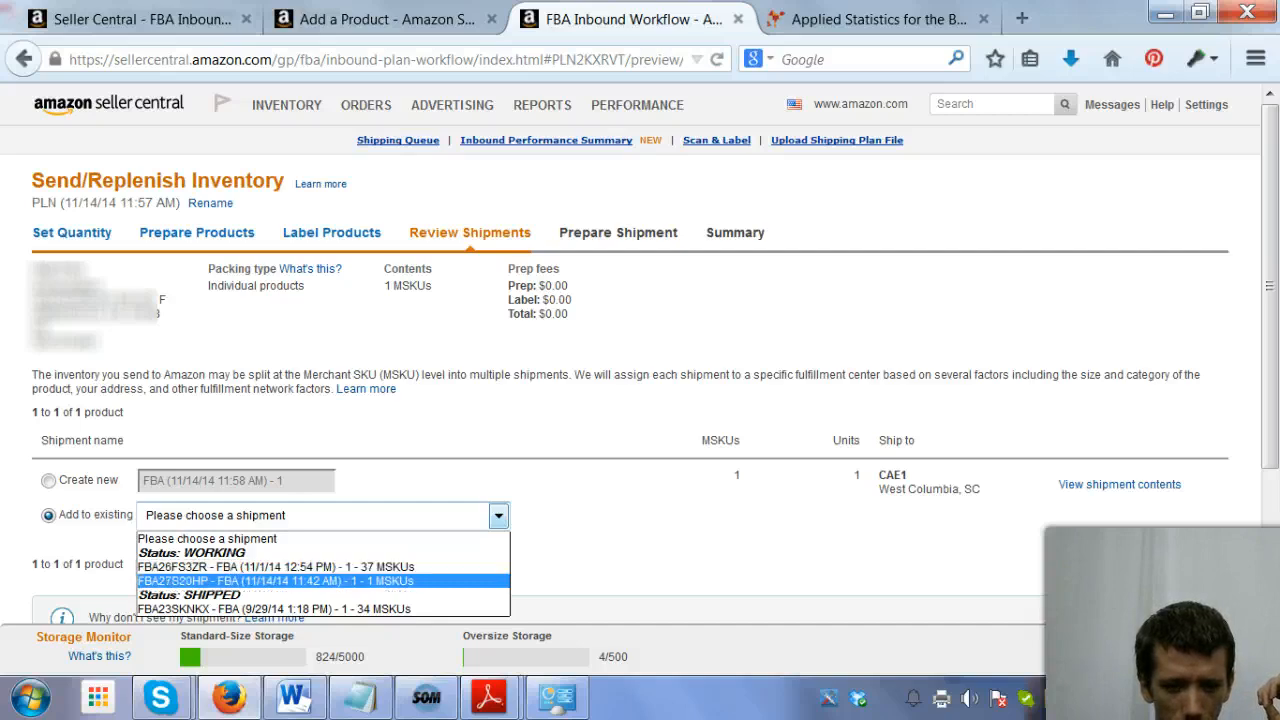
{"action": "left_click", "coordinate": [284, 581]}
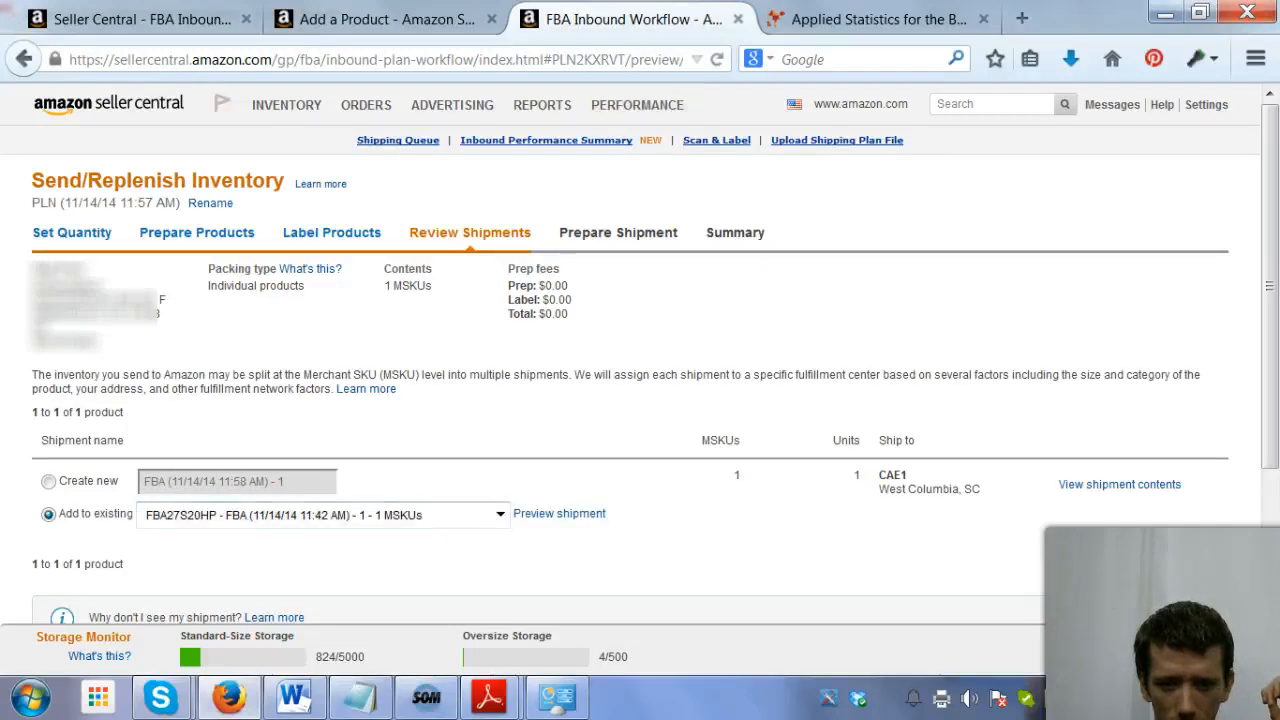
{"action": "scroll", "scroll_direction": "down", "scroll_amount": 3}
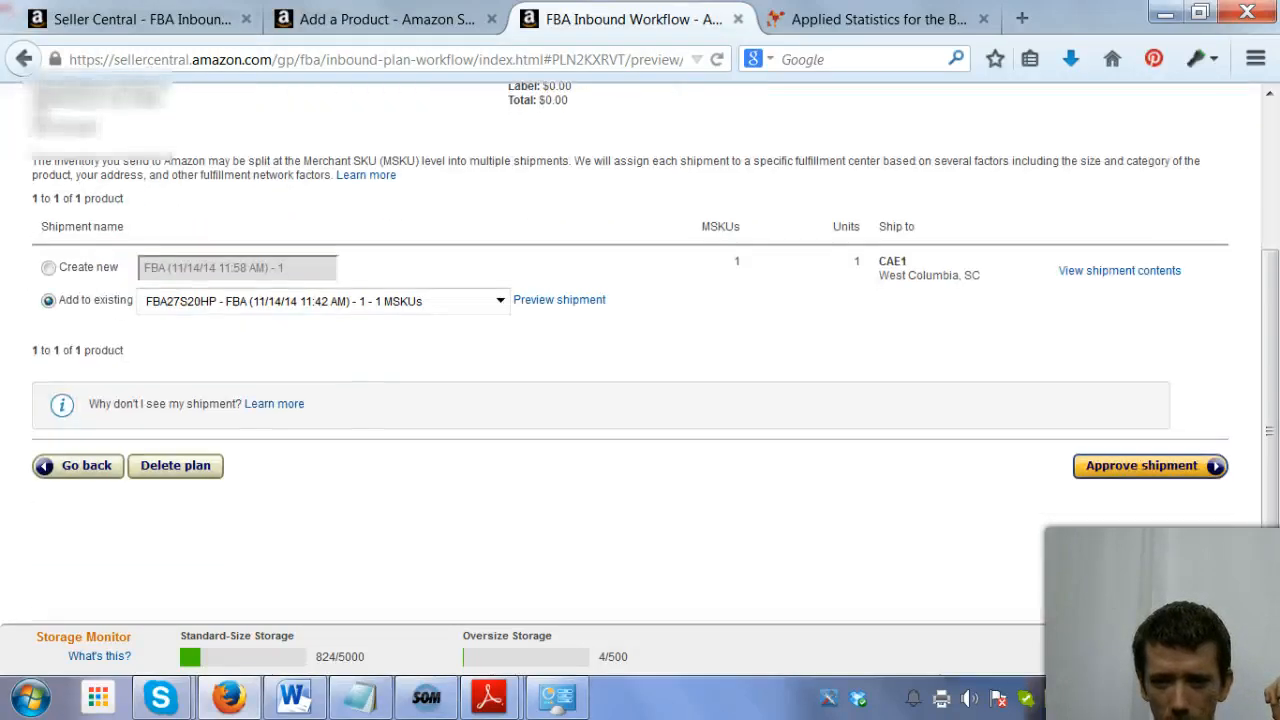
{"action": "left_click", "coordinate": [1143, 465]}
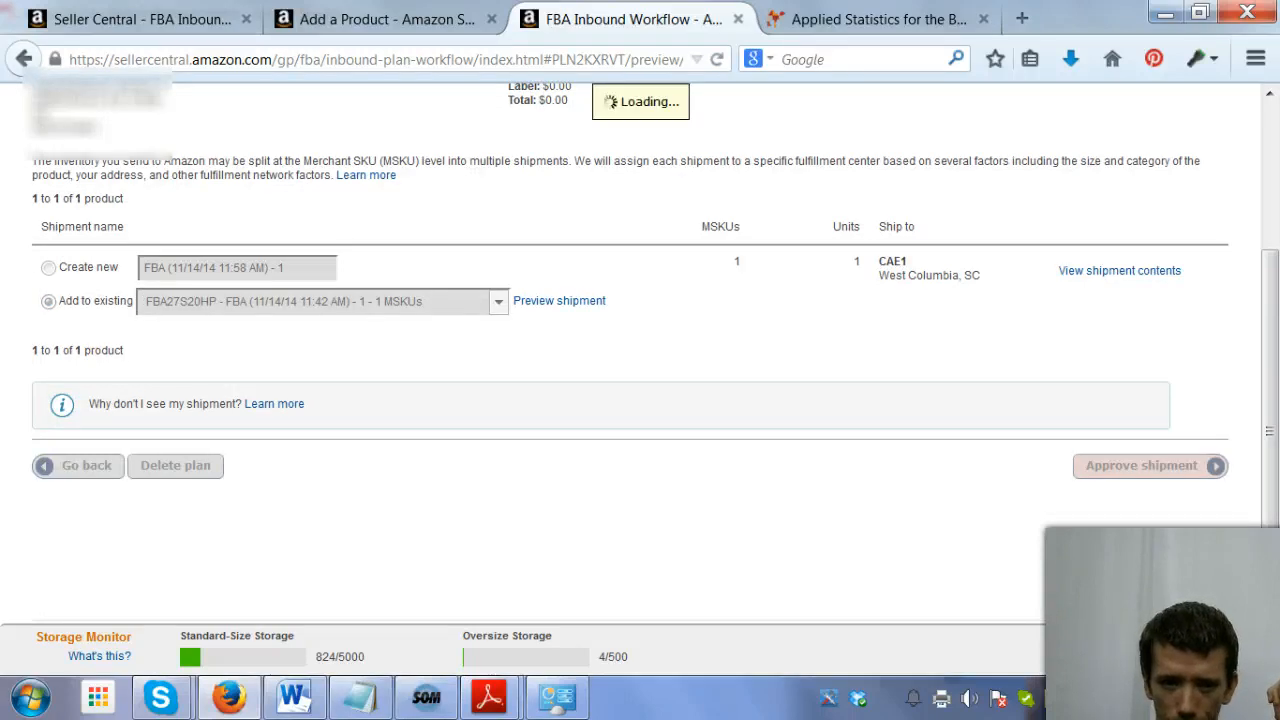
{"action": "left_click", "coordinate": [1142, 465]}
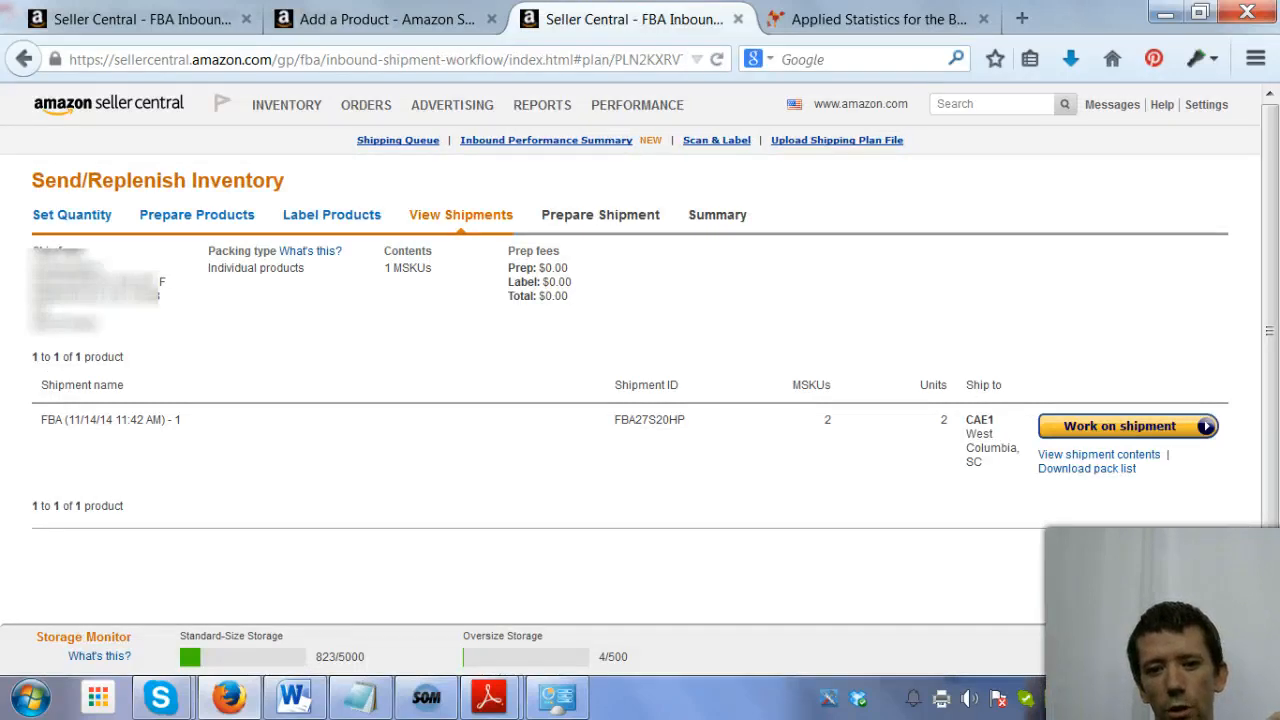
Step: Copy the shipment ID and expand the 37-unit shipment's product list bound for CAE1
{"action": "double_click", "coordinate": [648, 419]}
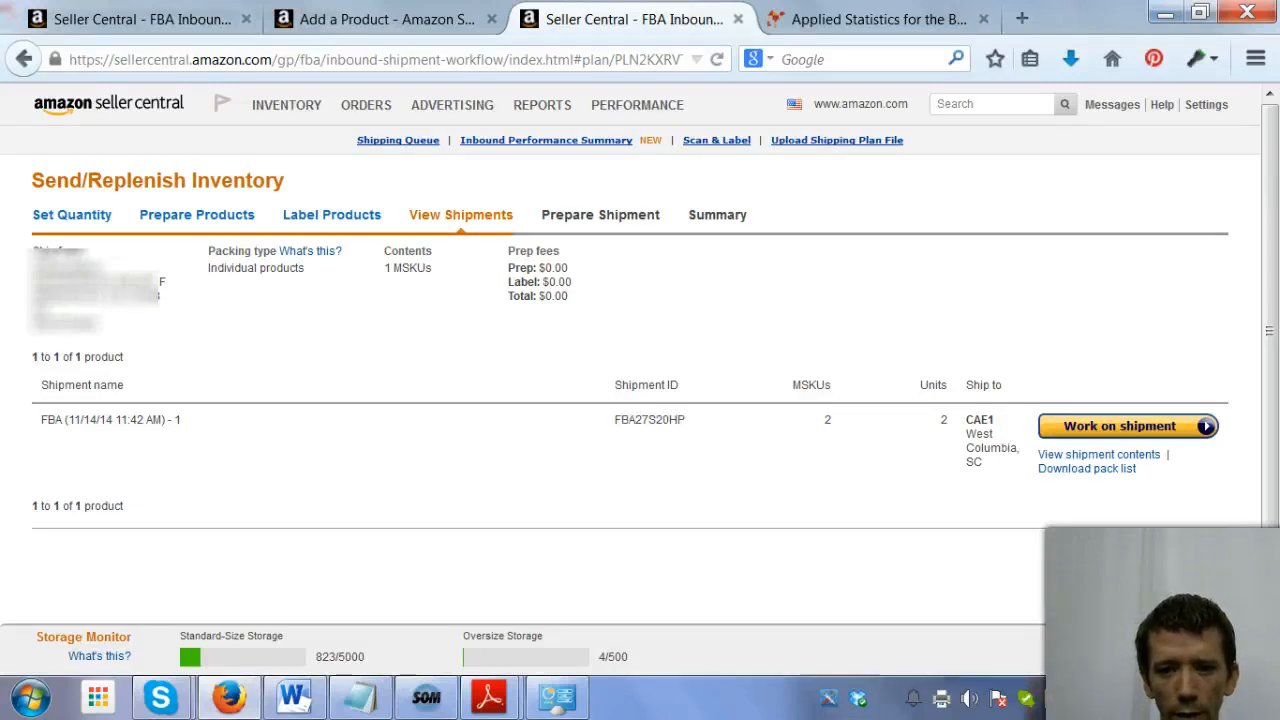
{"action": "double_click", "coordinate": [665, 419]}
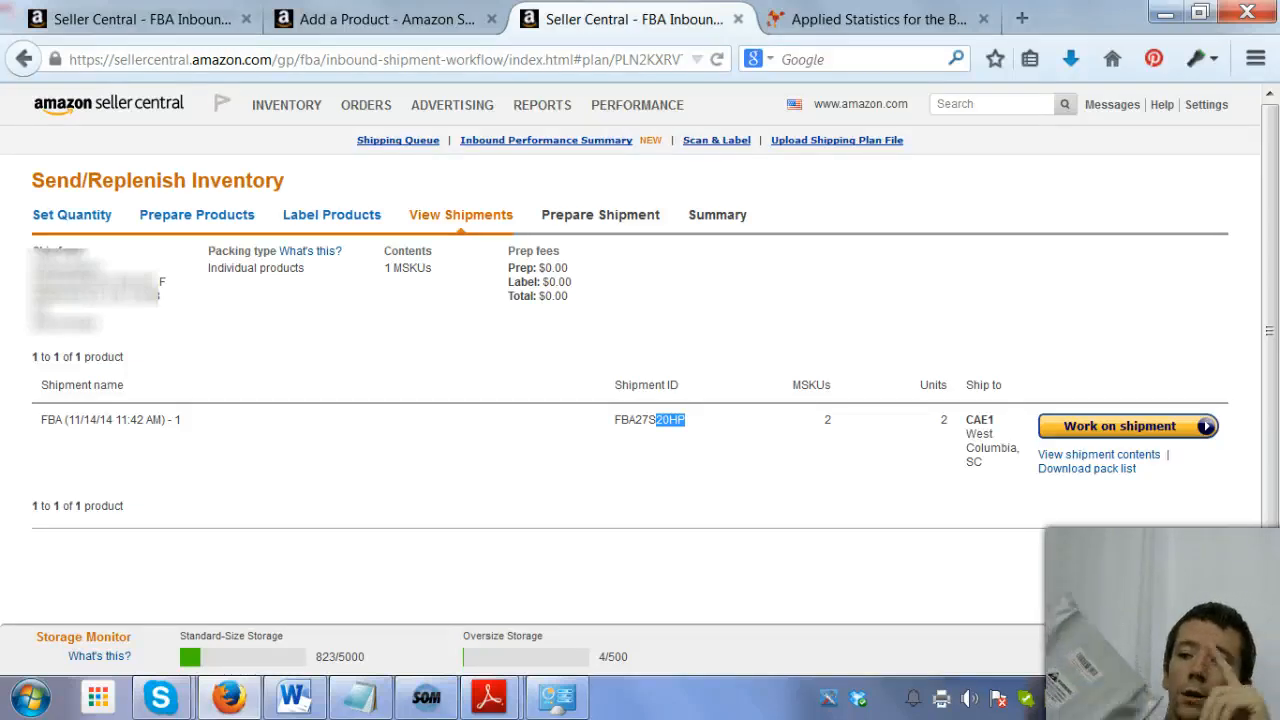
{"action": "left_click", "coordinate": [1119, 426]}
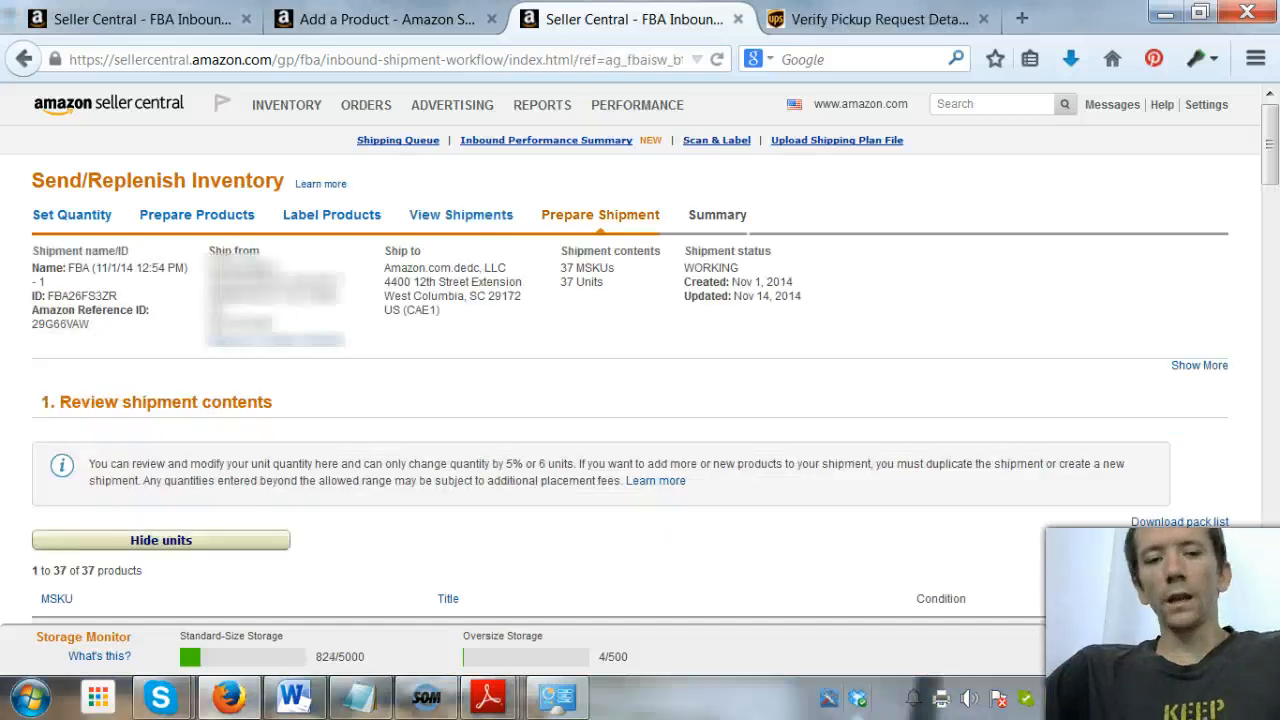
Step: Reopen FBA26FS3ZR from the shipping queue and scroll down to the label format choices
{"action": "left_click", "coordinate": [286, 105]}
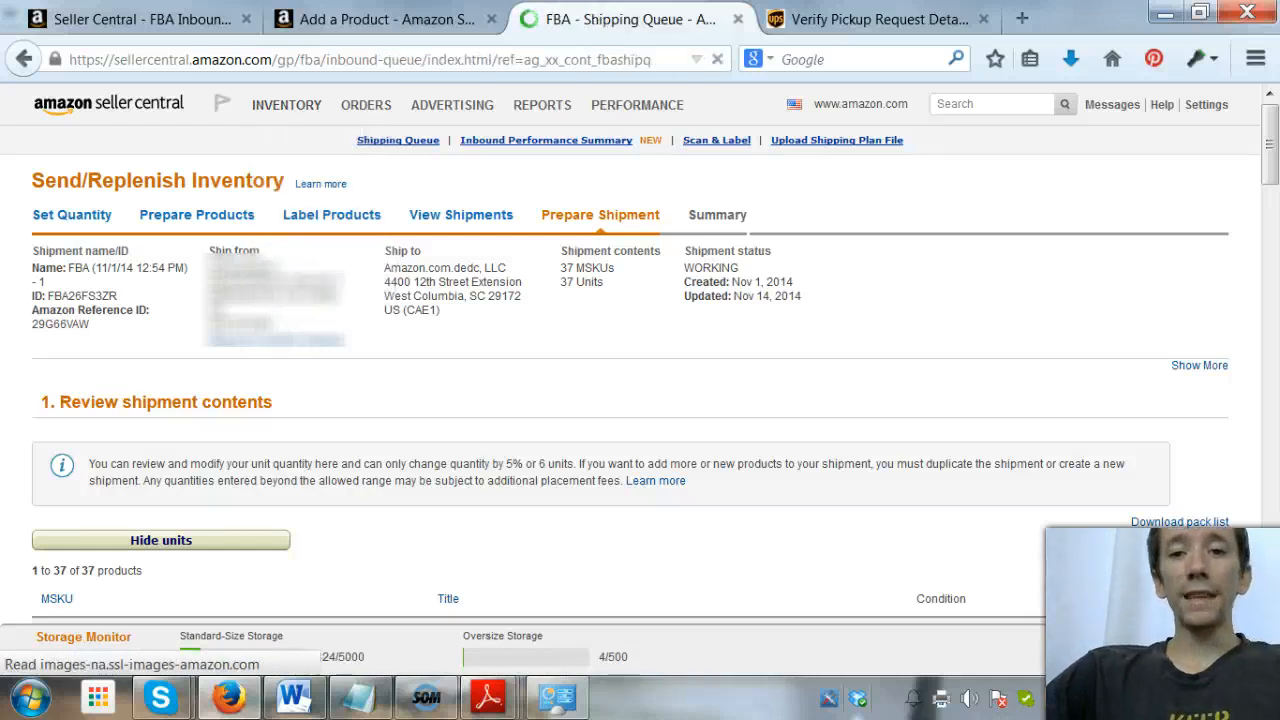
{"action": "left_click", "coordinate": [397, 140]}
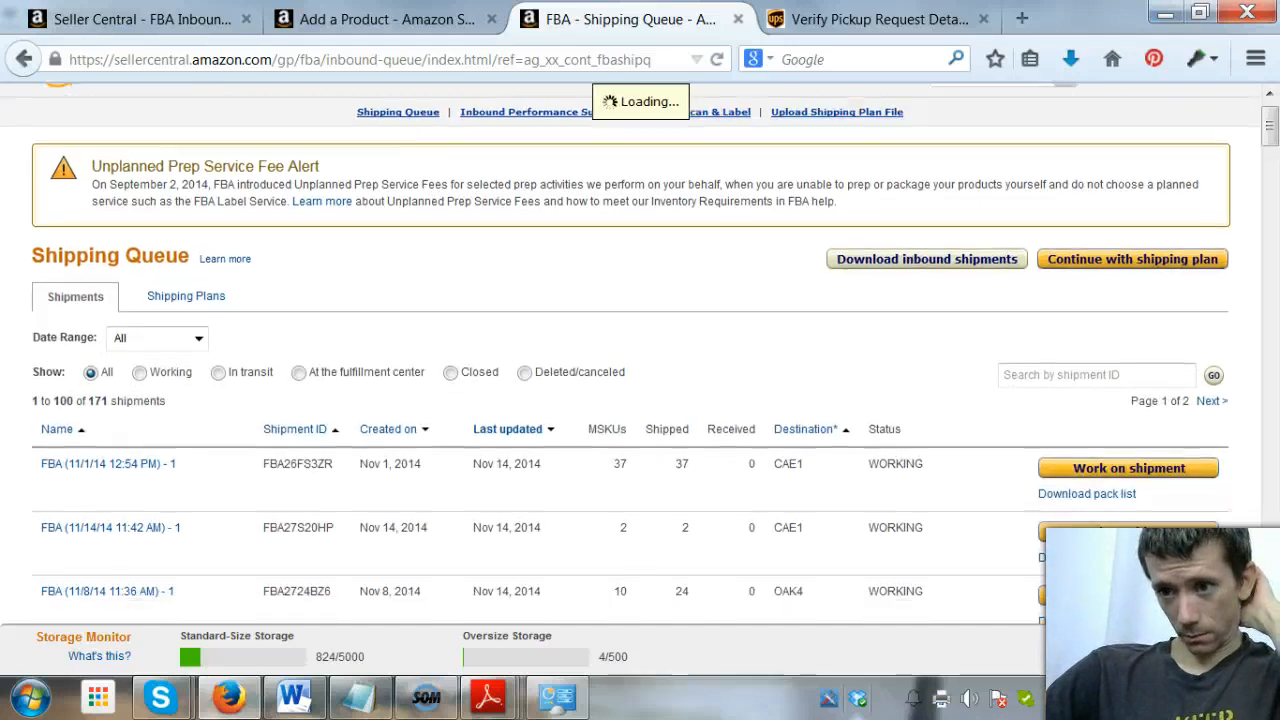
{"action": "scroll", "scroll_direction": "down", "scroll_amount": 3}
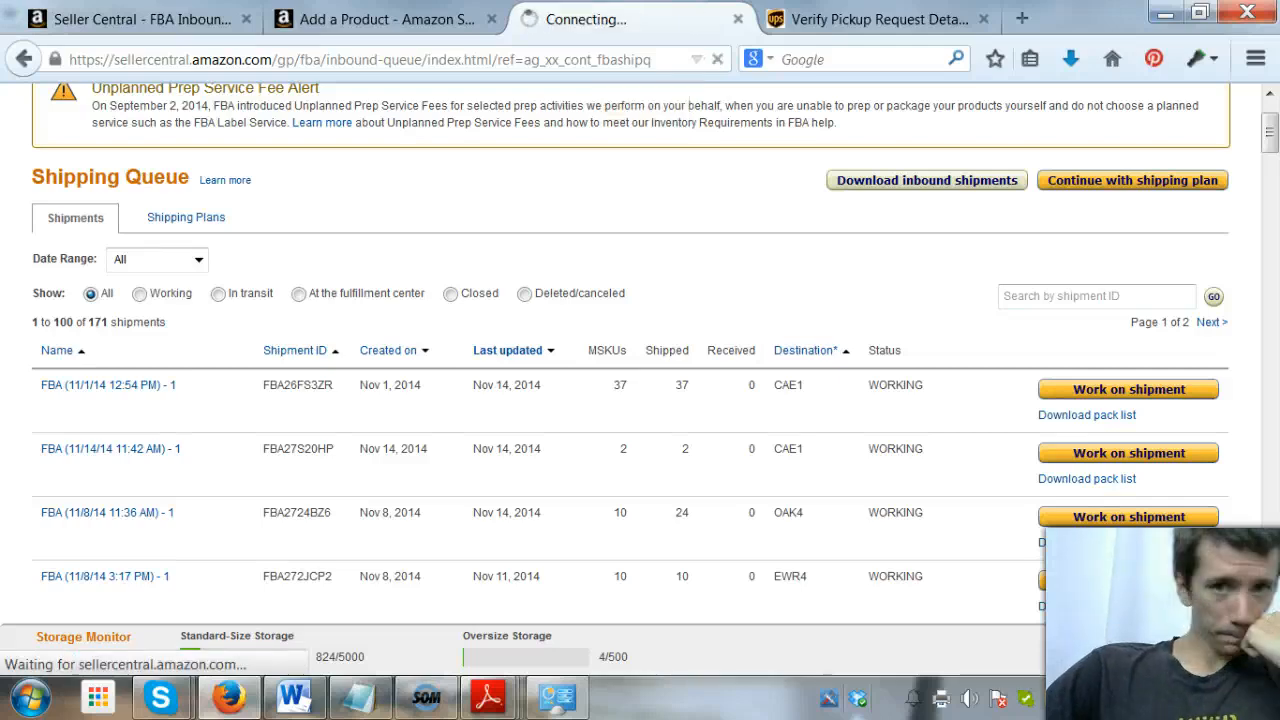
{"action": "left_click", "coordinate": [1127, 388]}
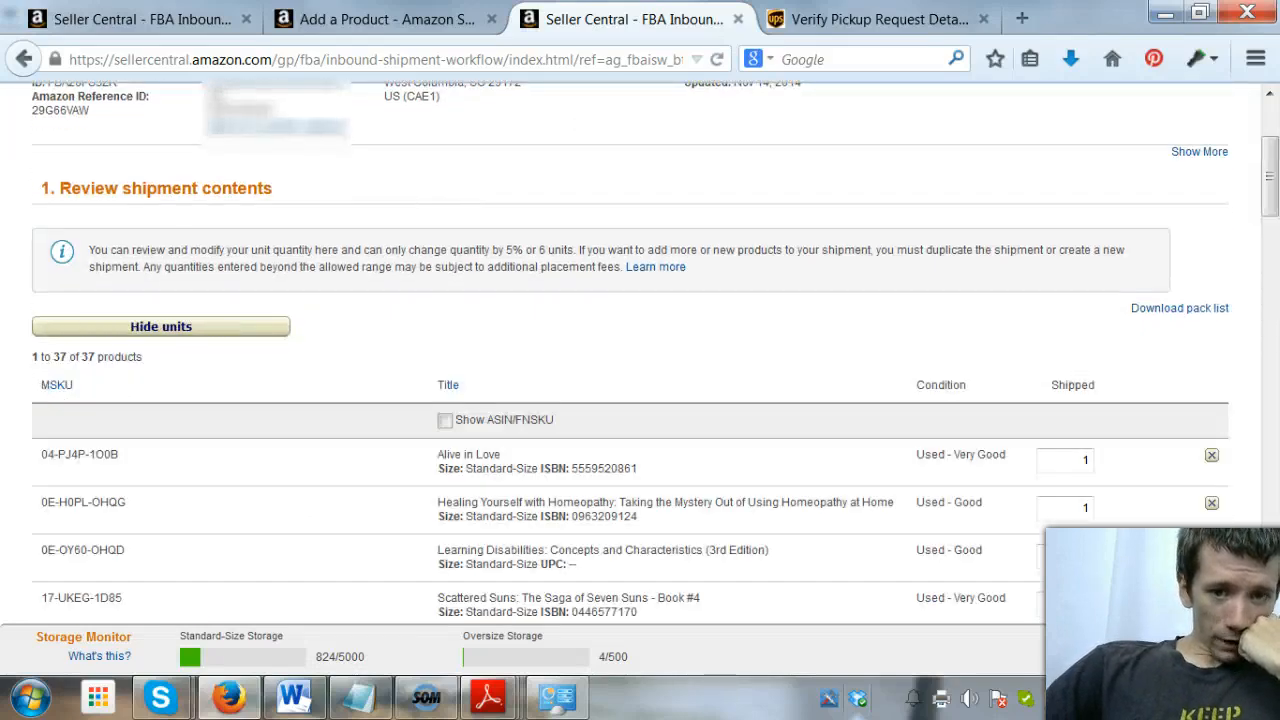
{"action": "scroll", "scroll_direction": "down", "scroll_amount": 3}
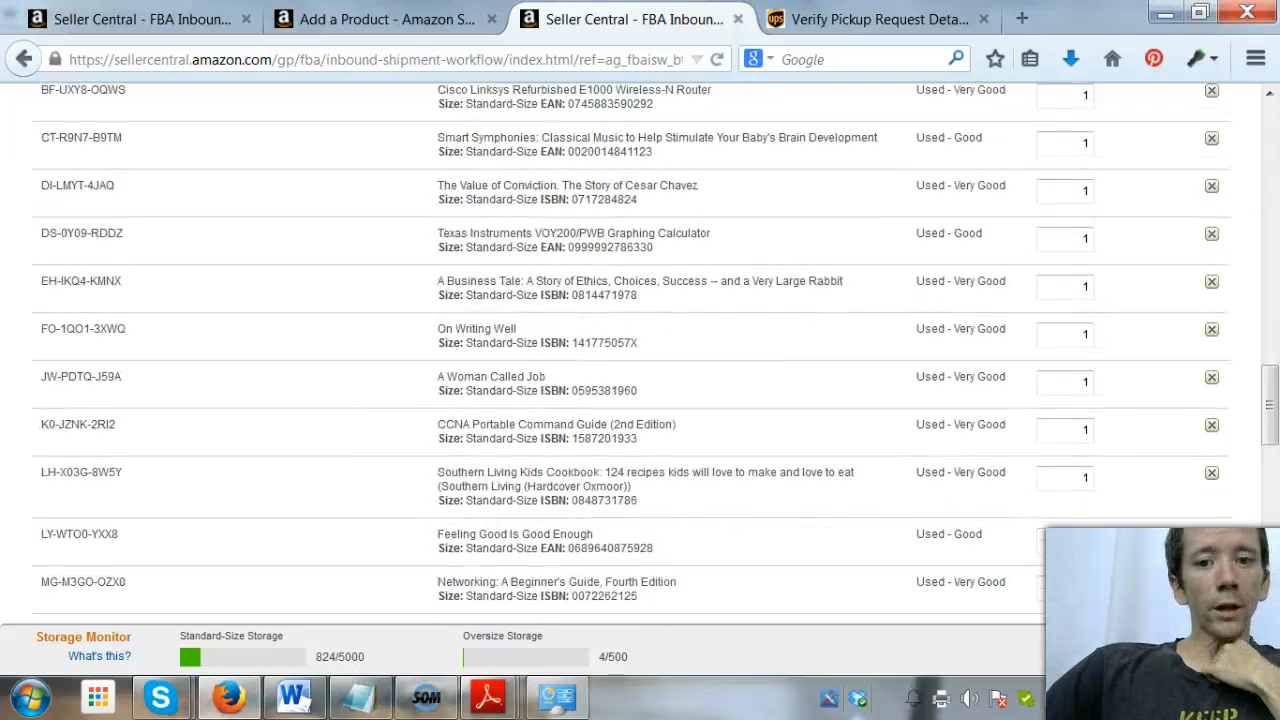
{"action": "scroll", "scroll_direction": "down", "scroll_amount": 3}
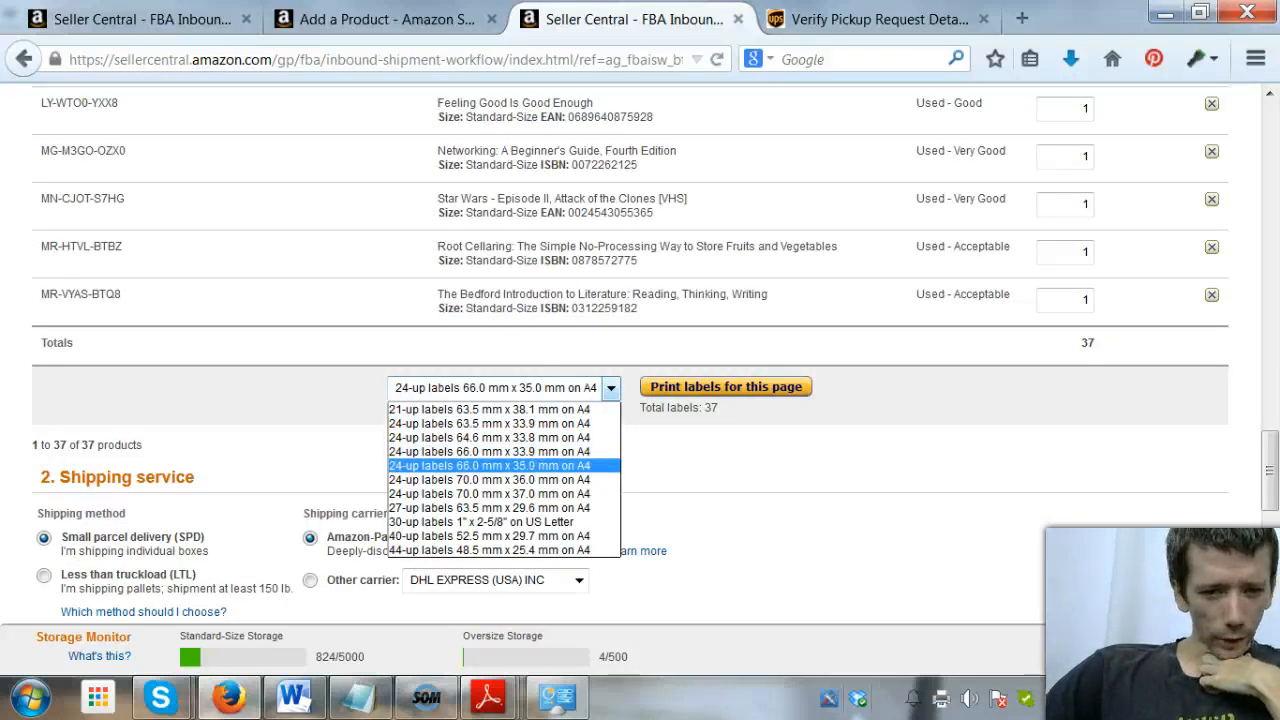
Step: Pick 24-up 66.0 mm x 35.0 mm A4 labels and view the labels PDF in Adobe Reader
{"action": "left_click", "coordinate": [489, 465]}
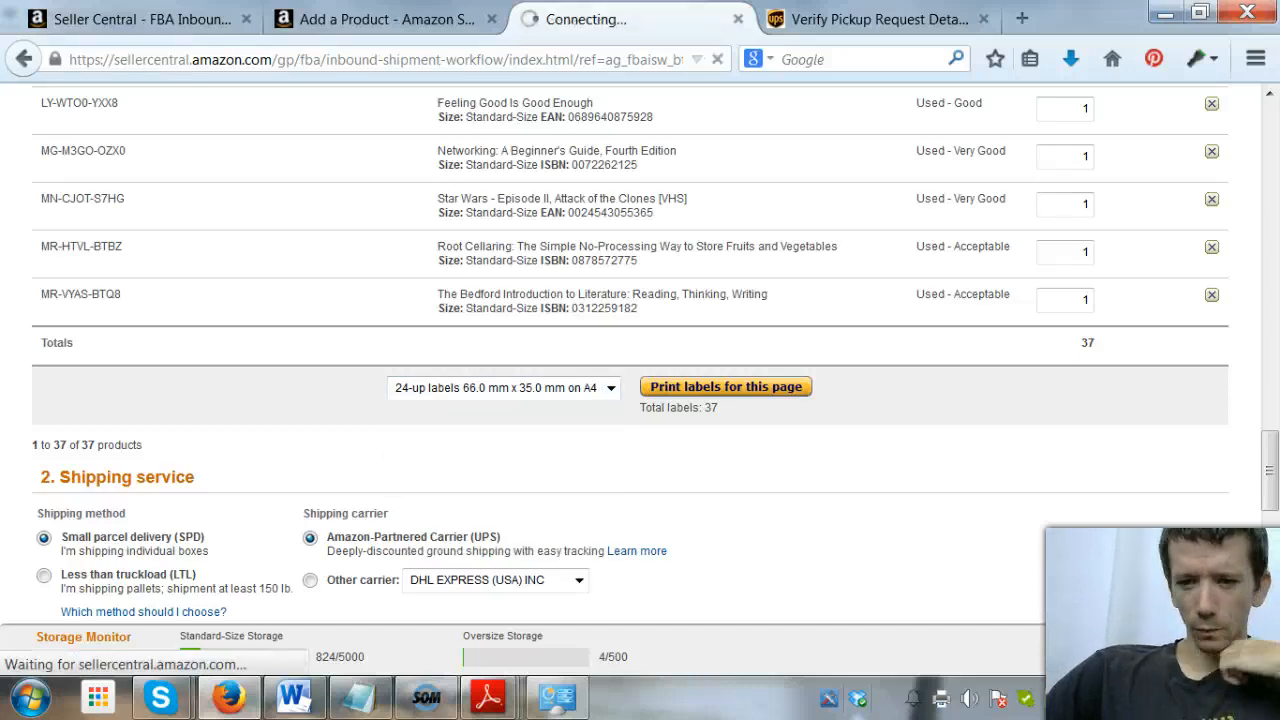
{"action": "left_click", "coordinate": [725, 386]}
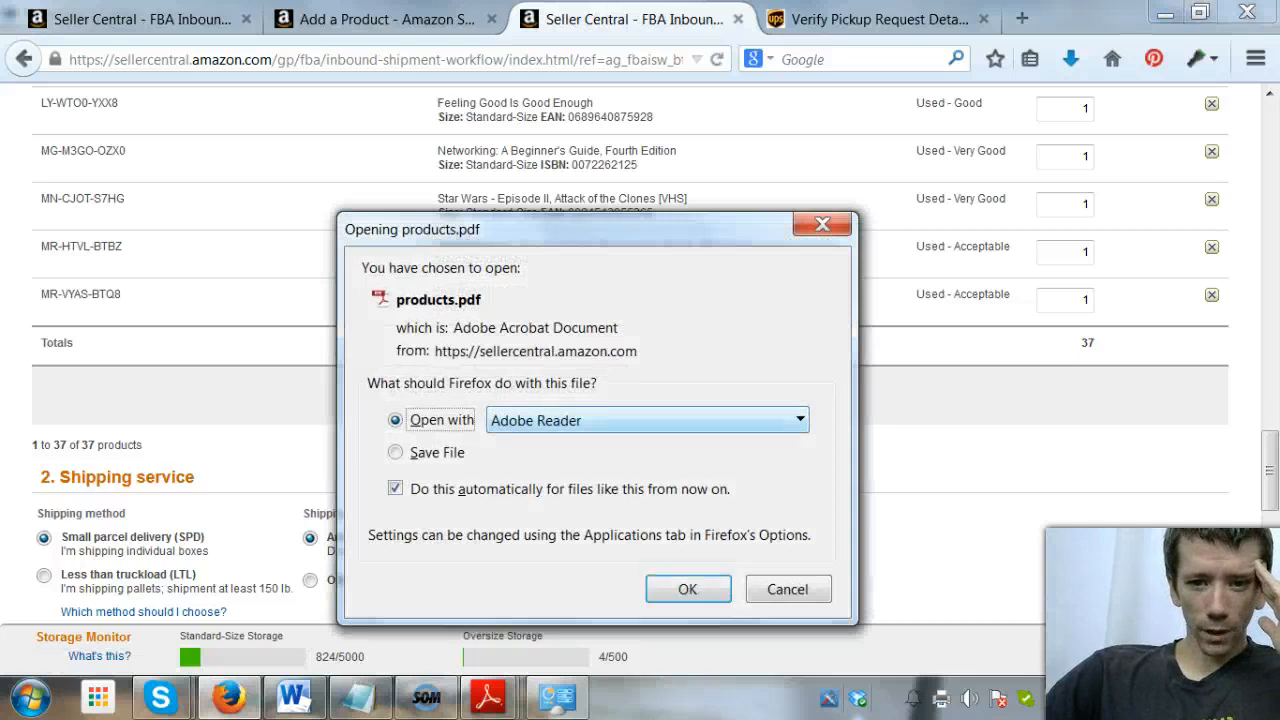
{"action": "left_click", "coordinate": [687, 588]}
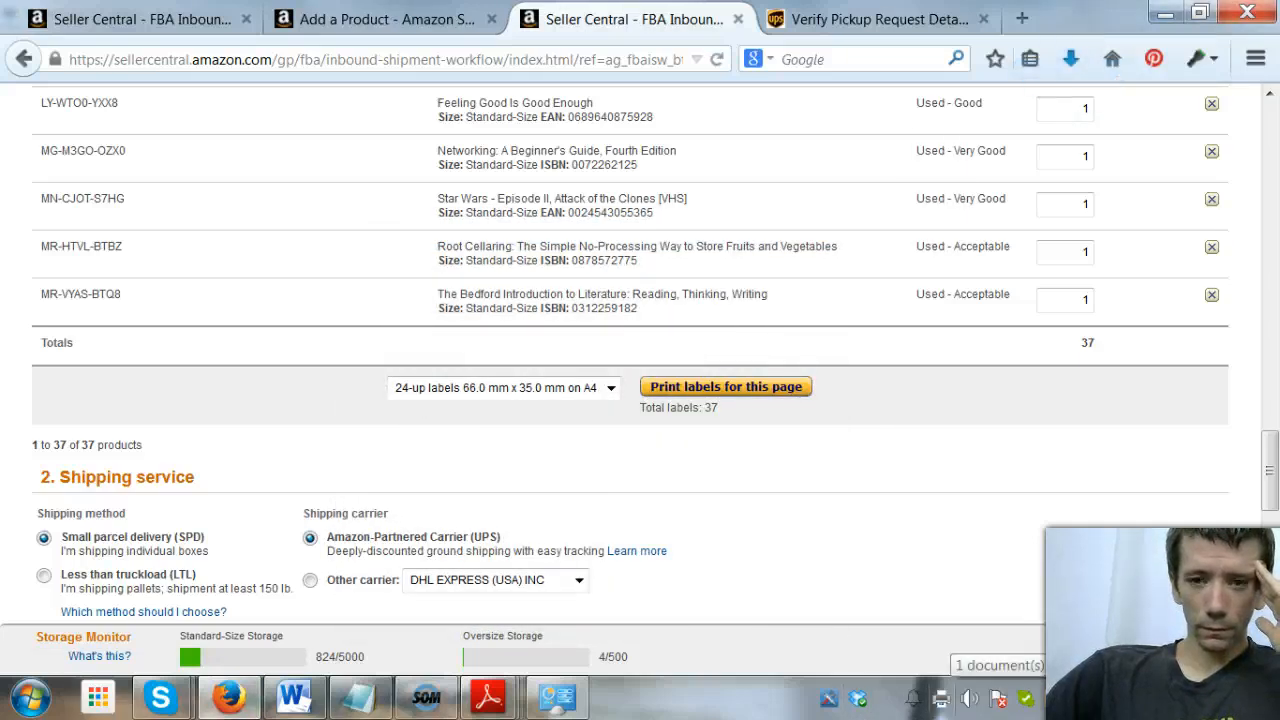
{"action": "left_click", "coordinate": [725, 386]}
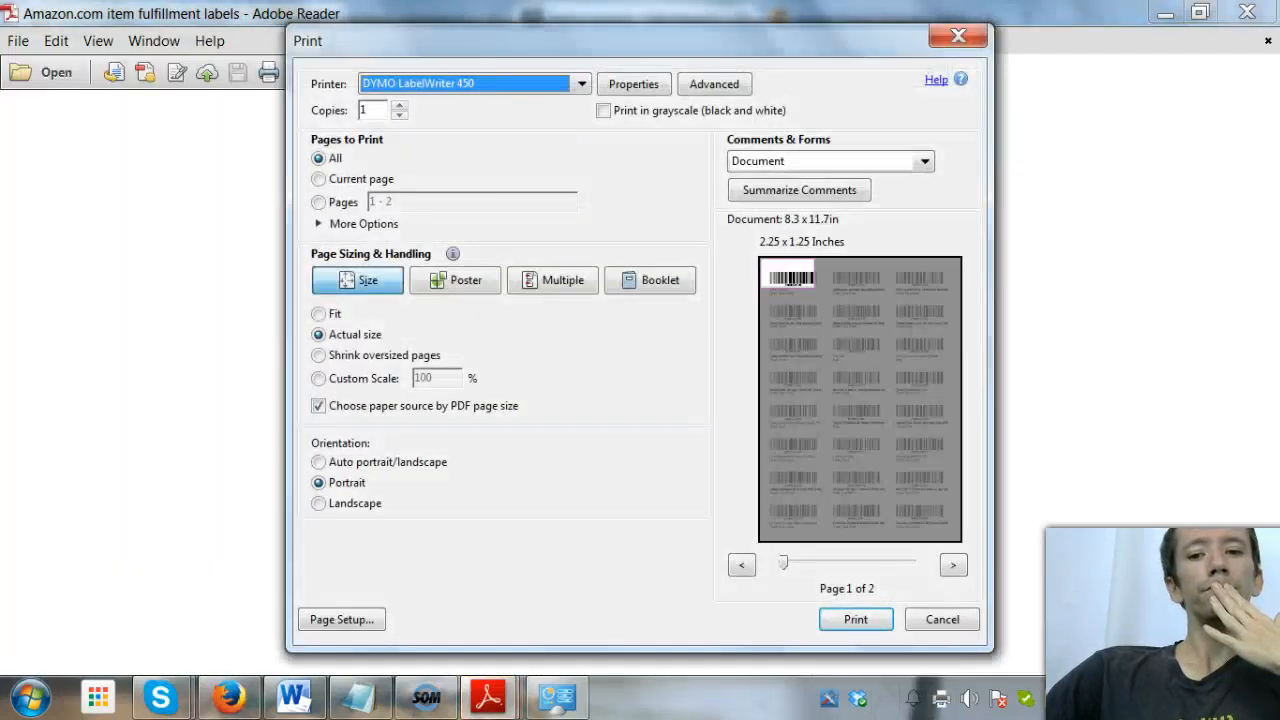
{"action": "left_click", "coordinate": [940, 618]}
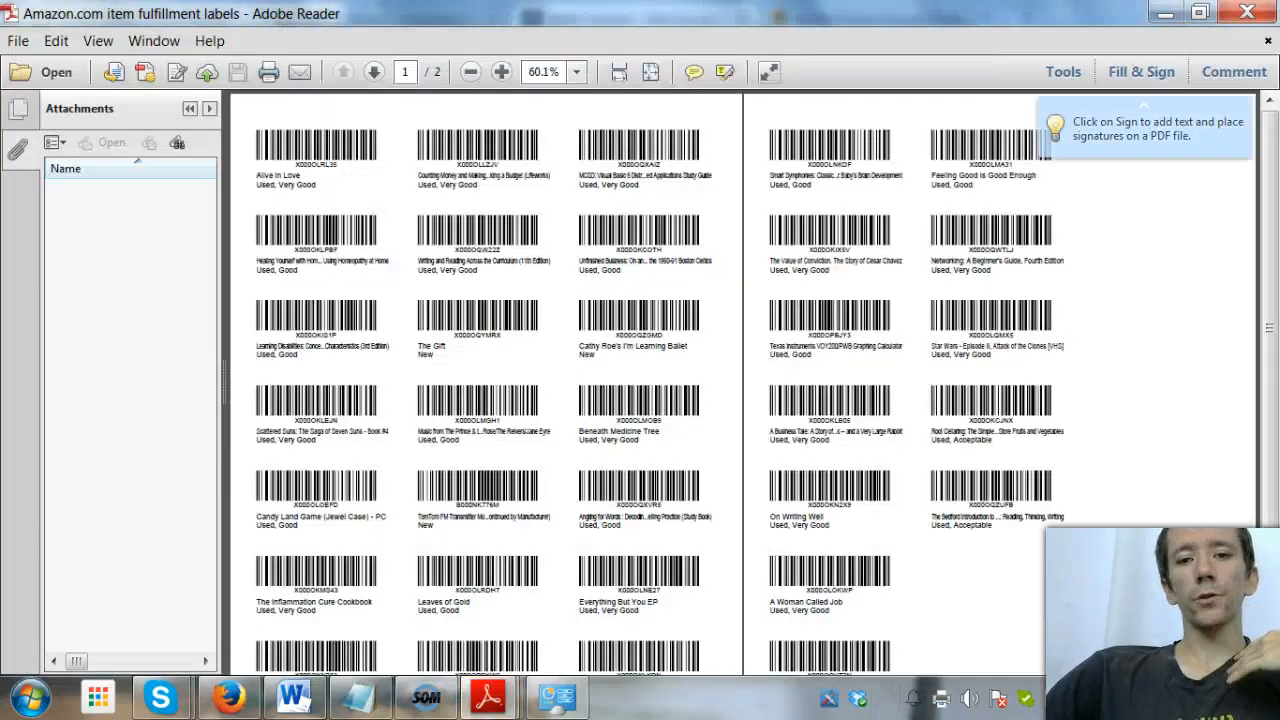
{"action": "left_click", "coordinate": [17, 41]}
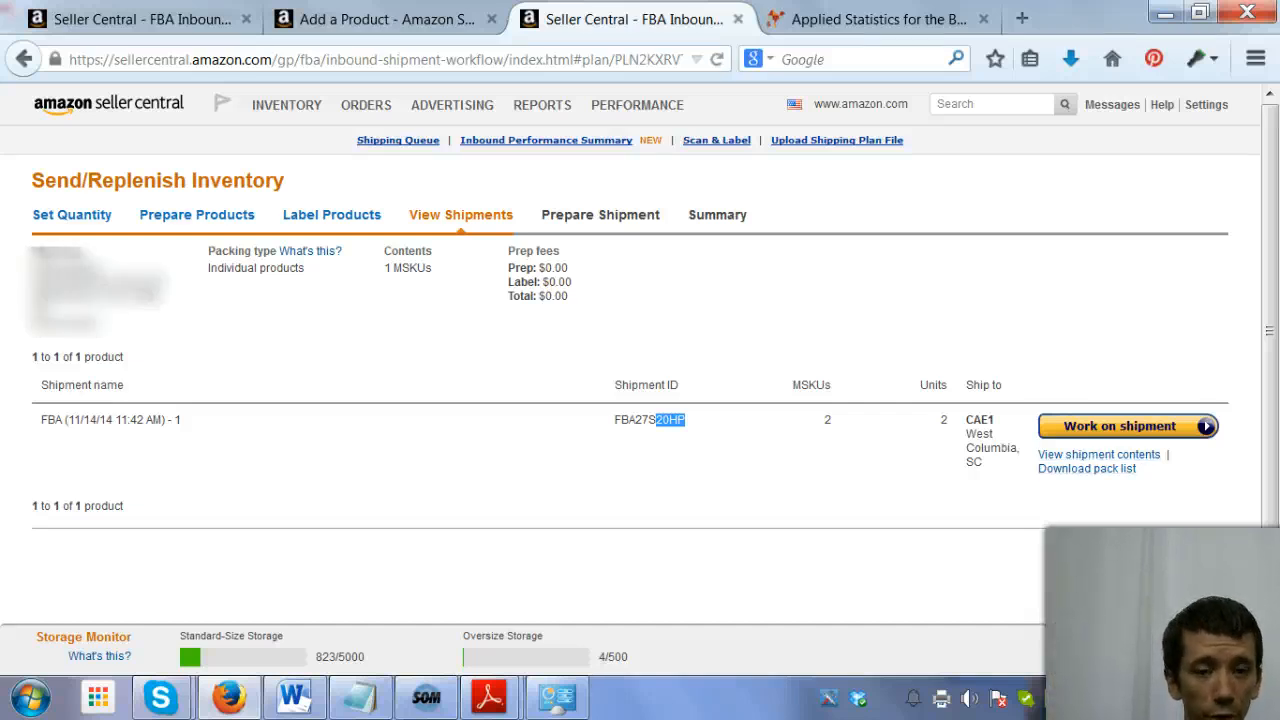
{"action": "left_click", "coordinate": [286, 105]}
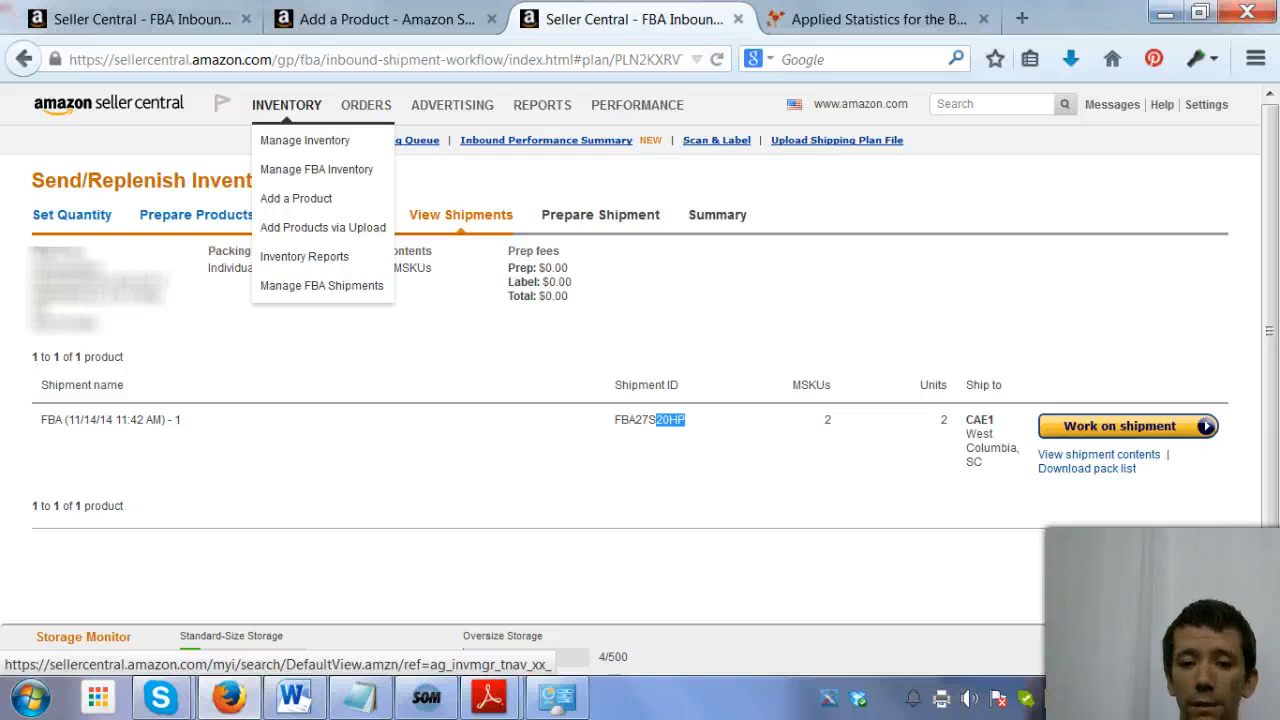
{"action": "mouse_move", "coordinate": [305, 256]}
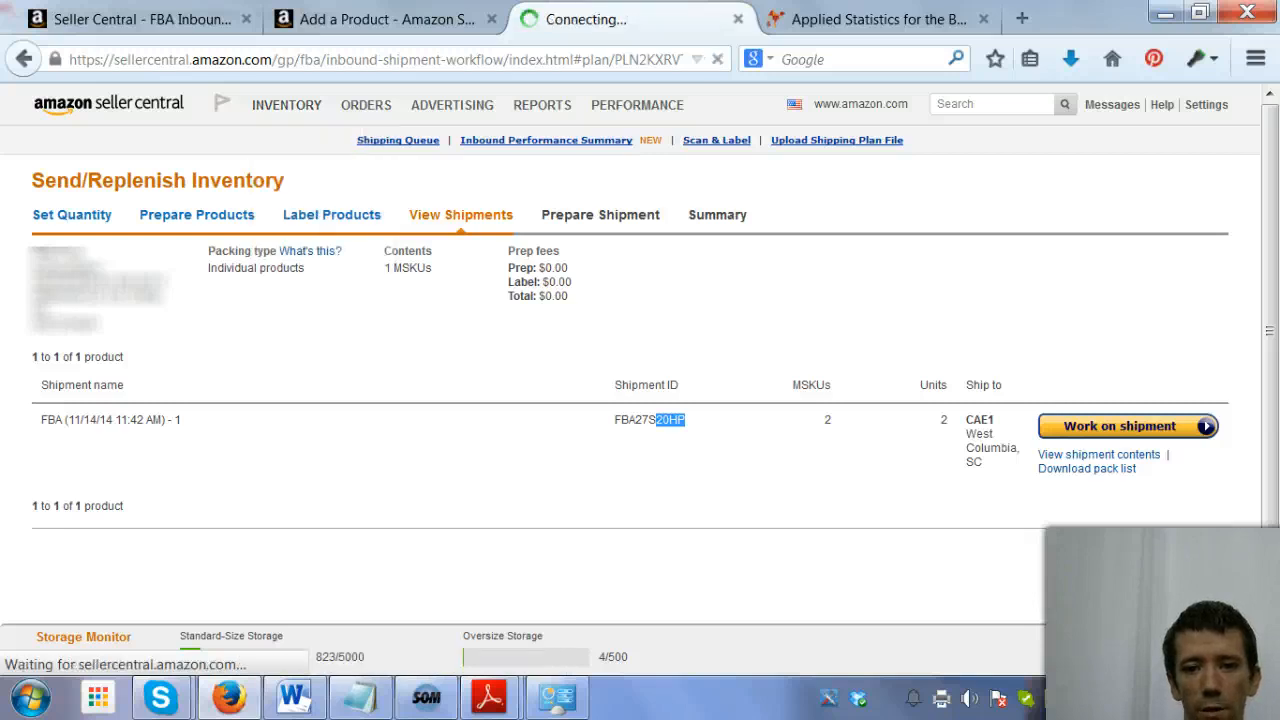
Step: Resume work on the 37-unit FBA26FS3ZR shipment from Manage FBA Shipments
{"action": "left_click", "coordinate": [408, 140]}
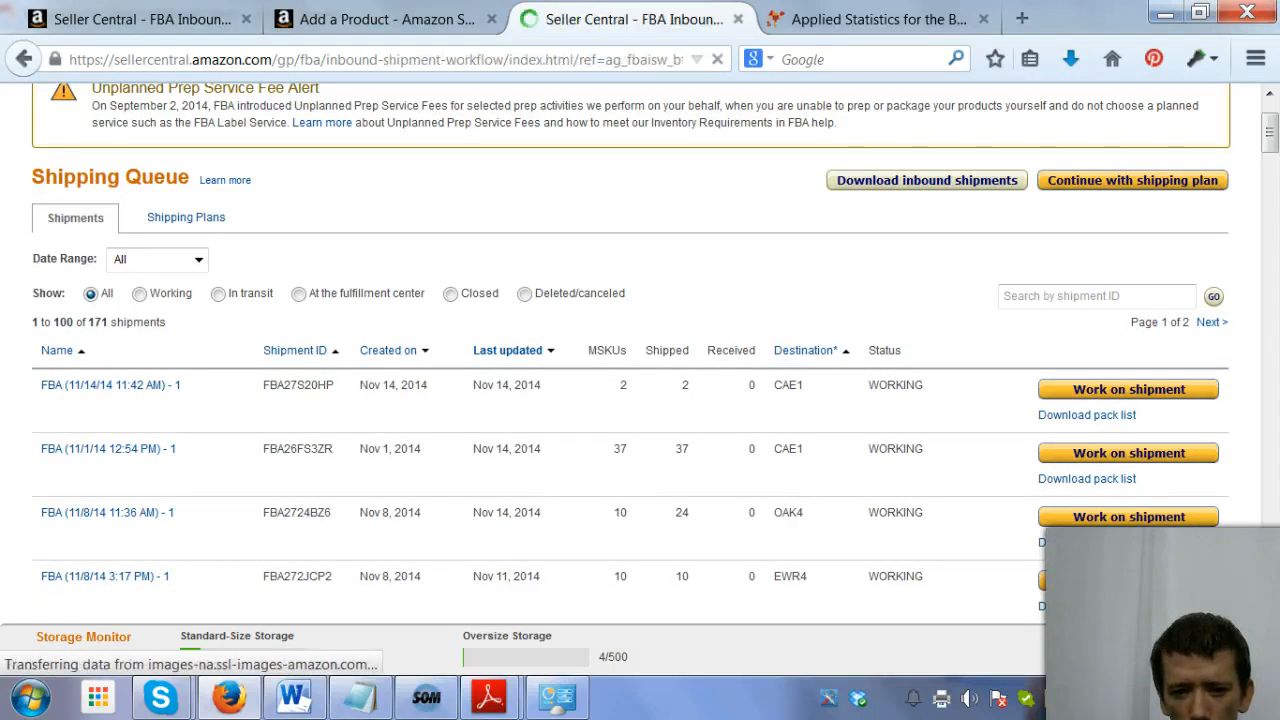
{"action": "left_click", "coordinate": [1128, 452]}
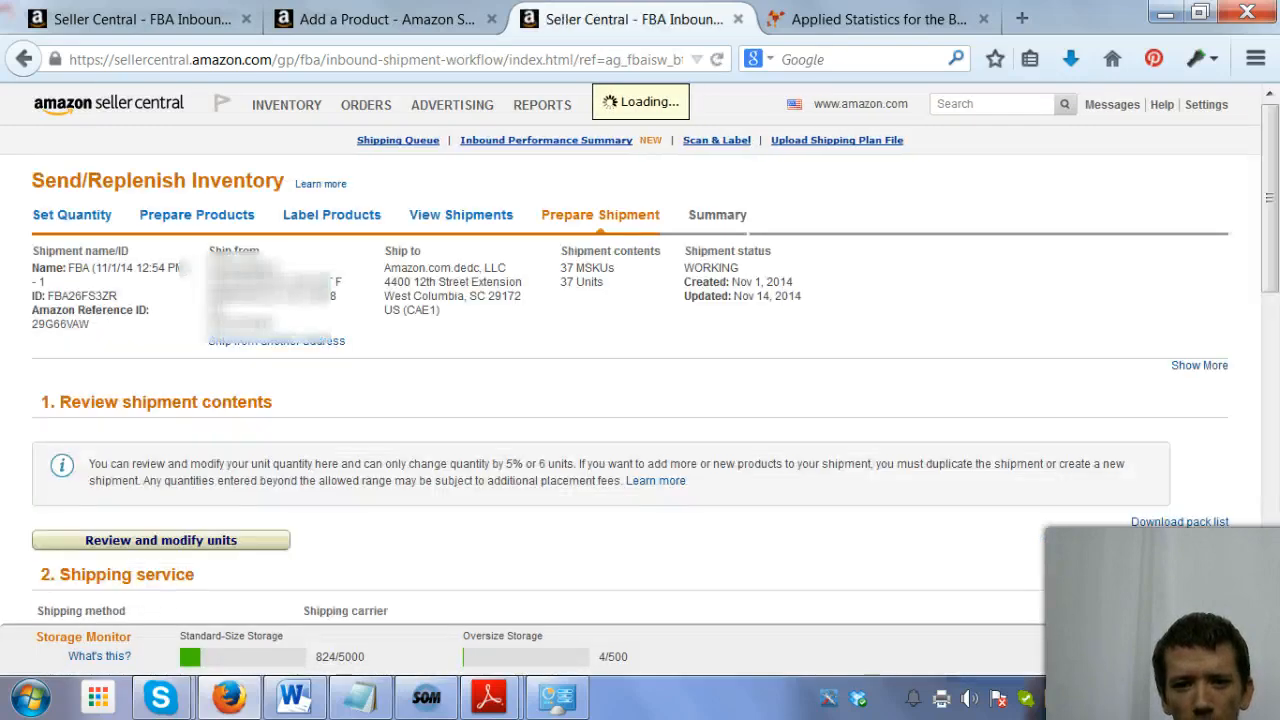
Step: Enter 50 lb for Box 1, add then remove an extra box, and begin dimensions
{"action": "scroll", "scroll_direction": "down", "scroll_amount": 3}
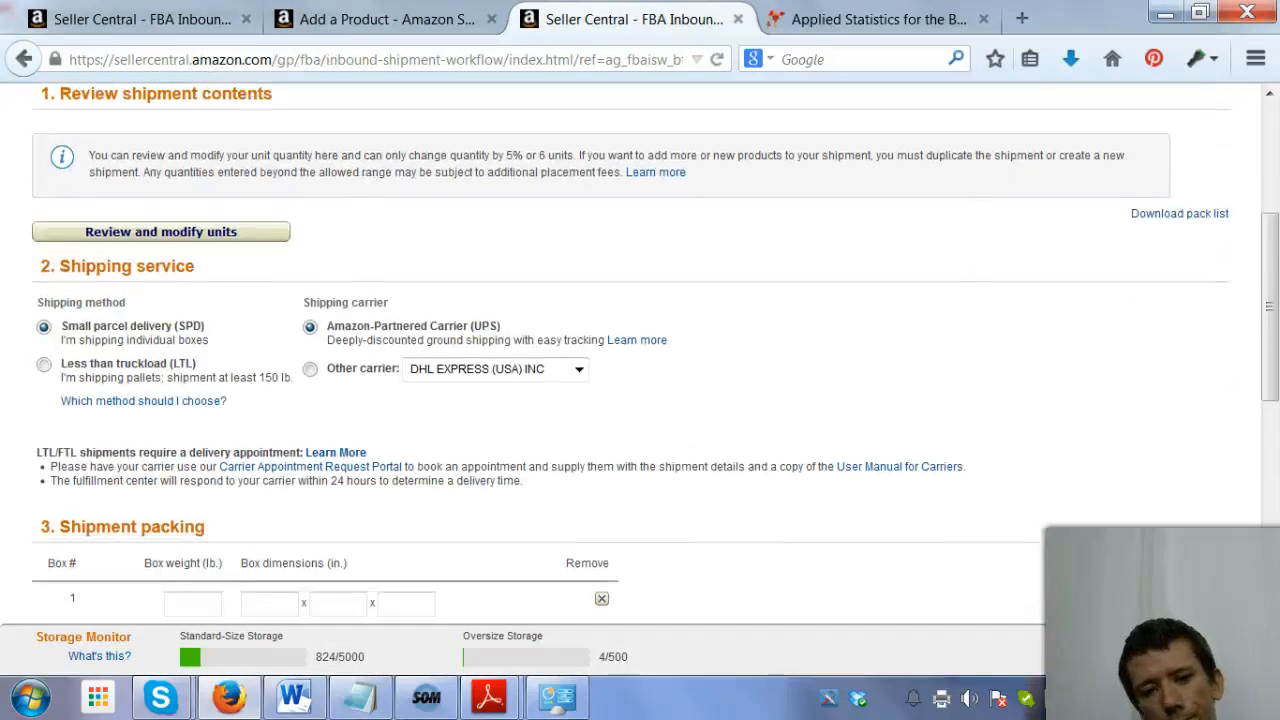
{"action": "scroll", "scroll_direction": "down", "scroll_amount": 3}
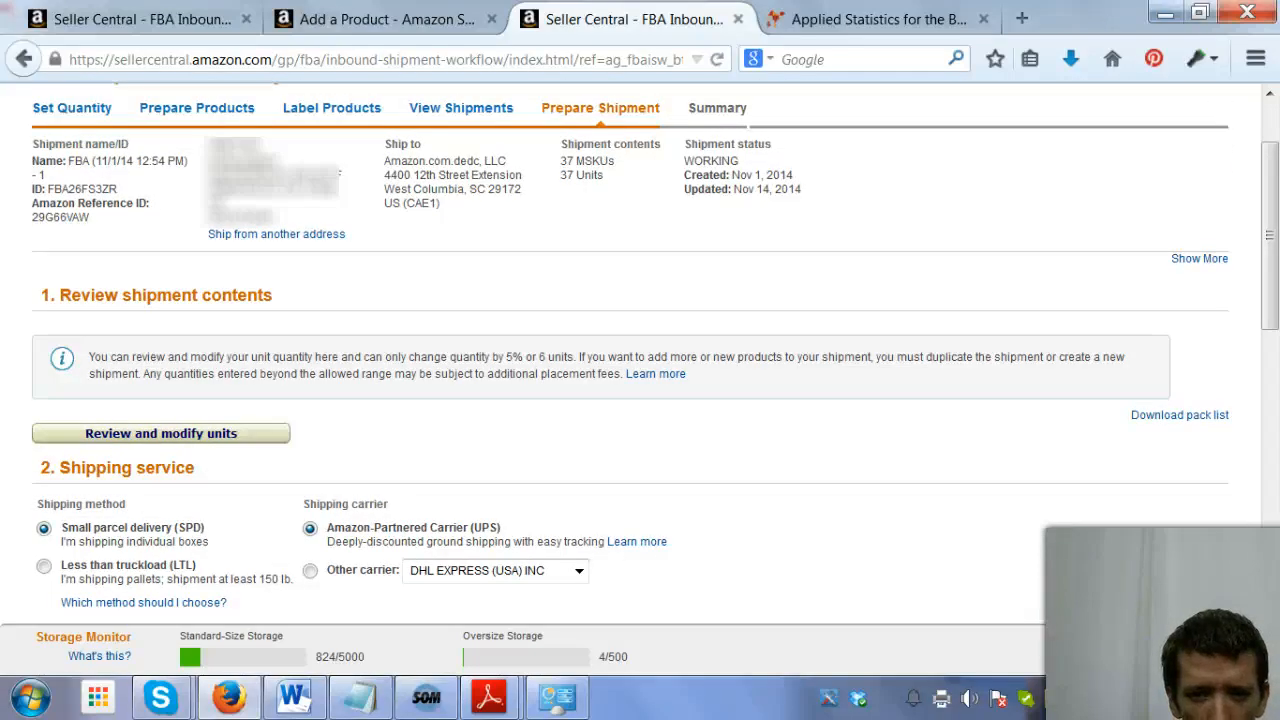
{"action": "scroll", "scroll_direction": "down", "scroll_amount": 3}
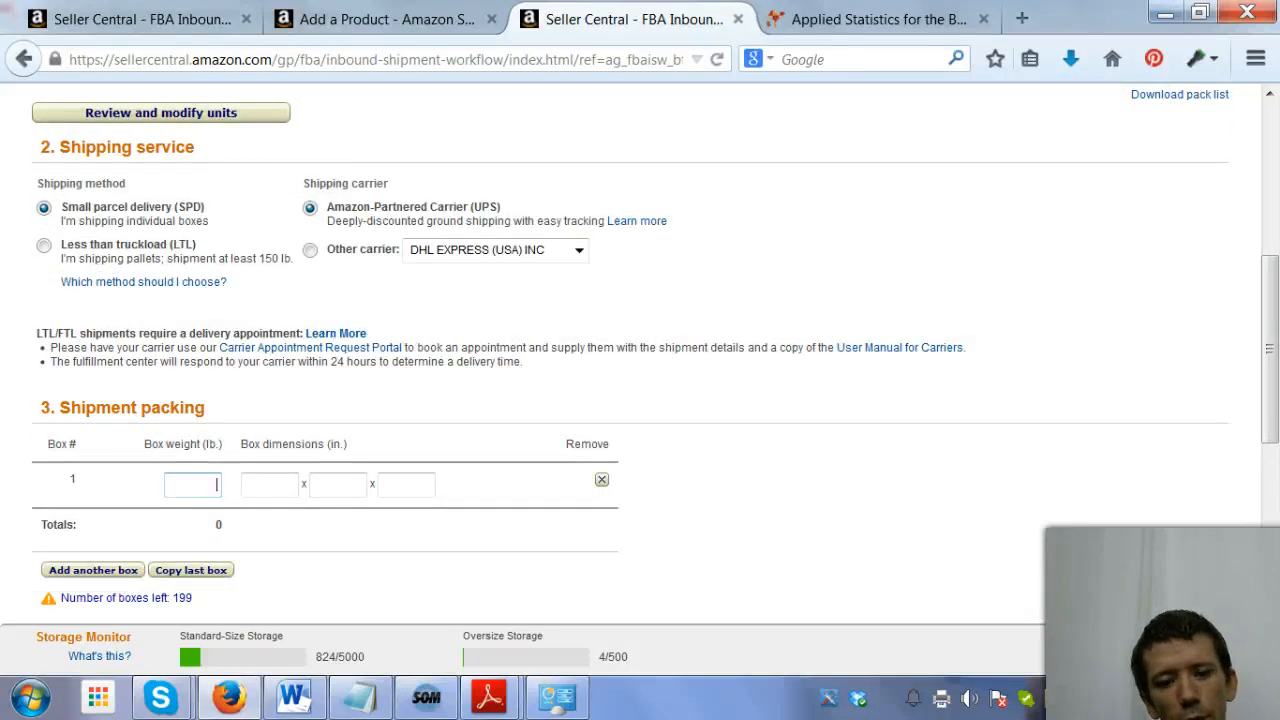
{"action": "type", "text": "50"}
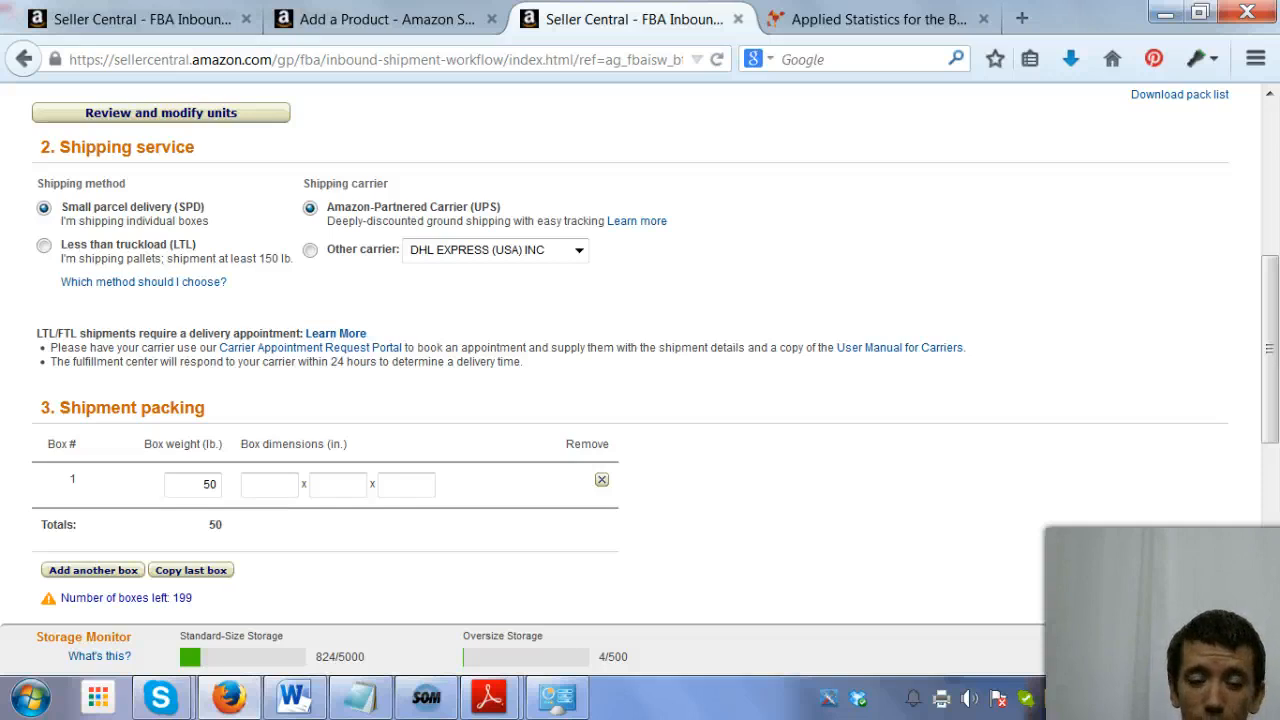
{"action": "scroll", "scroll_direction": "down", "scroll_amount": 3}
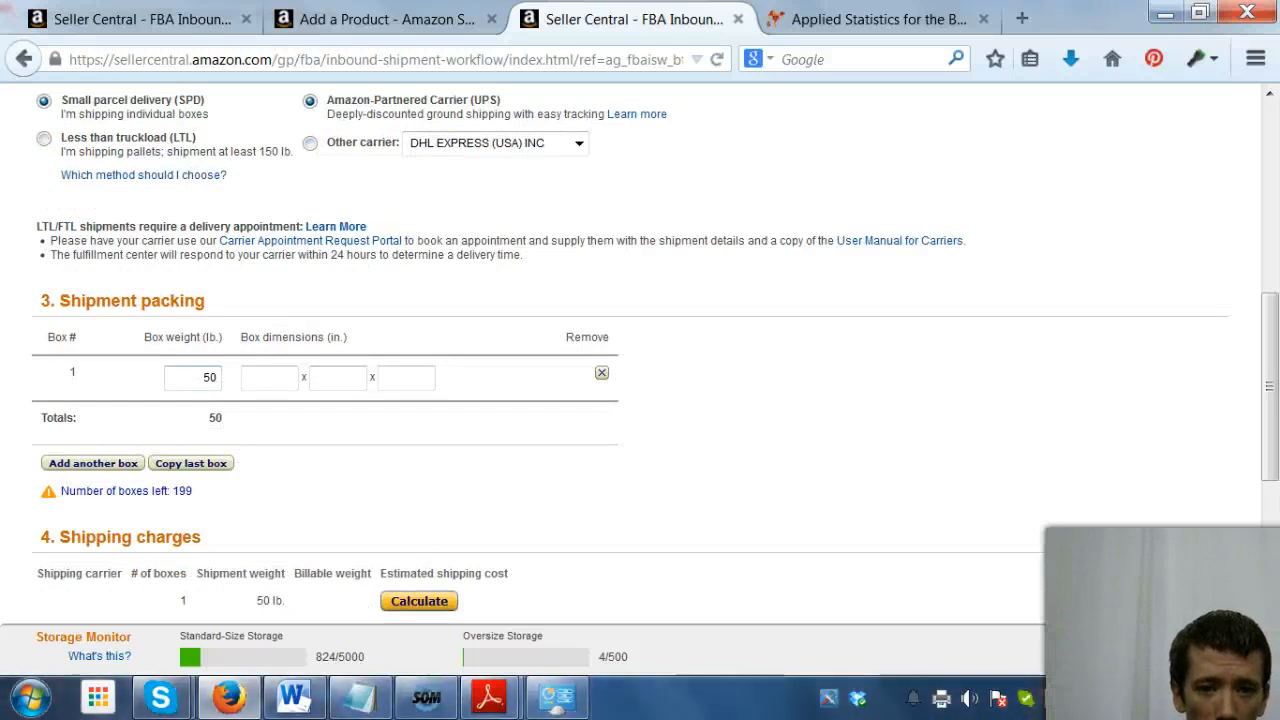
{"action": "left_click", "coordinate": [92, 462]}
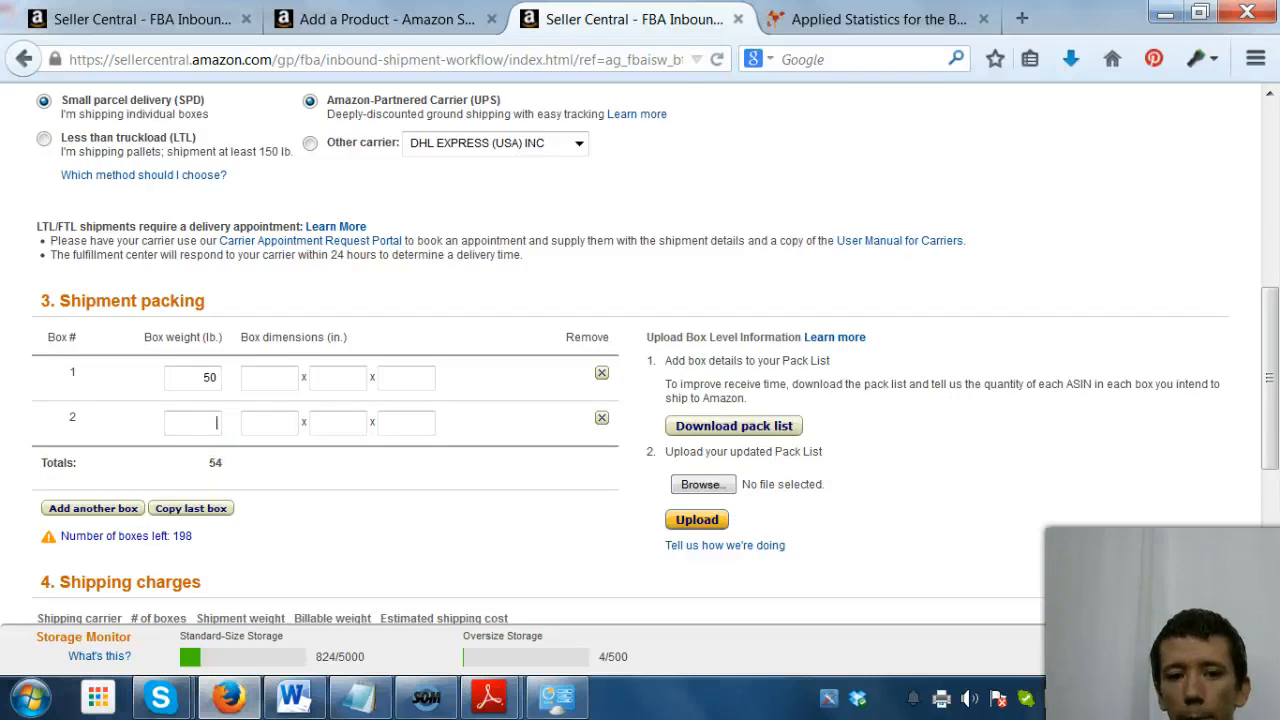
{"action": "left_click", "coordinate": [602, 417]}
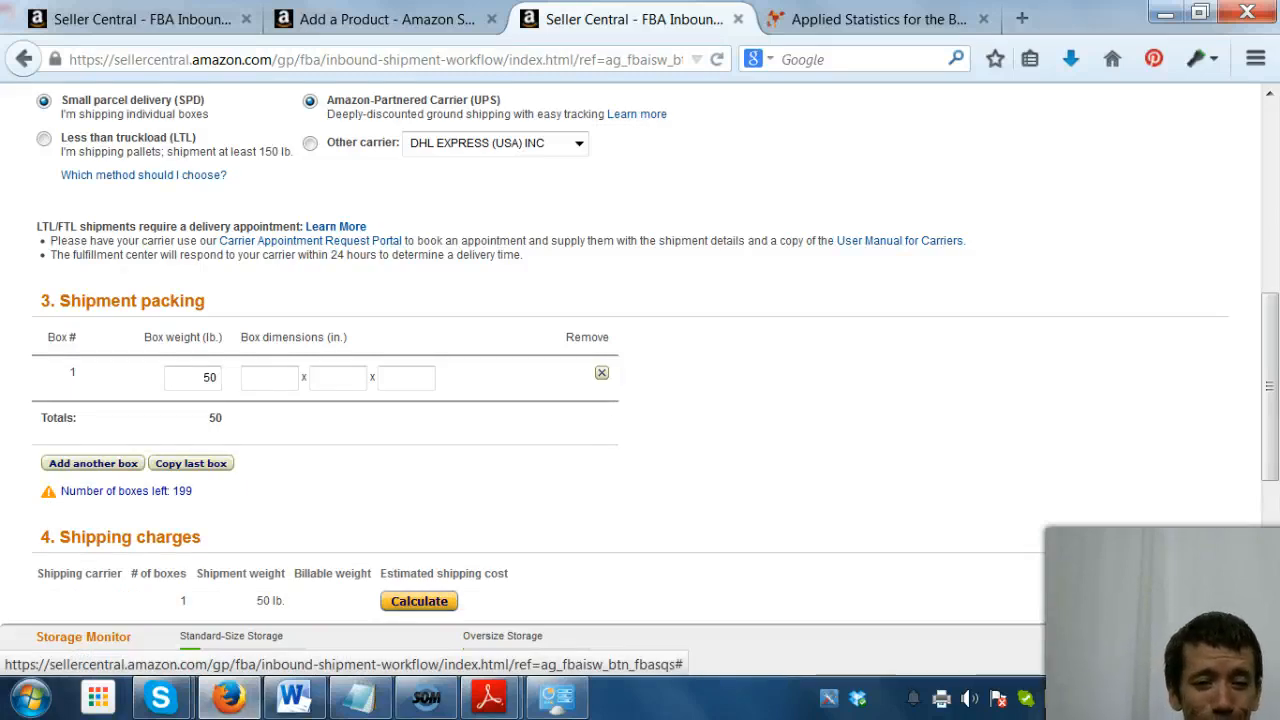
{"action": "left_click", "coordinate": [193, 377]}
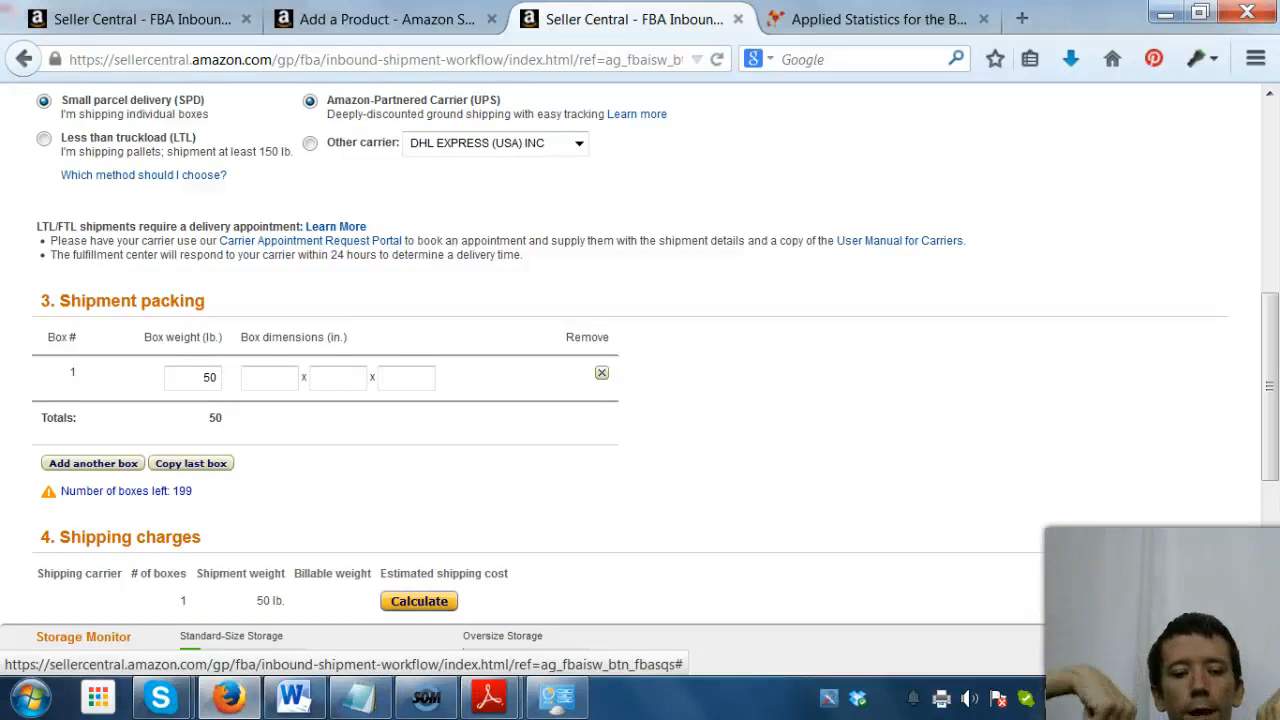
{"action": "left_click", "coordinate": [268, 377]}
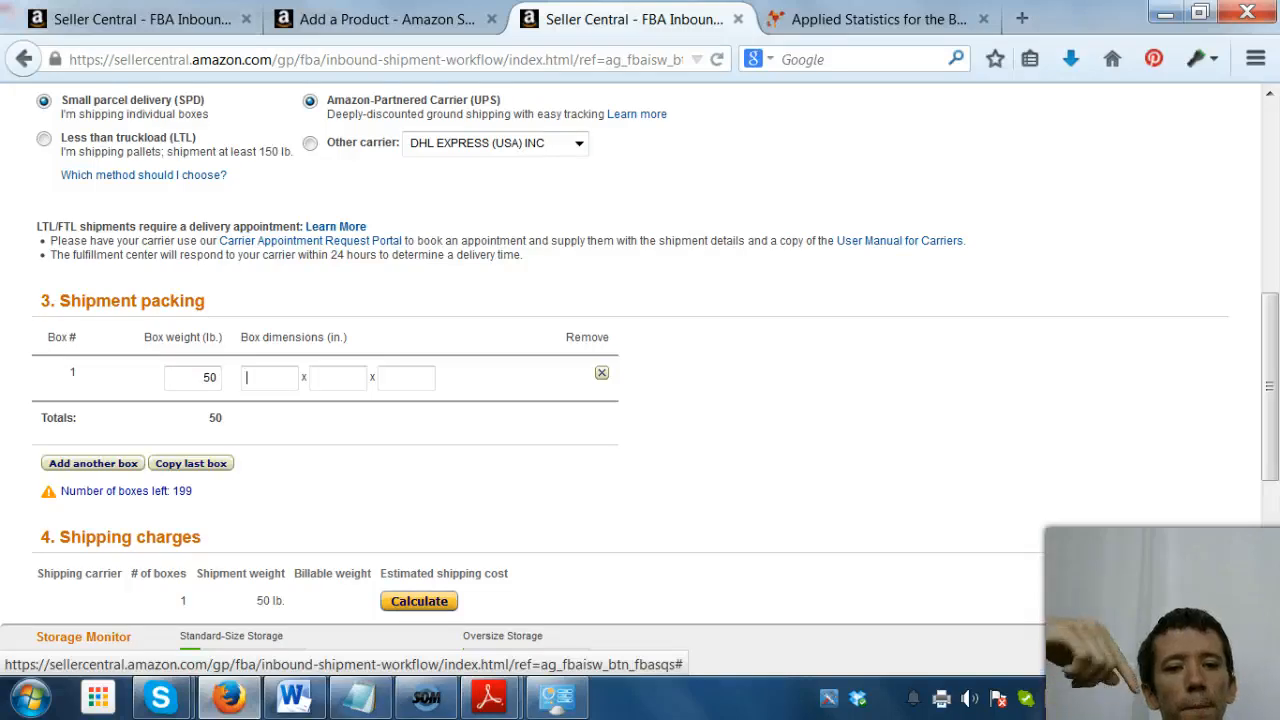
{"action": "type", "text": "16"}
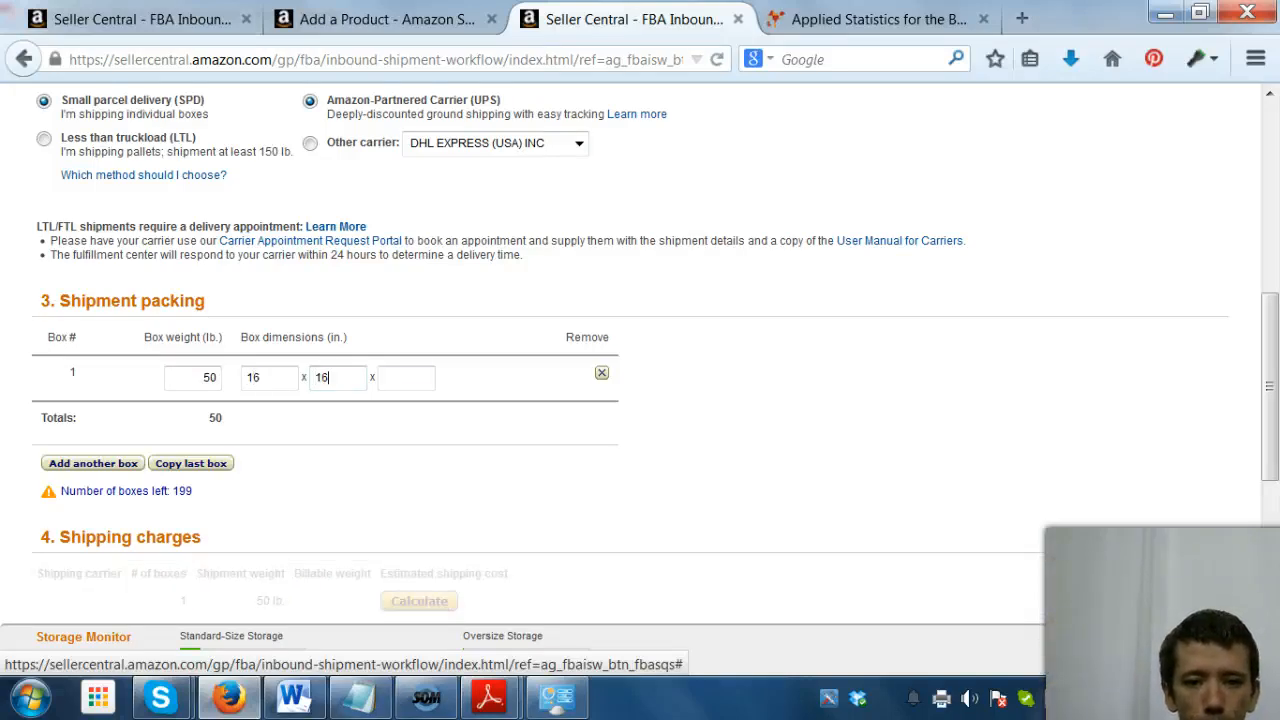
{"action": "type", "text": "16"}
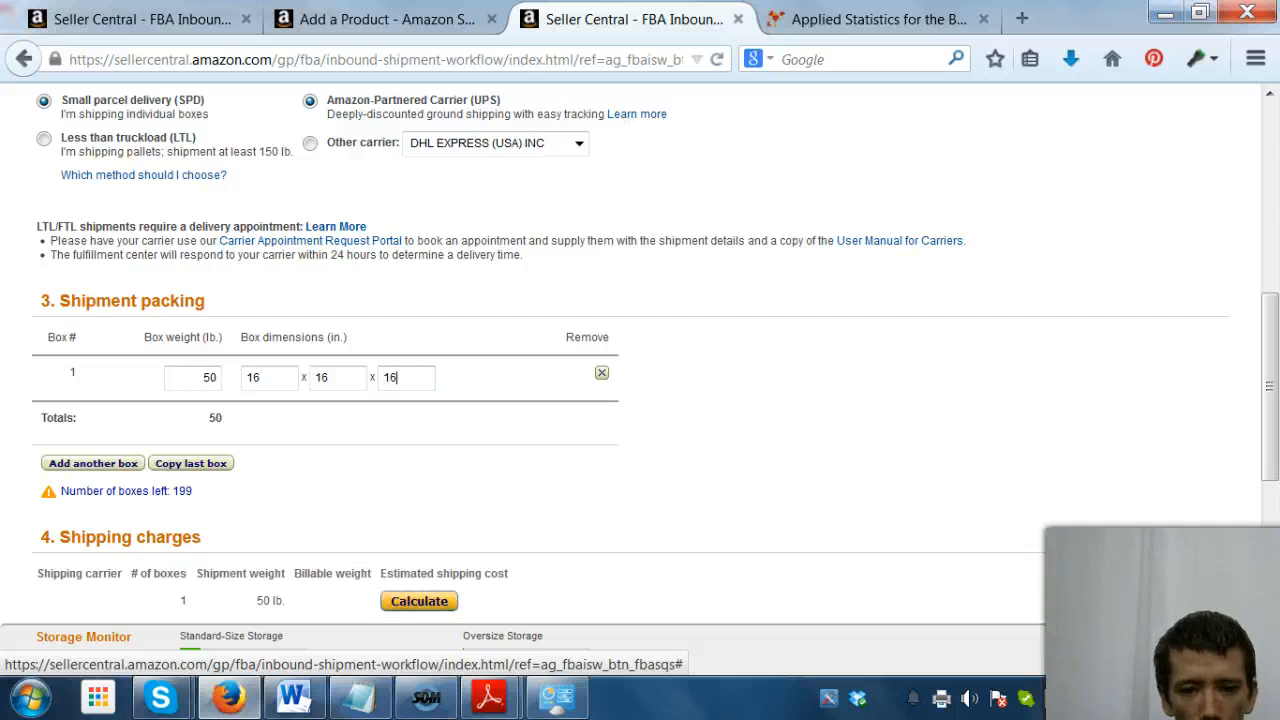
{"action": "left_click", "coordinate": [418, 600]}
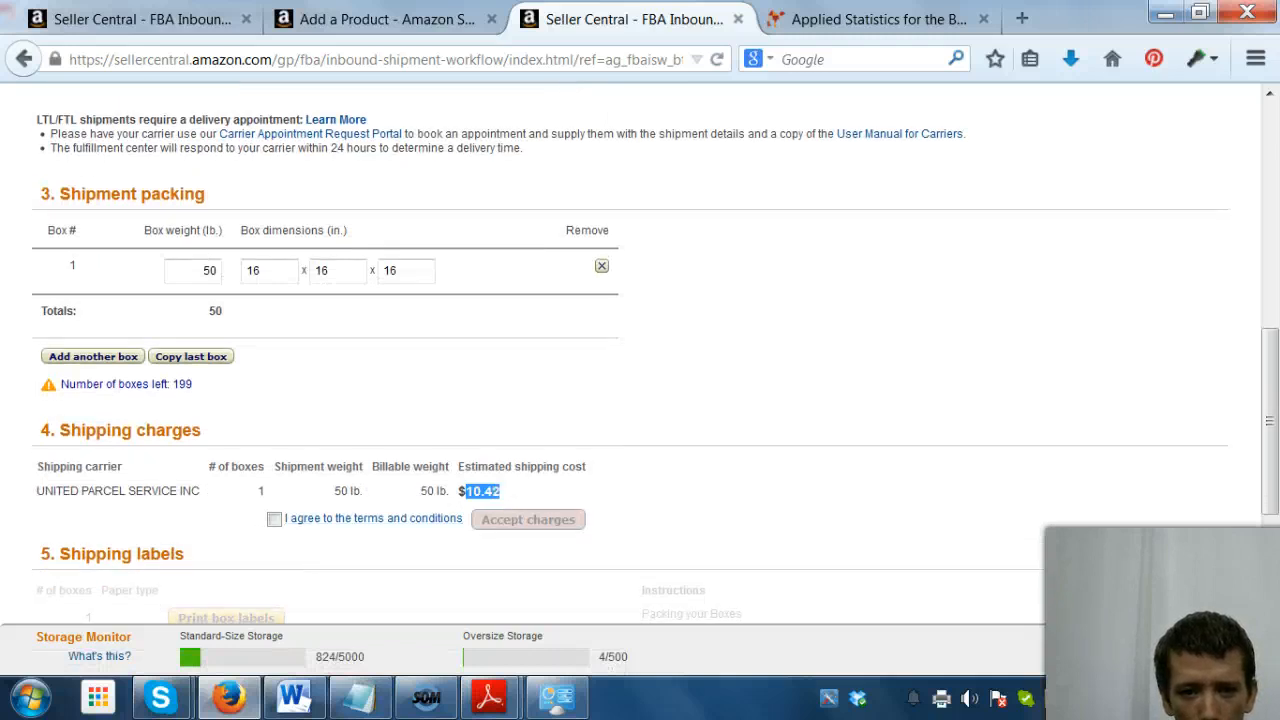
{"action": "left_click", "coordinate": [193, 271]}
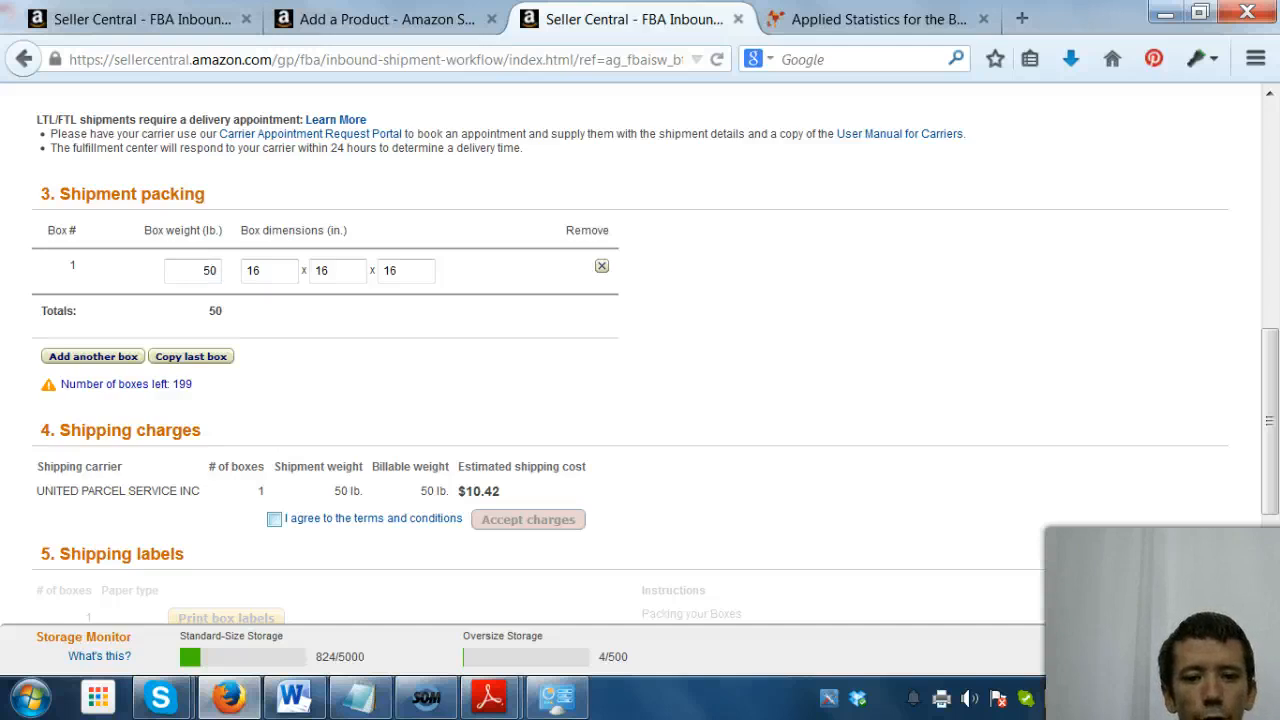
{"action": "scroll", "scroll_direction": "down", "scroll_amount": 3}
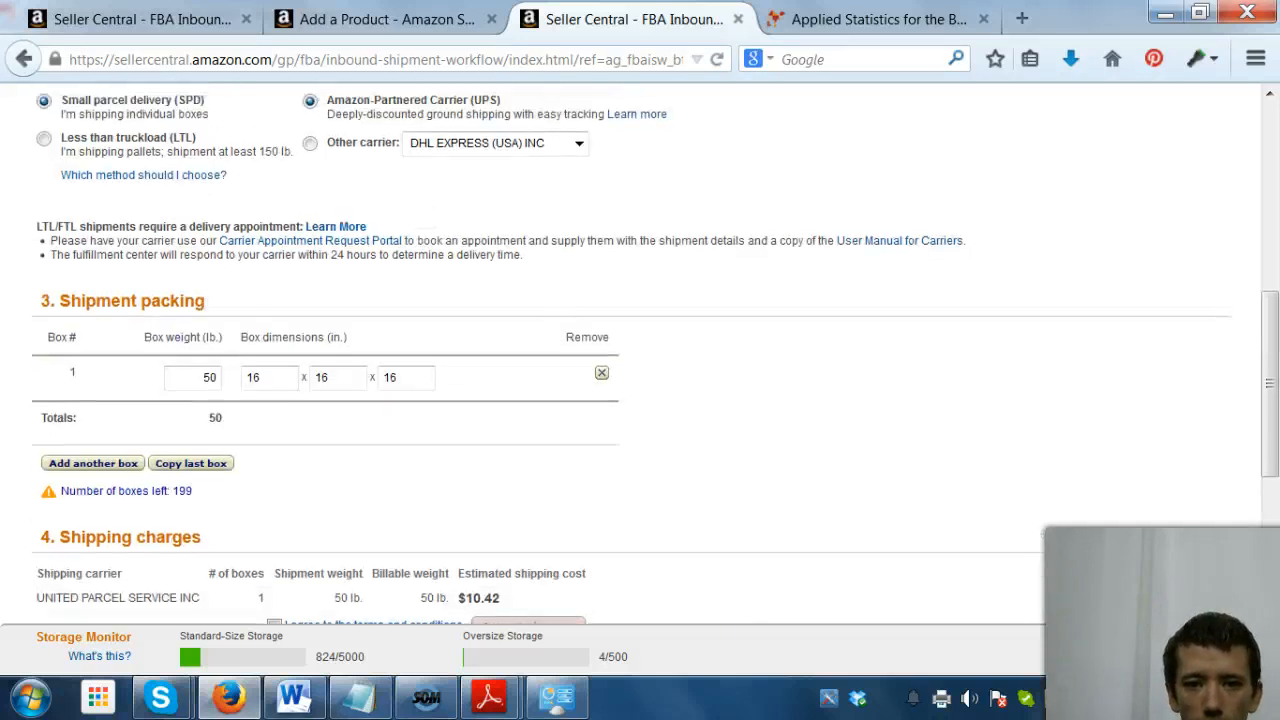
{"action": "scroll", "scroll_direction": "up", "scroll_amount": 3}
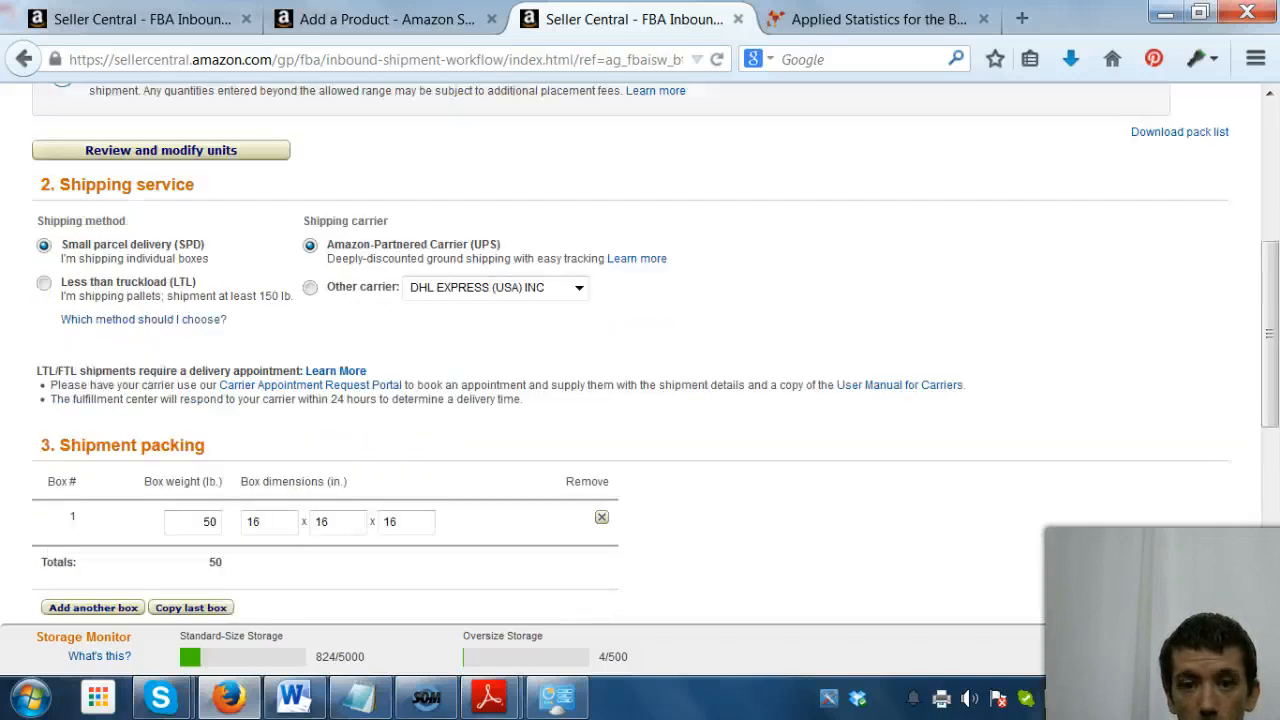
Step: Choose United States - English as the UPS.com location and enter the site
{"action": "scroll", "scroll_direction": "down", "scroll_amount": 3}
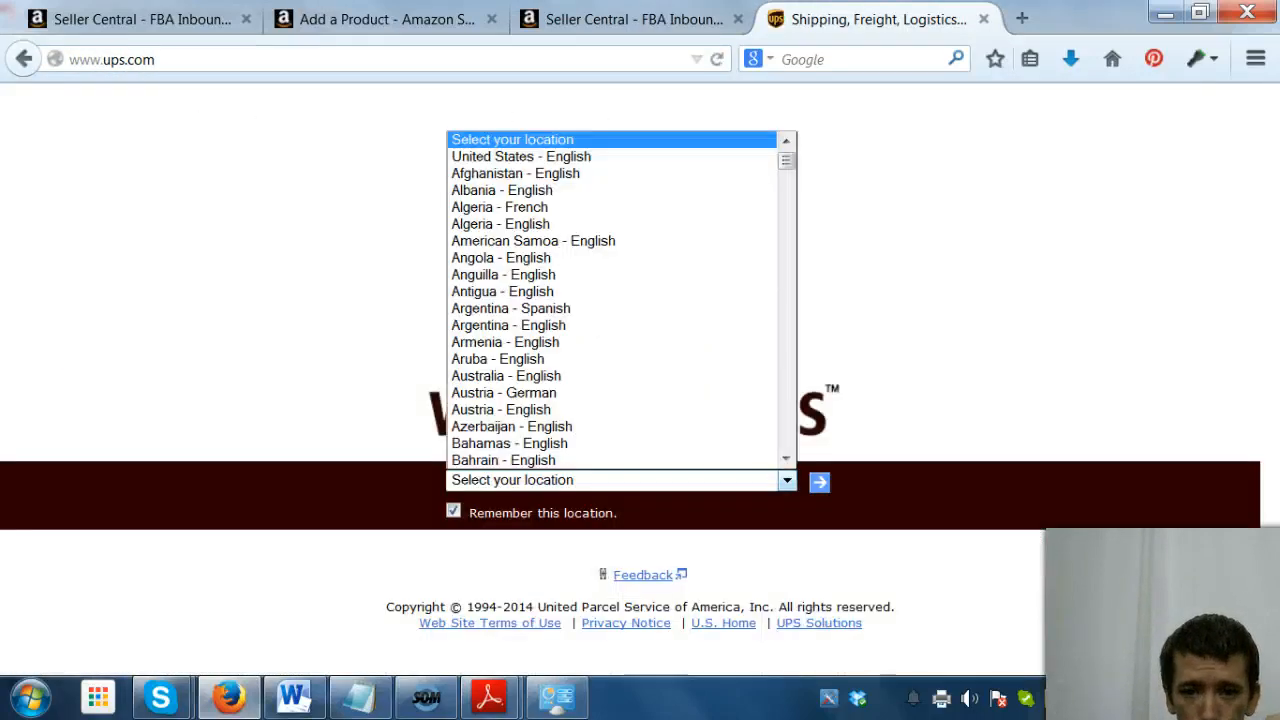
{"action": "left_click", "coordinate": [520, 156]}
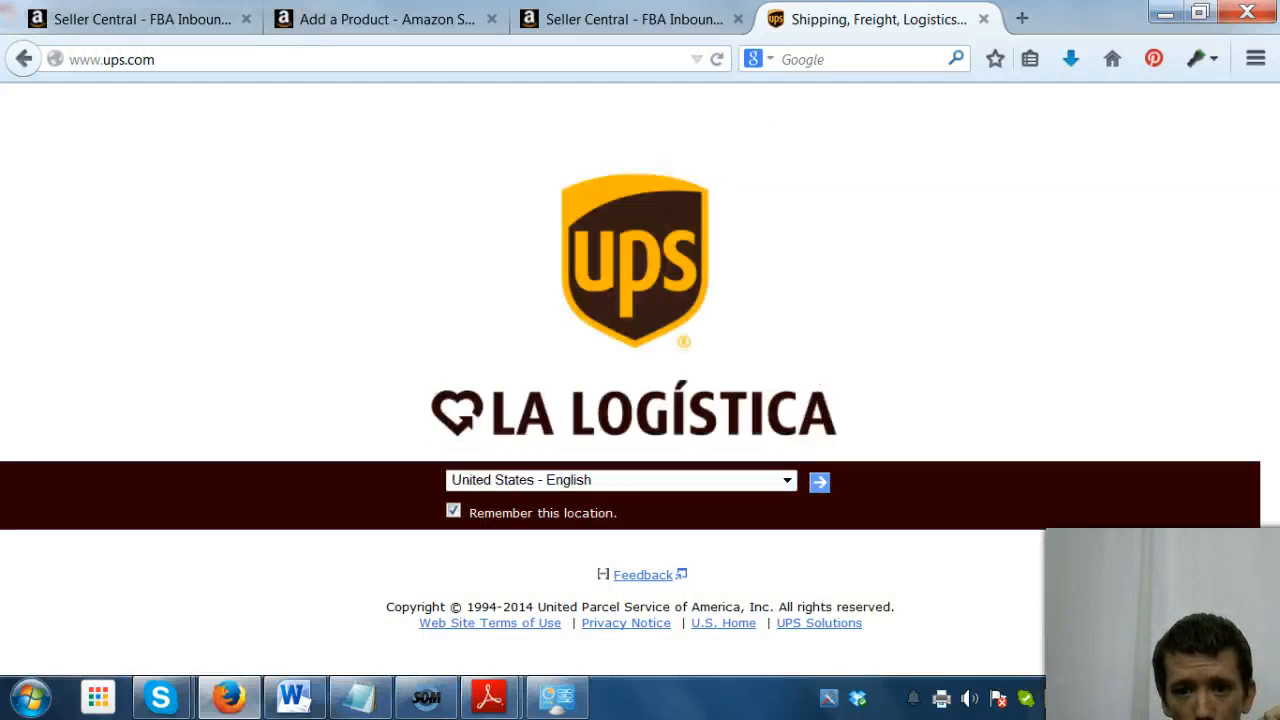
{"action": "left_click", "coordinate": [819, 482]}
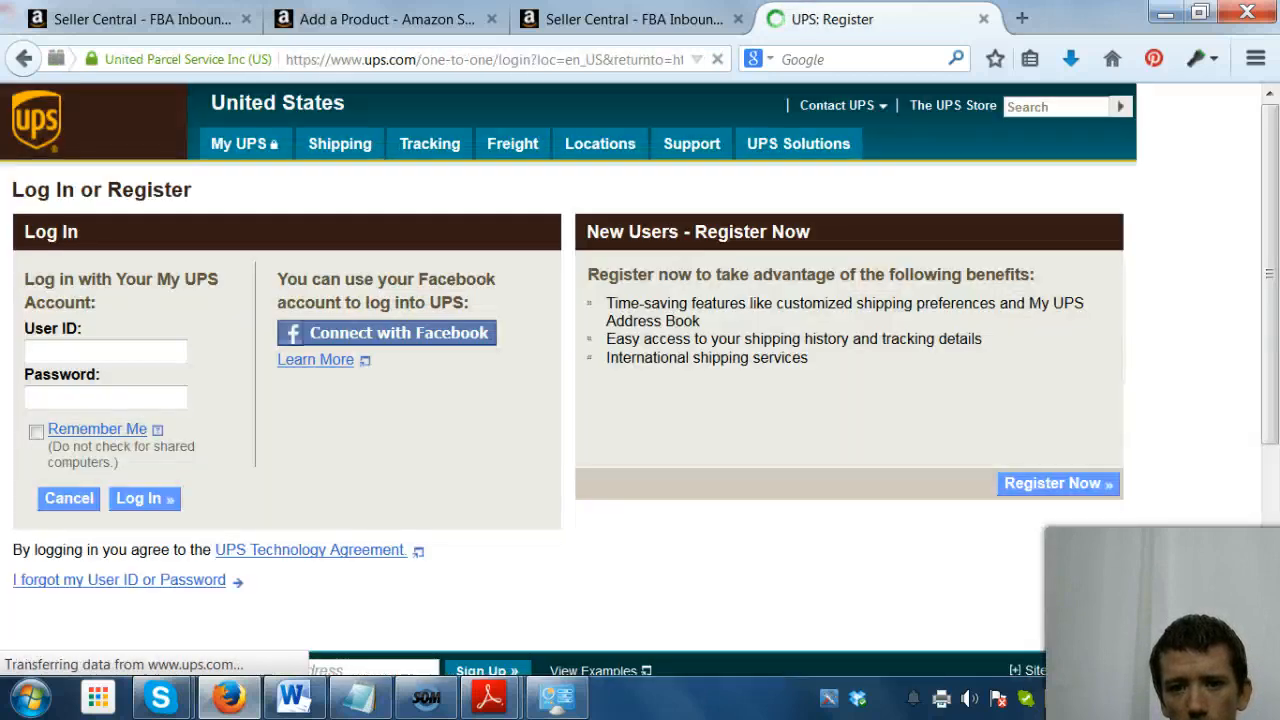
Step: Log into UPS.com via Facebook, resubmitting the password after an error, then reach Schedule a Pickup
{"action": "left_click", "coordinate": [386, 332]}
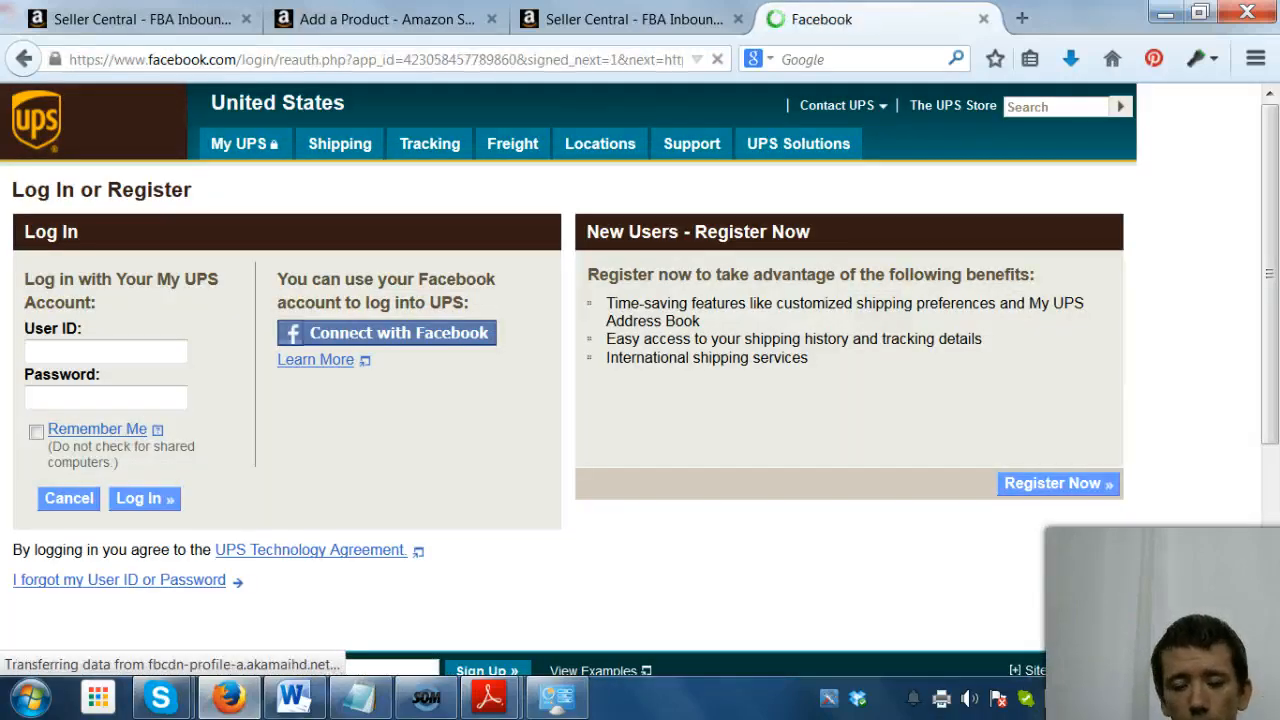
{"action": "left_click", "coordinate": [386, 332]}
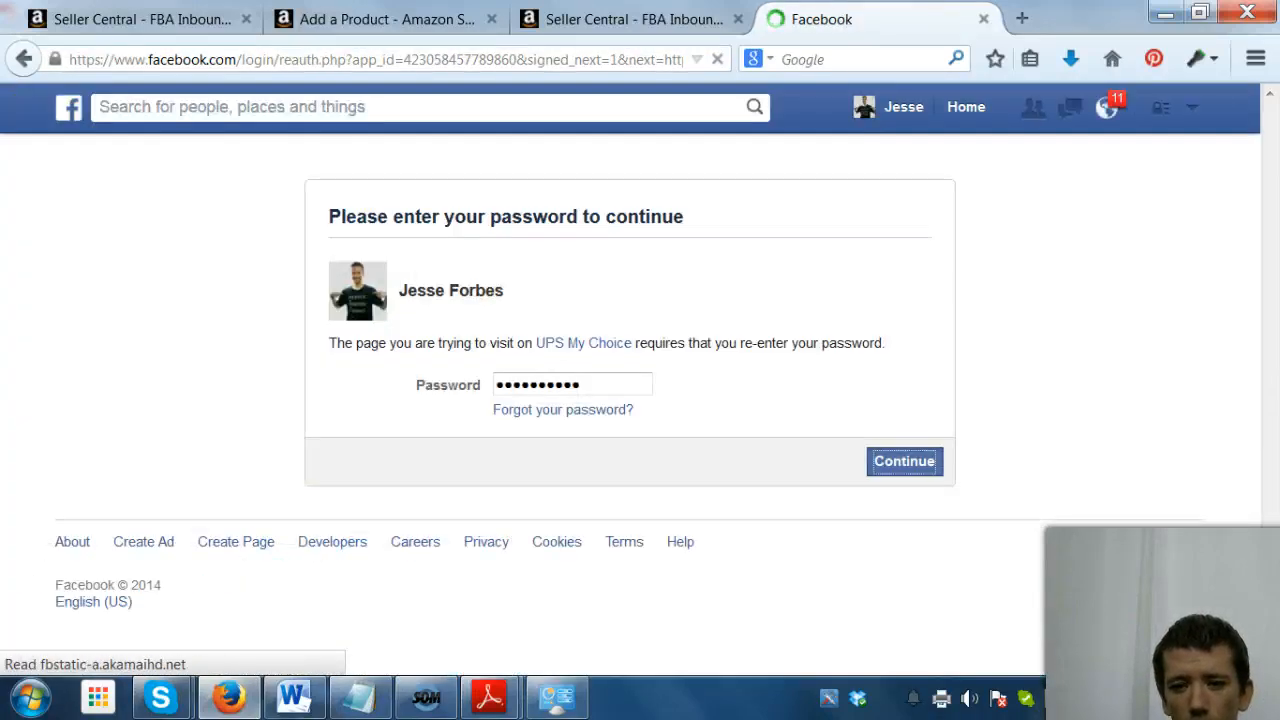
{"action": "left_click", "coordinate": [903, 461]}
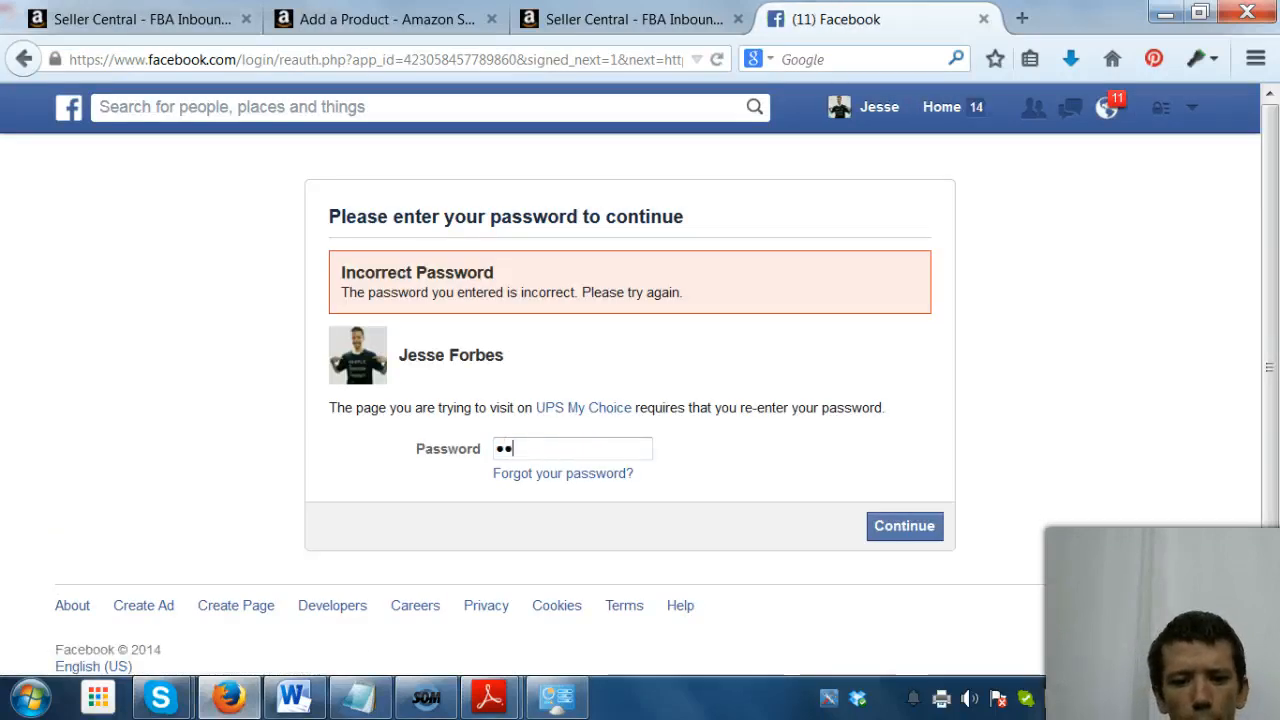
{"action": "type", "text": "password"}
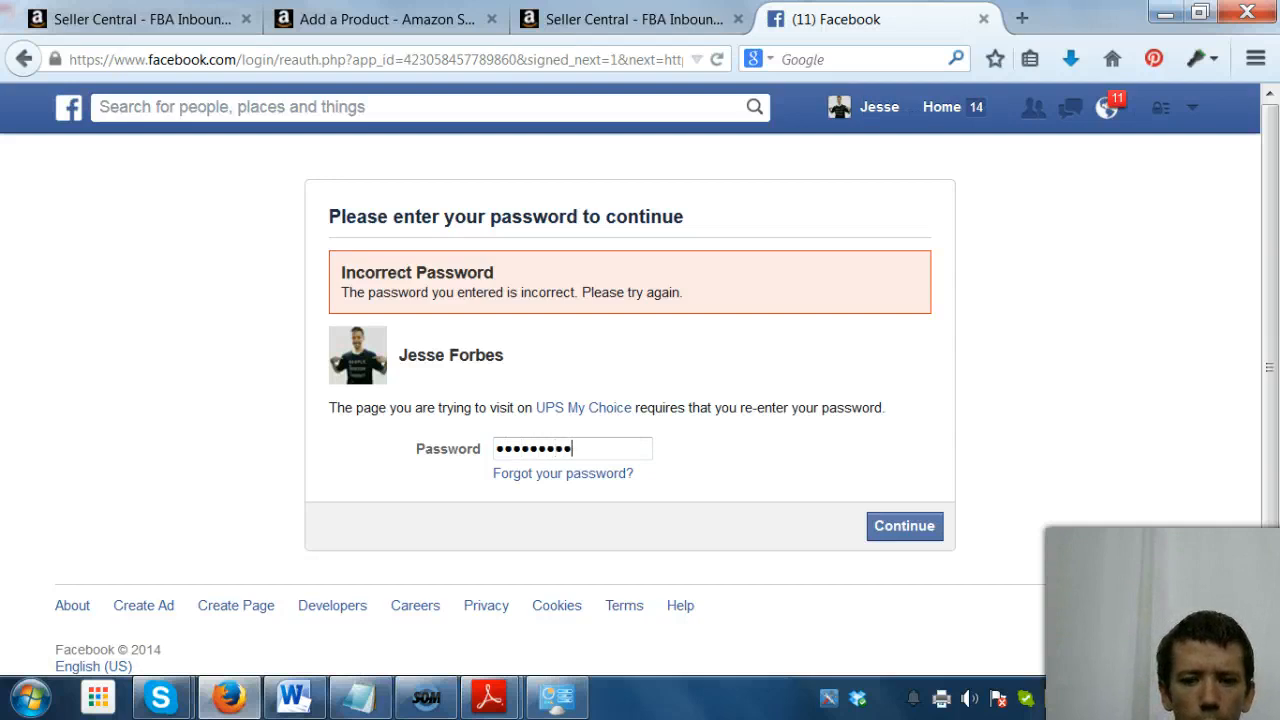
{"action": "left_click", "coordinate": [903, 526]}
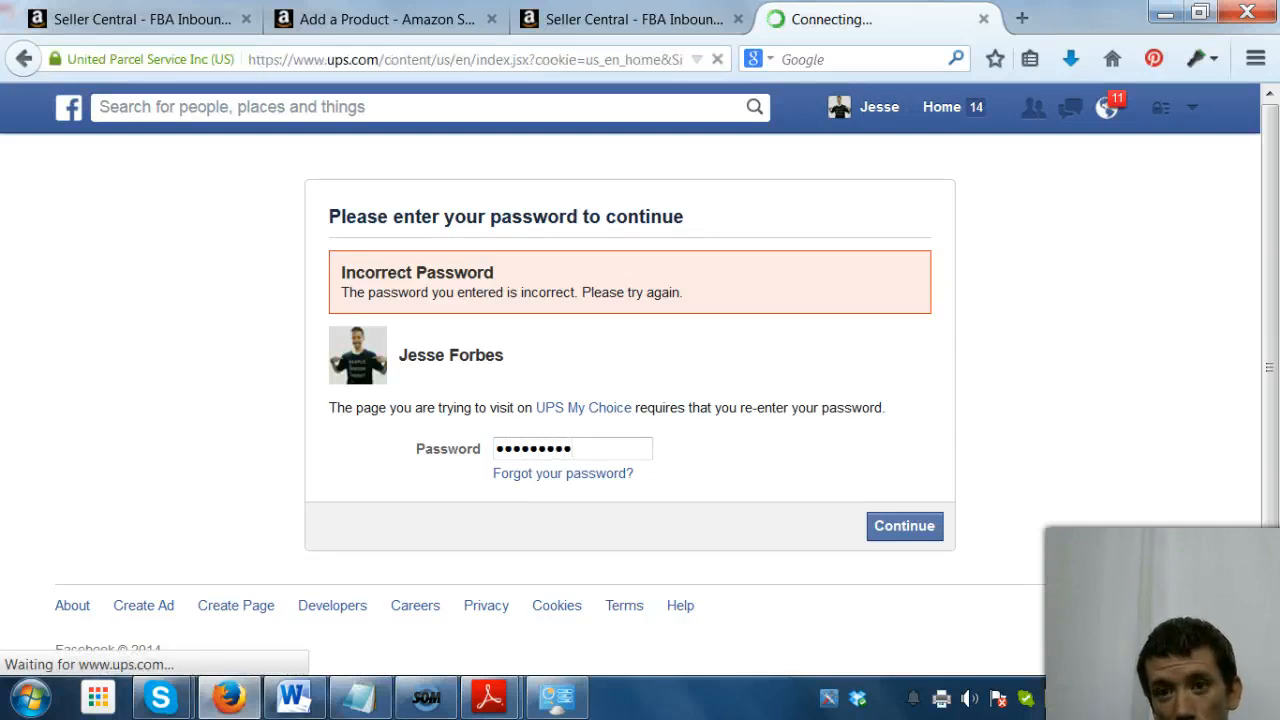
{"action": "left_click", "coordinate": [903, 525]}
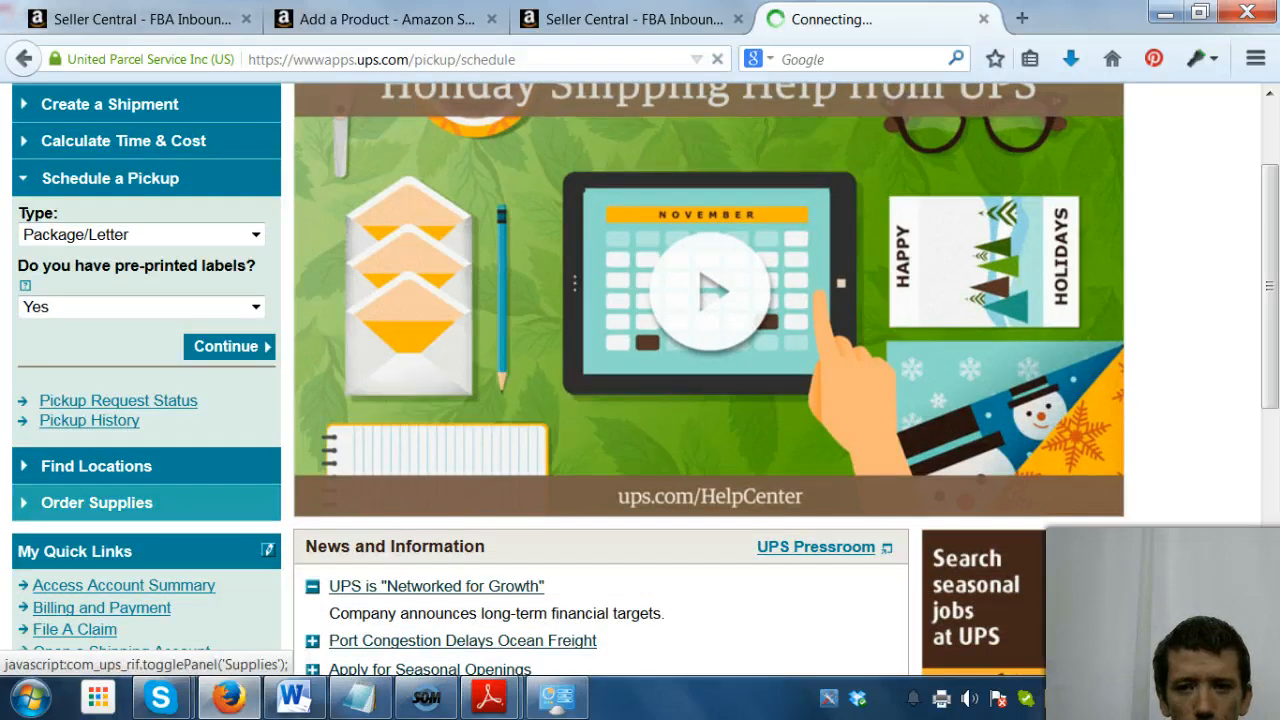
Step: Continue to the pickup information form and set Preferred Pickup Location to Front Door
{"action": "left_click", "coordinate": [227, 346]}
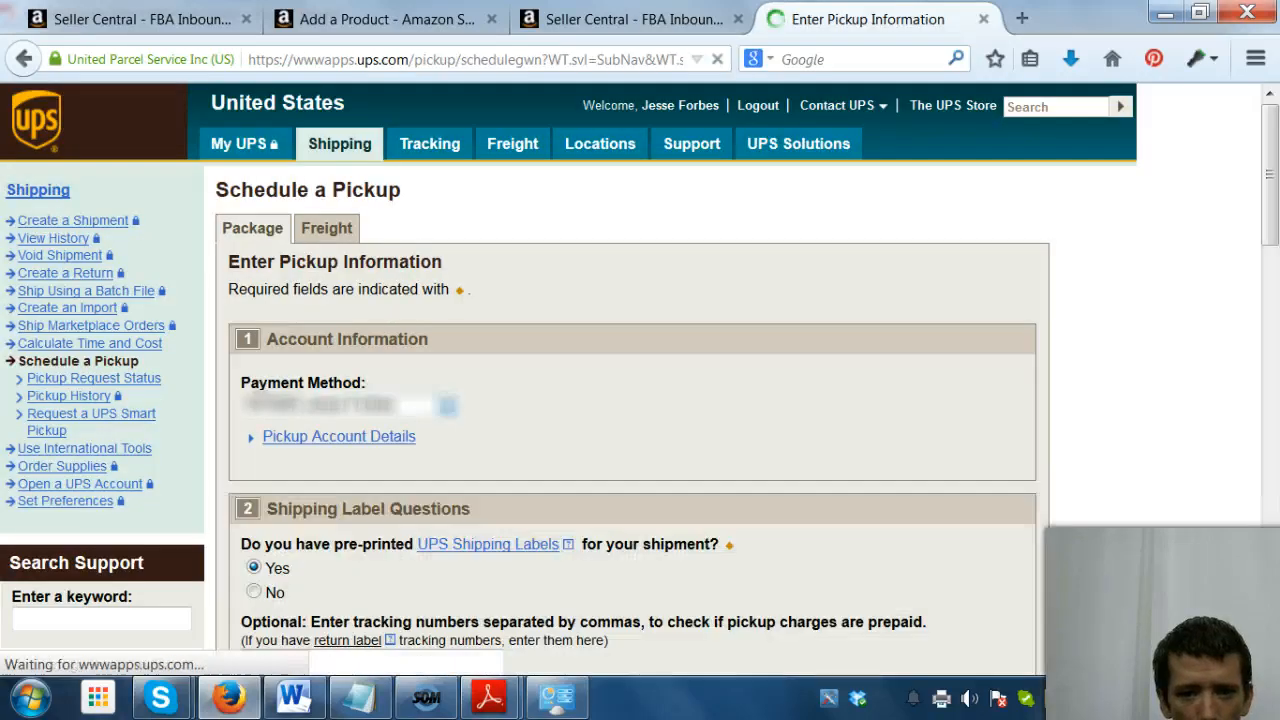
{"action": "scroll", "scroll_direction": "down", "scroll_amount": 3}
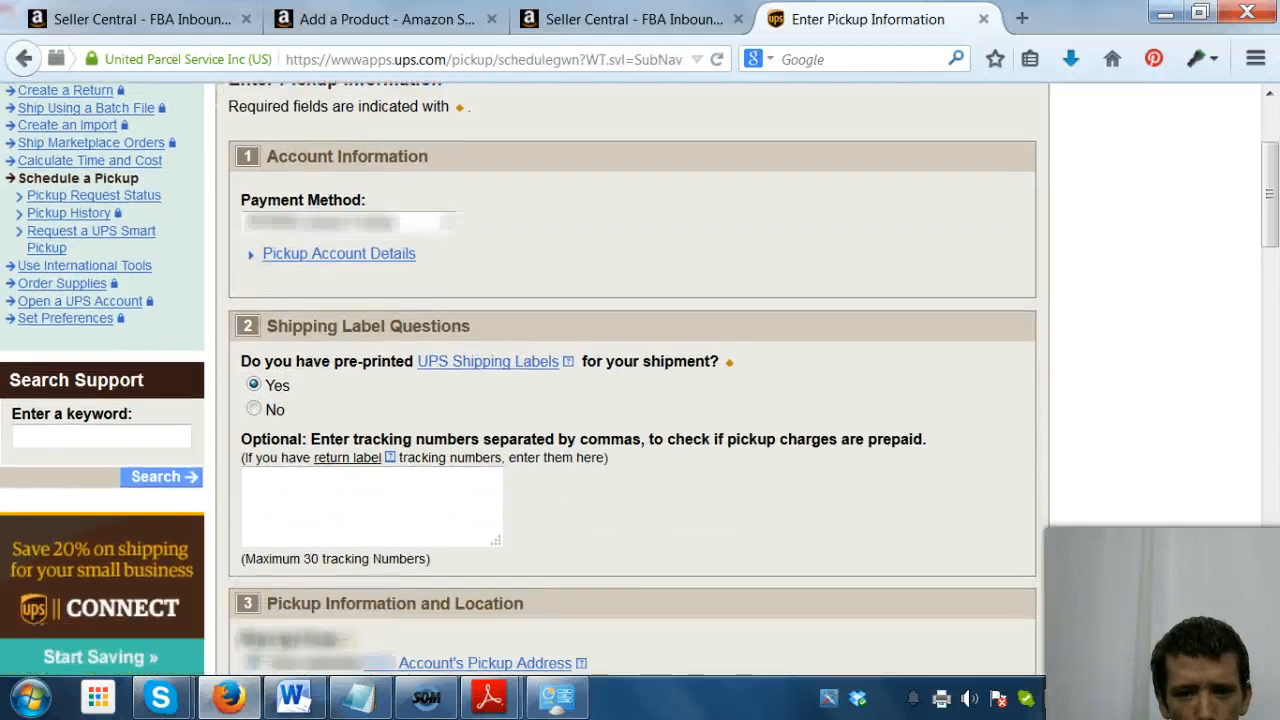
{"action": "scroll", "scroll_direction": "down", "scroll_amount": 3}
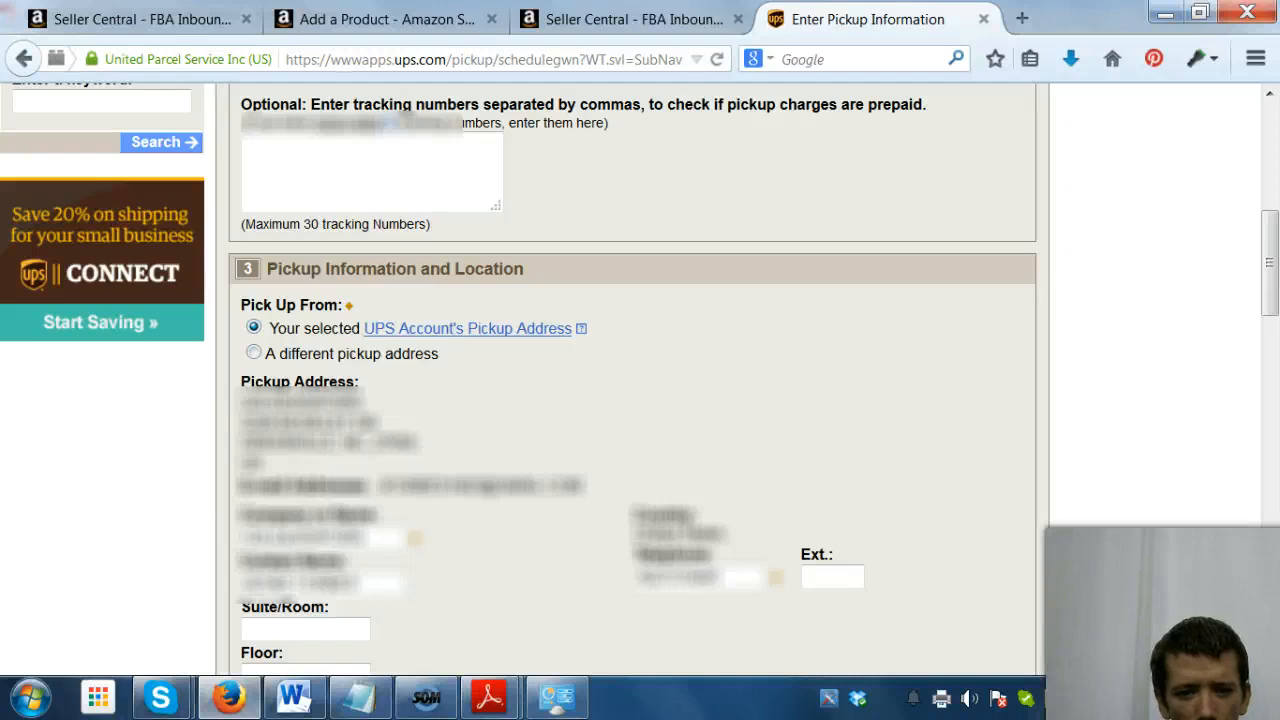
{"action": "scroll", "scroll_direction": "down", "scroll_amount": 3}
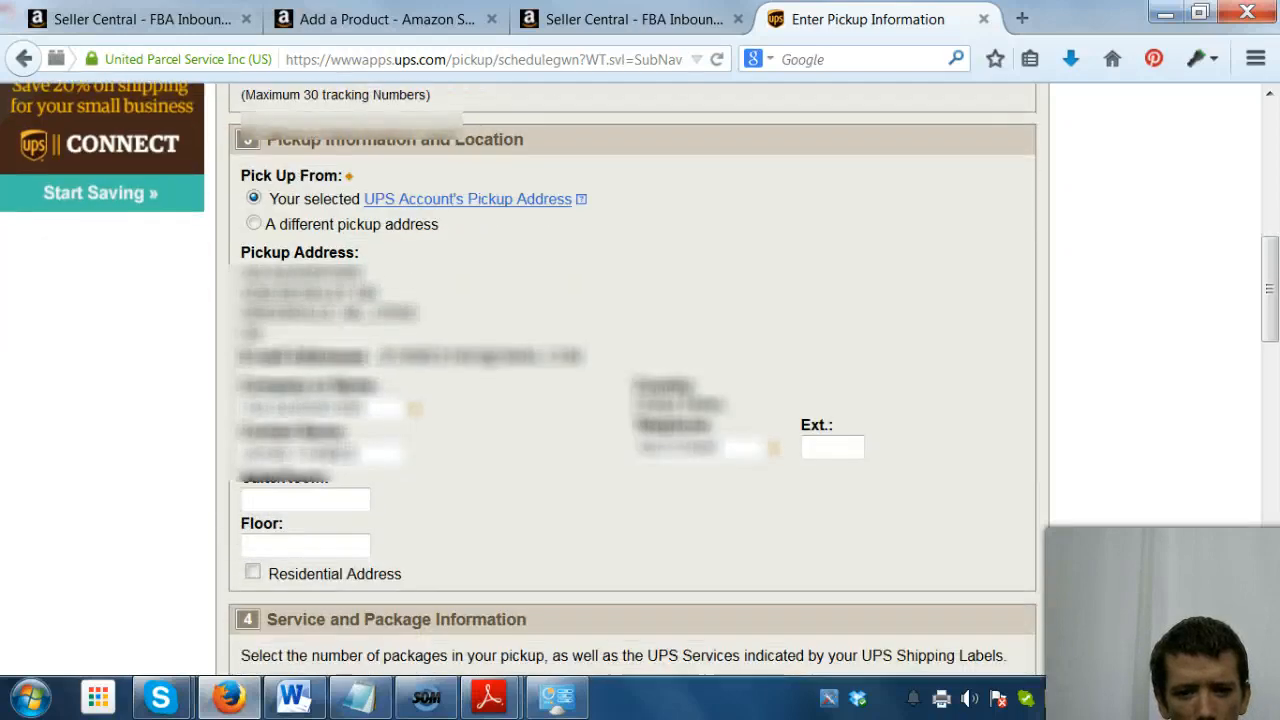
{"action": "scroll", "scroll_direction": "down", "scroll_amount": 3}
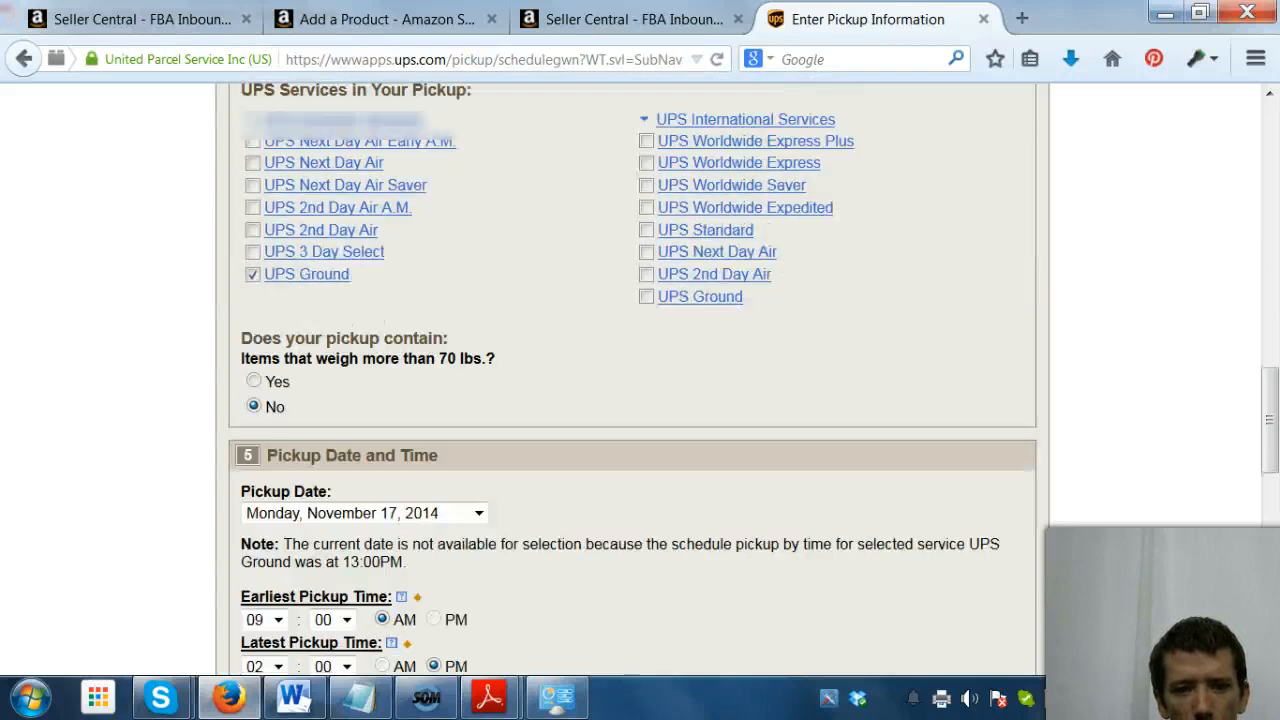
{"action": "scroll", "scroll_direction": "down", "scroll_amount": 3}
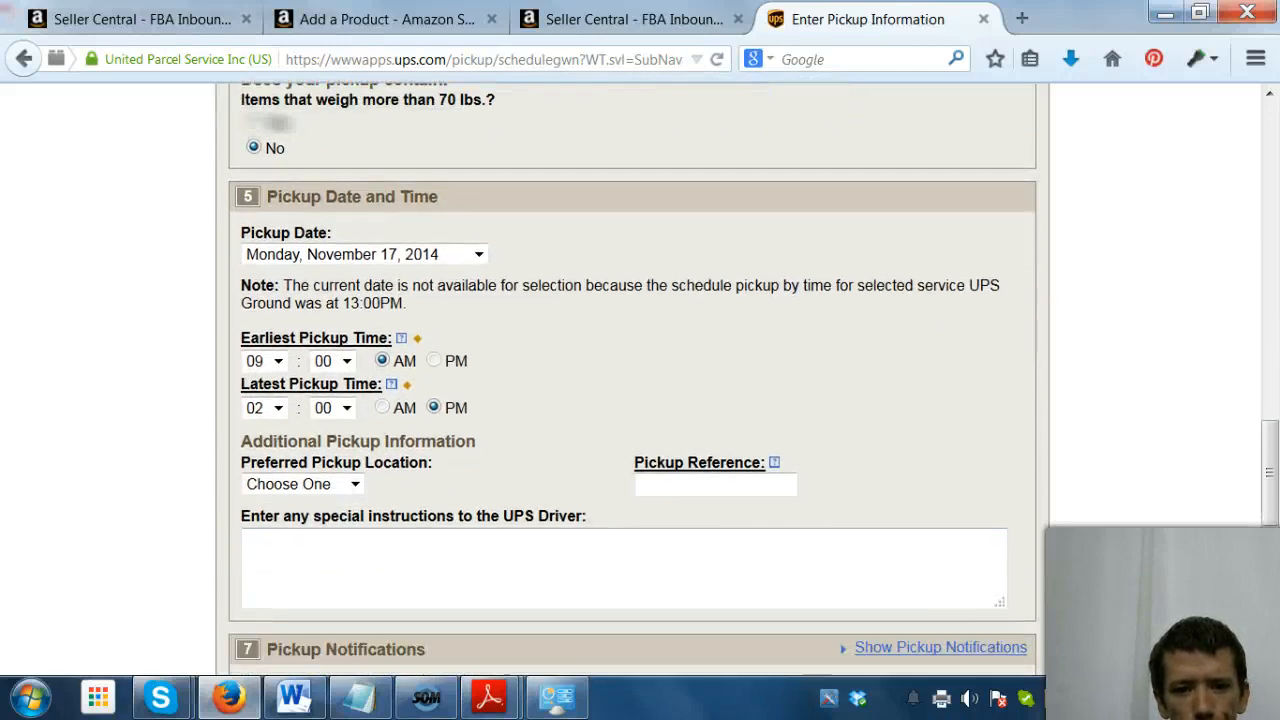
{"action": "left_click", "coordinate": [301, 484]}
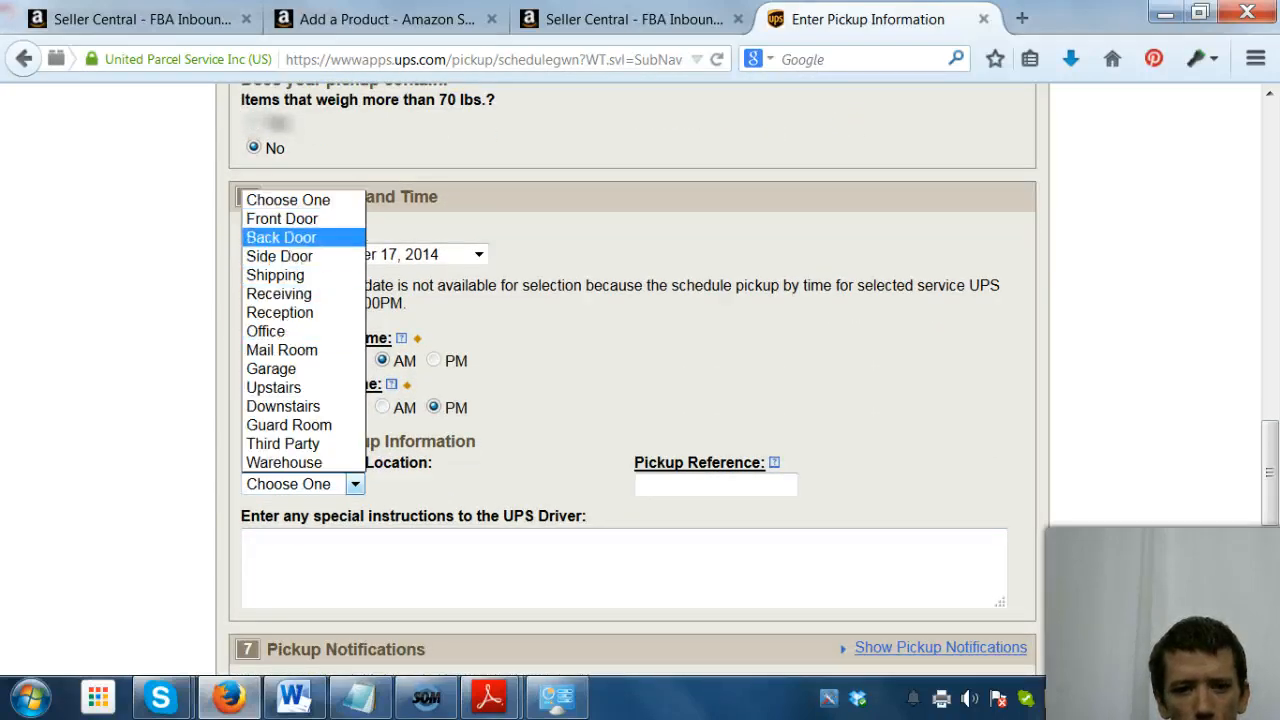
{"action": "left_click", "coordinate": [282, 218]}
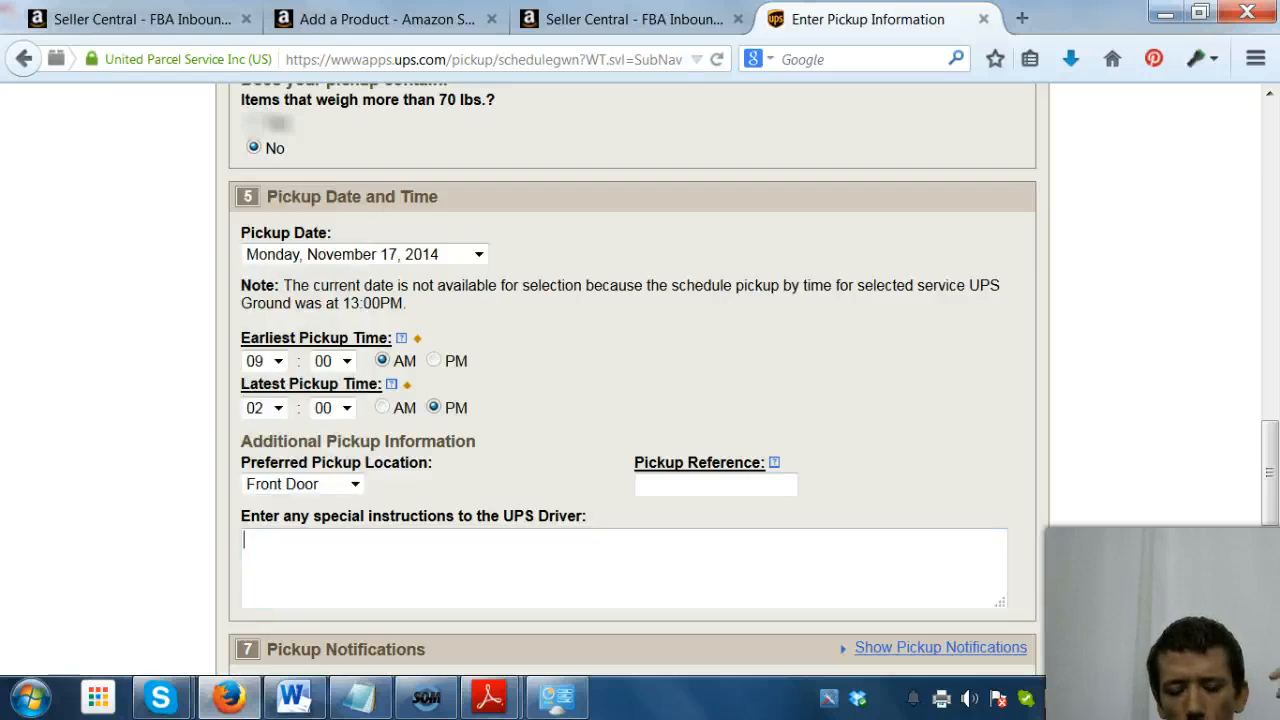
{"action": "scroll", "scroll_direction": "down", "scroll_amount": 3}
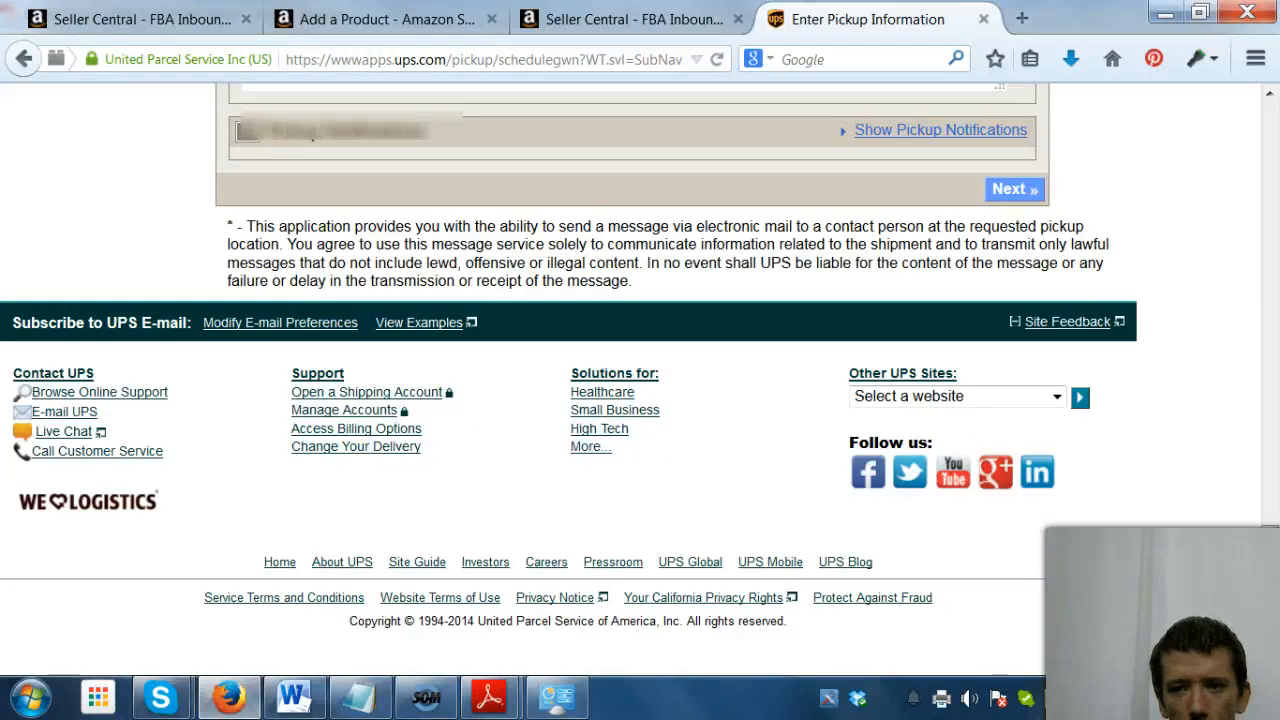
Step: Submit the pickup for verification, review the 6.05 USD total, and return to Seller Central
{"action": "left_click", "coordinate": [1013, 189]}
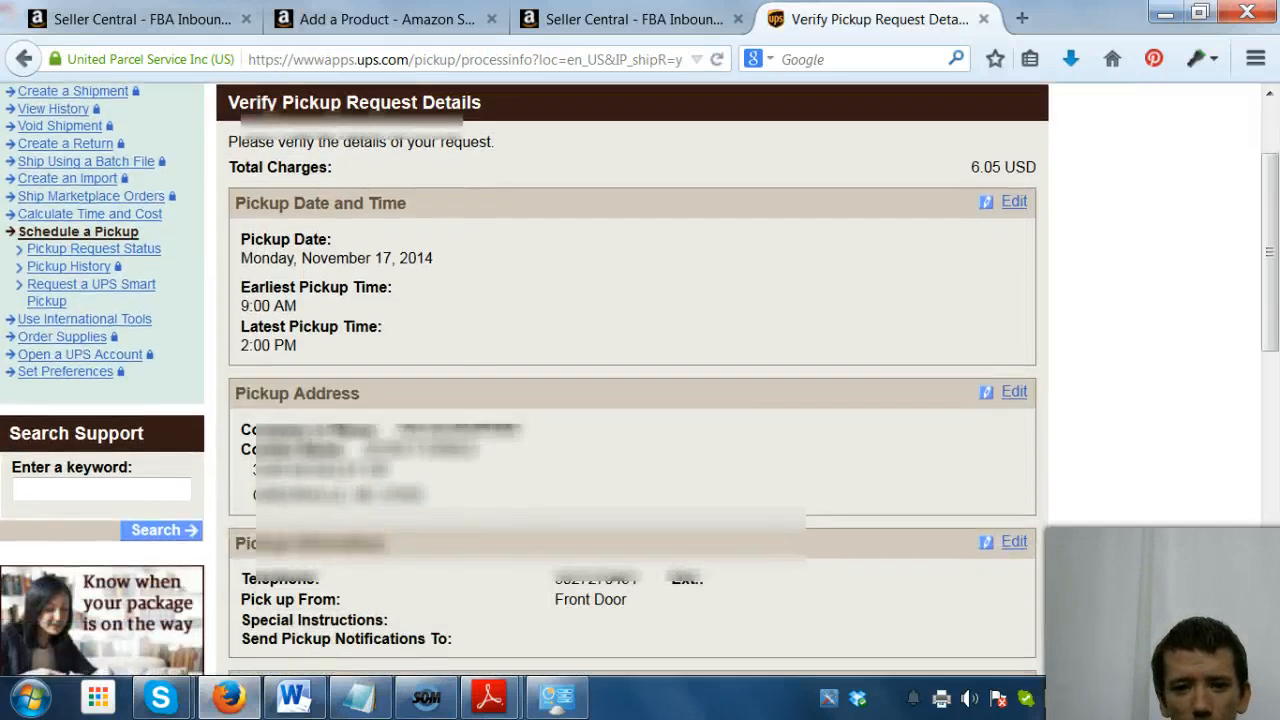
{"action": "scroll", "scroll_direction": "down", "scroll_amount": 3}
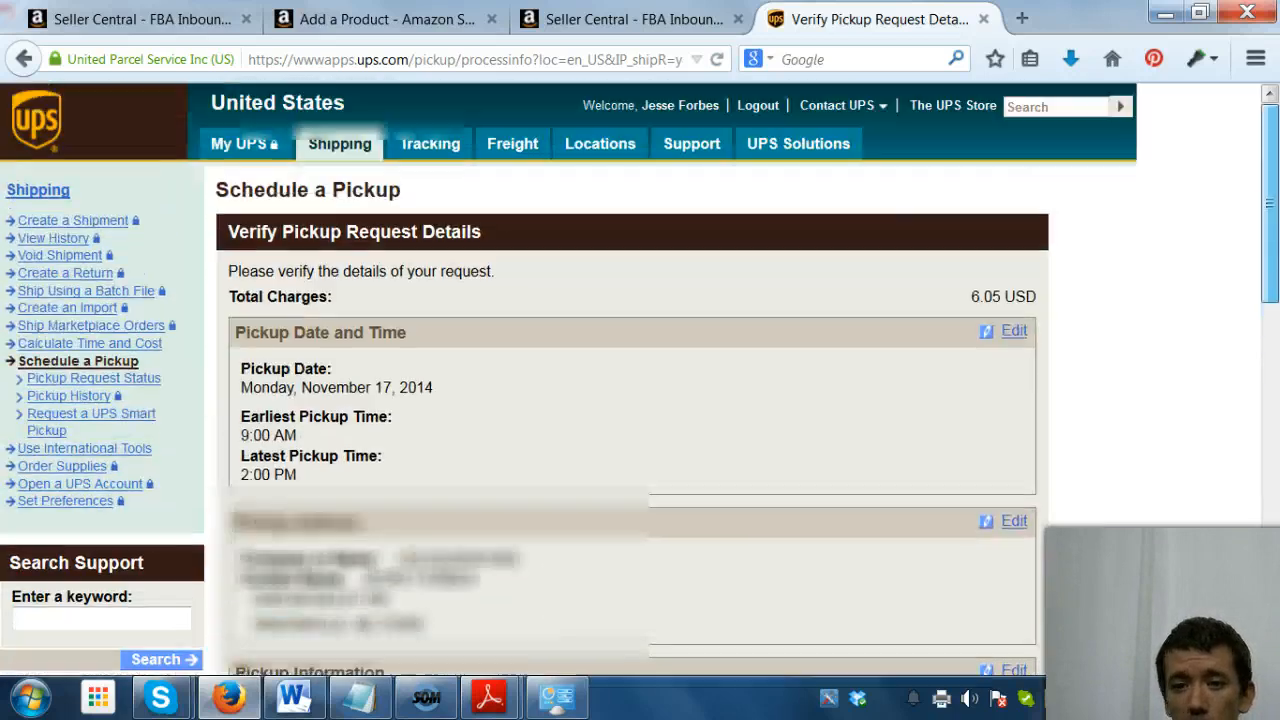
{"action": "left_click", "coordinate": [628, 19]}
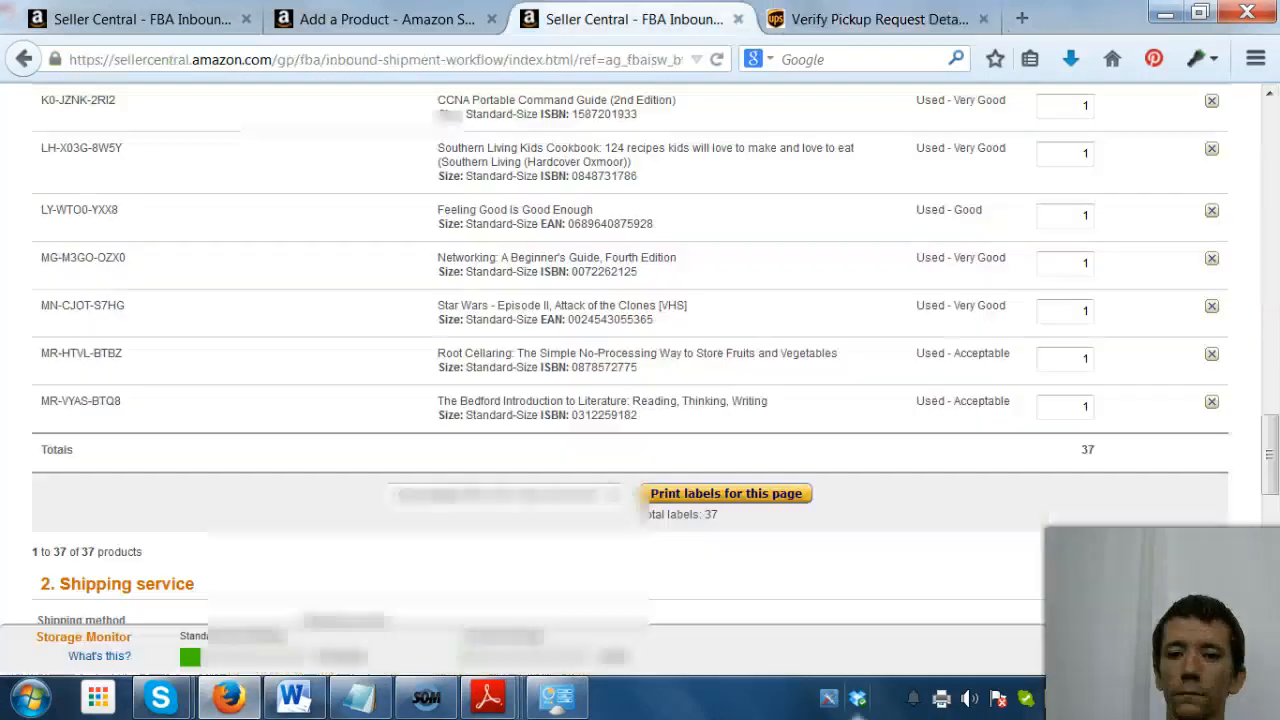